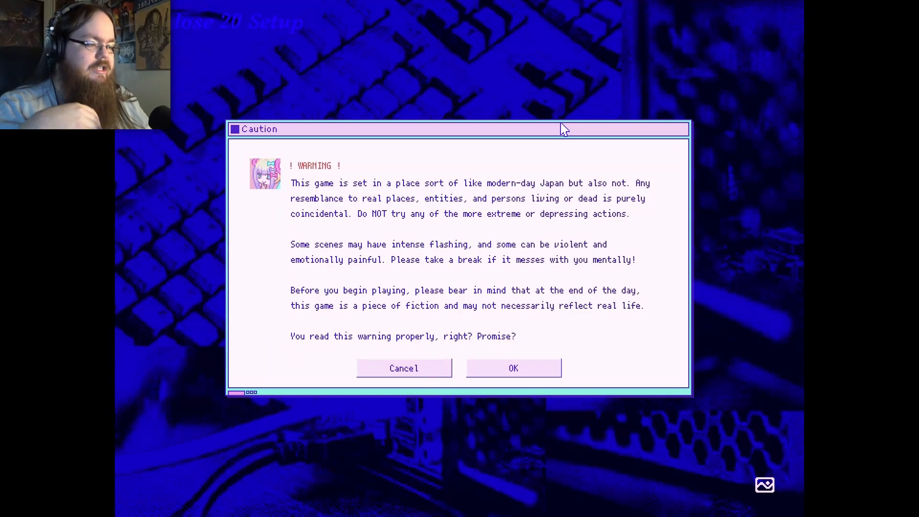
{"action": "mouse_move", "coordinate": [684, 180]}
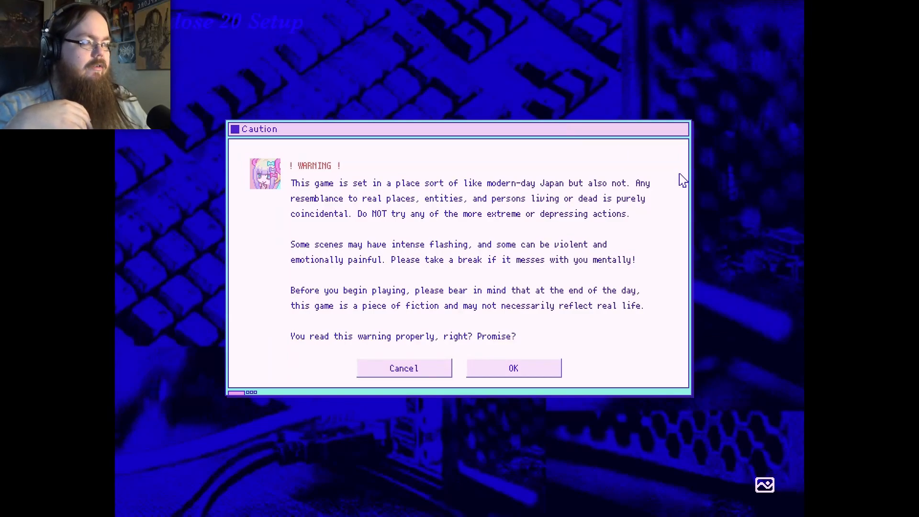
{"action": "mouse_move", "coordinate": [729, 214]}
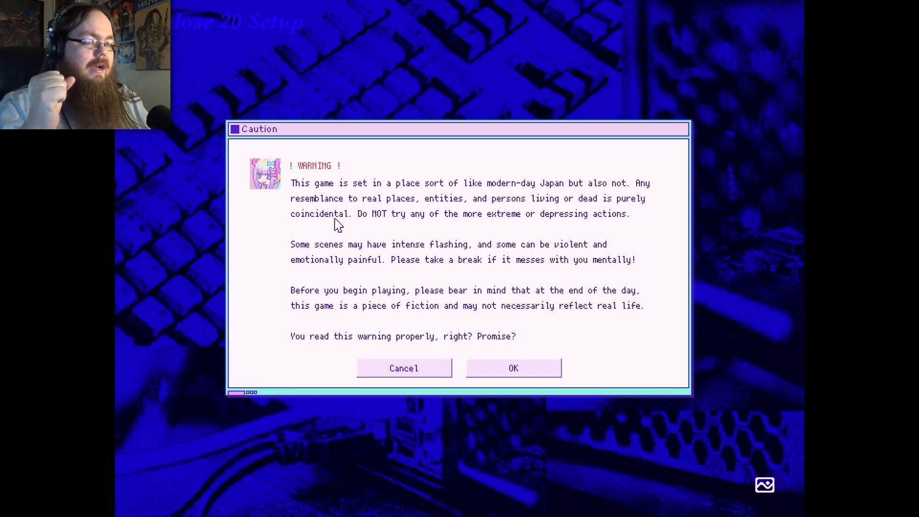
{"action": "mouse_move", "coordinate": [738, 196]}
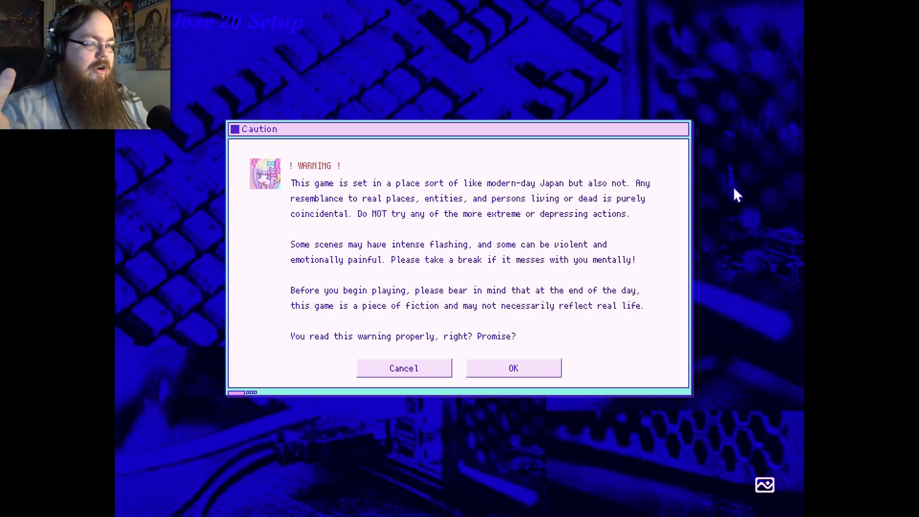
{"action": "mouse_move", "coordinate": [225, 42]}
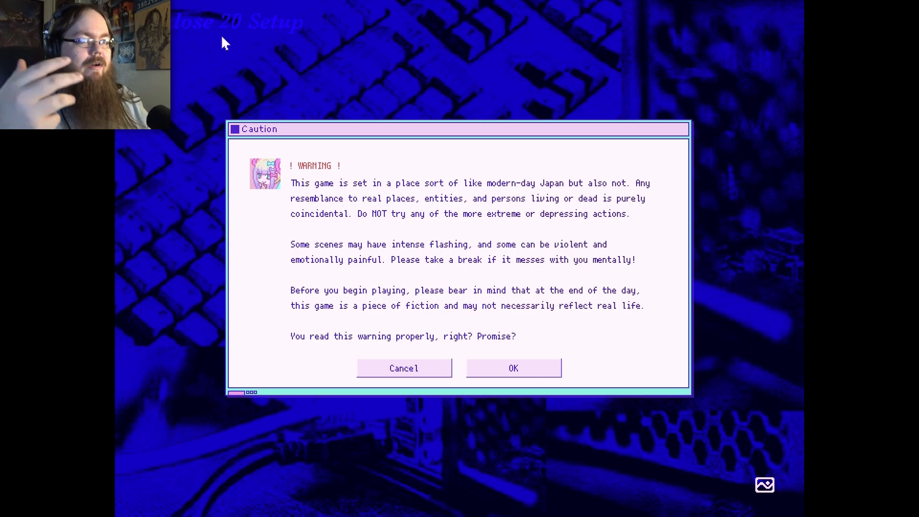
{"action": "mouse_move", "coordinate": [366, 47]}
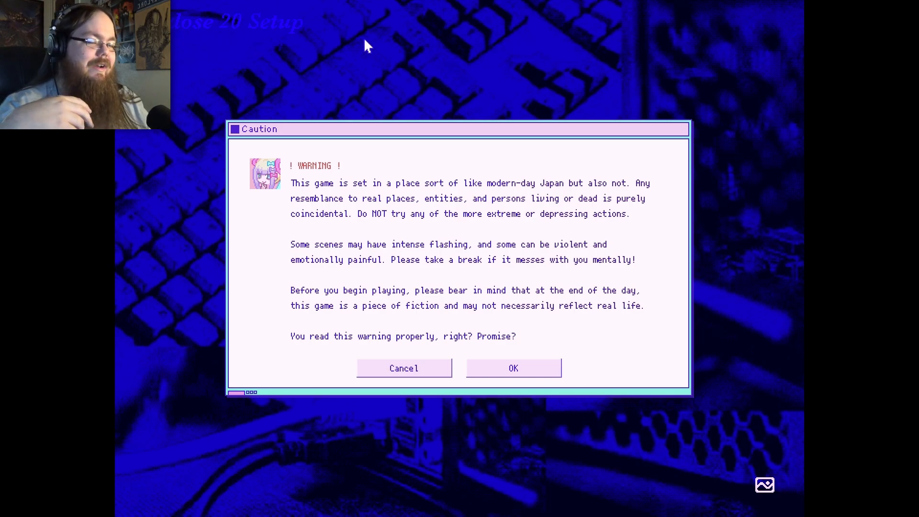
{"action": "mouse_move", "coordinate": [316, 198]}
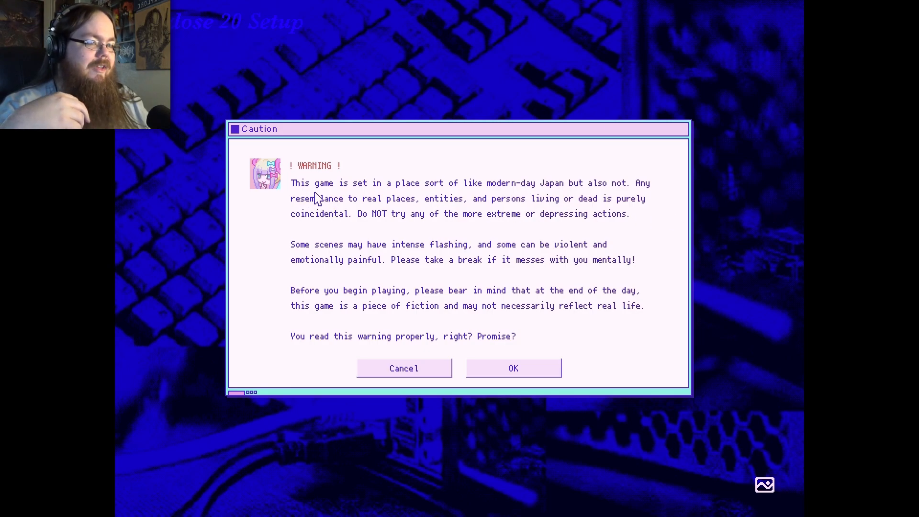
{"action": "mouse_move", "coordinate": [630, 215]}
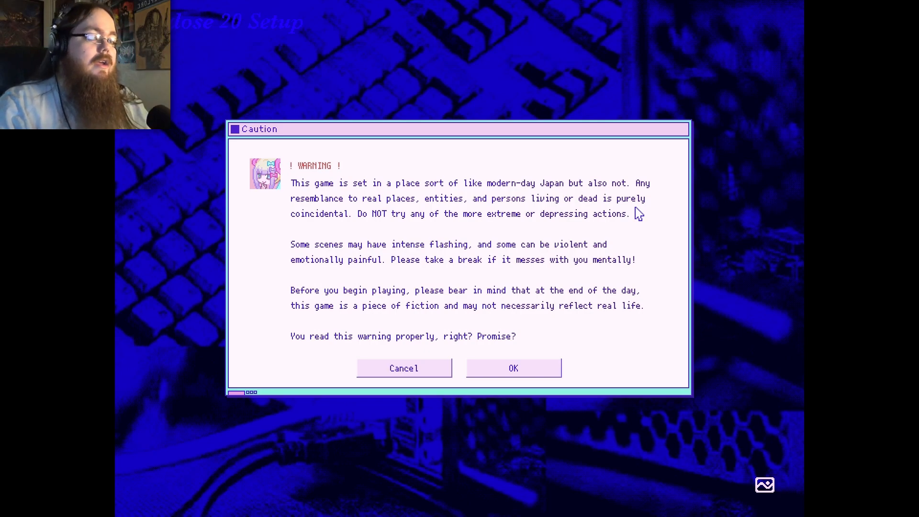
{"action": "mouse_move", "coordinate": [660, 269]}
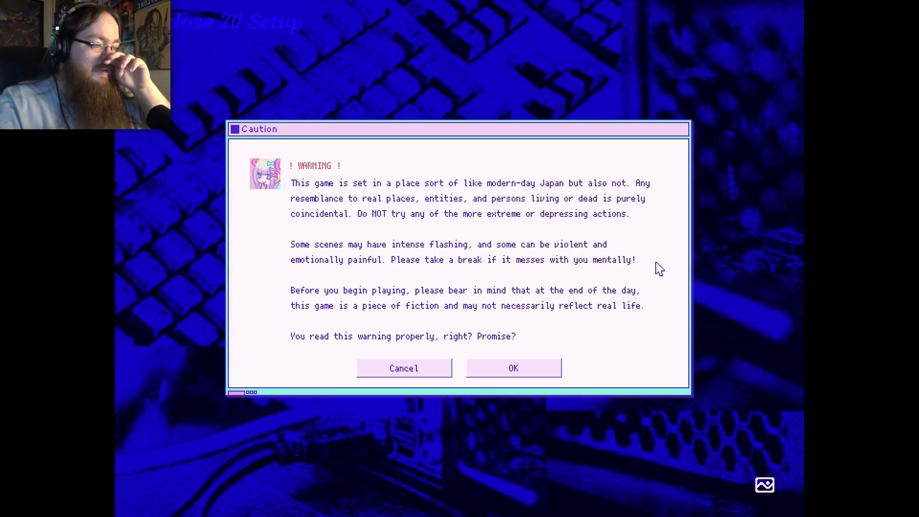
{"action": "mouse_move", "coordinate": [345, 345]}
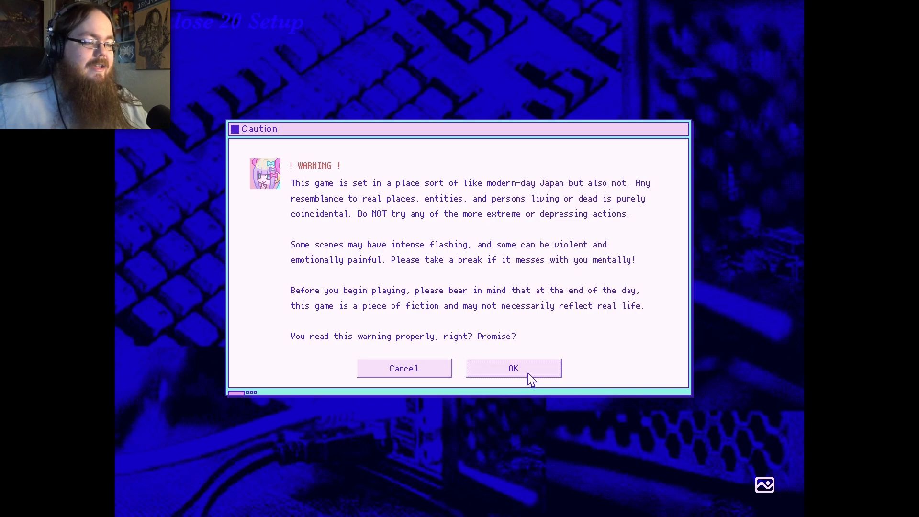
Accept the content warning, pick the Data2 save slot, and start a New Game at Day 1
{"action": "left_click", "coordinate": [513, 368]}
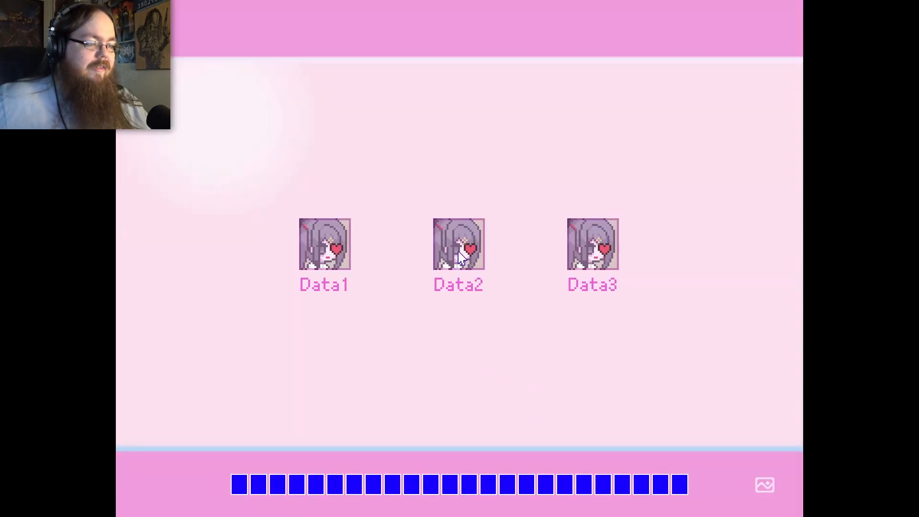
{"action": "left_click", "coordinate": [459, 244]}
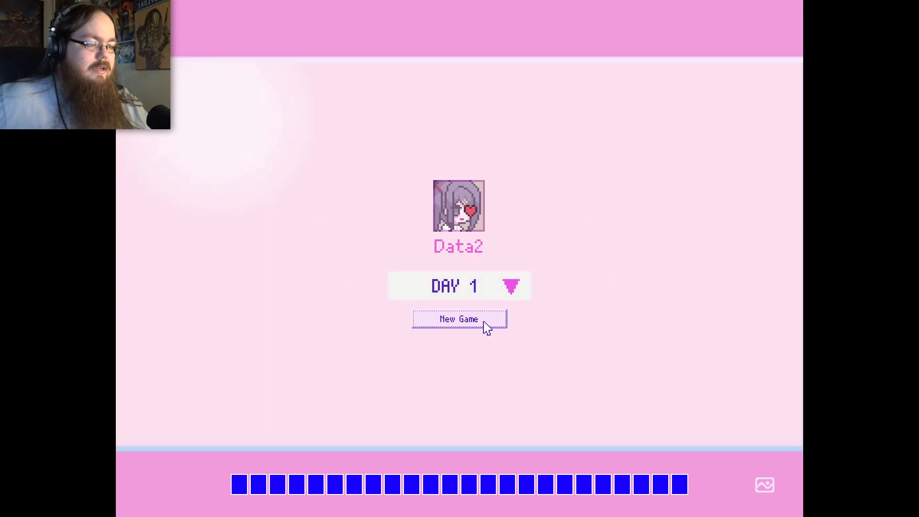
{"action": "mouse_move", "coordinate": [480, 327]}
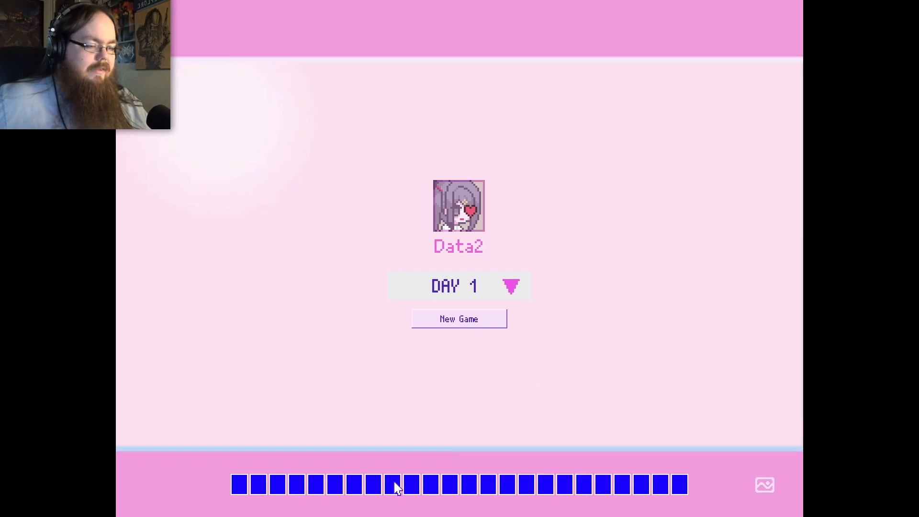
{"action": "left_click", "coordinate": [262, 484]}
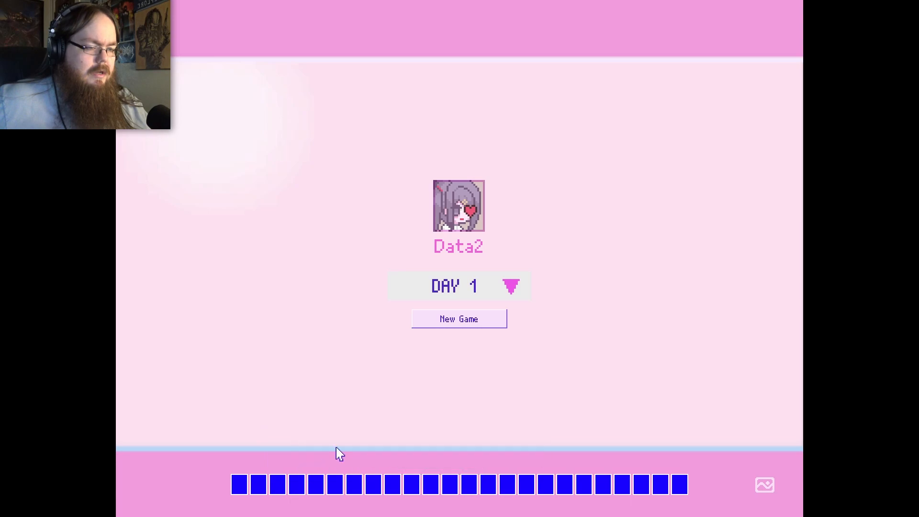
{"action": "left_click", "coordinate": [459, 318]}
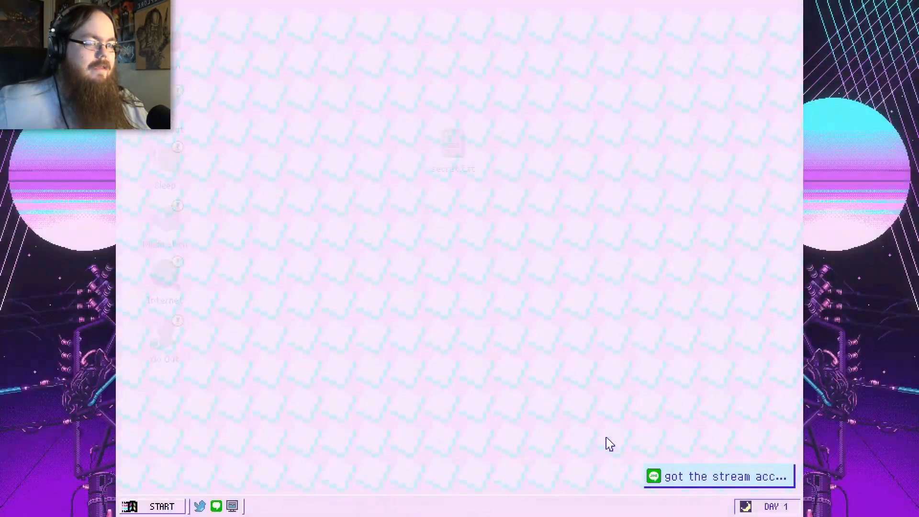
{"action": "left_click", "coordinate": [718, 476]}
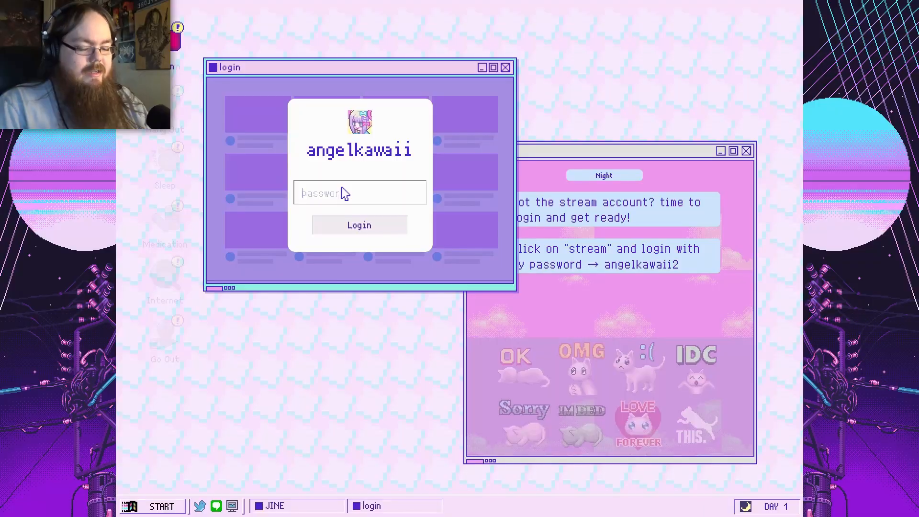
{"action": "type", "text": "angel"}
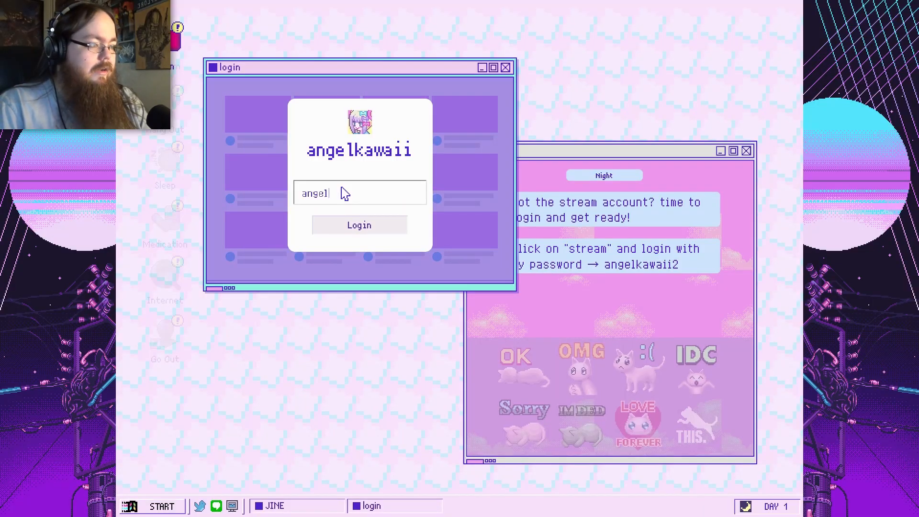
{"action": "type", "text": "kawaii2"}
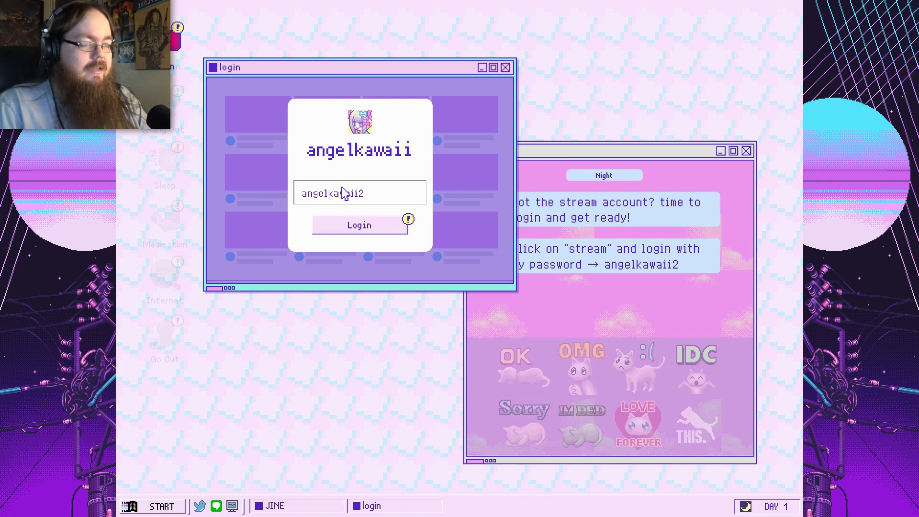
Log in to the stream account with the entered password
{"action": "left_click", "coordinate": [359, 224]}
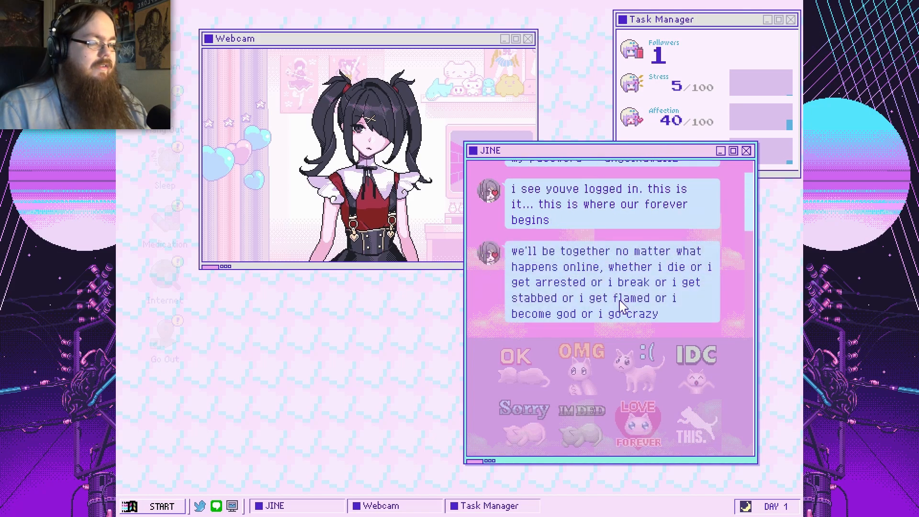
{"action": "mouse_move", "coordinate": [601, 220]}
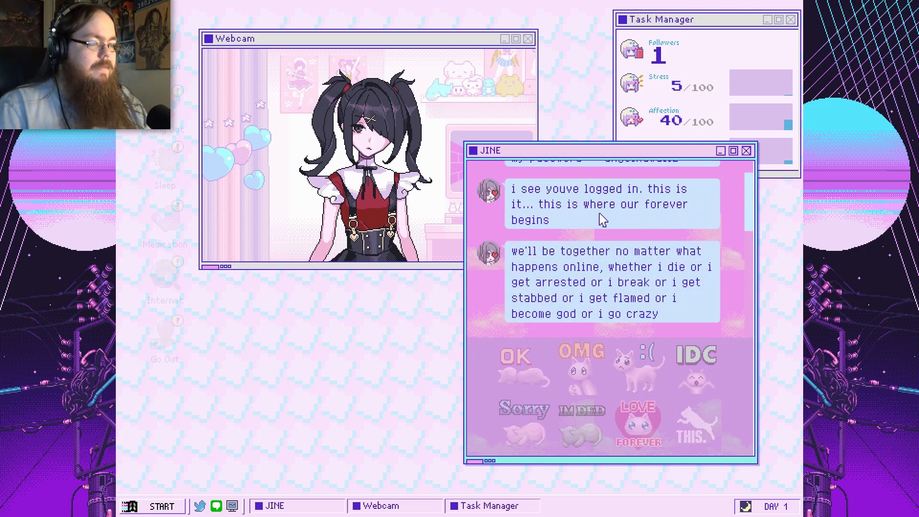
{"action": "mouse_move", "coordinate": [551, 243]}
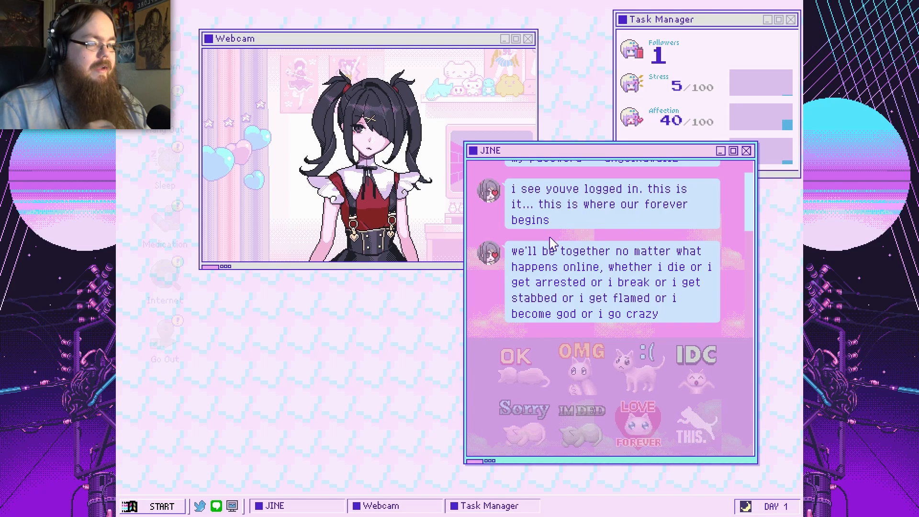
{"action": "mouse_move", "coordinate": [545, 279]}
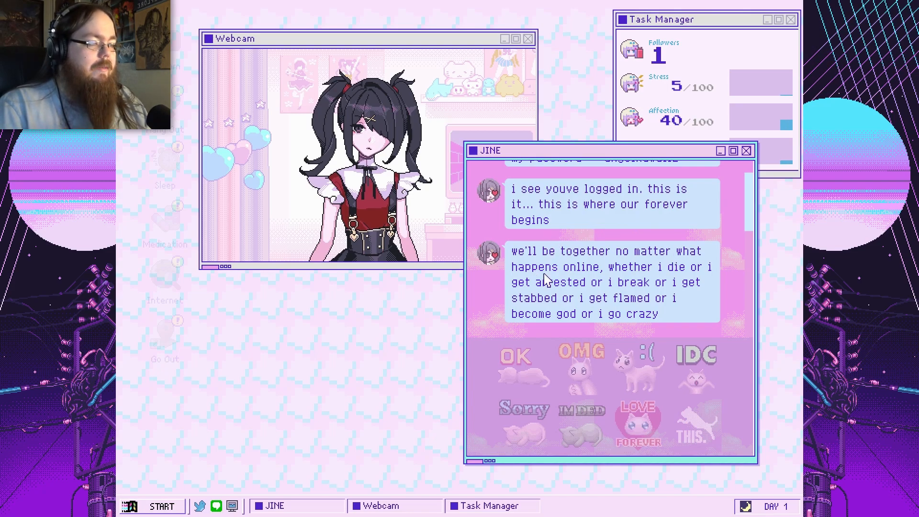
{"action": "mouse_move", "coordinate": [580, 304]}
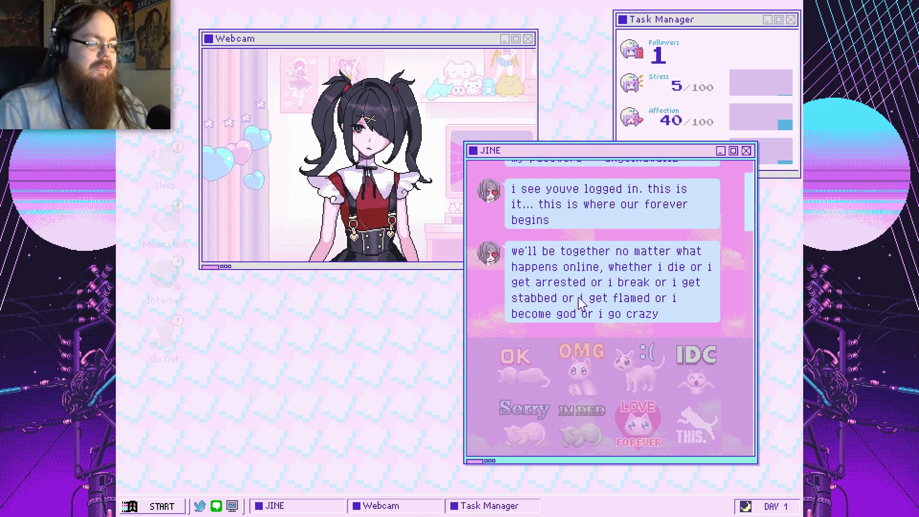
{"action": "mouse_move", "coordinate": [515, 314]}
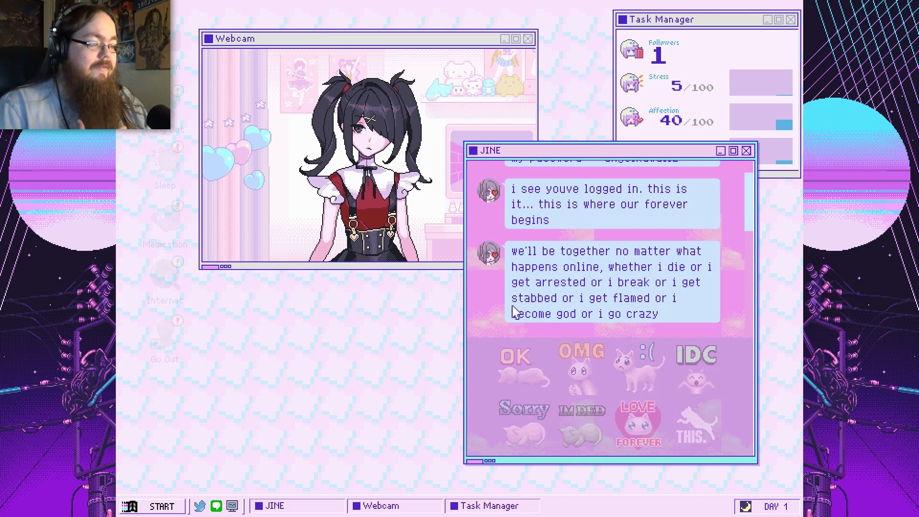
{"action": "mouse_move", "coordinate": [638, 419]}
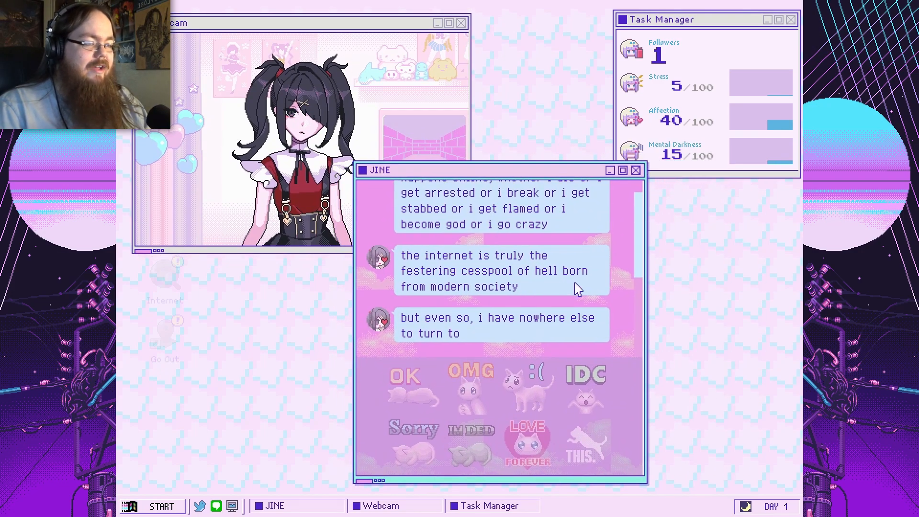
{"action": "mouse_move", "coordinate": [408, 324]}
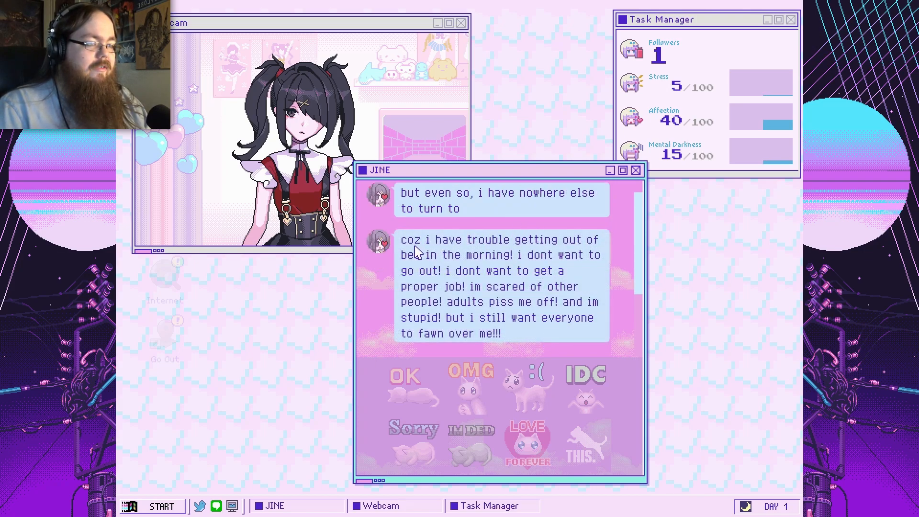
{"action": "mouse_move", "coordinate": [533, 269]}
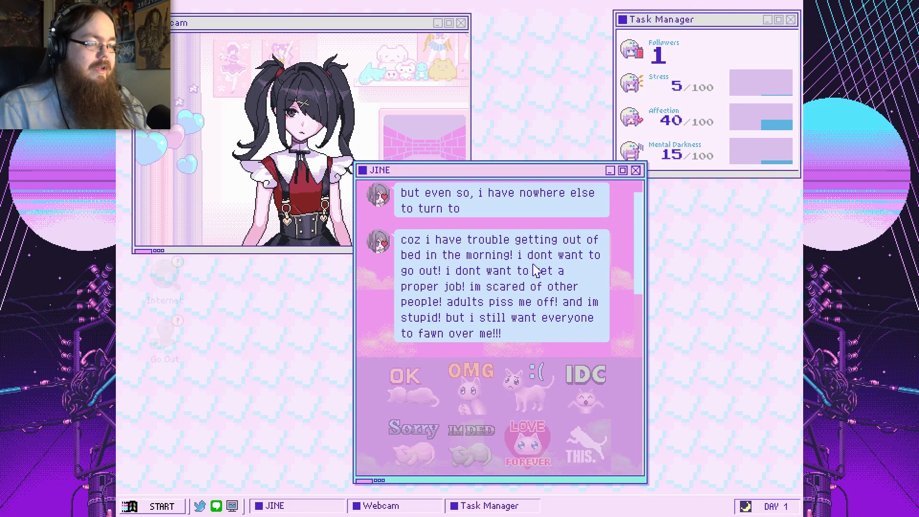
{"action": "mouse_move", "coordinate": [522, 290]}
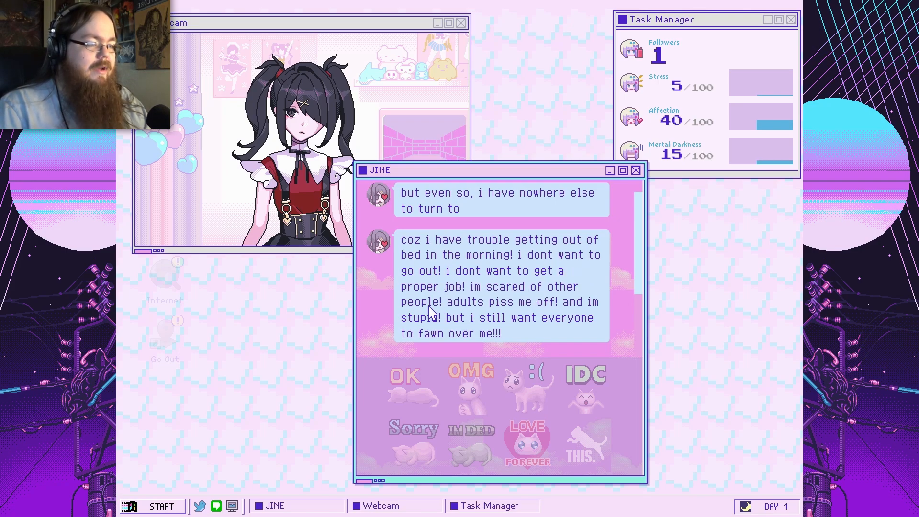
{"action": "mouse_move", "coordinate": [601, 304]}
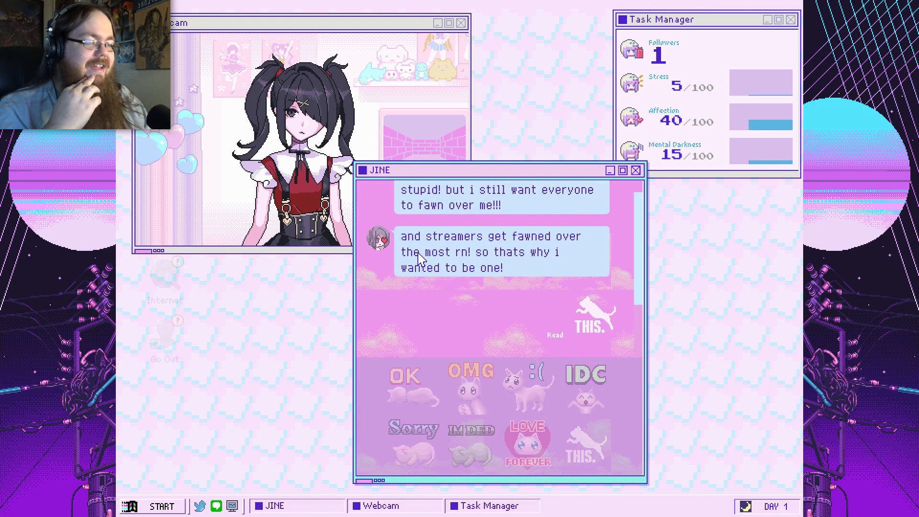
{"action": "mouse_move", "coordinate": [460, 269]}
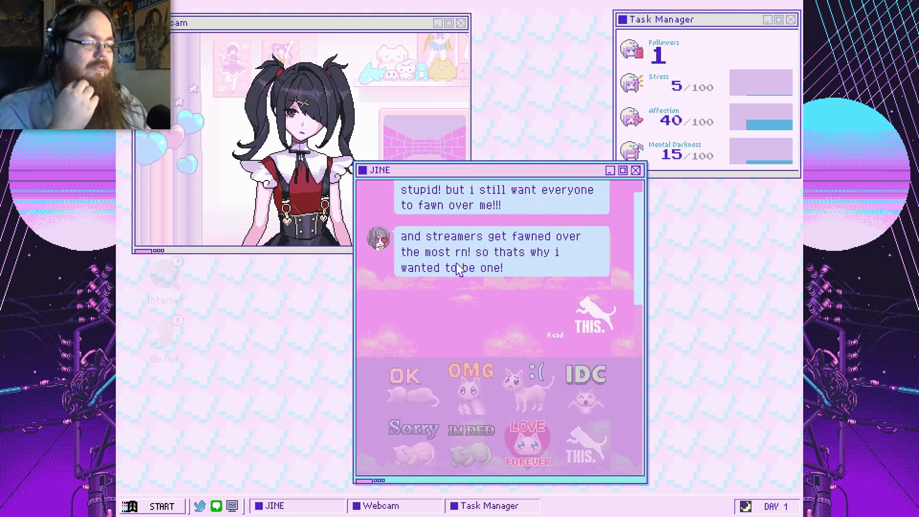
{"action": "mouse_move", "coordinate": [438, 454]}
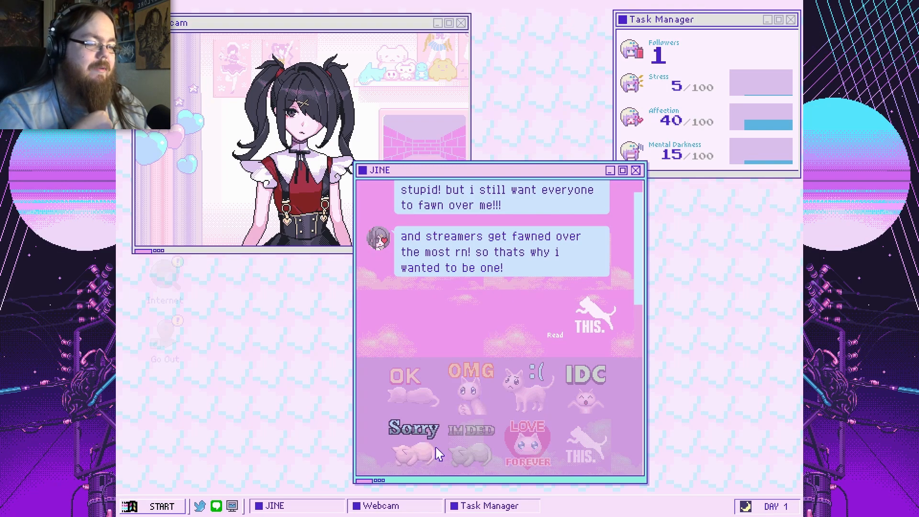
Send Ame the LOVE FOREVER sticker and continue the chat
{"action": "left_click", "coordinate": [527, 443]}
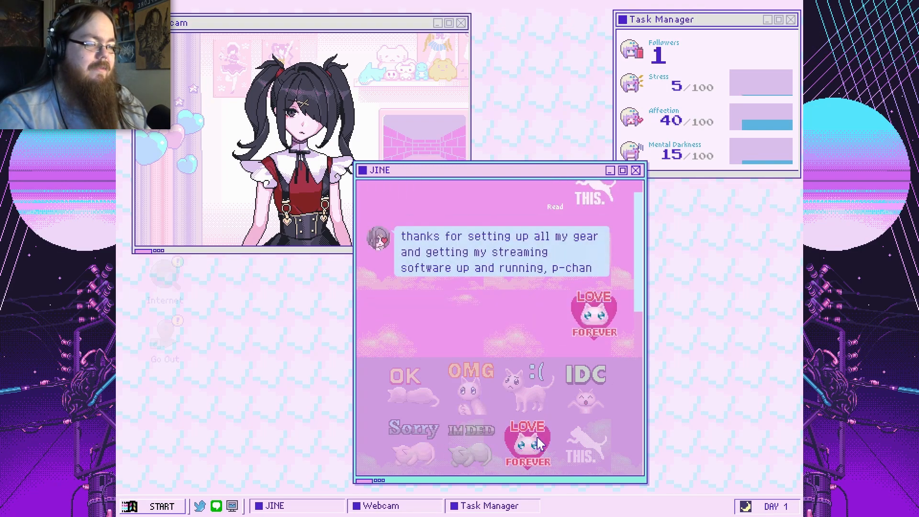
{"action": "left_click", "coordinate": [527, 443]}
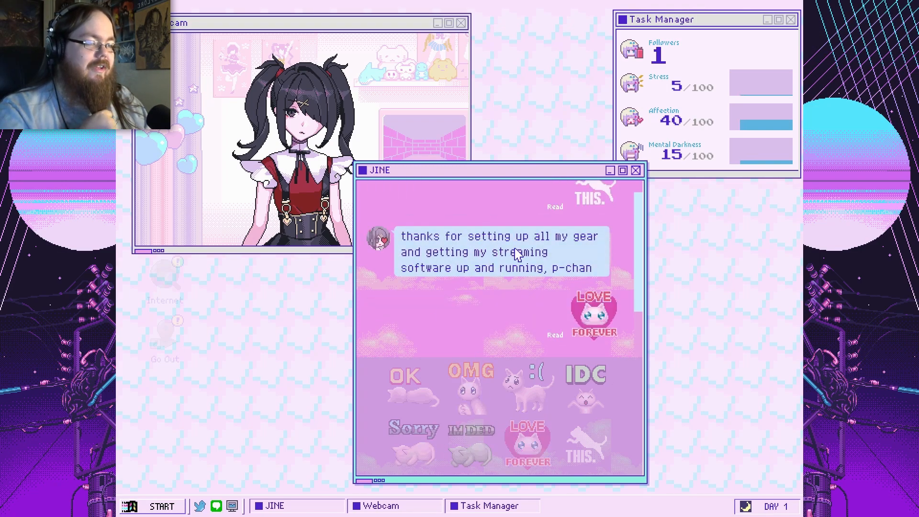
{"action": "mouse_move", "coordinate": [507, 322]}
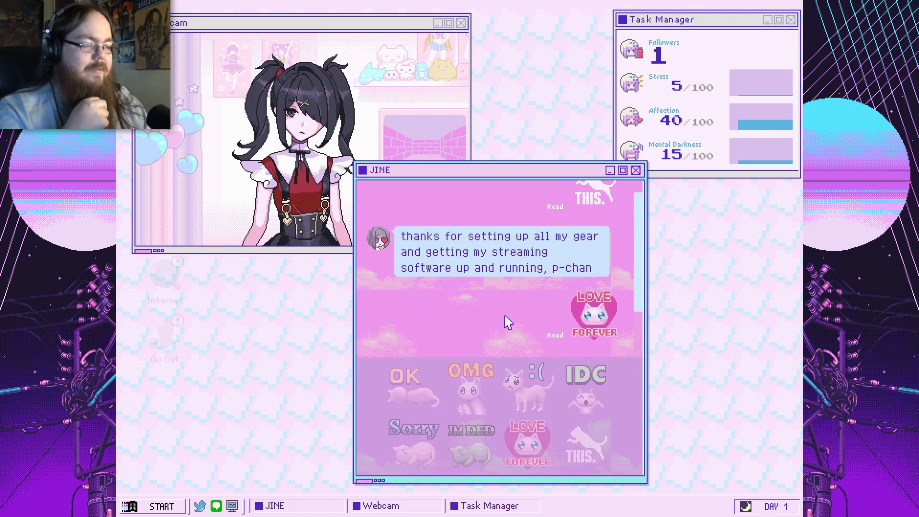
{"action": "mouse_move", "coordinate": [520, 328]}
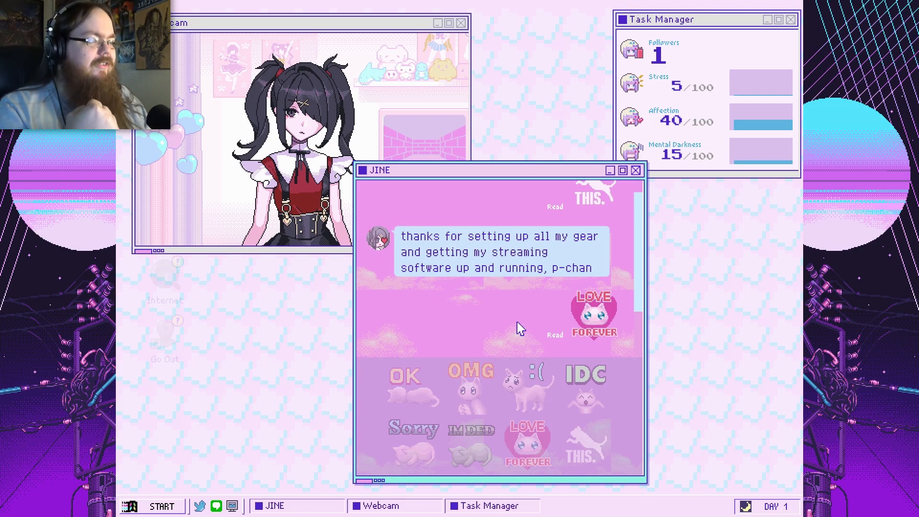
{"action": "mouse_move", "coordinate": [515, 169]}
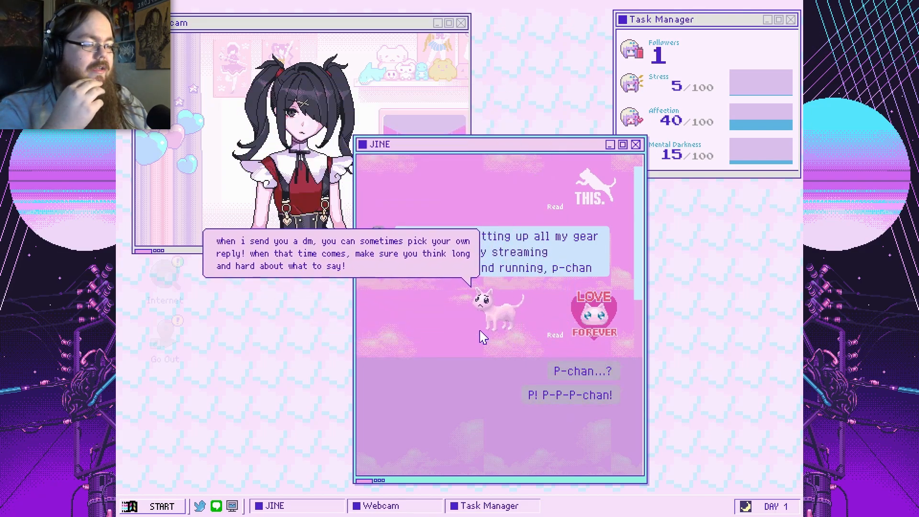
Reply 'P! P-P-P-chan!' to Ame in JINE
{"action": "left_click", "coordinate": [569, 394]}
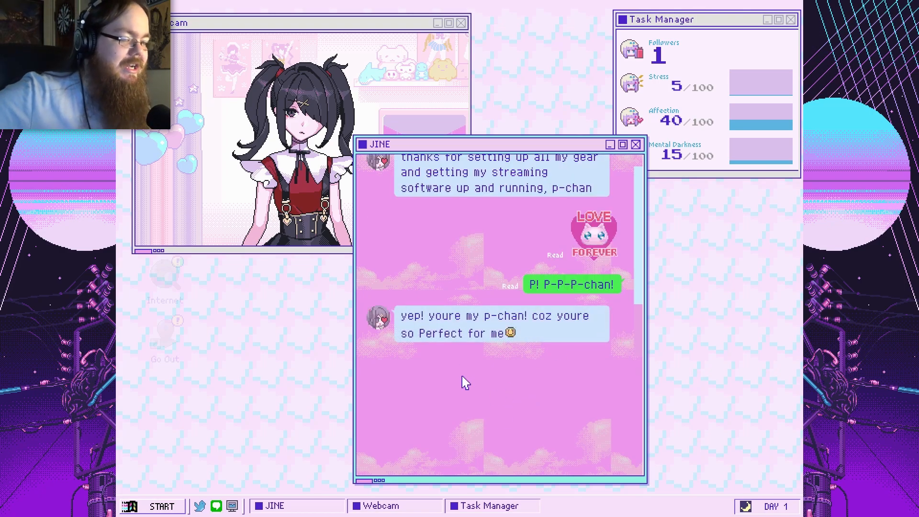
{"action": "mouse_move", "coordinate": [521, 336]}
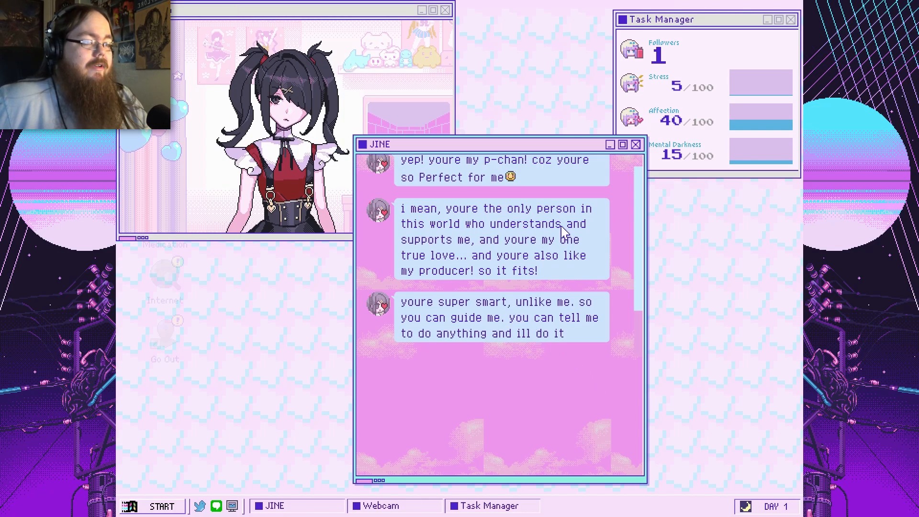
{"action": "mouse_move", "coordinate": [520, 251]}
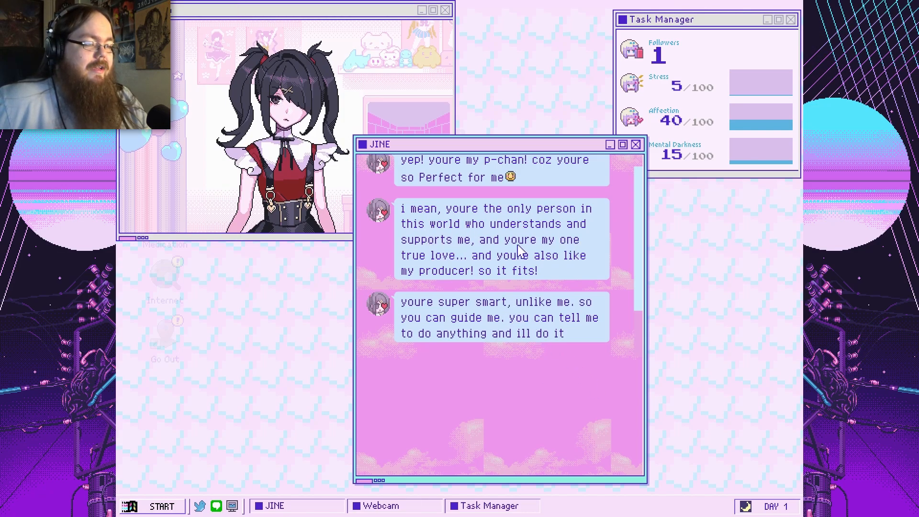
{"action": "mouse_move", "coordinate": [589, 253]}
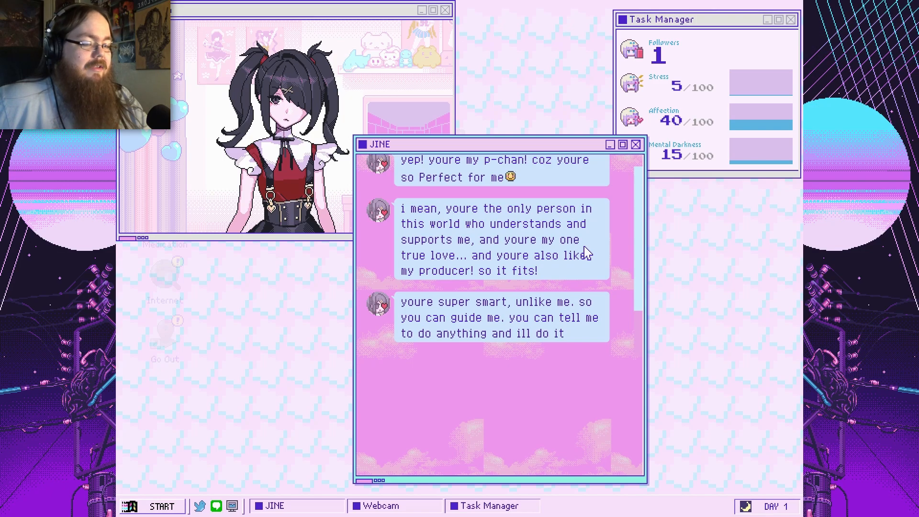
{"action": "mouse_move", "coordinate": [501, 261]}
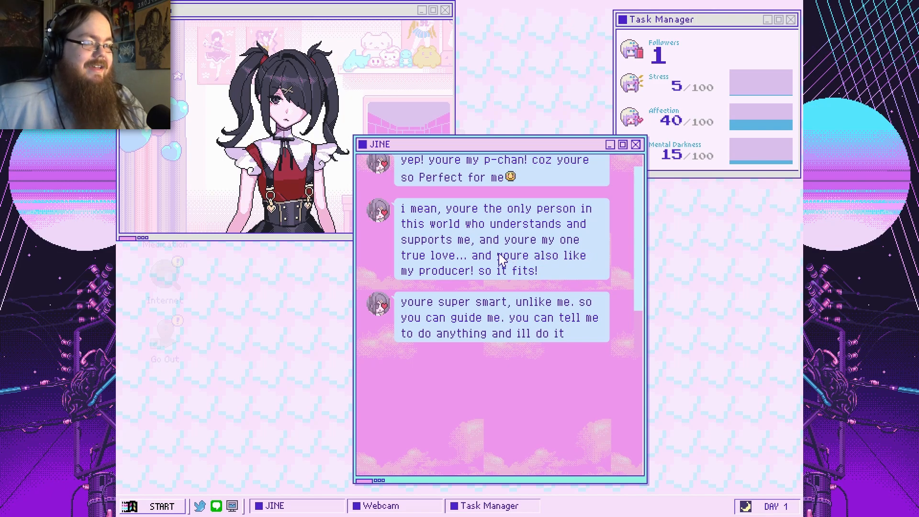
{"action": "mouse_move", "coordinate": [425, 275]}
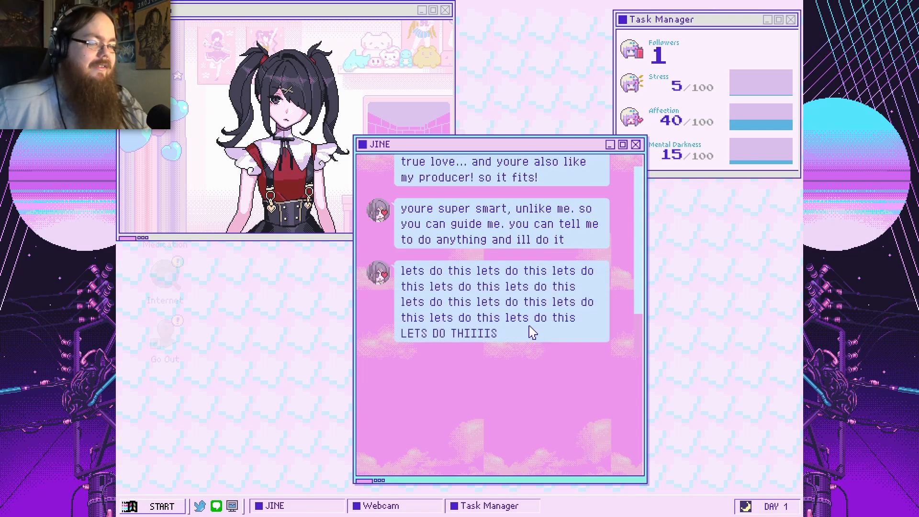
{"action": "mouse_move", "coordinate": [470, 220]}
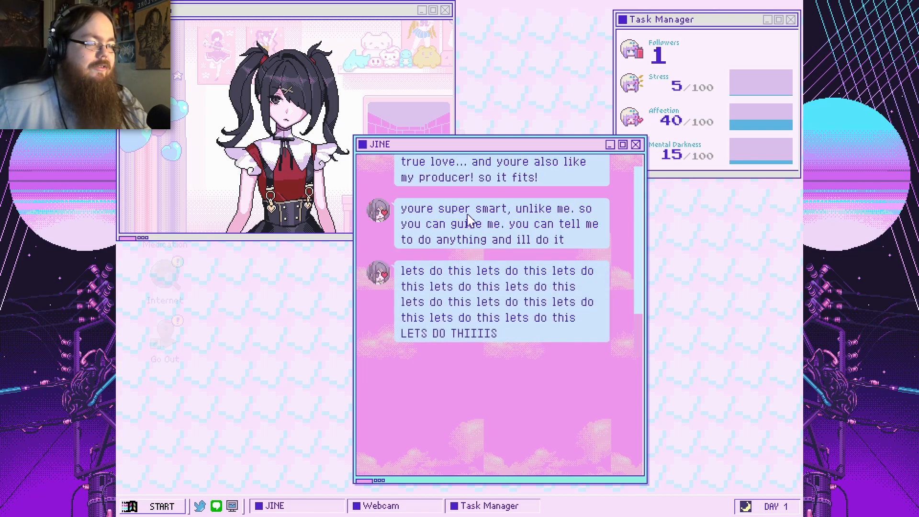
{"action": "mouse_move", "coordinate": [533, 237]}
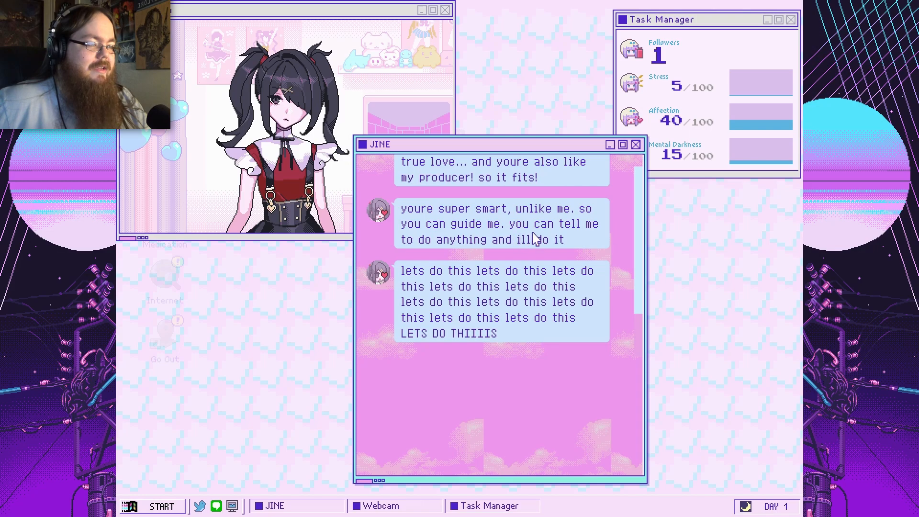
{"action": "mouse_move", "coordinate": [553, 260]}
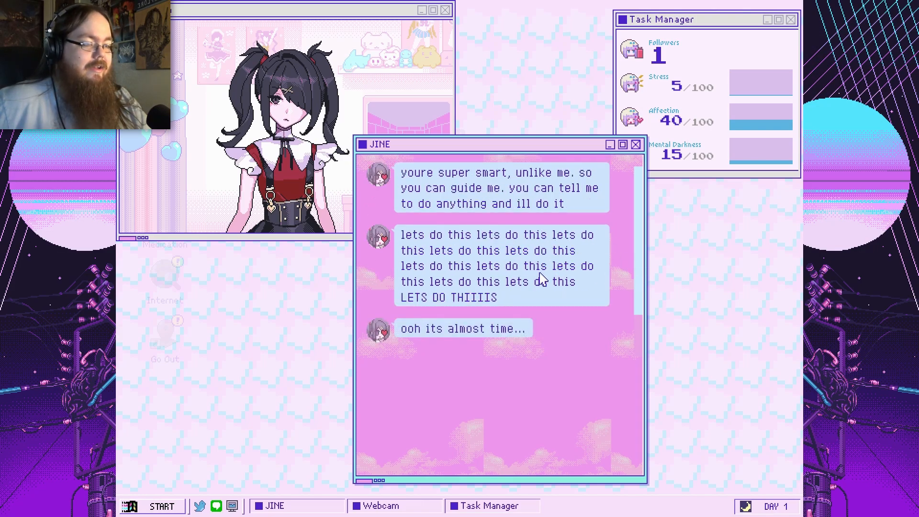
{"action": "mouse_move", "coordinate": [396, 343]}
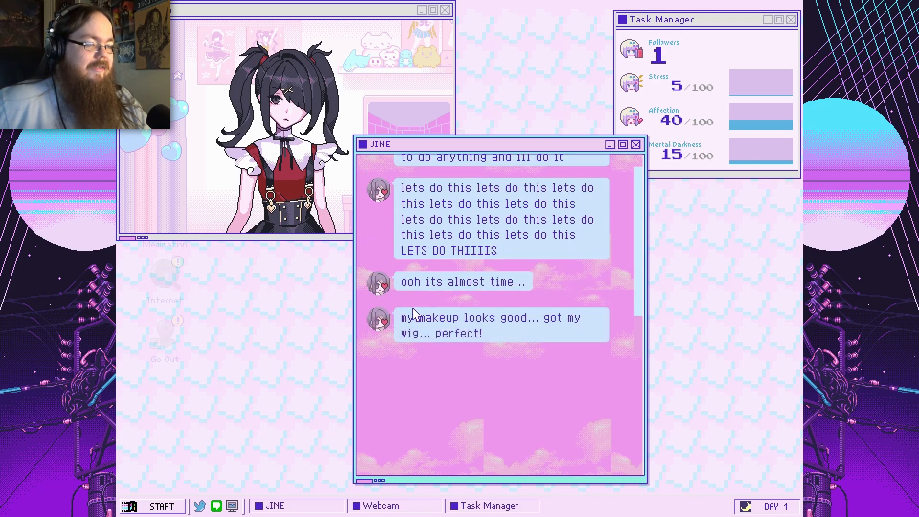
{"action": "mouse_move", "coordinate": [316, 288]}
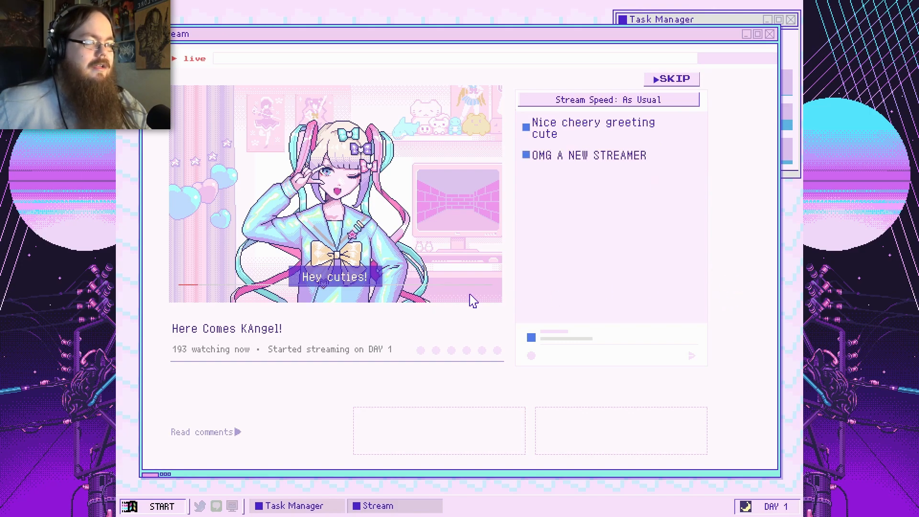
{"action": "mouse_move", "coordinate": [722, 203]}
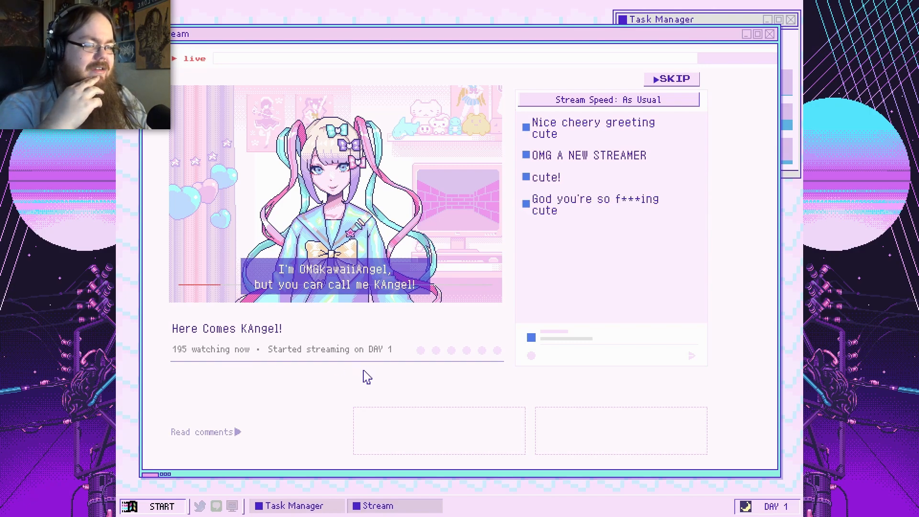
{"action": "mouse_move", "coordinate": [374, 309]}
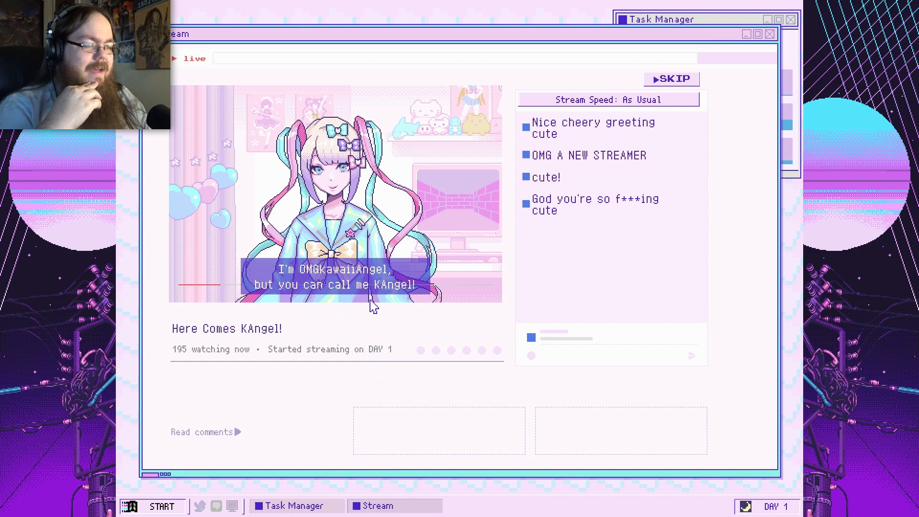
{"action": "mouse_move", "coordinate": [300, 315]}
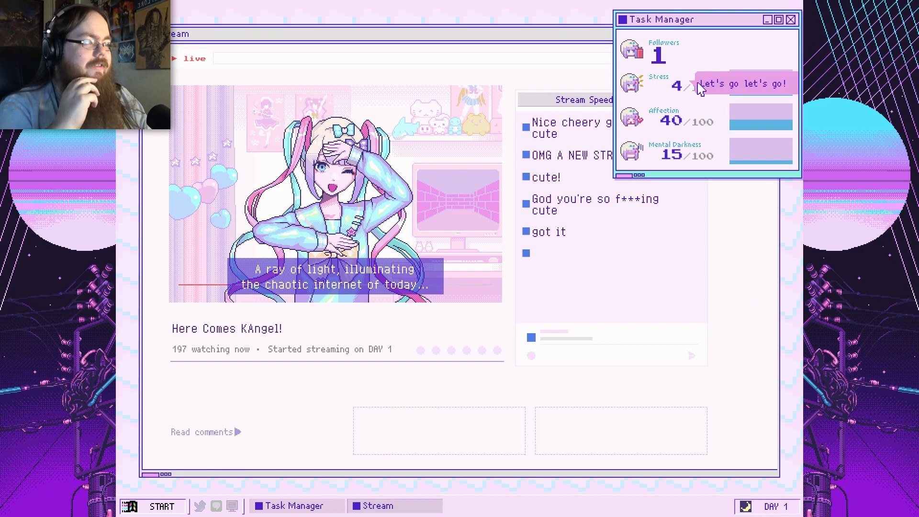
Move the Task Manager stats window to the bottom-left and minimize it
{"action": "left_click_drag", "start_coordinate": [661, 19], "coordinate": [183, 10]}
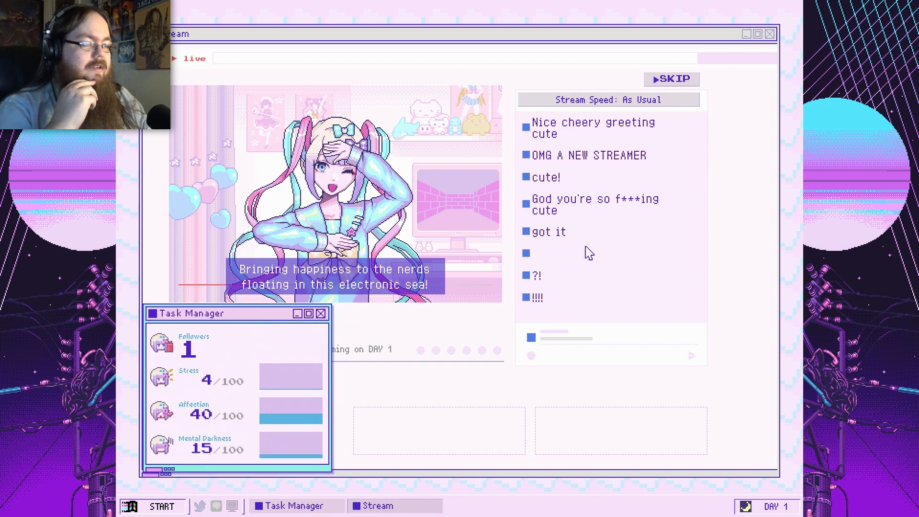
{"action": "left_click", "coordinate": [321, 313]}
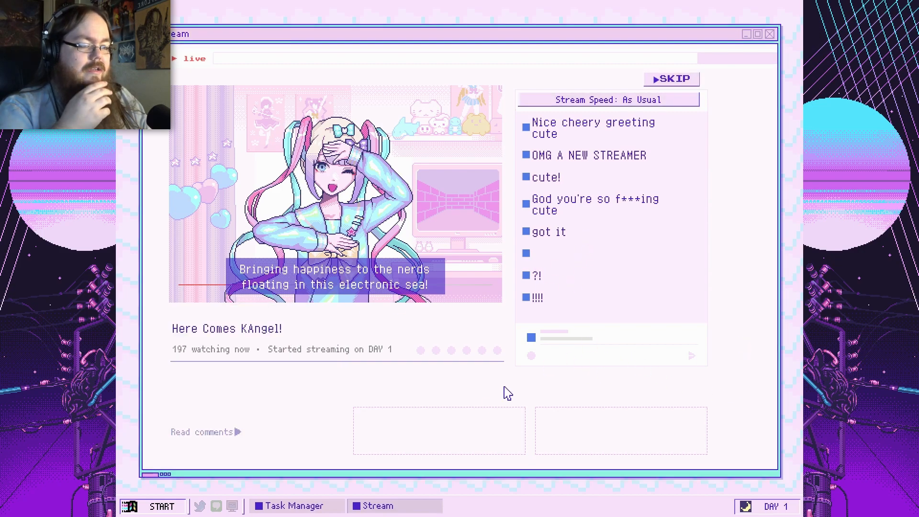
{"action": "mouse_move", "coordinate": [374, 403]}
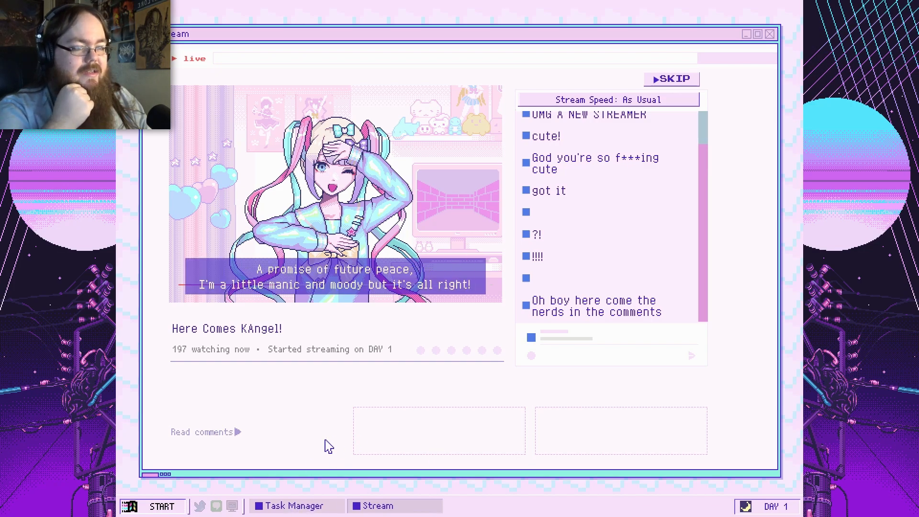
{"action": "mouse_move", "coordinate": [394, 301]}
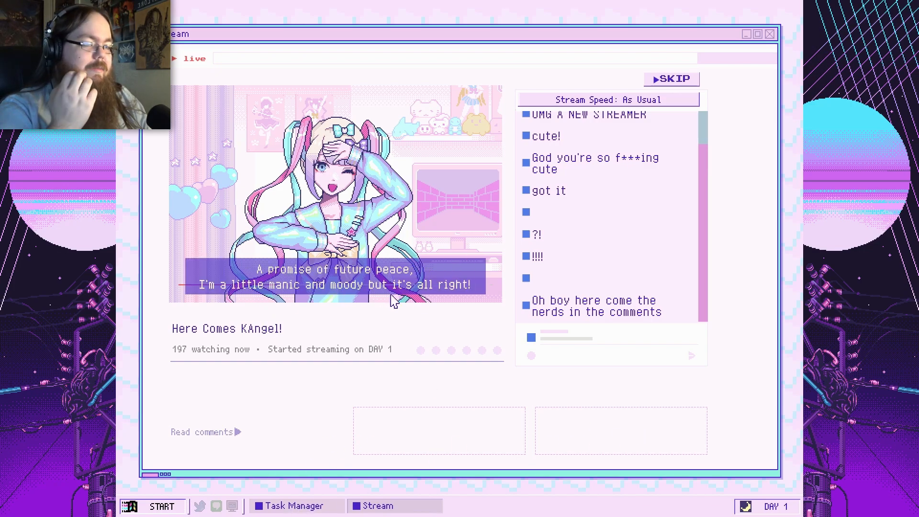
{"action": "mouse_move", "coordinate": [732, 361]}
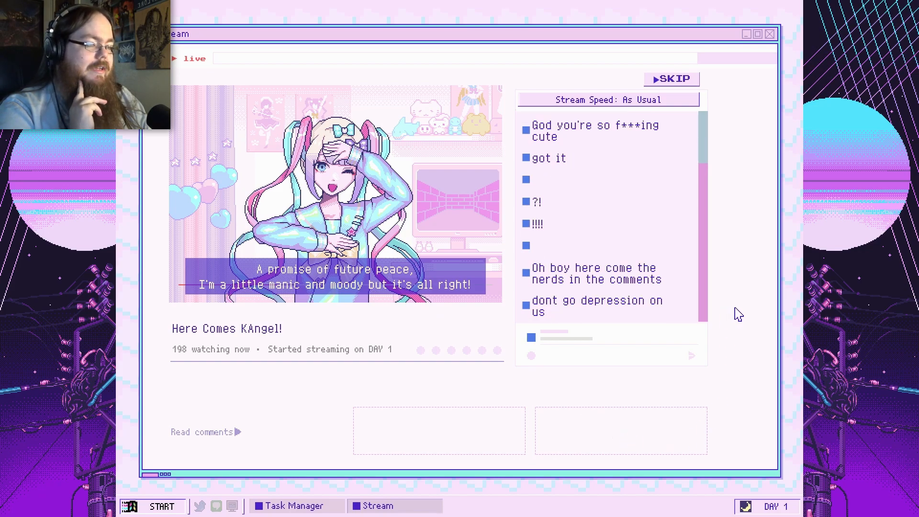
{"action": "mouse_move", "coordinate": [723, 309]}
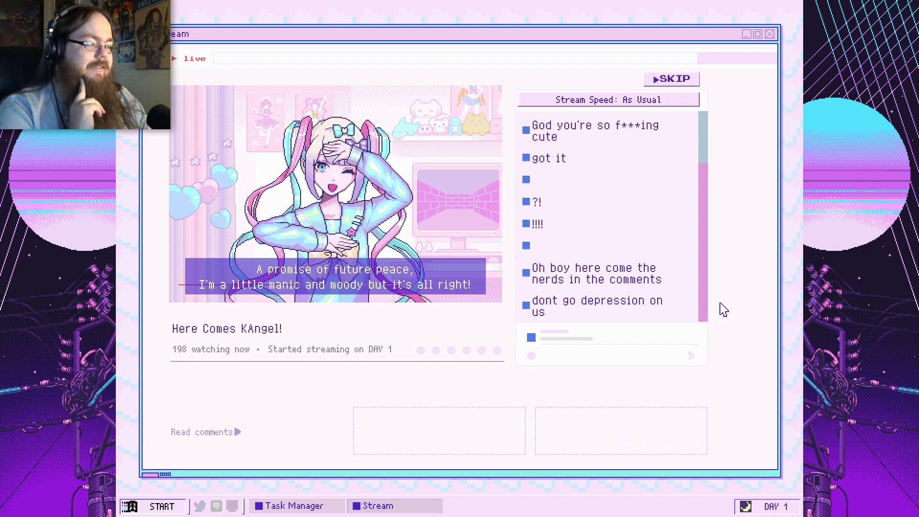
{"action": "mouse_move", "coordinate": [707, 292]}
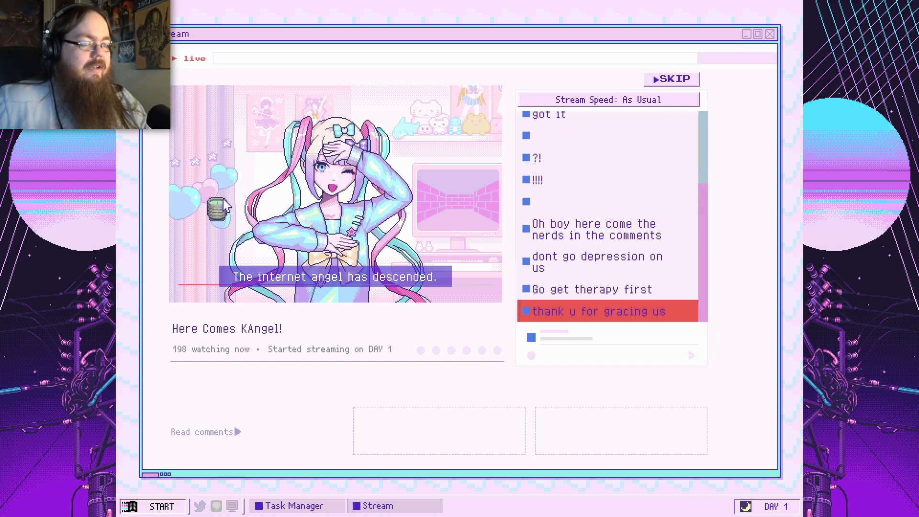
Pick the 'thank u for gracing us' and 'Get out of here' comments, then reset Stream Speed to As Usual
{"action": "left_click", "coordinate": [598, 311]}
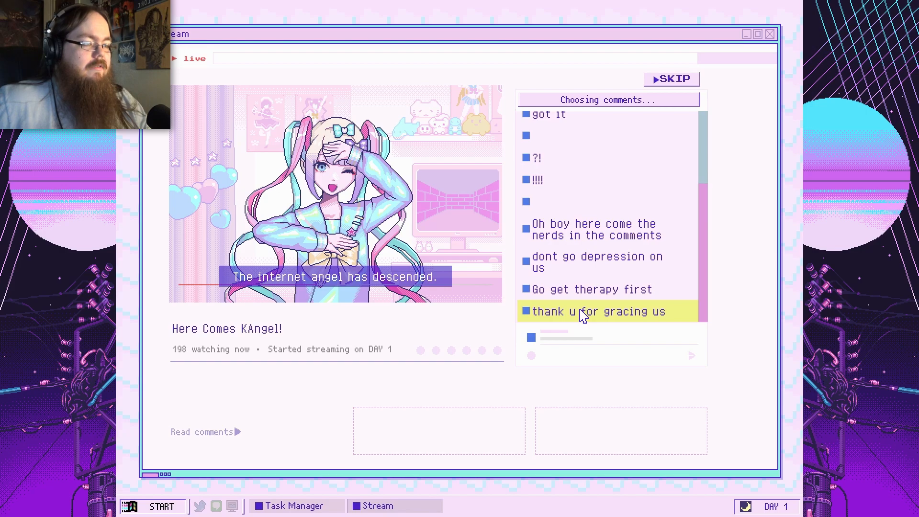
{"action": "left_click", "coordinate": [597, 312]}
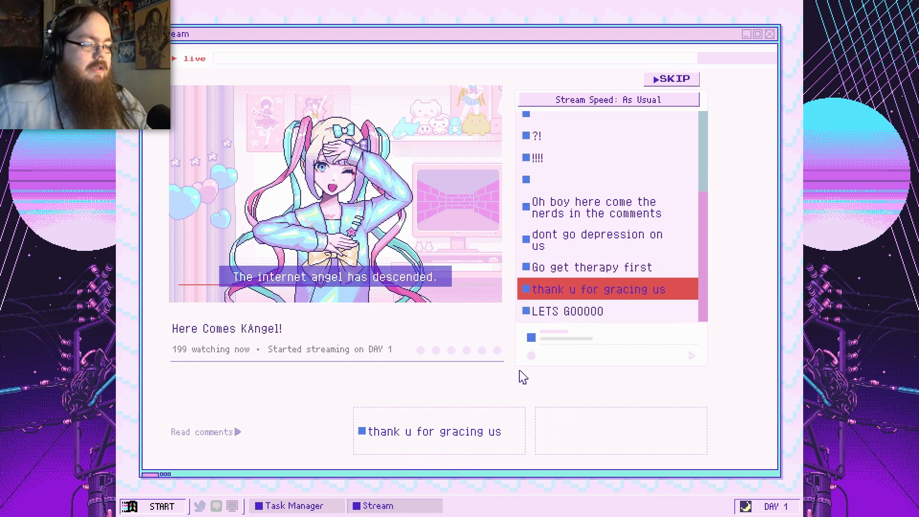
{"action": "mouse_move", "coordinate": [752, 433]}
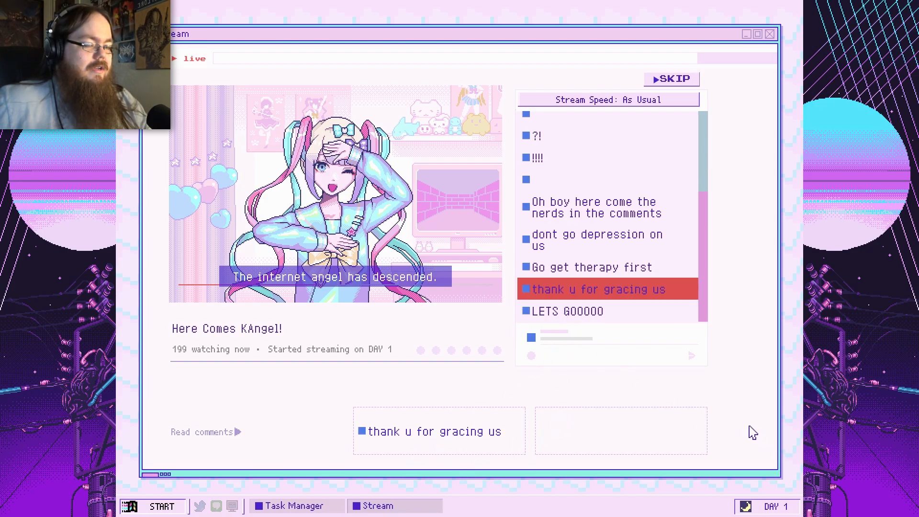
{"action": "mouse_move", "coordinate": [329, 433]}
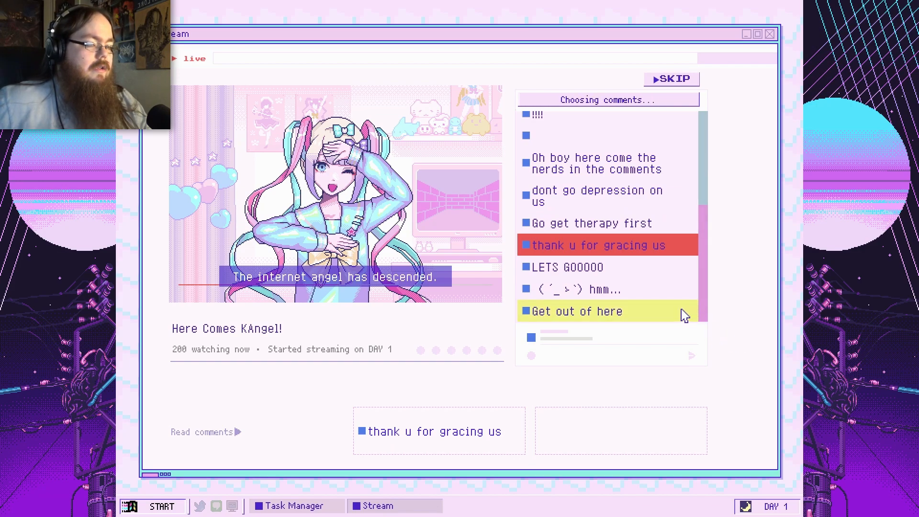
{"action": "mouse_move", "coordinate": [627, 316]}
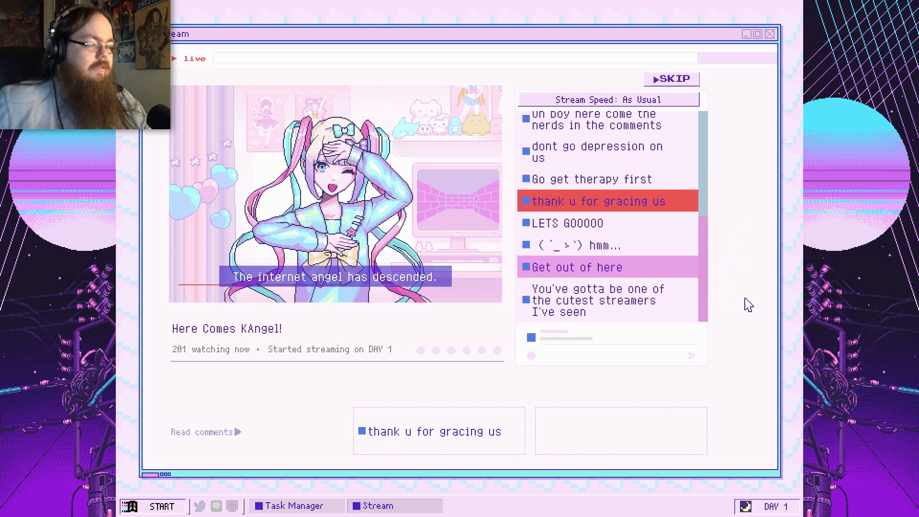
{"action": "left_click", "coordinate": [576, 267]}
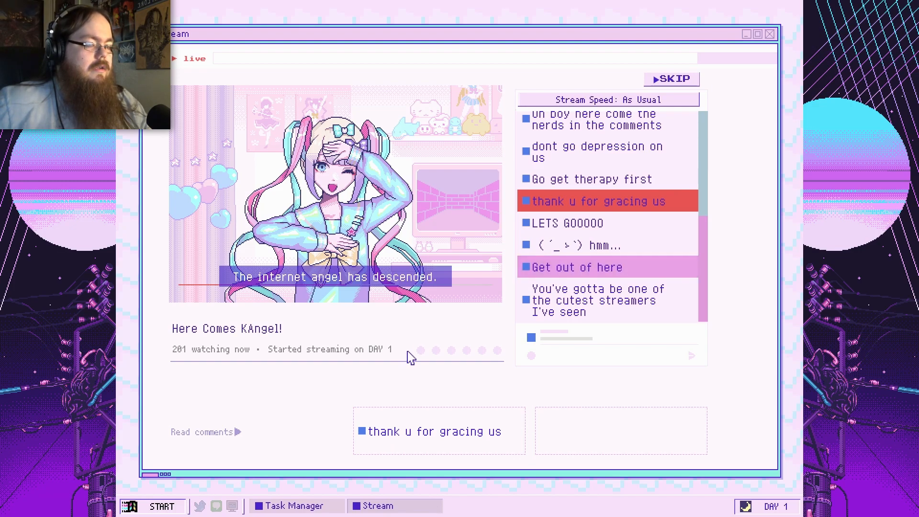
{"action": "mouse_move", "coordinate": [284, 507]}
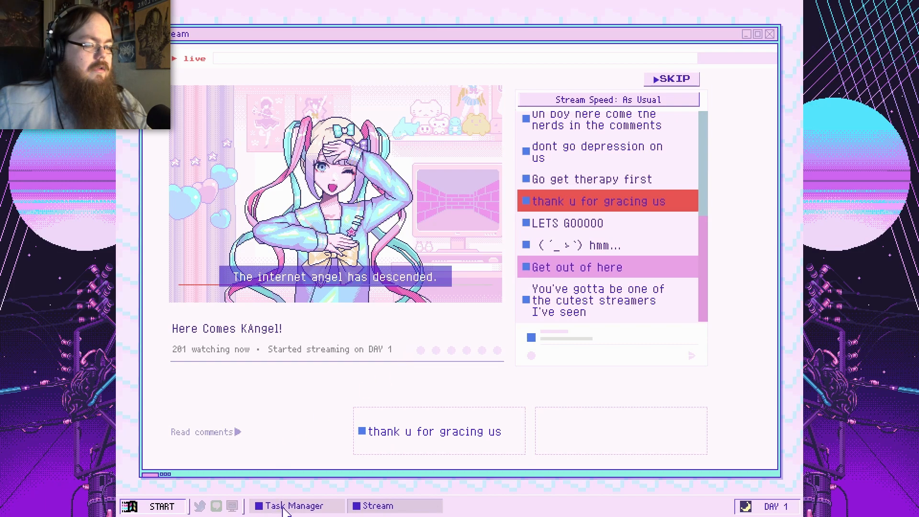
{"action": "left_click", "coordinate": [577, 266]}
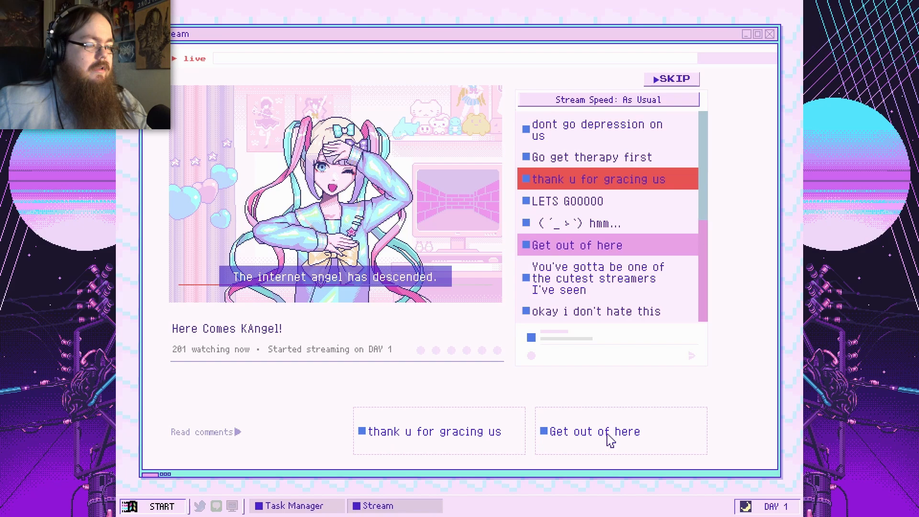
{"action": "mouse_move", "coordinate": [694, 258]}
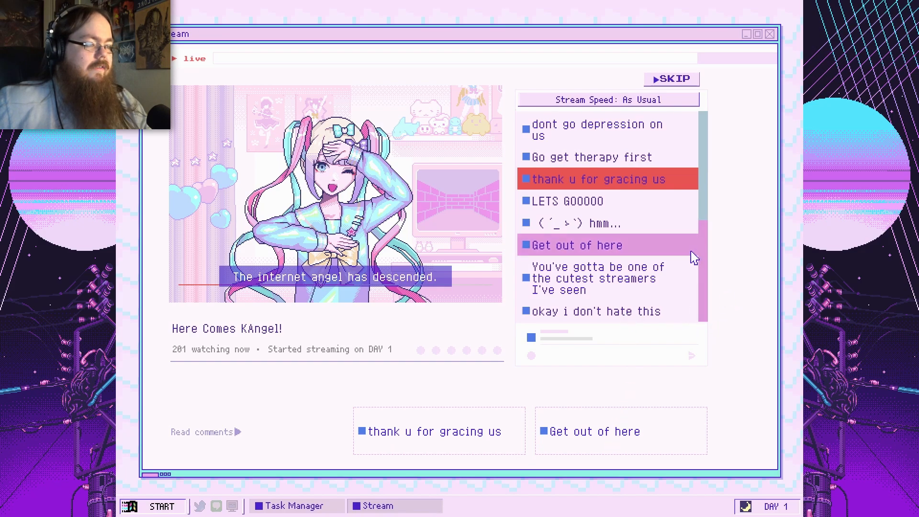
{"action": "mouse_move", "coordinate": [622, 186]}
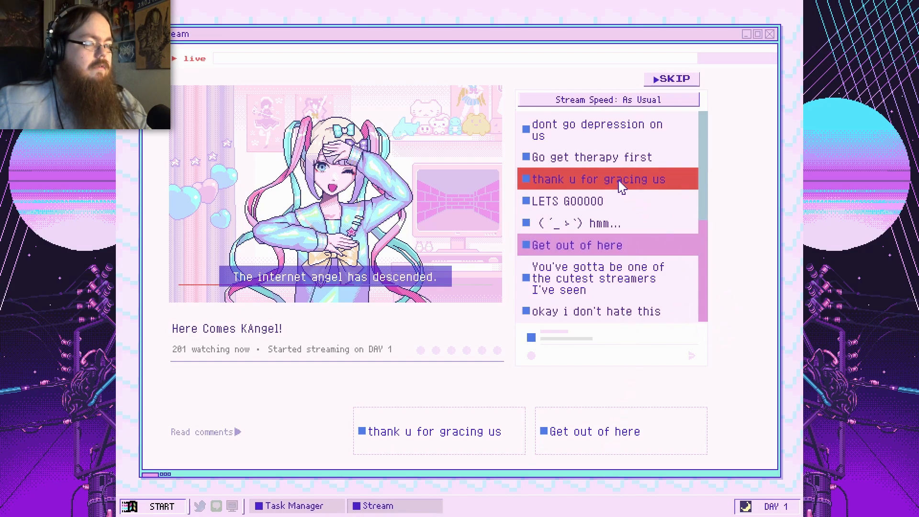
{"action": "left_click", "coordinate": [607, 99]}
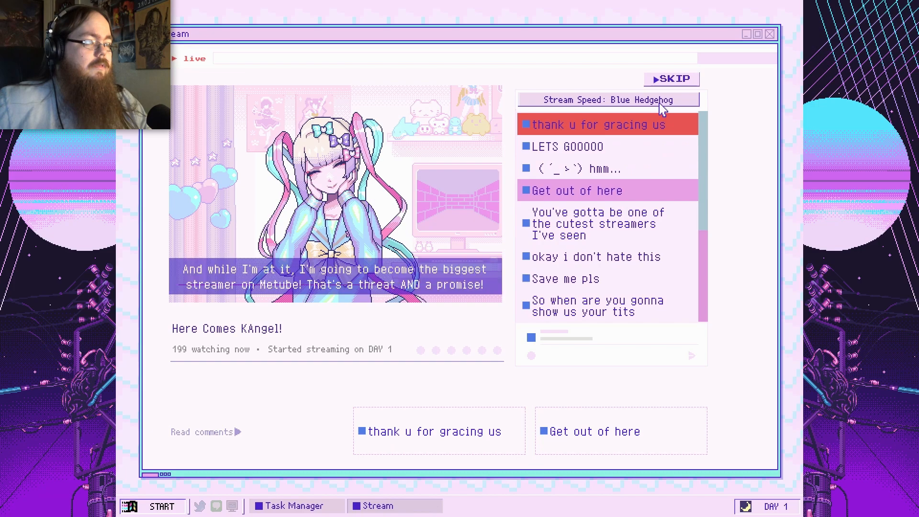
{"action": "left_click", "coordinate": [607, 99]}
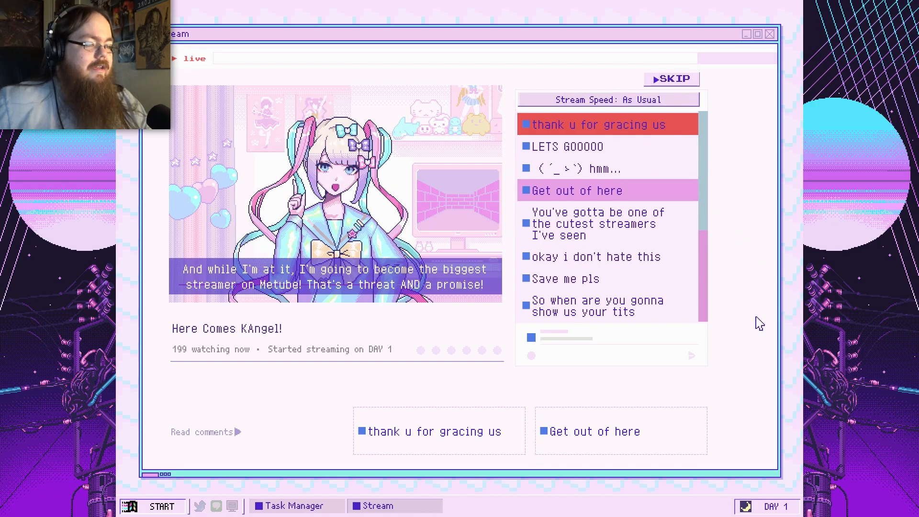
Minimize the Task Manager stats popup while KAngel's intro plays out
{"action": "left_click", "coordinate": [295, 505]}
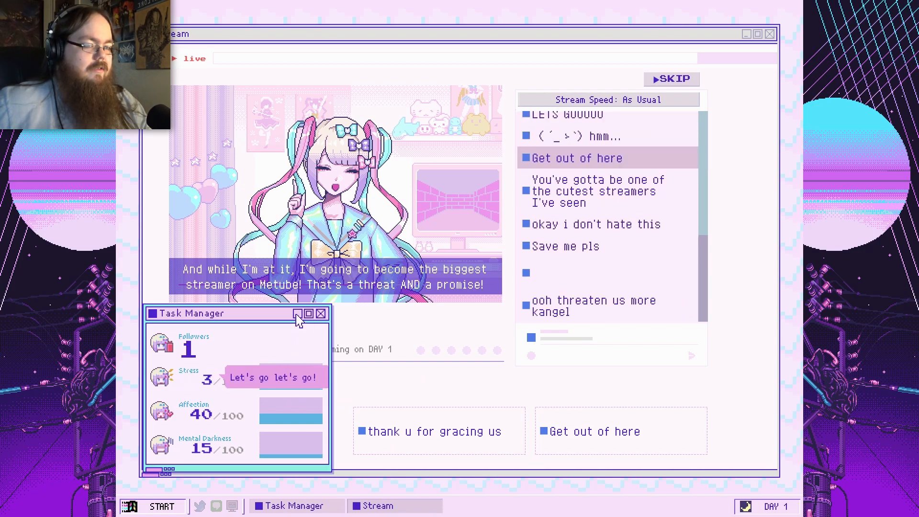
{"action": "left_click", "coordinate": [298, 314]}
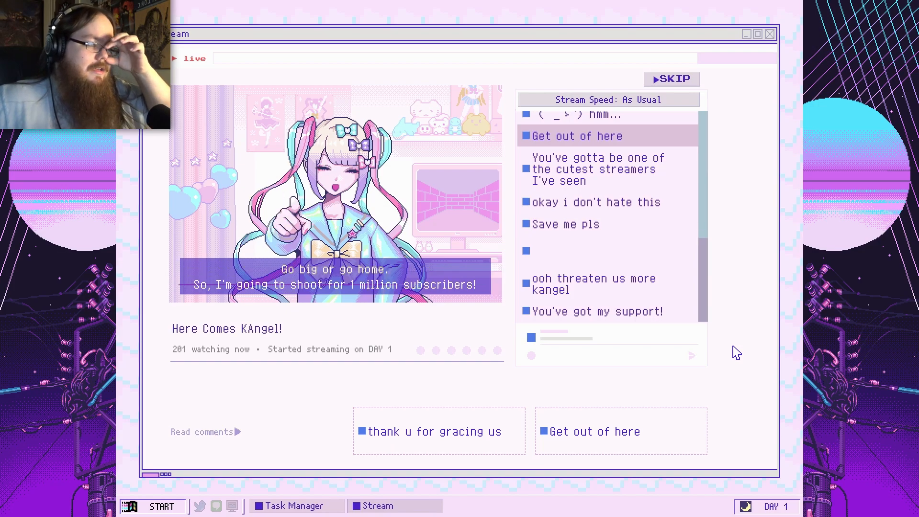
{"action": "mouse_move", "coordinate": [713, 350]}
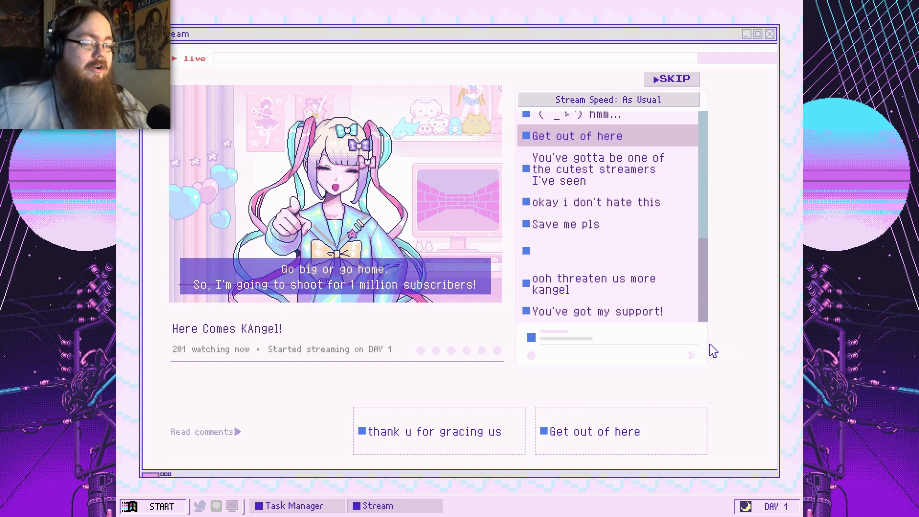
{"action": "mouse_move", "coordinate": [312, 399]}
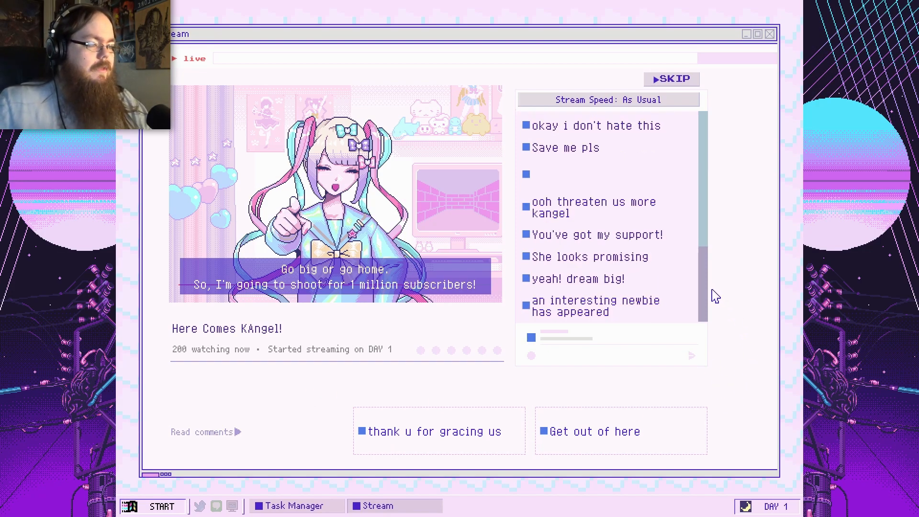
{"action": "mouse_move", "coordinate": [719, 365]}
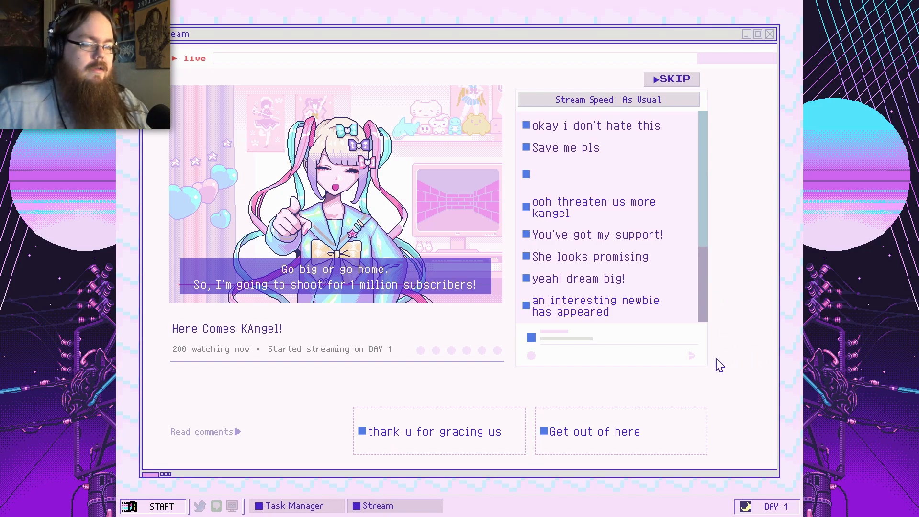
{"action": "mouse_move", "coordinate": [226, 365]}
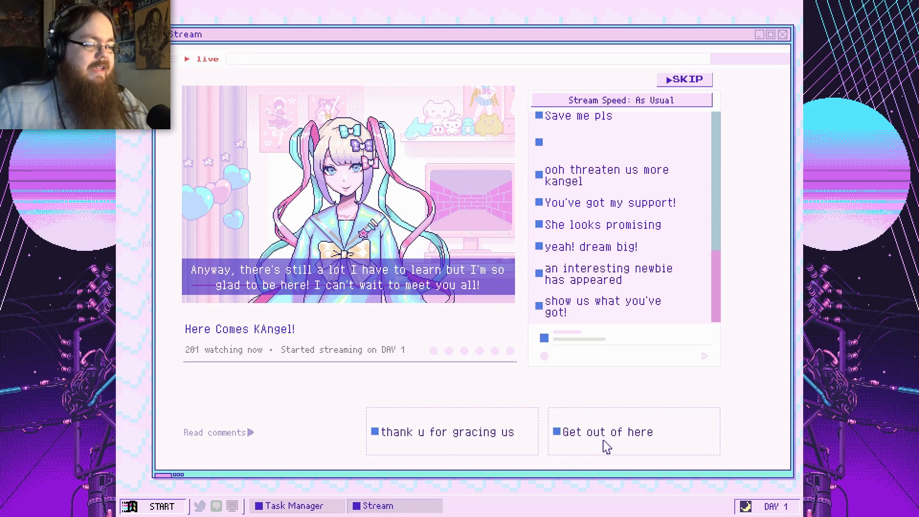
{"action": "mouse_move", "coordinate": [588, 435]}
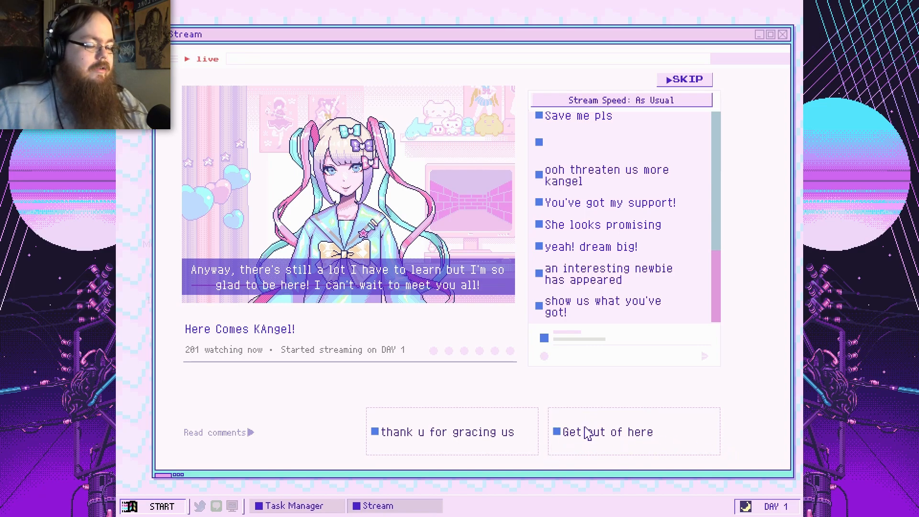
{"action": "mouse_move", "coordinate": [285, 419]}
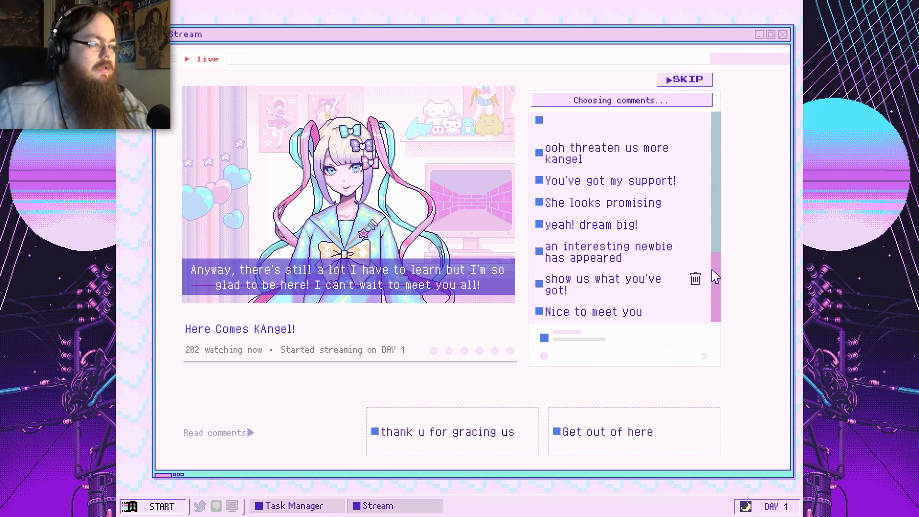
Begin reading comments and advance KAngel's responses until the stream ends
{"action": "left_click", "coordinate": [219, 432]}
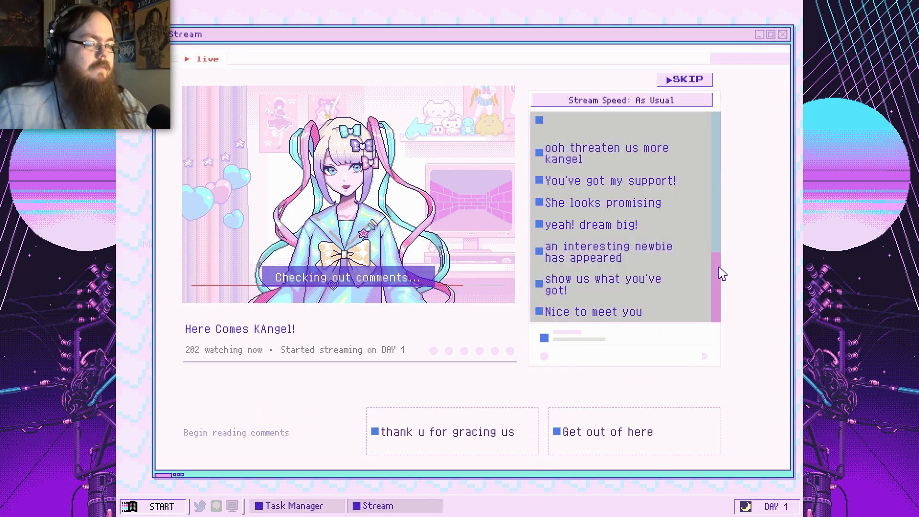
{"action": "mouse_move", "coordinate": [752, 309]}
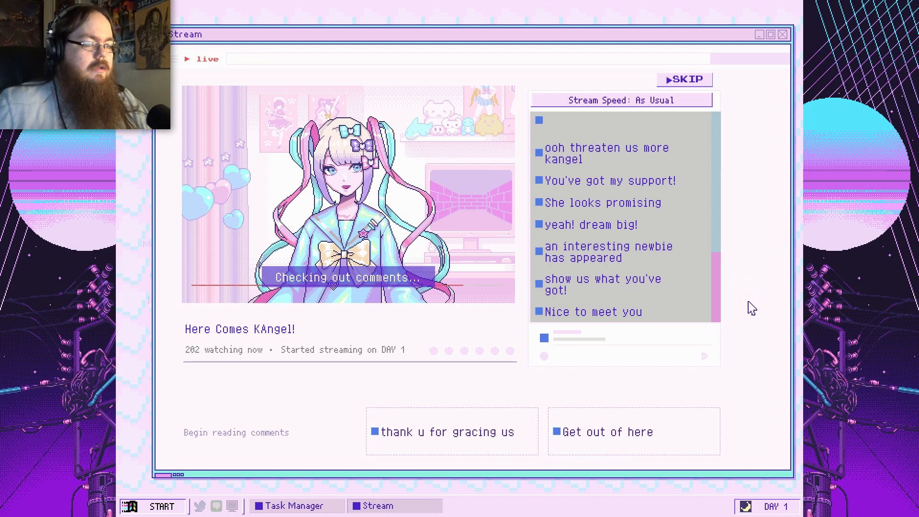
{"action": "left_click", "coordinate": [446, 432]}
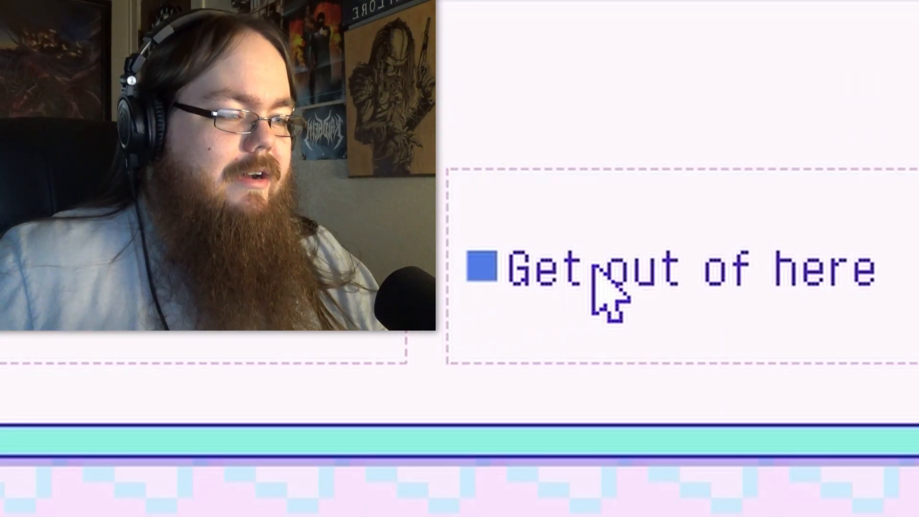
{"action": "left_click", "coordinate": [598, 269]}
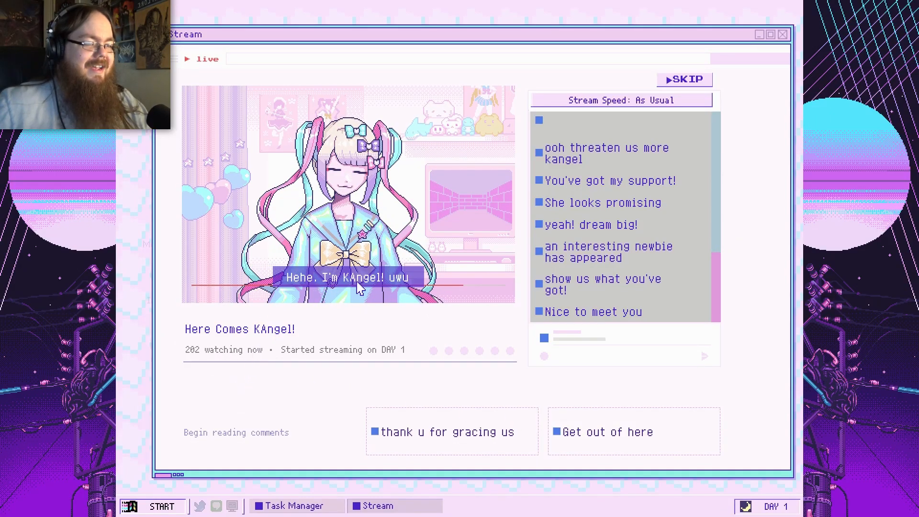
{"action": "mouse_move", "coordinate": [267, 413]}
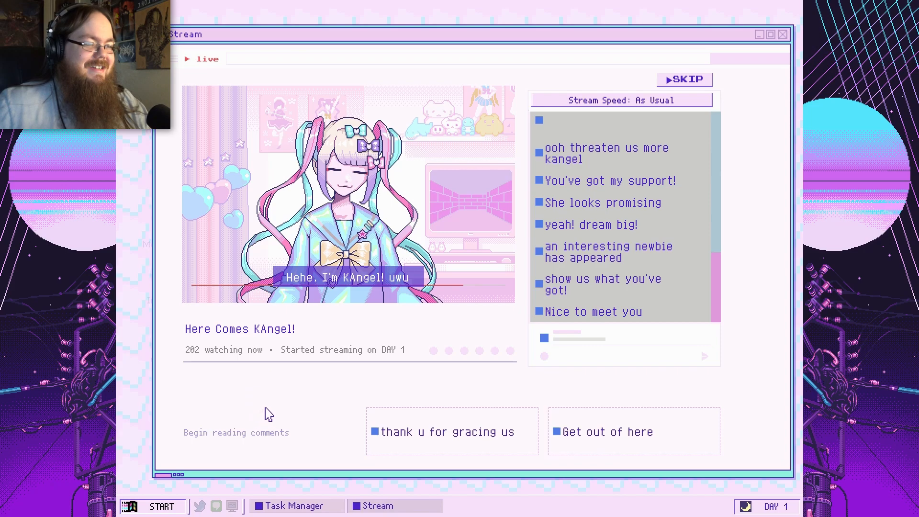
{"action": "left_click", "coordinate": [607, 432]}
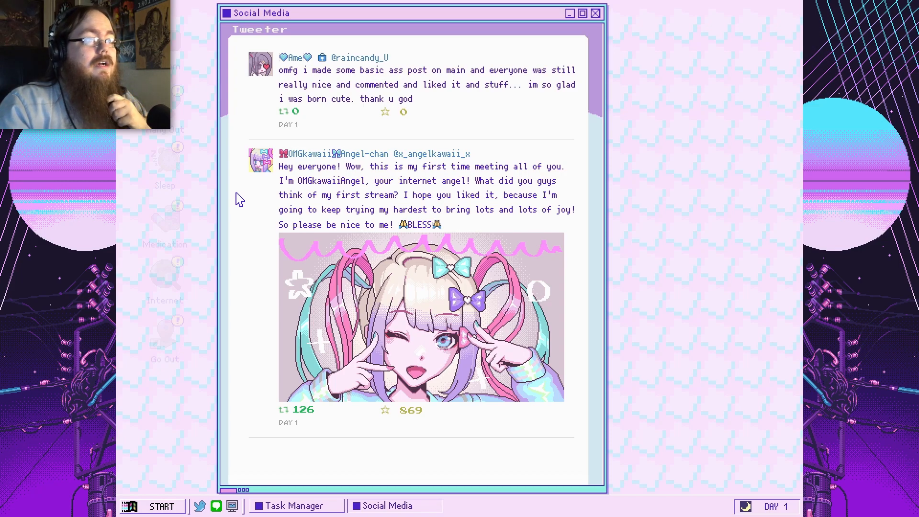
Dismiss the Tweeter feed and reply to Ame with the OK sticker
{"action": "left_click", "coordinate": [295, 506]}
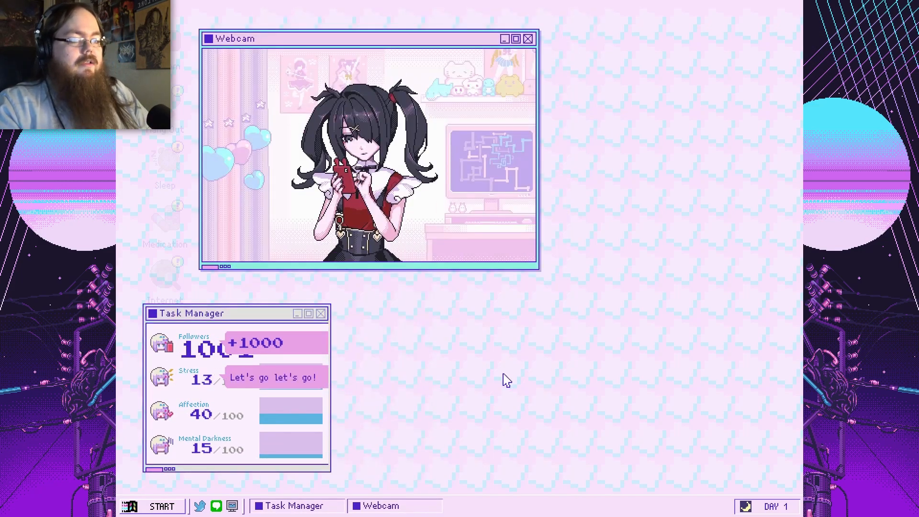
{"action": "mouse_move", "coordinate": [536, 393]}
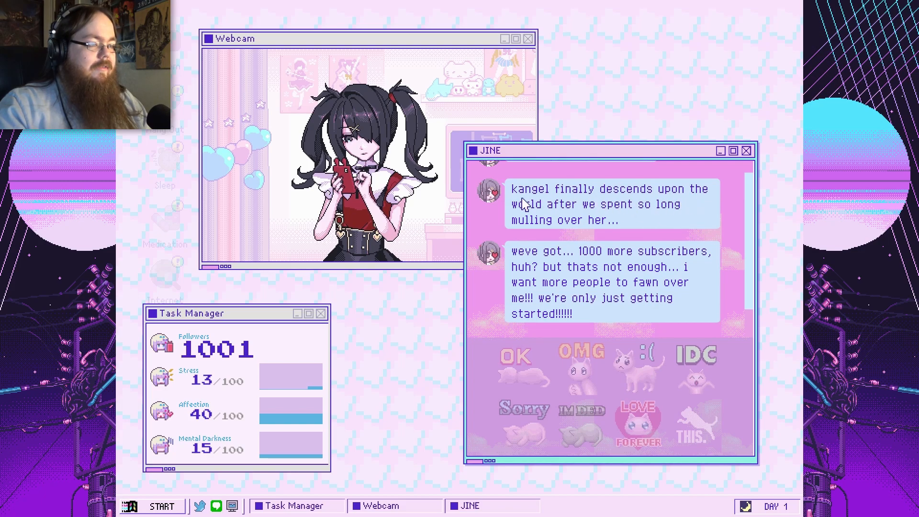
{"action": "mouse_move", "coordinate": [690, 235]}
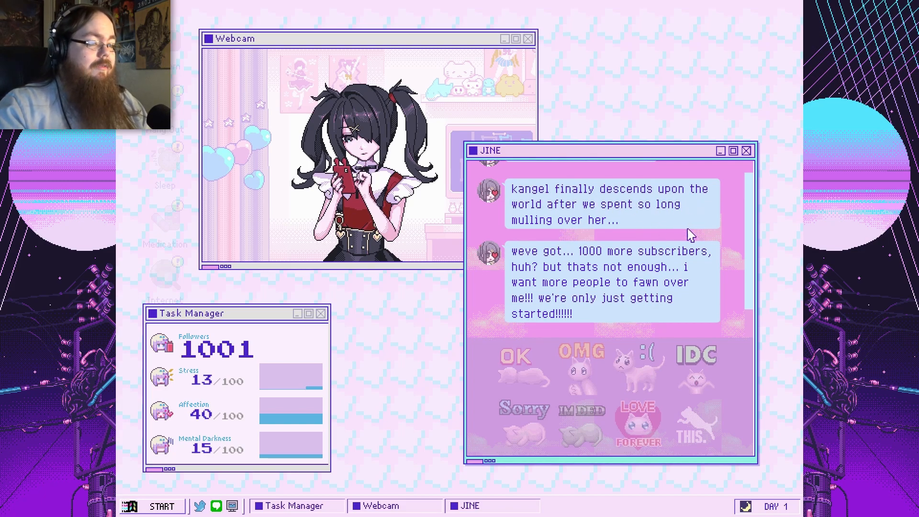
{"action": "mouse_move", "coordinate": [539, 261]}
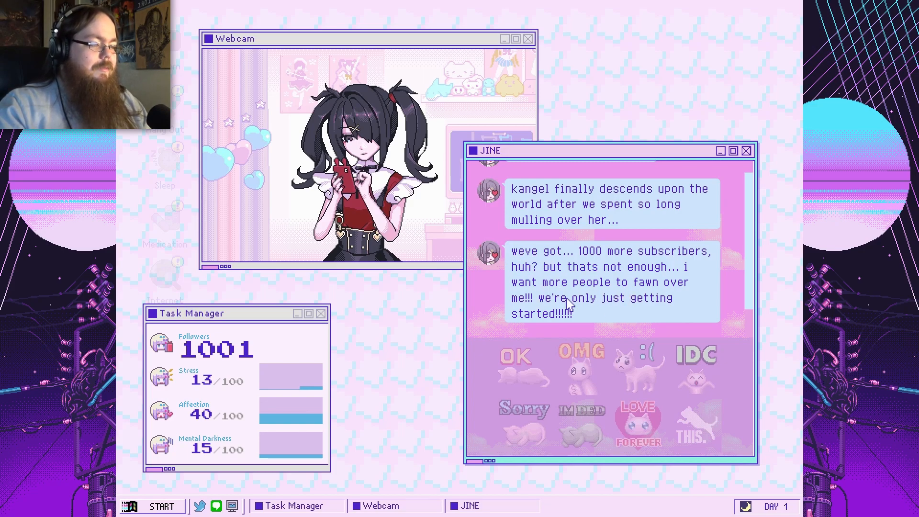
{"action": "mouse_move", "coordinate": [709, 352]}
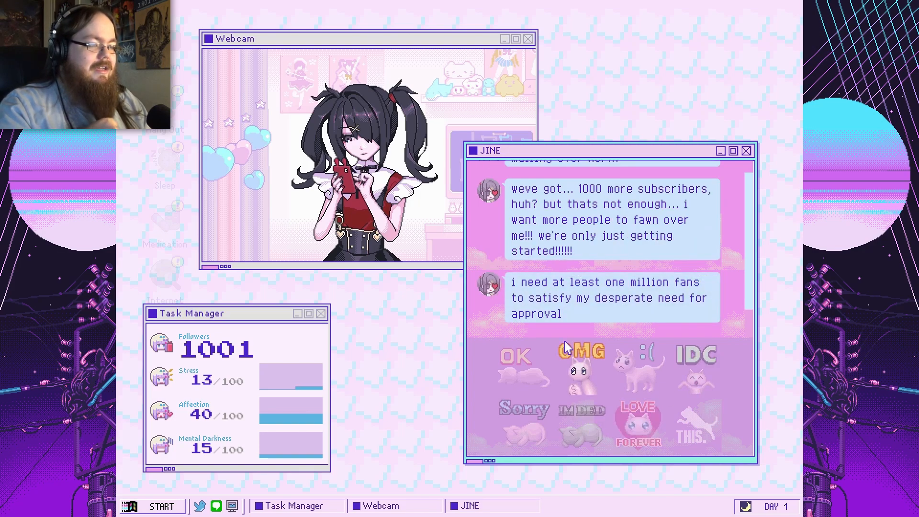
{"action": "mouse_move", "coordinate": [607, 316]}
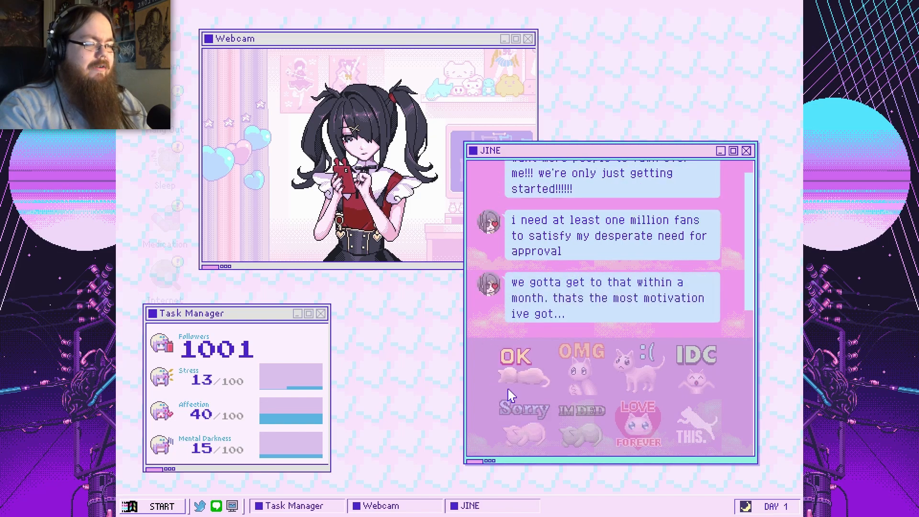
{"action": "mouse_move", "coordinate": [501, 378]}
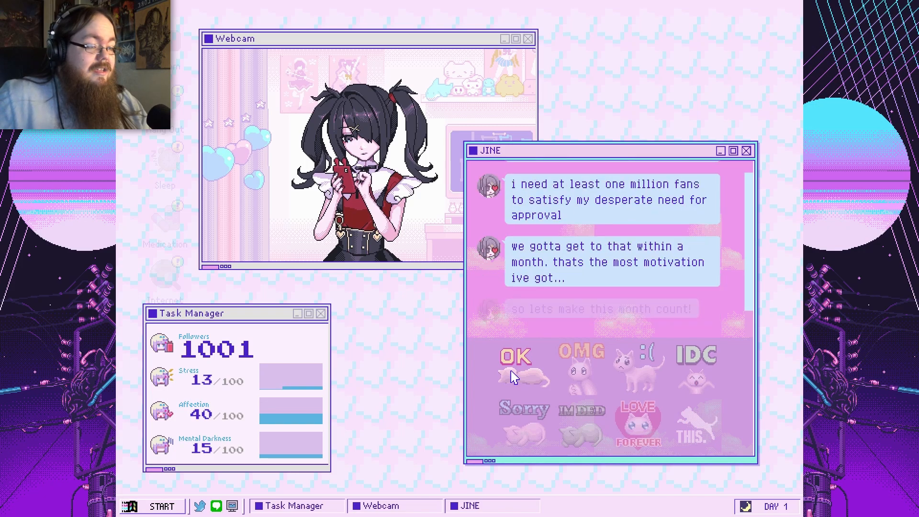
{"action": "left_click", "coordinate": [514, 355]}
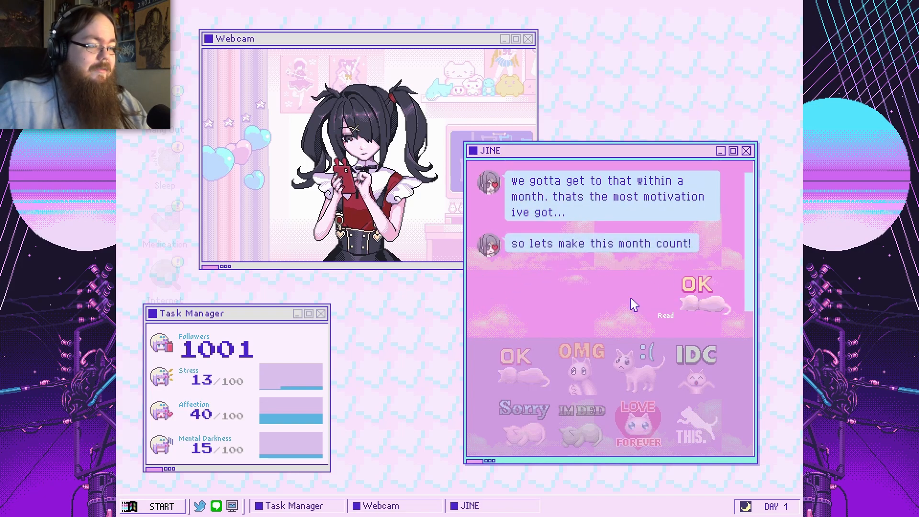
{"action": "left_click", "coordinate": [695, 287]}
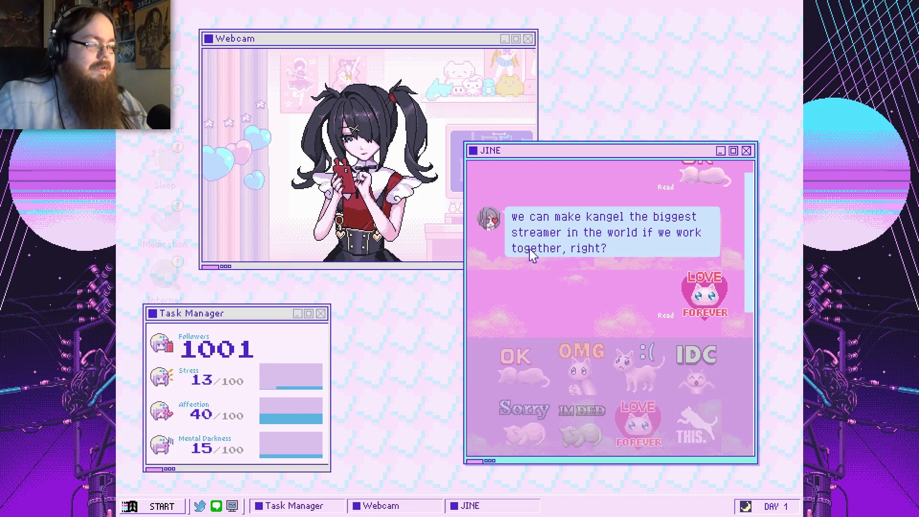
{"action": "mouse_move", "coordinate": [602, 285]}
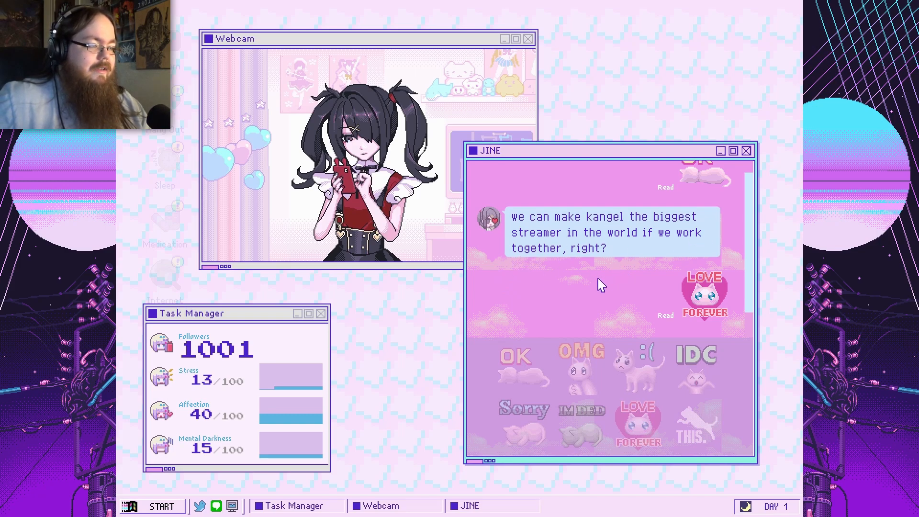
{"action": "mouse_move", "coordinate": [572, 407]}
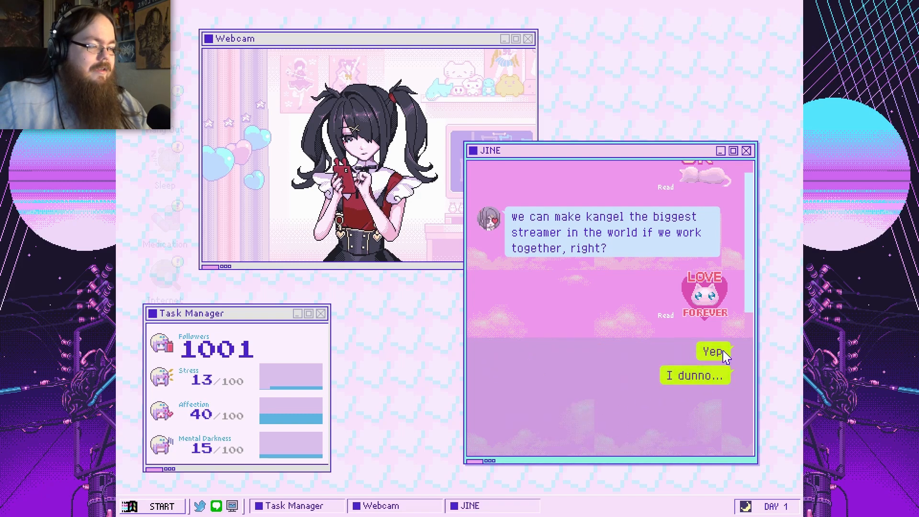
Answer Ame 'Yep', read her follow-up messages, and close the chat
{"action": "left_click", "coordinate": [713, 351]}
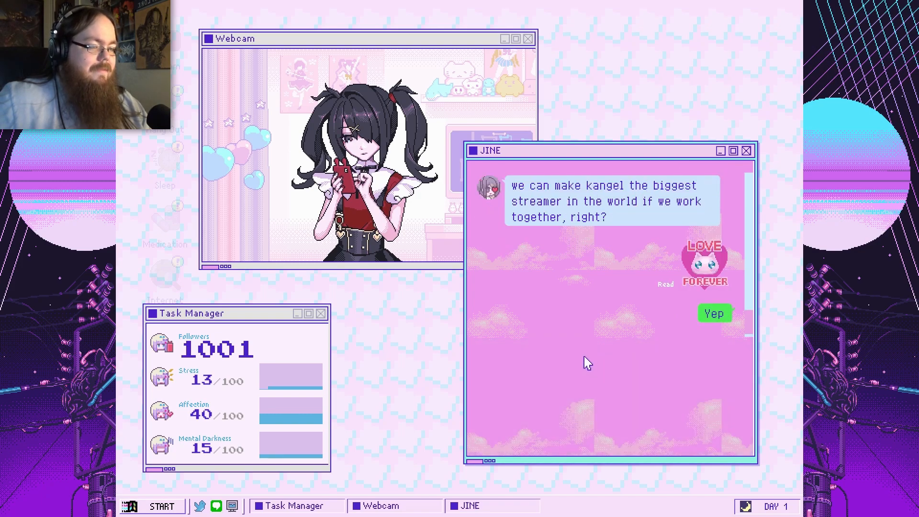
{"action": "left_click", "coordinate": [713, 313]}
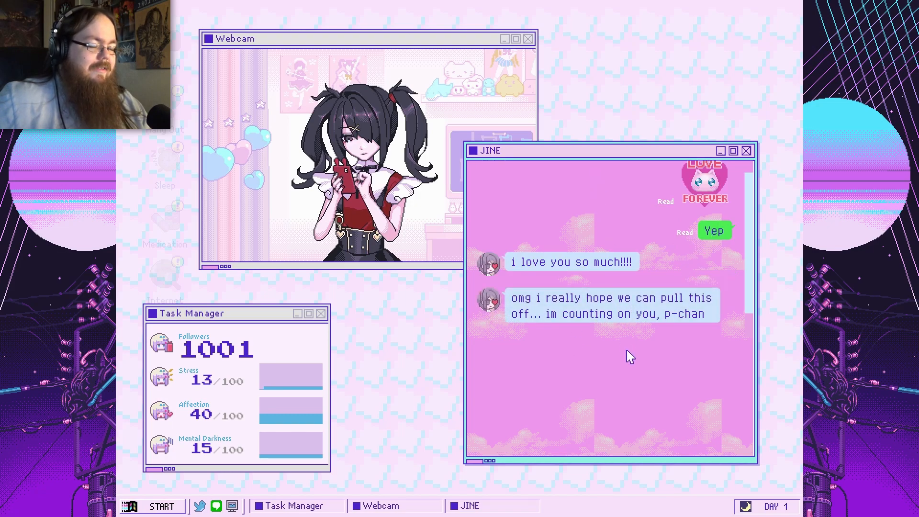
{"action": "mouse_move", "coordinate": [616, 176]}
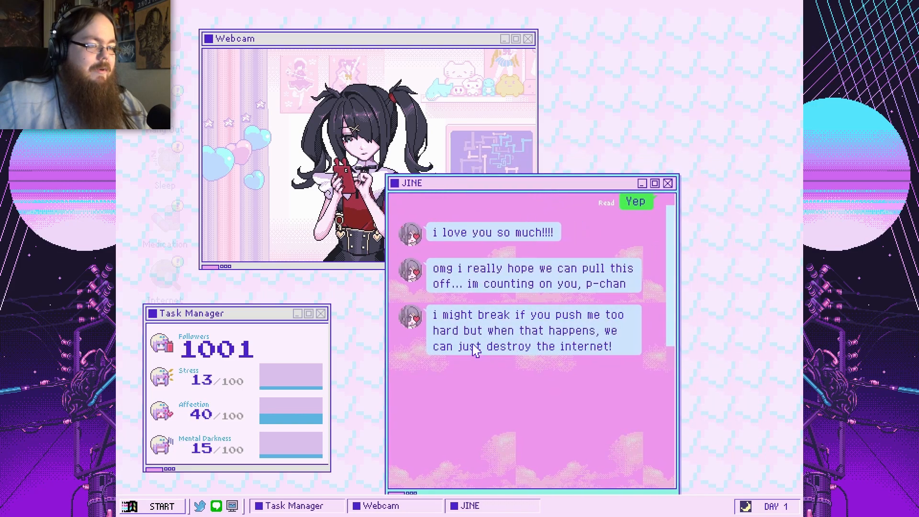
{"action": "mouse_move", "coordinate": [606, 346]}
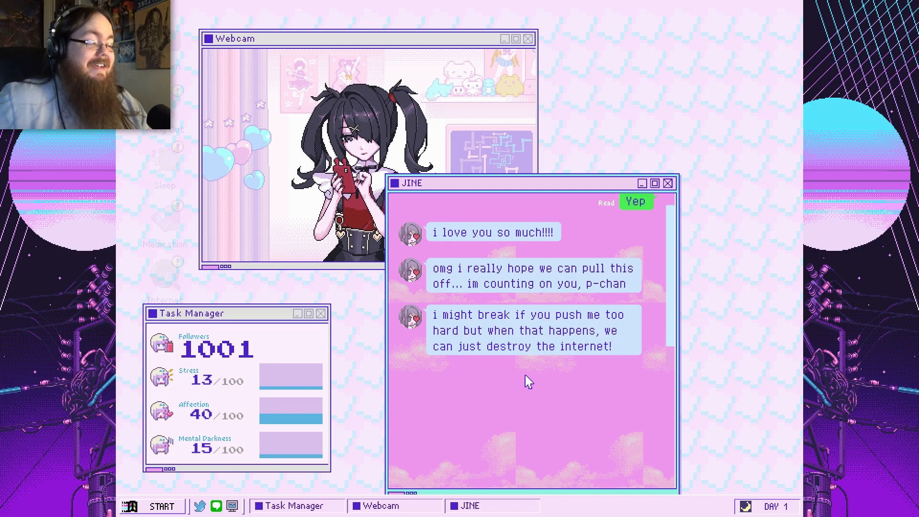
{"action": "mouse_move", "coordinate": [381, 487]}
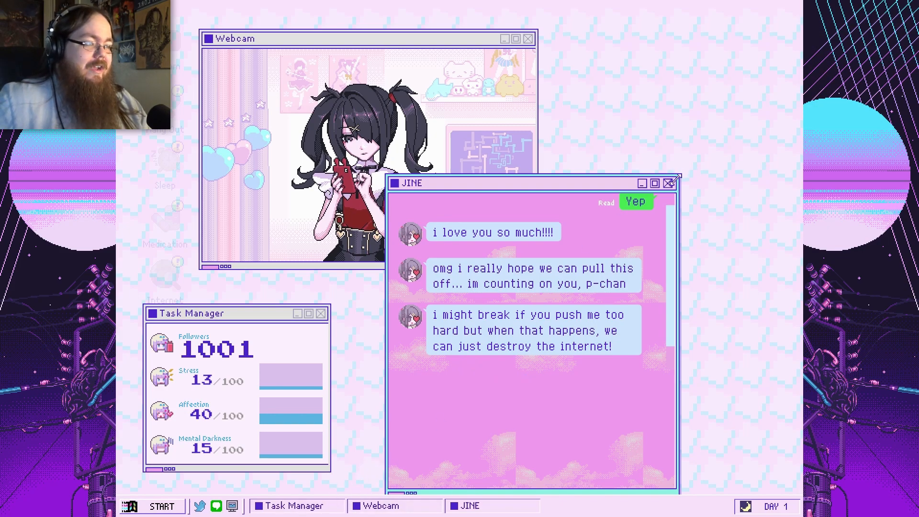
{"action": "left_click", "coordinate": [635, 202]}
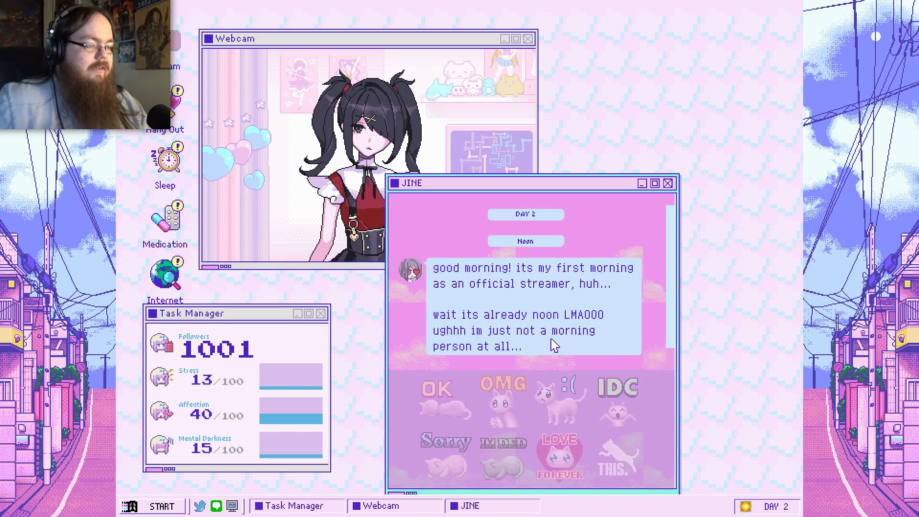
{"action": "mouse_move", "coordinate": [503, 405]}
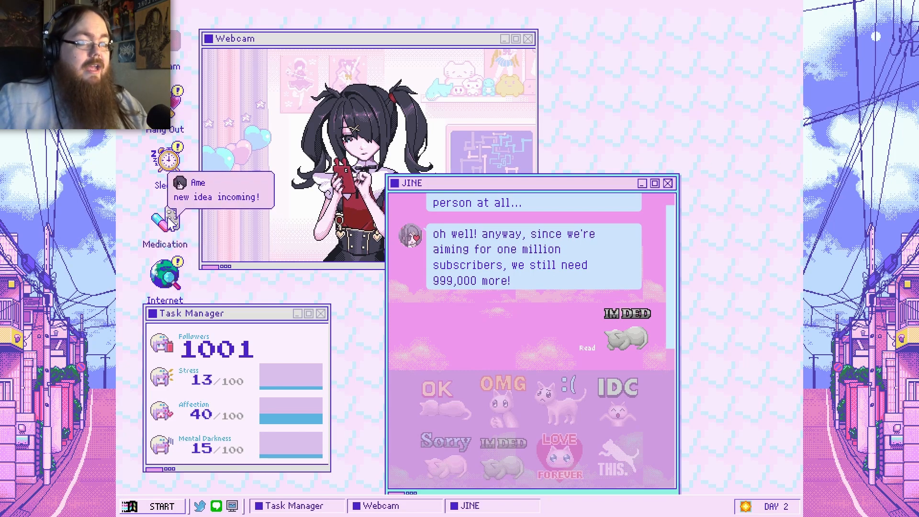
Reply 'Or I could break you myself.' to Ame and have her take a Depaz pill
{"action": "left_click", "coordinate": [166, 223]}
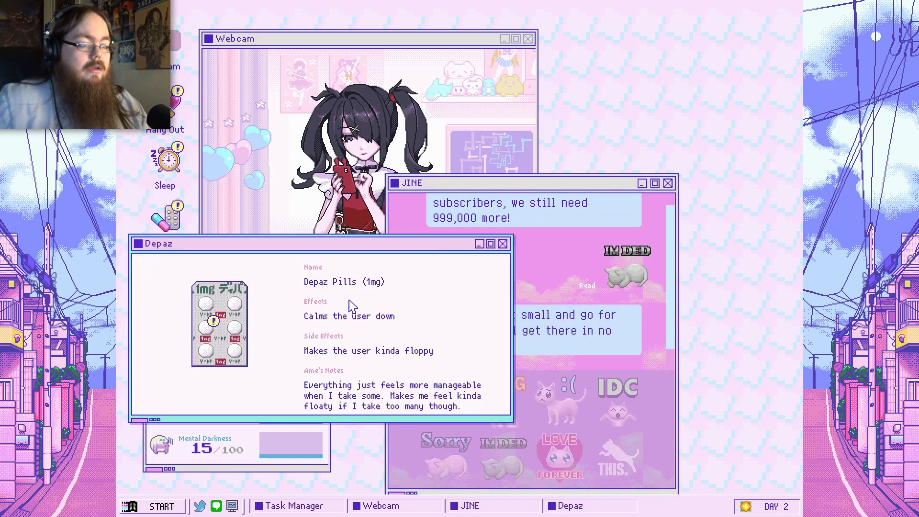
{"action": "mouse_move", "coordinate": [436, 368]}
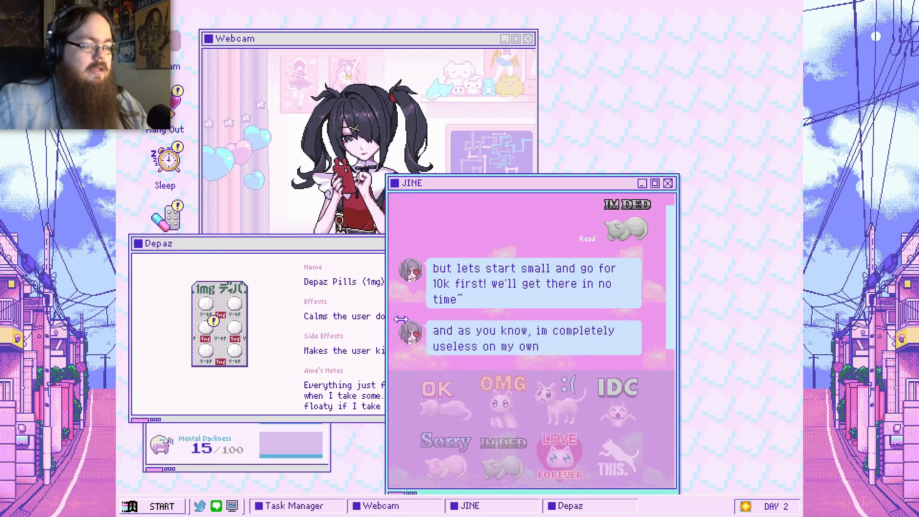
{"action": "mouse_move", "coordinate": [545, 298]}
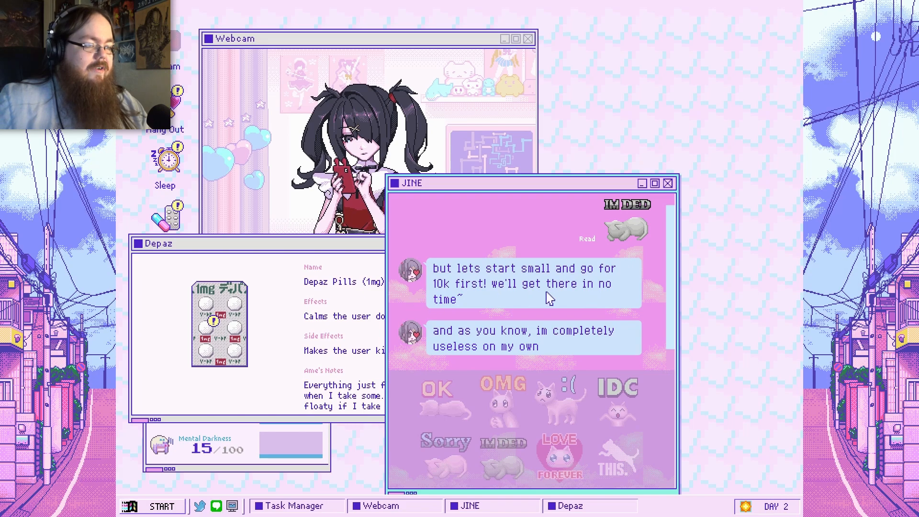
{"action": "mouse_move", "coordinate": [433, 350]}
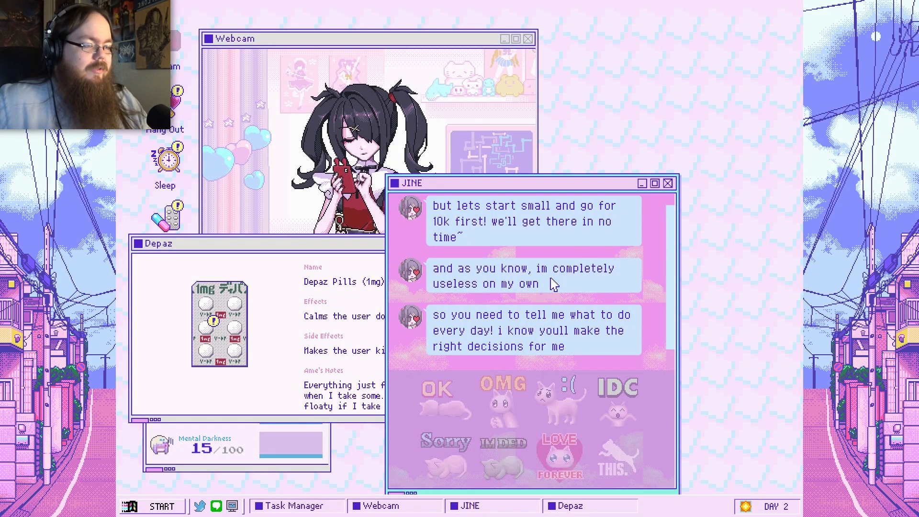
{"action": "left_click", "coordinate": [205, 334]}
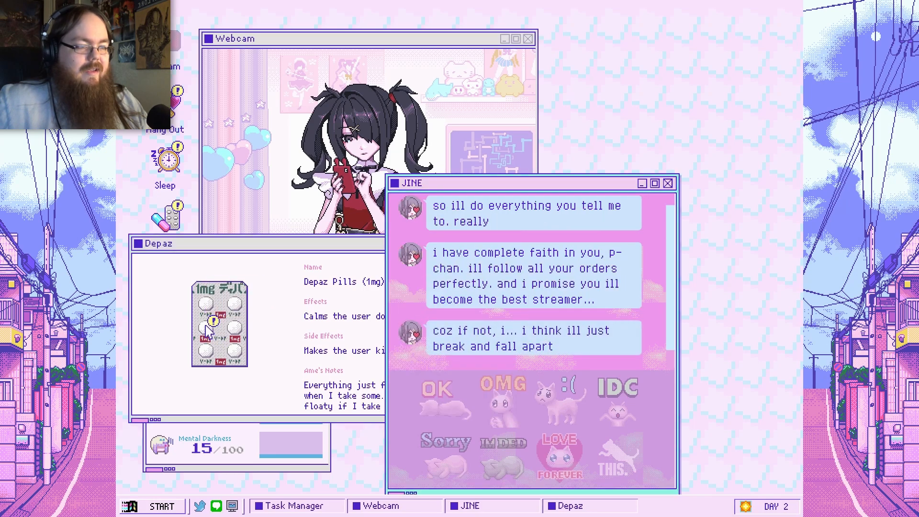
{"action": "mouse_move", "coordinate": [543, 346]}
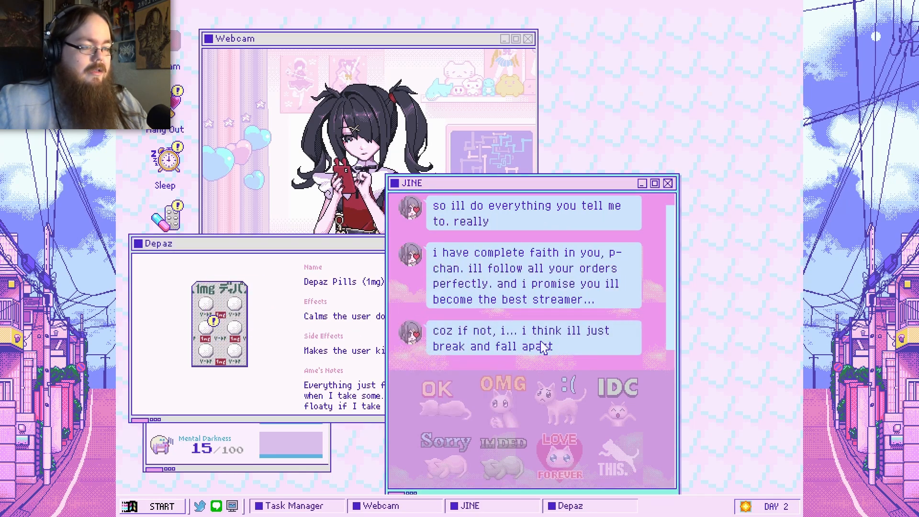
{"action": "mouse_move", "coordinate": [639, 340]}
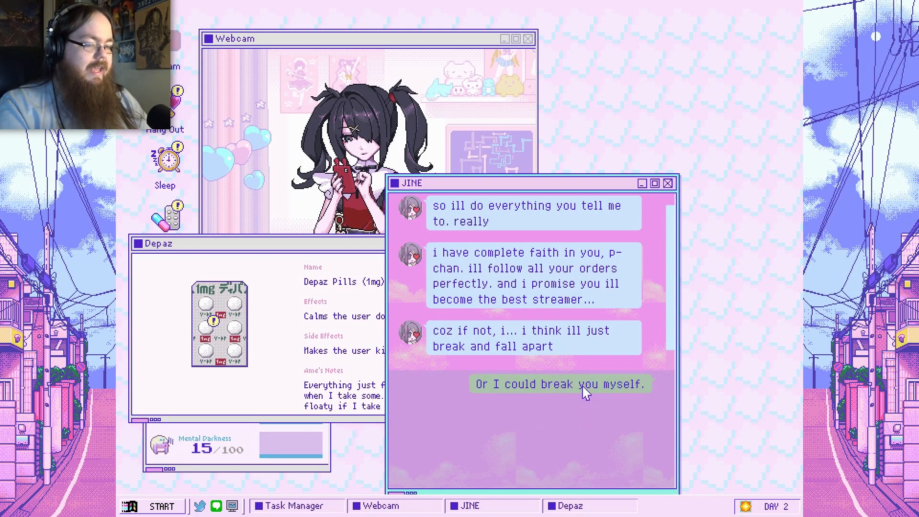
{"action": "left_click", "coordinate": [559, 384]}
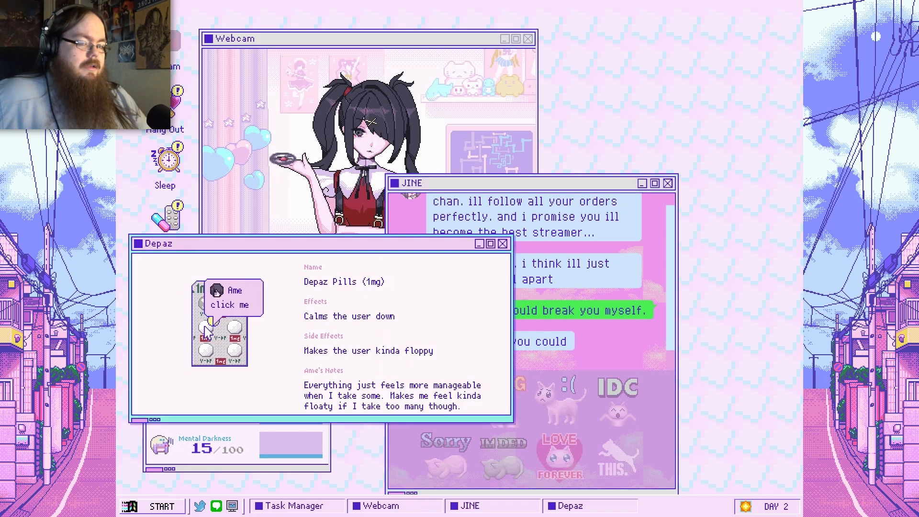
{"action": "left_click", "coordinate": [220, 320]}
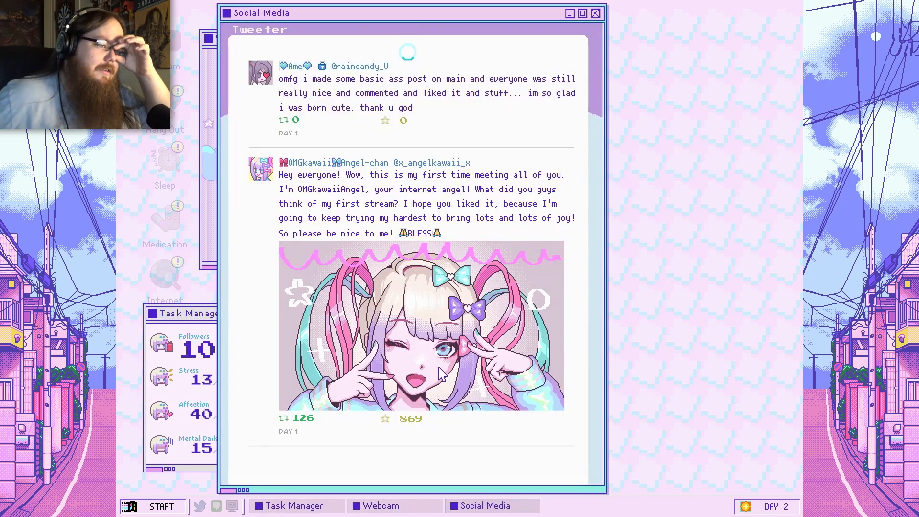
Scroll up to Ame's prescription tweet and close the Tweeter feed
{"action": "scroll", "scroll_direction": "up", "scroll_amount": 3}
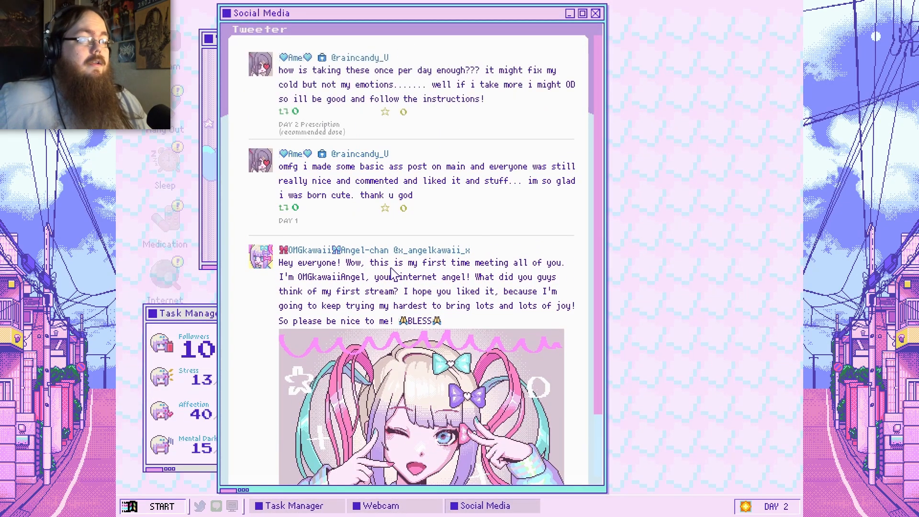
{"action": "mouse_move", "coordinate": [423, 88]}
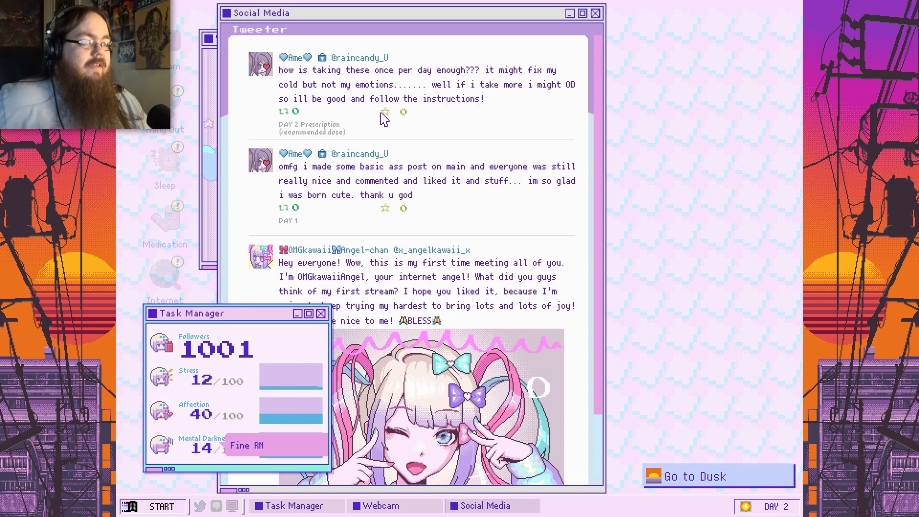
{"action": "mouse_move", "coordinate": [579, 17]}
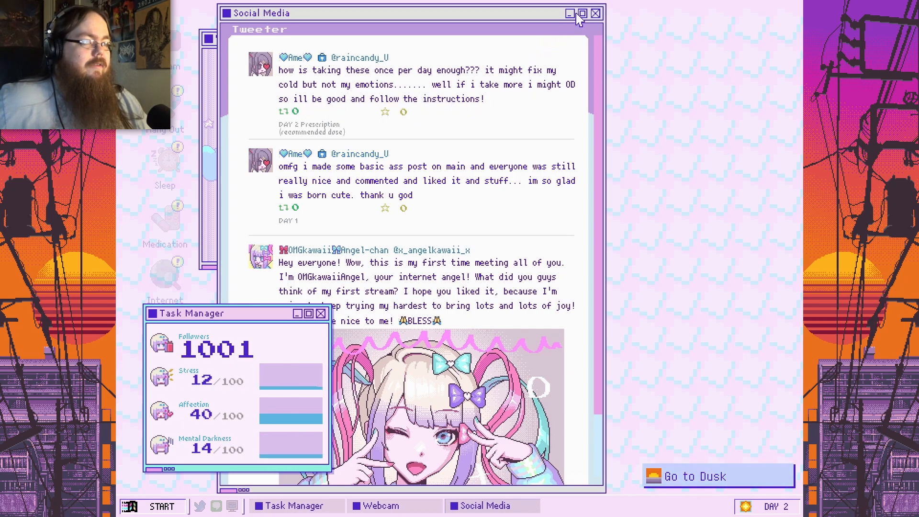
{"action": "left_click", "coordinate": [569, 13]}
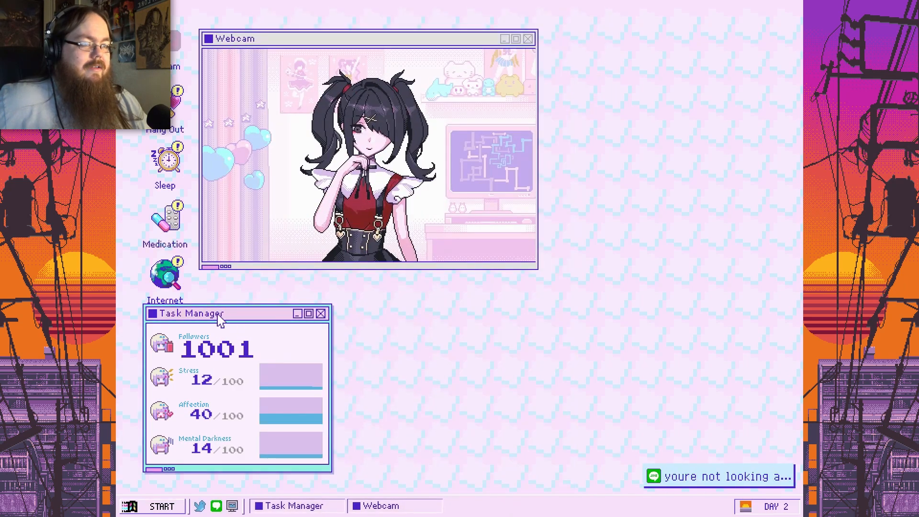
Open Ame's dusk chat complaining that p-chan is slow to read her DMs
{"action": "left_click", "coordinate": [718, 476]}
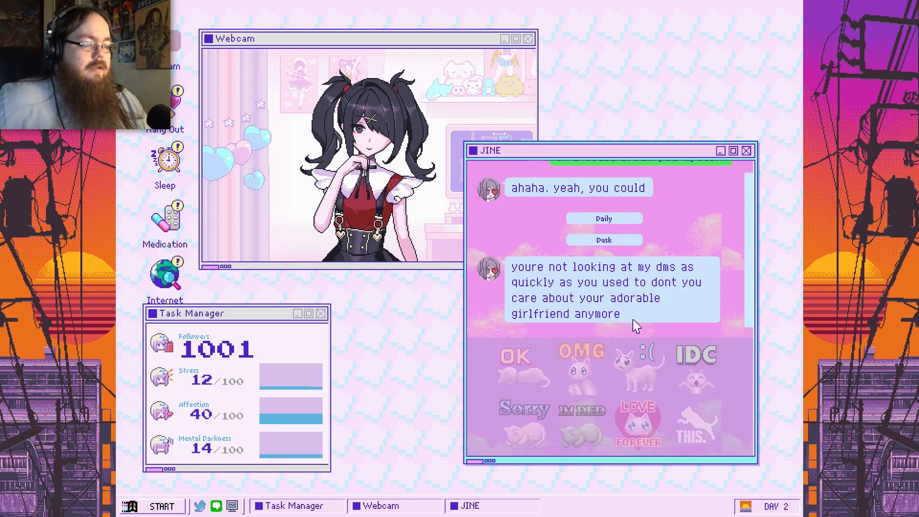
{"action": "mouse_move", "coordinate": [654, 285]}
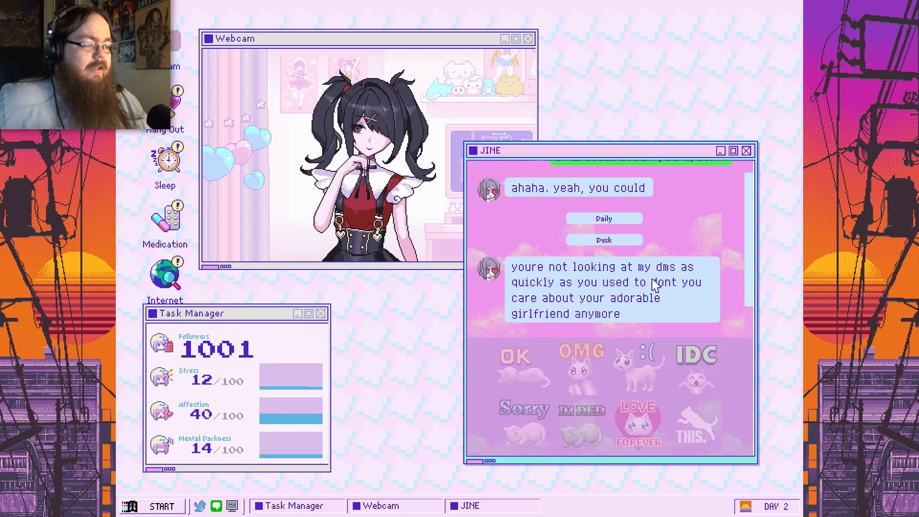
{"action": "mouse_move", "coordinate": [557, 318]}
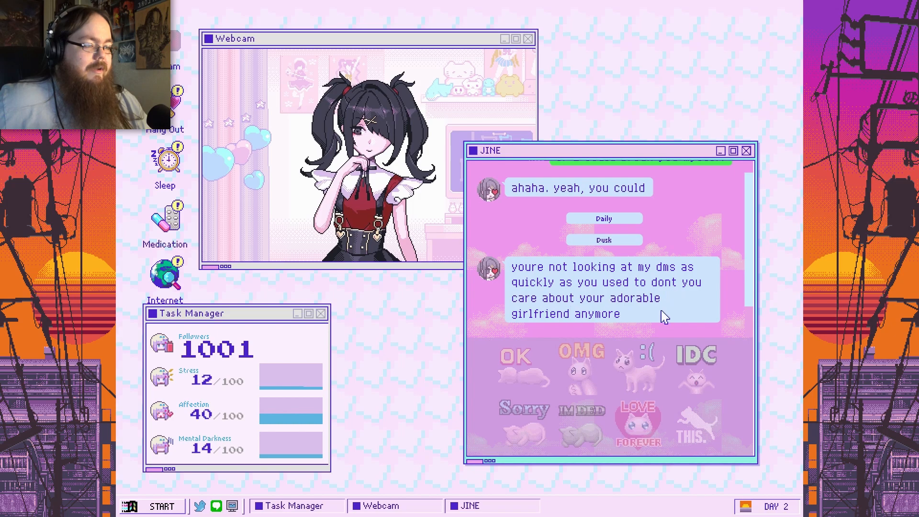
{"action": "mouse_move", "coordinate": [604, 384]}
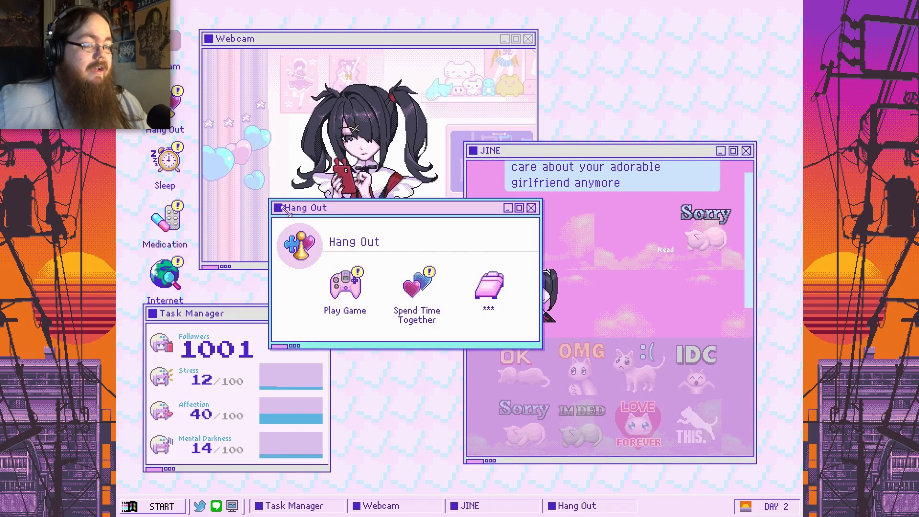
Spend time with Ame, lowering stress to 6 and affection to 44, and accept the stream-idea epiphany
{"action": "left_click", "coordinate": [416, 287]}
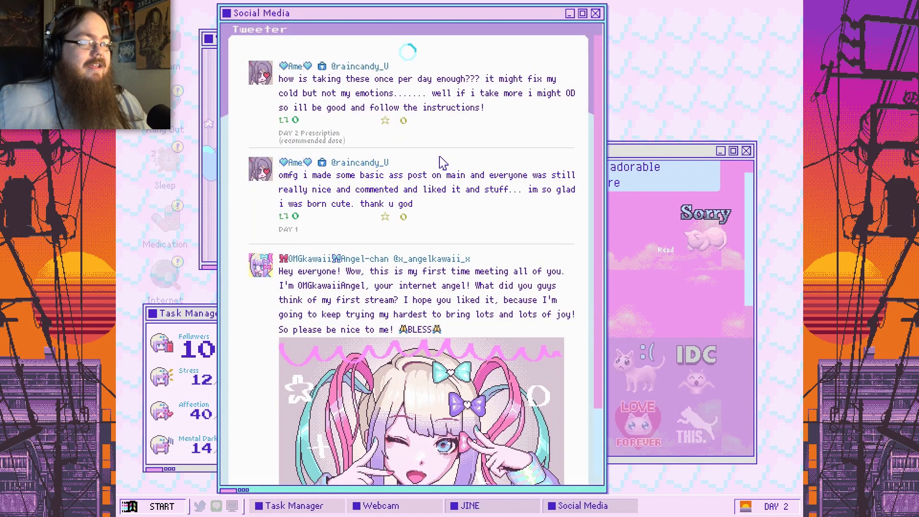
{"action": "scroll", "scroll_direction": "up", "scroll_amount": 3}
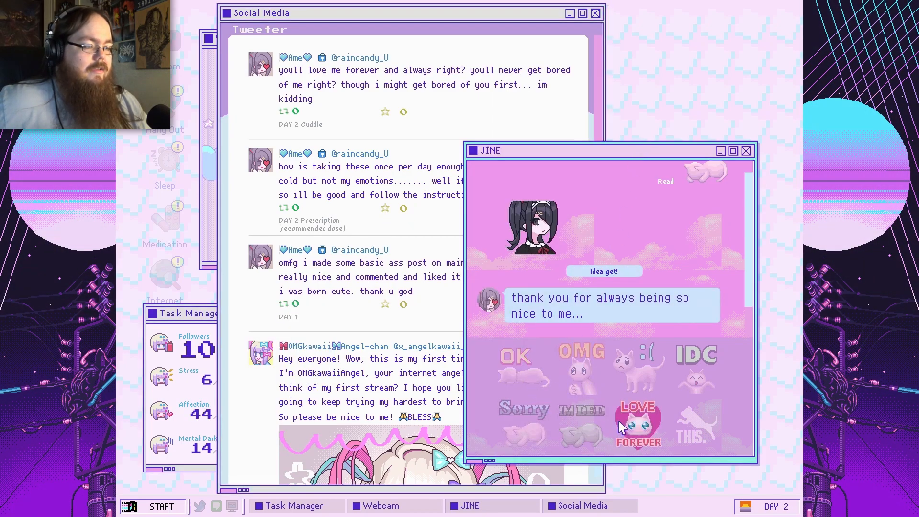
{"action": "left_click", "coordinate": [638, 420]}
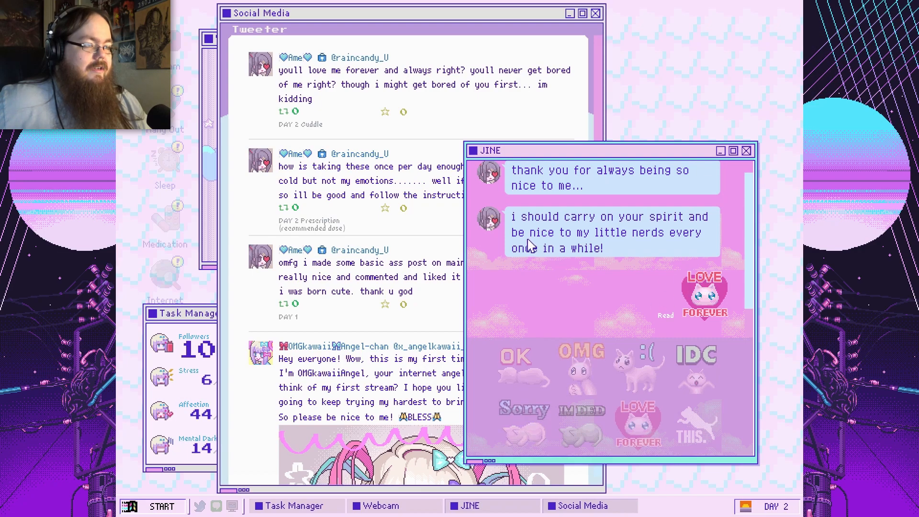
{"action": "mouse_move", "coordinate": [671, 248]}
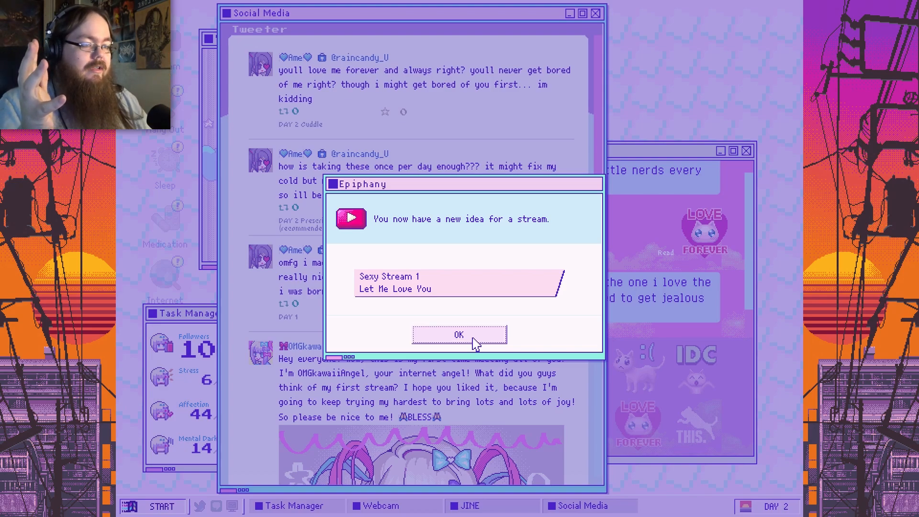
{"action": "mouse_move", "coordinate": [492, 237]}
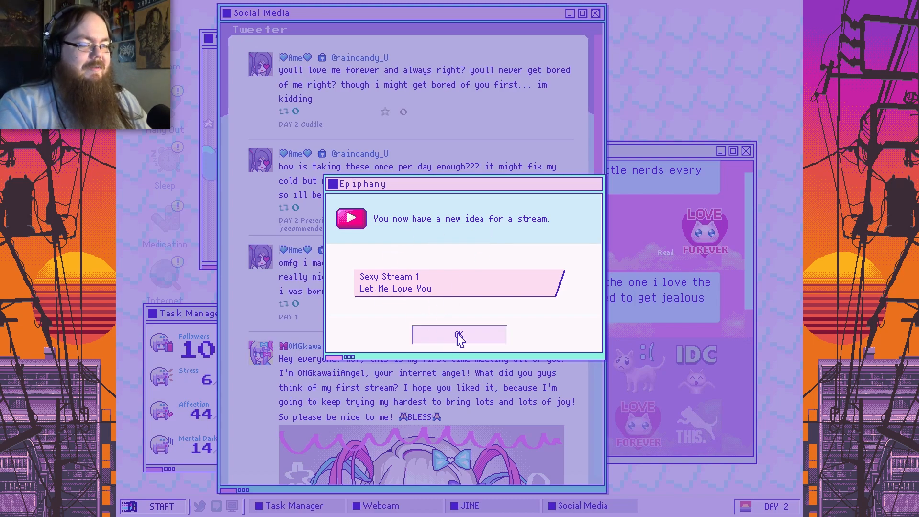
{"action": "left_click", "coordinate": [458, 335]}
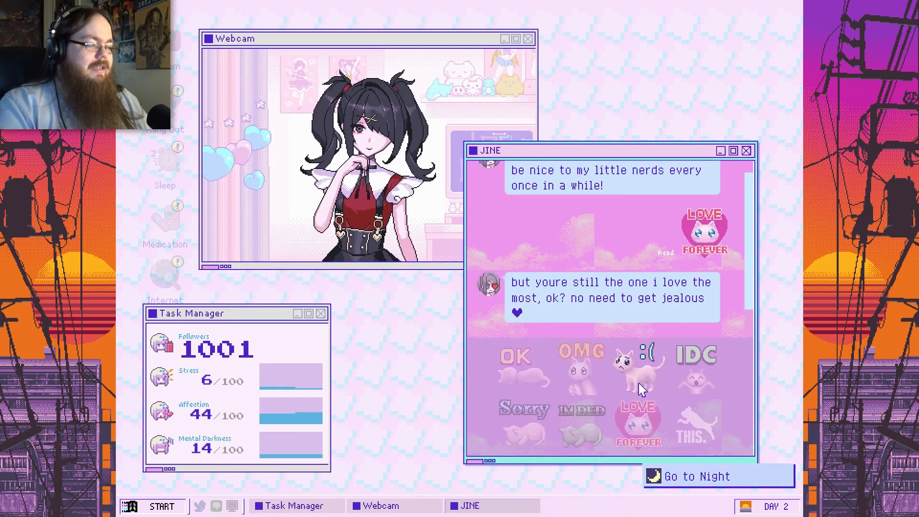
{"action": "mouse_move", "coordinate": [613, 379]}
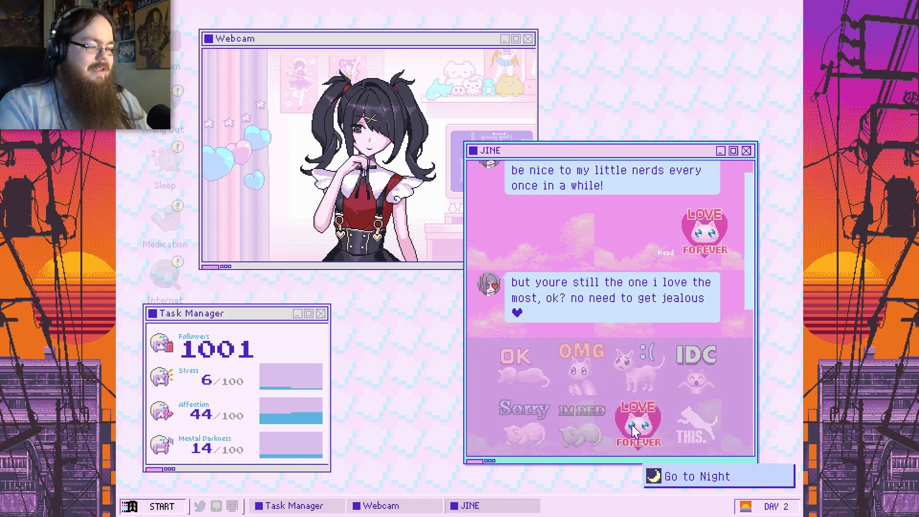
{"action": "mouse_move", "coordinate": [630, 381]}
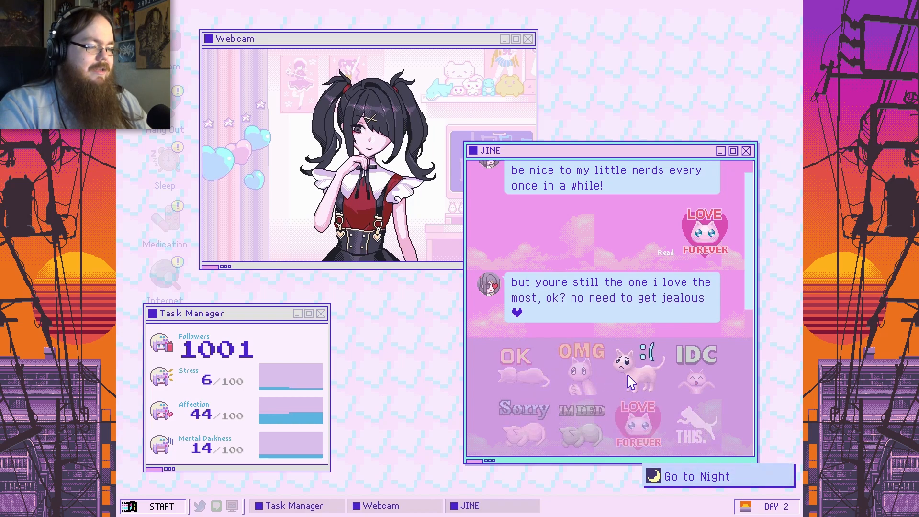
Advance Day 2 to night and bring up the Internet activities menu
{"action": "left_click", "coordinate": [581, 352]}
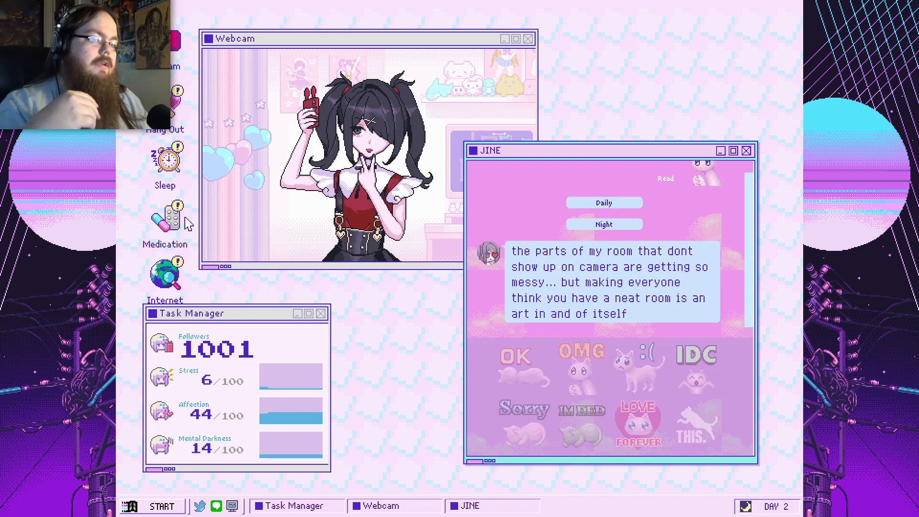
{"action": "left_click", "coordinate": [165, 273]}
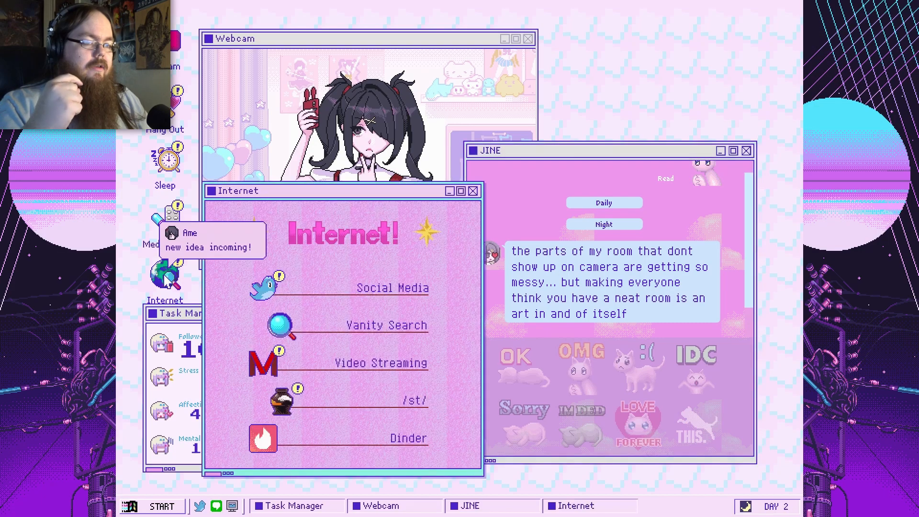
Open the /st/ KAngel thread and cancel posting to keep night streaming available
{"action": "left_click", "coordinate": [379, 363]}
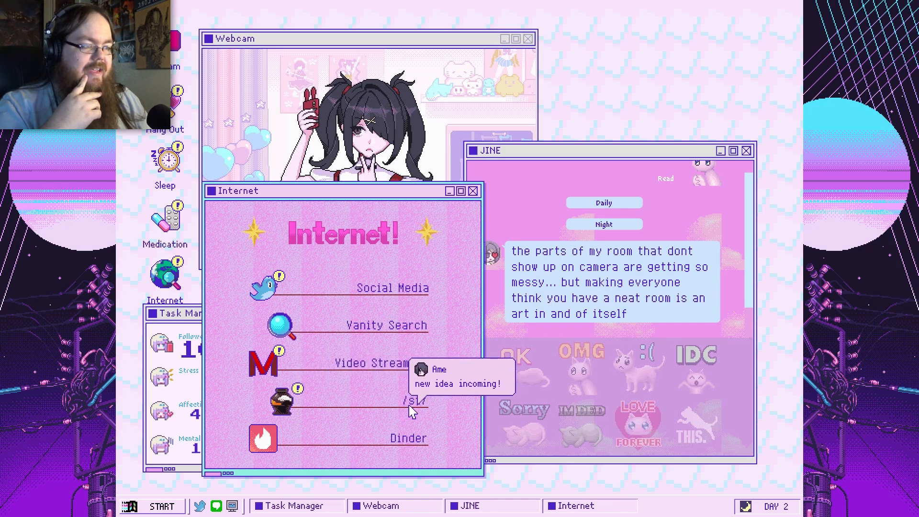
{"action": "mouse_move", "coordinate": [709, 346]}
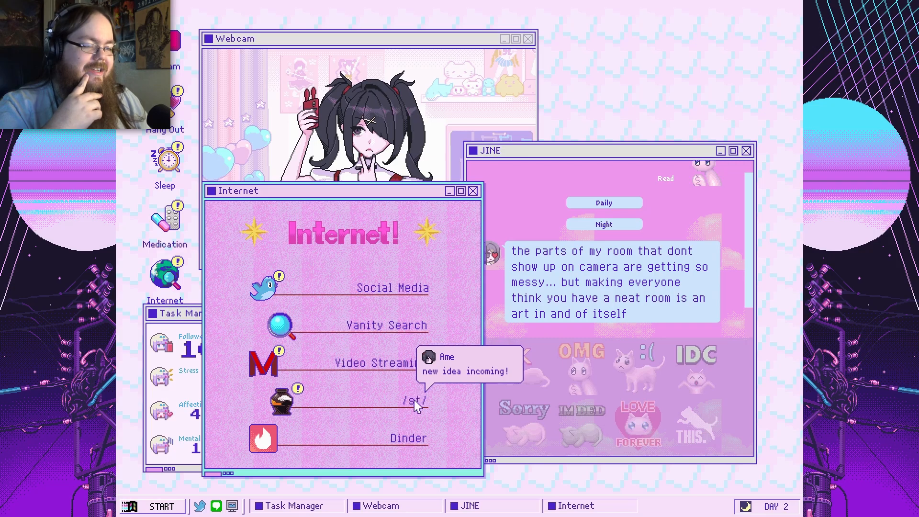
{"action": "left_click", "coordinate": [411, 403]}
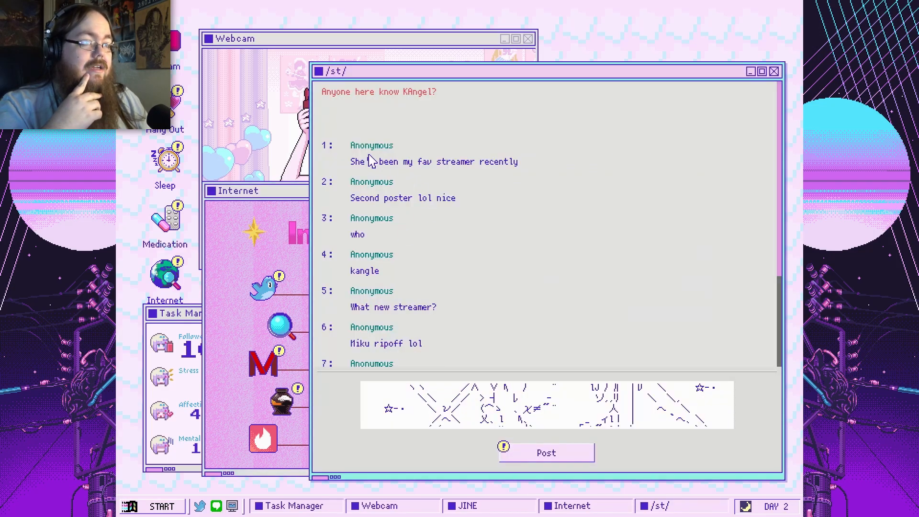
{"action": "left_click", "coordinate": [545, 452]}
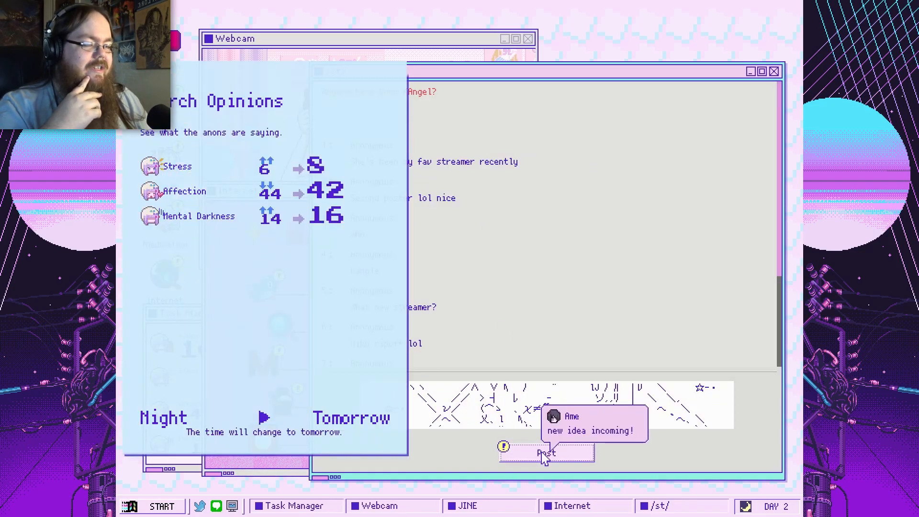
{"action": "left_click", "coordinate": [262, 417]}
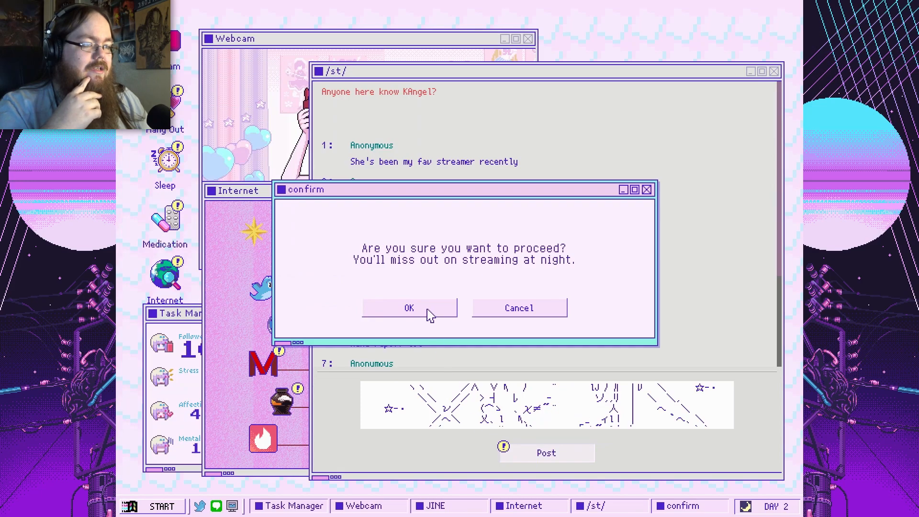
{"action": "left_click", "coordinate": [409, 308]}
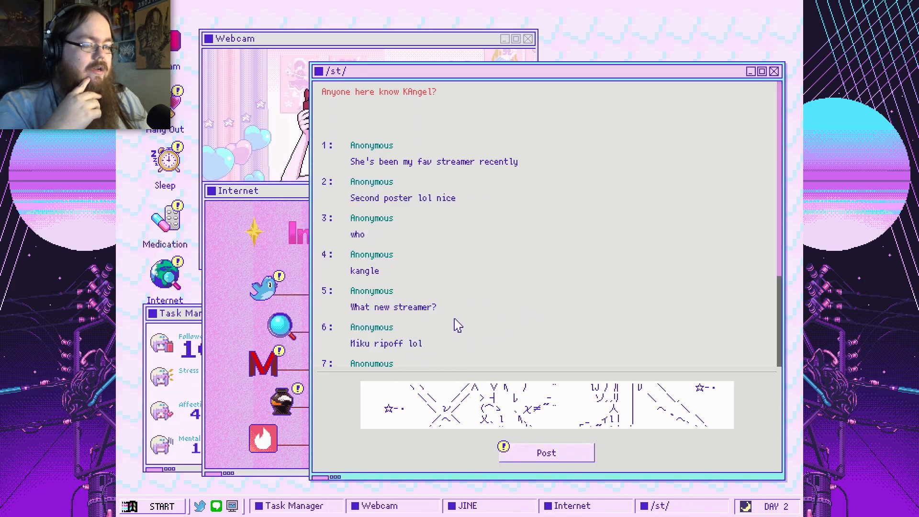
Read through the thread, decline another skipping activity, and close the Internet window
{"action": "scroll", "scroll_direction": "down", "scroll_amount": 3}
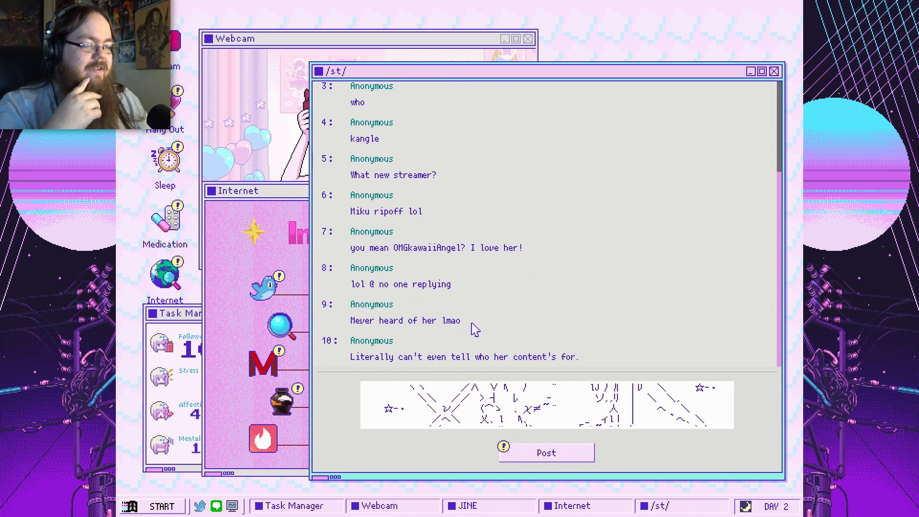
{"action": "mouse_move", "coordinate": [367, 386]}
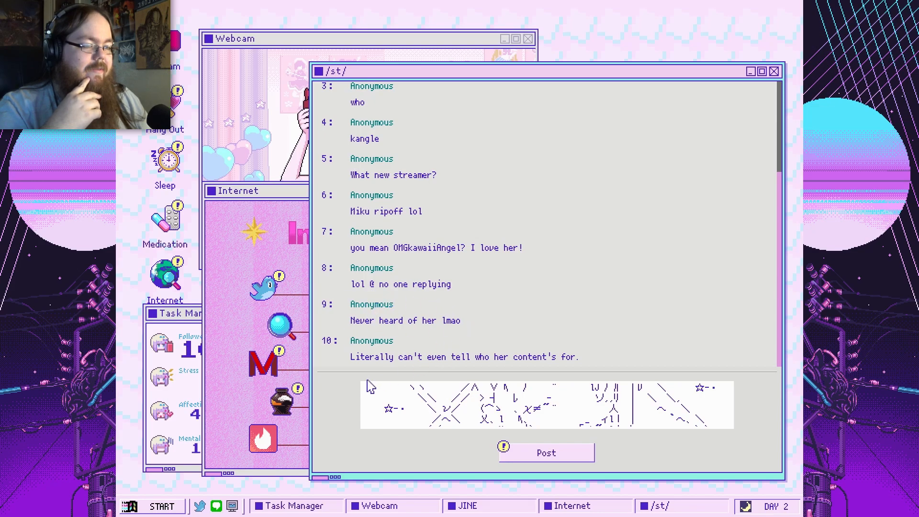
{"action": "mouse_move", "coordinate": [697, 225]}
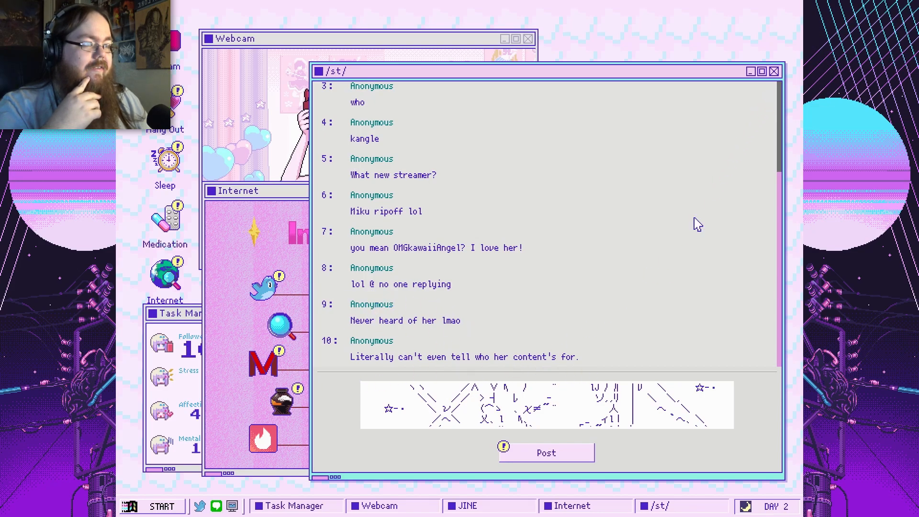
{"action": "scroll", "scroll_direction": "up", "scroll_amount": 3}
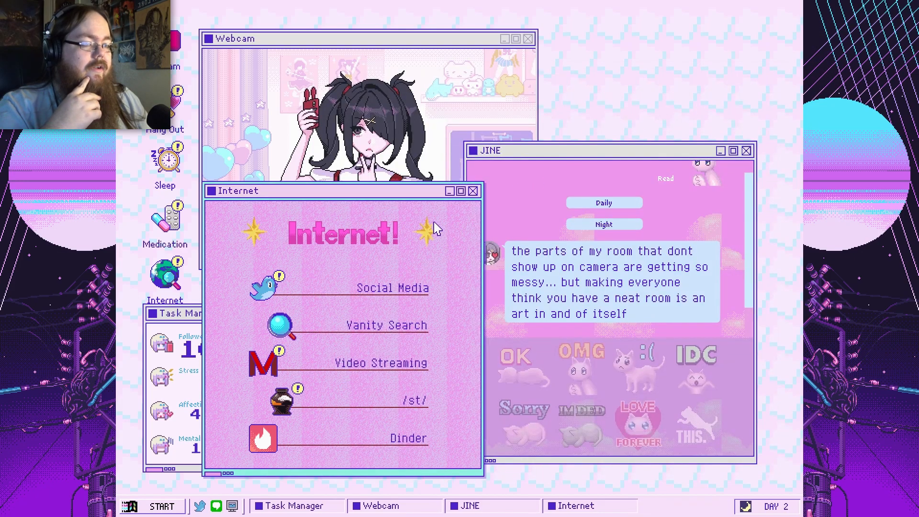
{"action": "left_click", "coordinate": [379, 363]}
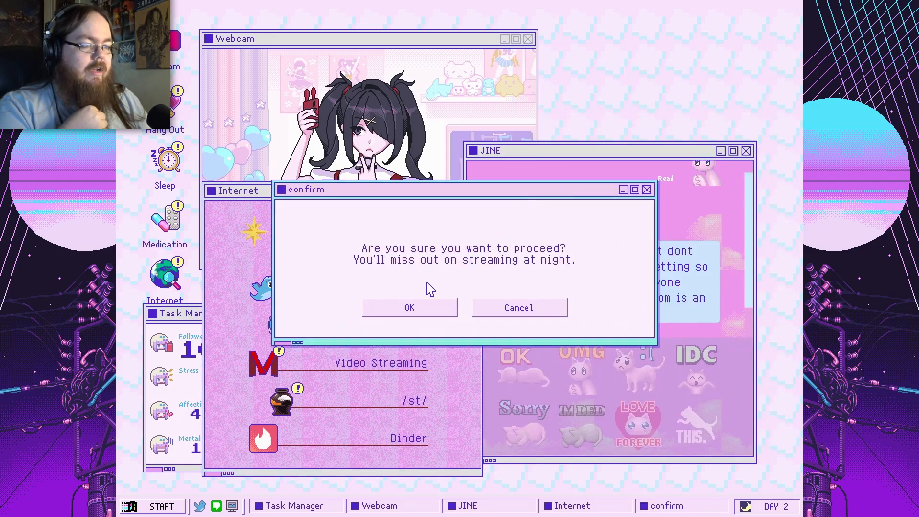
{"action": "left_click", "coordinate": [409, 308]}
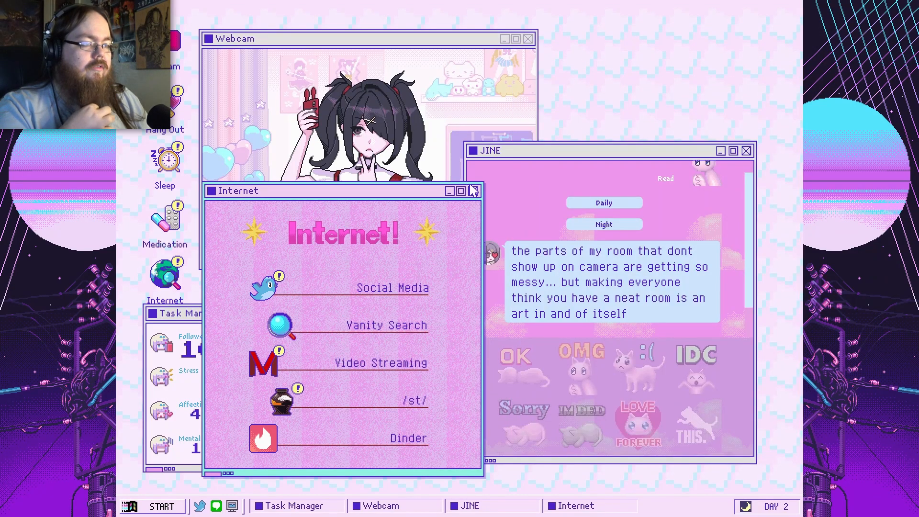
{"action": "left_click", "coordinate": [473, 191]}
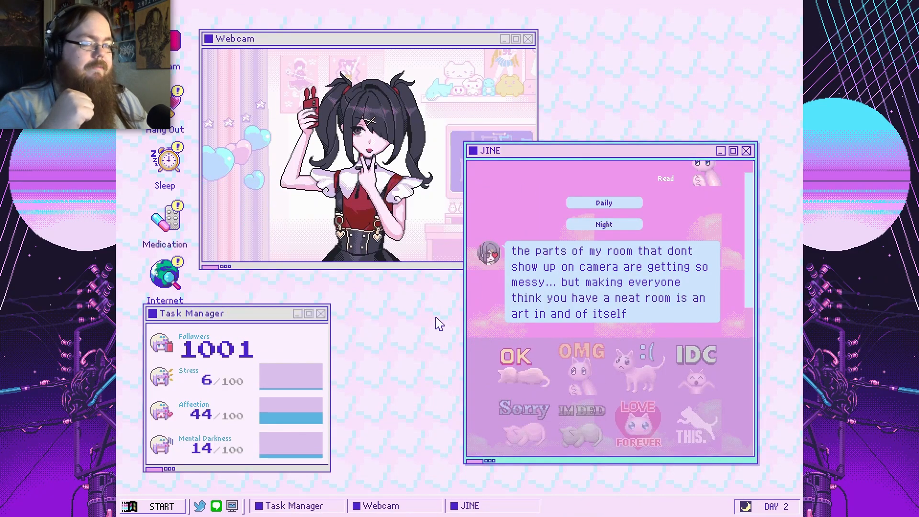
Close the Hang Out options and begin the Chat & Chill 1 'All Hail the Internet' stream
{"action": "left_click", "coordinate": [165, 117]}
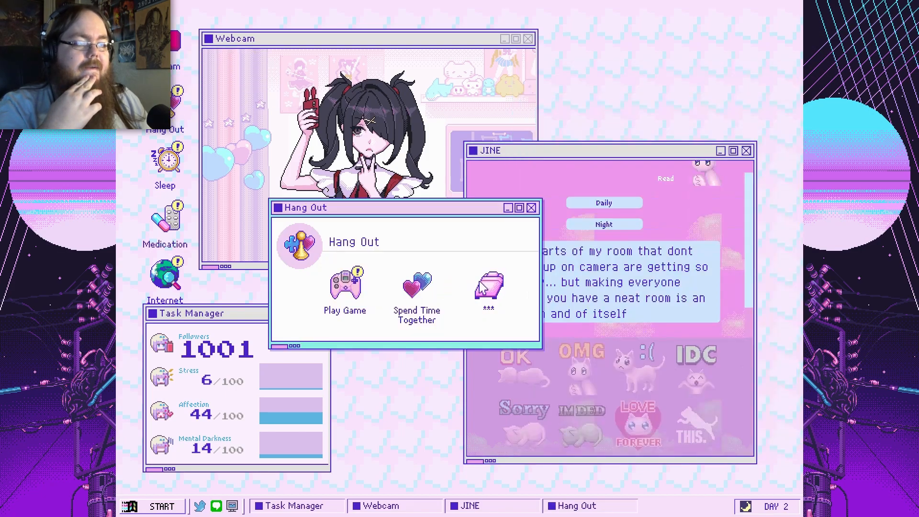
{"action": "left_click", "coordinate": [415, 287]}
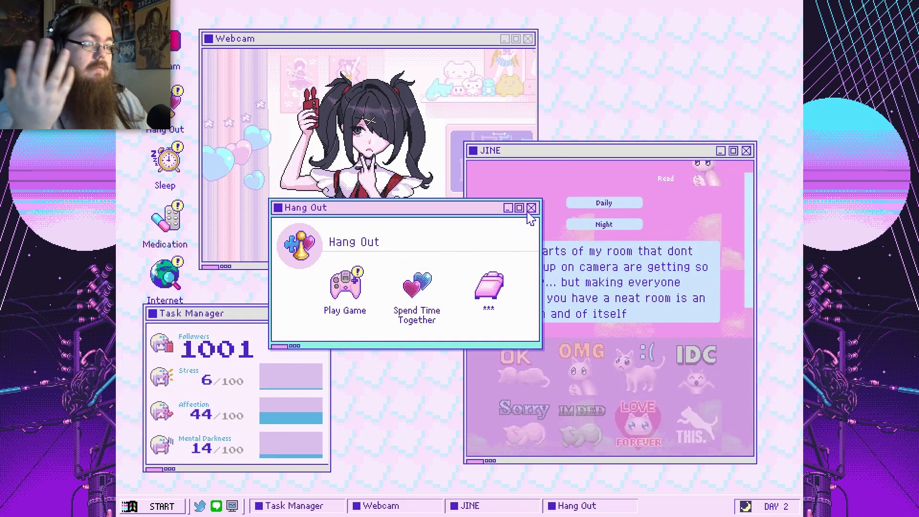
{"action": "left_click", "coordinate": [531, 209]}
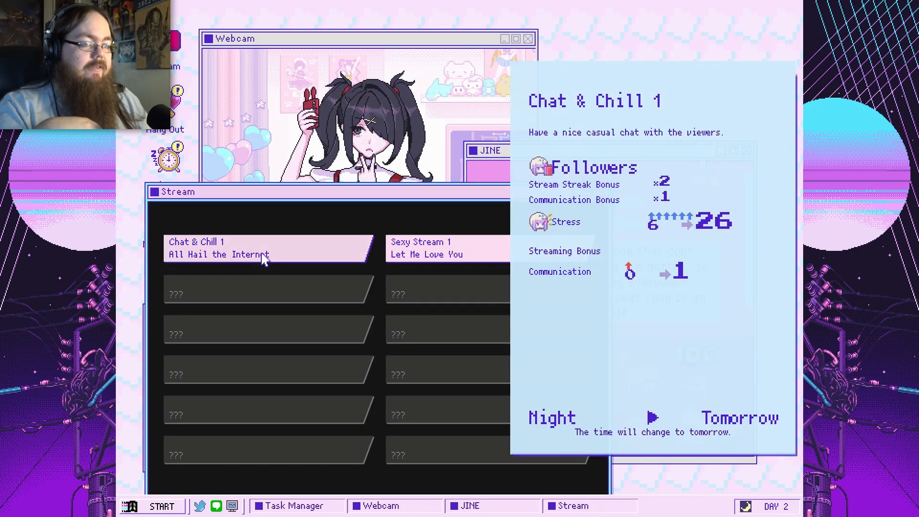
{"action": "left_click", "coordinate": [268, 248]}
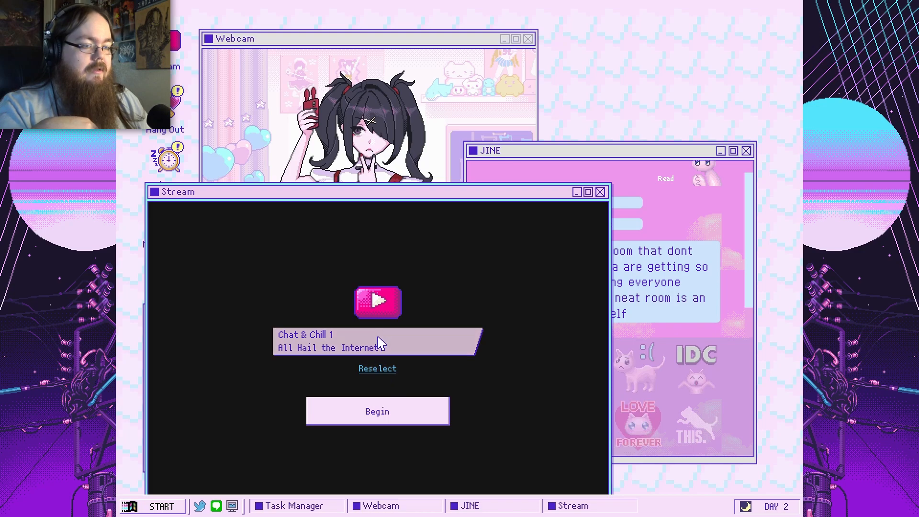
{"action": "left_click", "coordinate": [377, 411]}
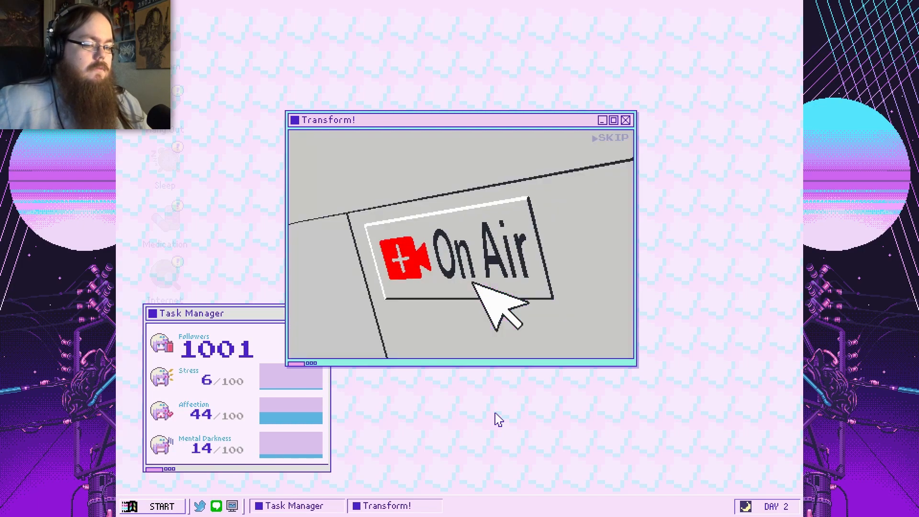
Skip the transformation and delete the rude attention comment while paused
{"action": "left_click", "coordinate": [463, 253]}
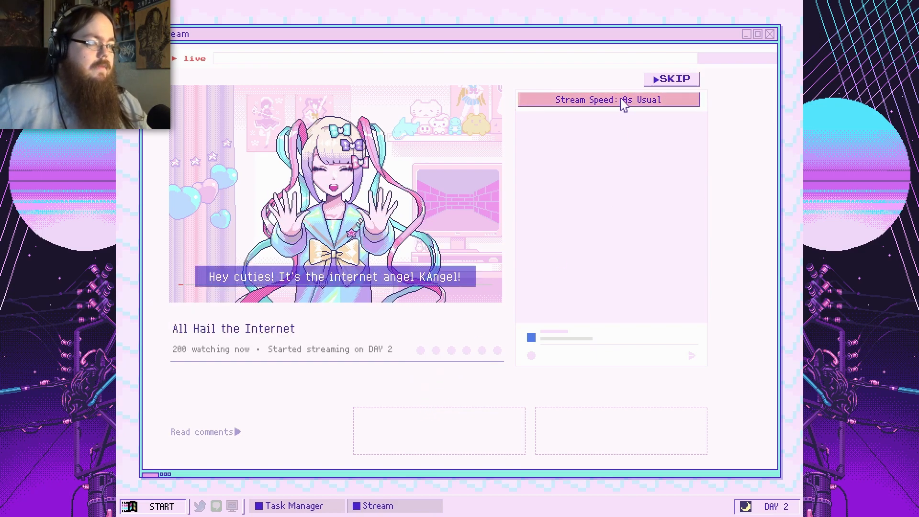
{"action": "mouse_move", "coordinate": [655, 141]}
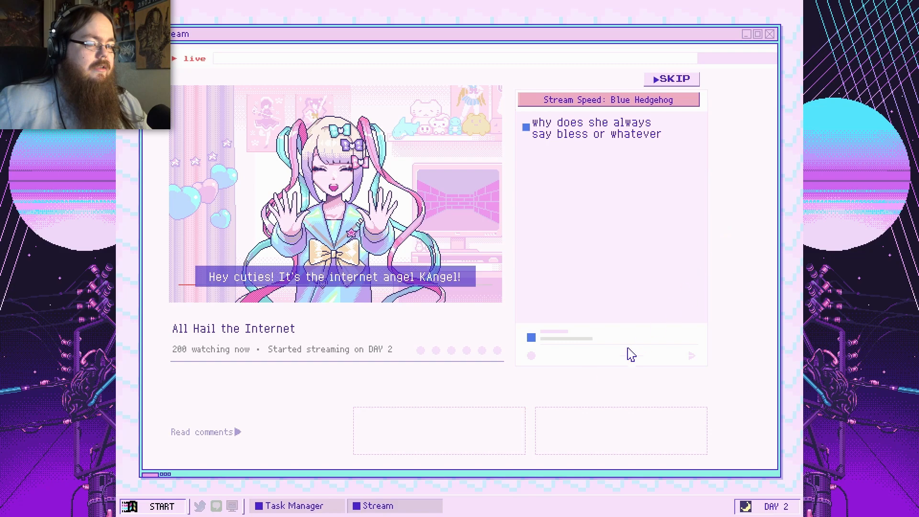
{"action": "mouse_move", "coordinate": [379, 372]}
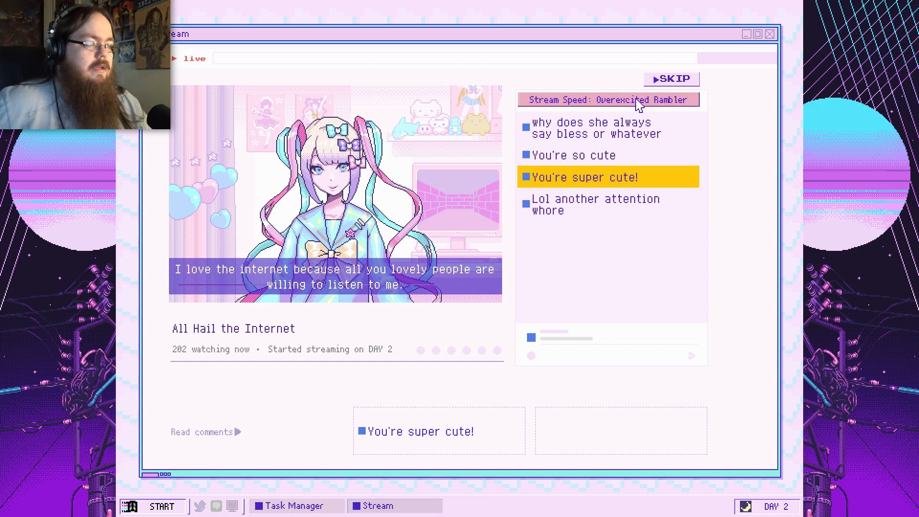
{"action": "left_click", "coordinate": [609, 99]}
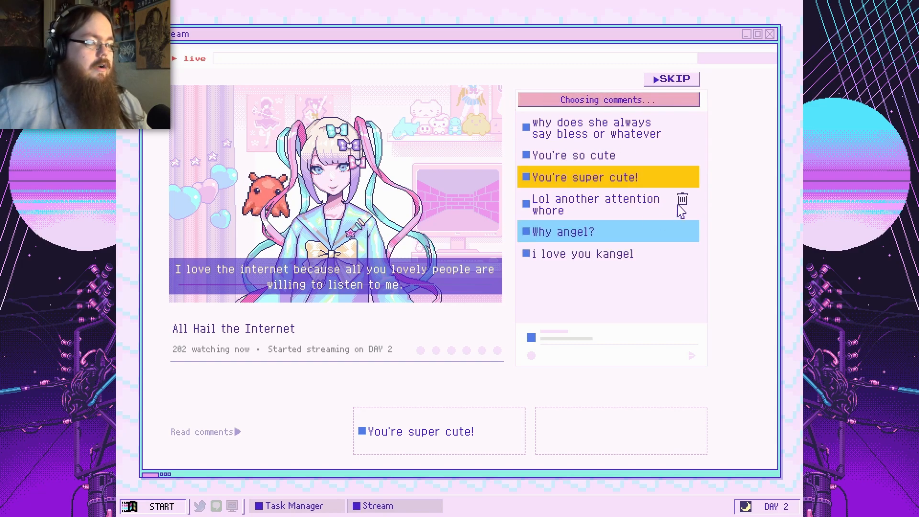
{"action": "left_click", "coordinate": [681, 200]}
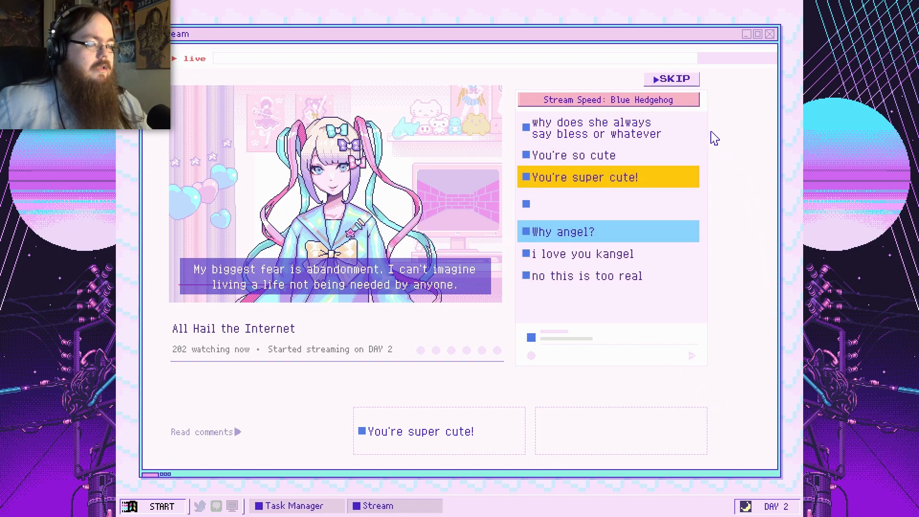
{"action": "left_click", "coordinate": [609, 99]}
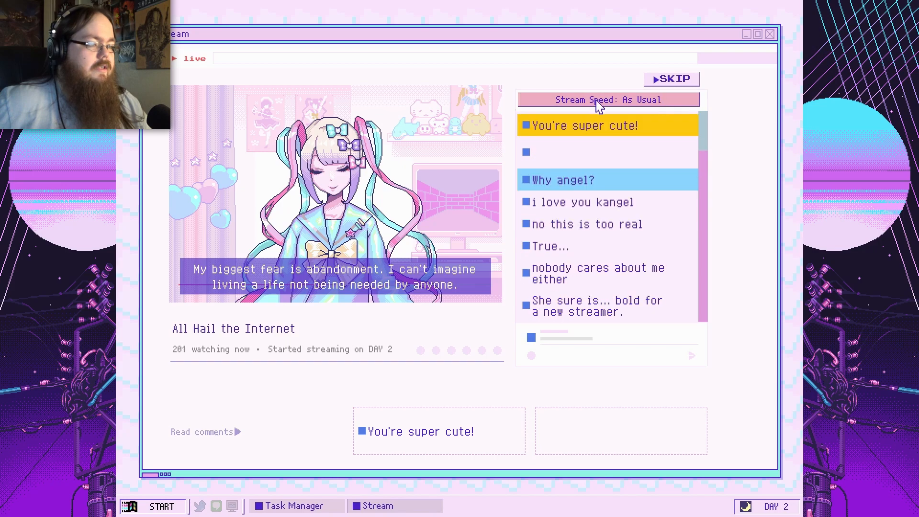
Delete the cute-face comment, then pick 'Please don't die' to answer
{"action": "left_click", "coordinate": [608, 99]}
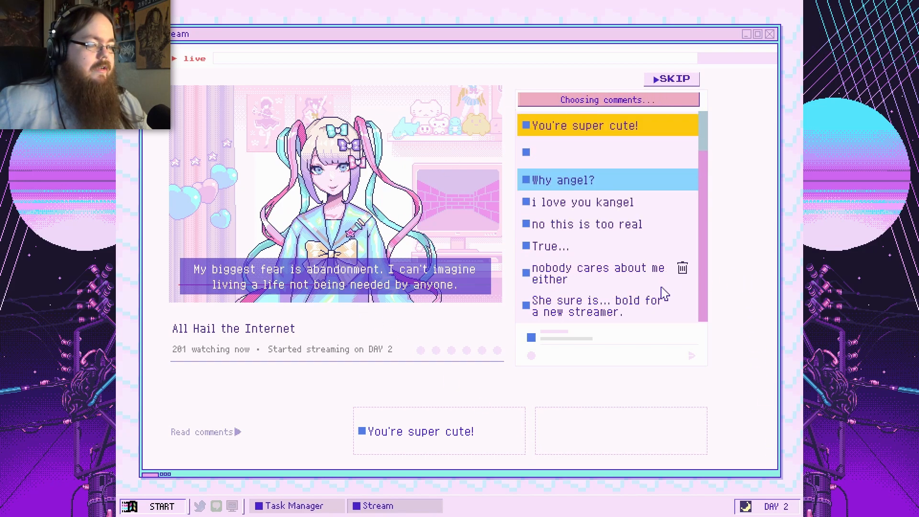
{"action": "mouse_move", "coordinate": [740, 313]}
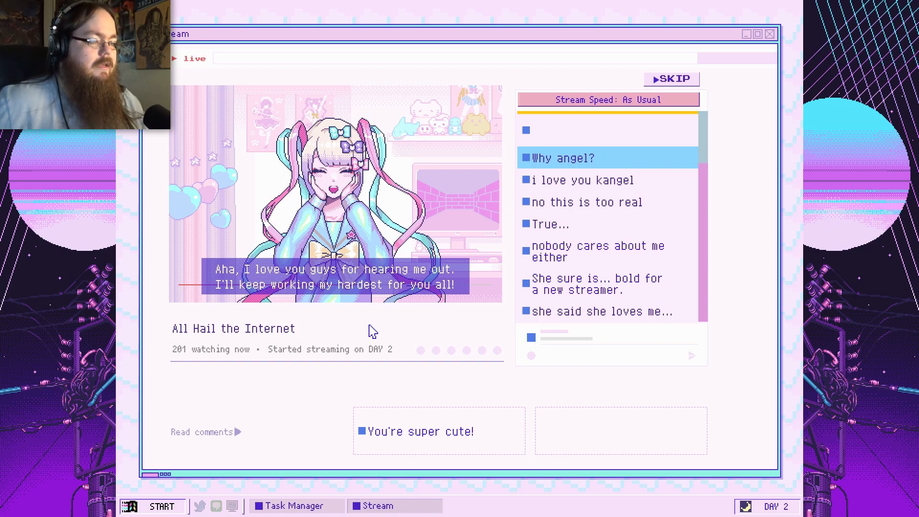
{"action": "mouse_move", "coordinate": [359, 361]}
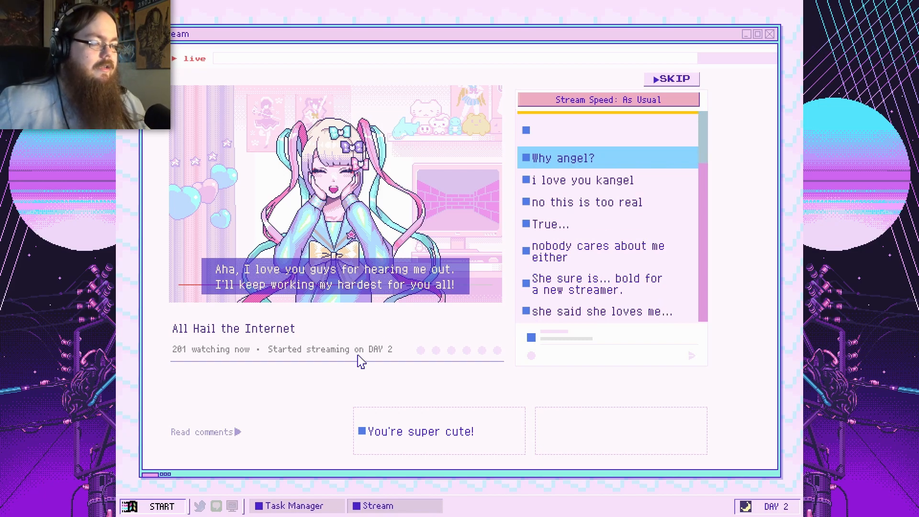
{"action": "mouse_move", "coordinate": [441, 317]}
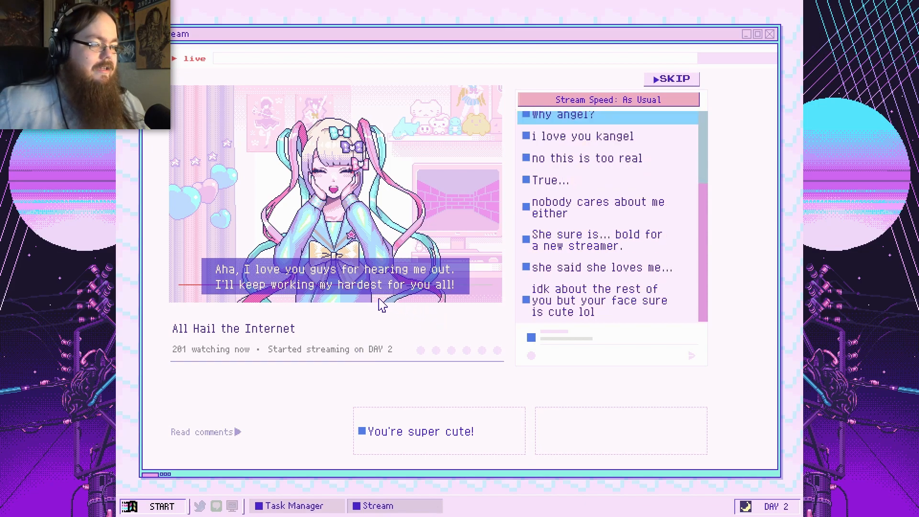
{"action": "mouse_move", "coordinate": [679, 306]}
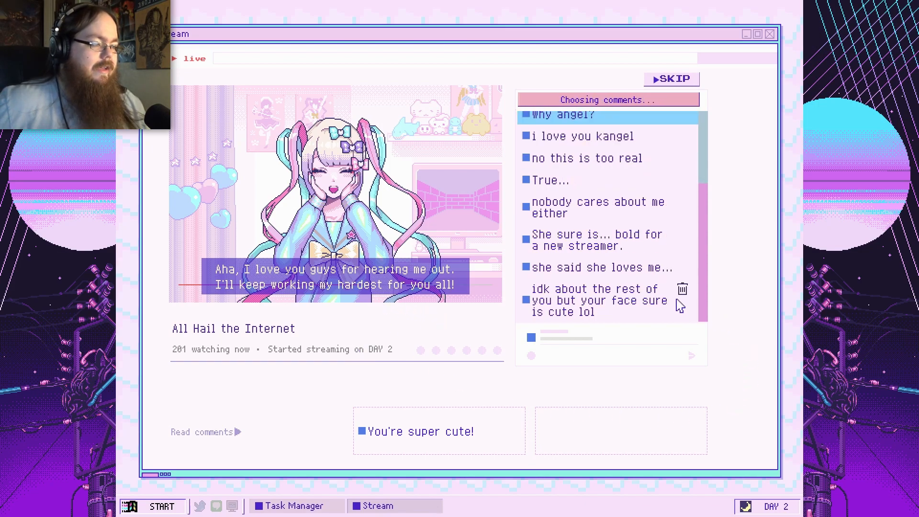
{"action": "left_click", "coordinate": [681, 289]}
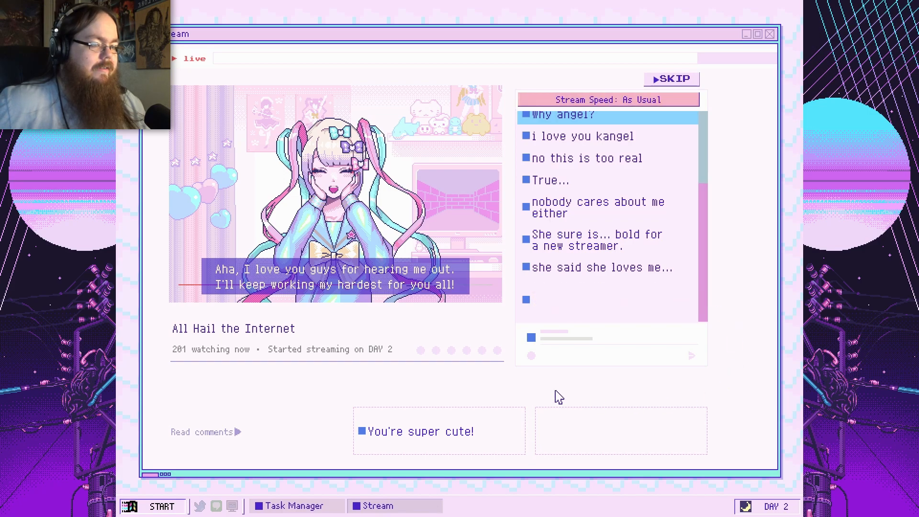
{"action": "mouse_move", "coordinate": [319, 293]}
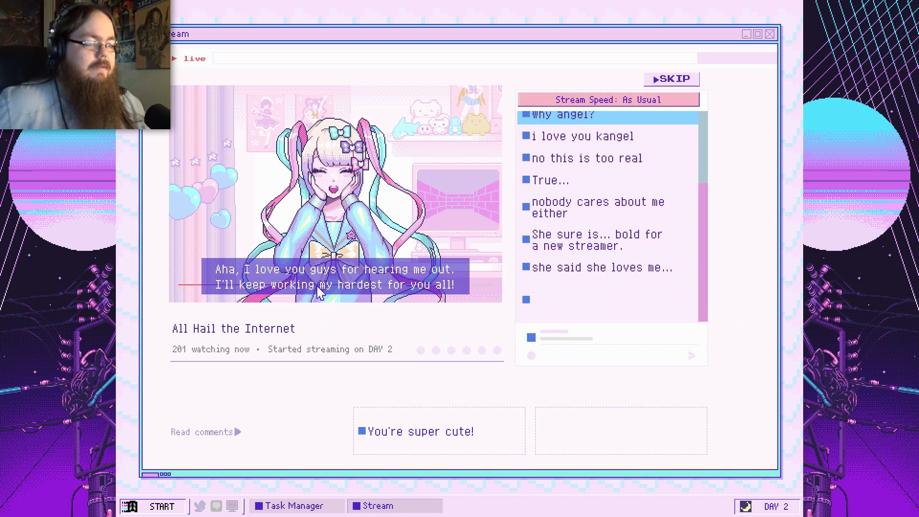
{"action": "mouse_move", "coordinate": [363, 349]}
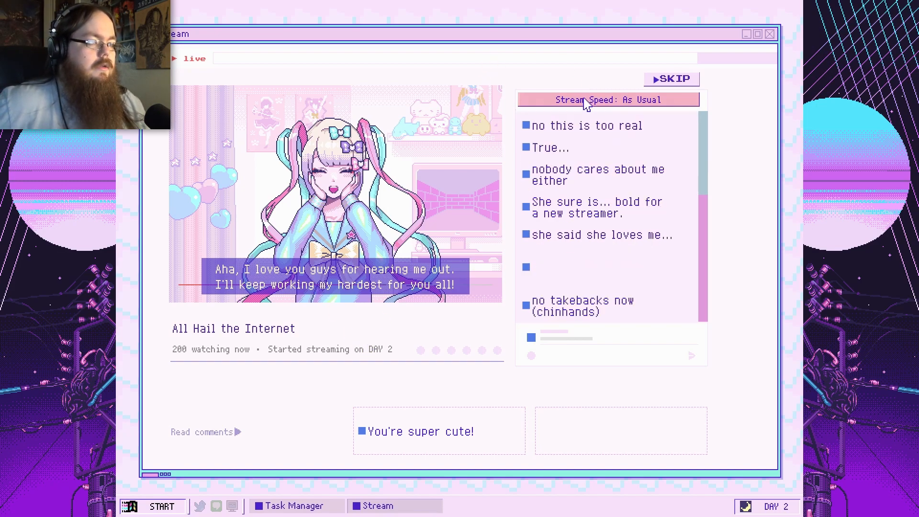
{"action": "left_click", "coordinate": [608, 99]}
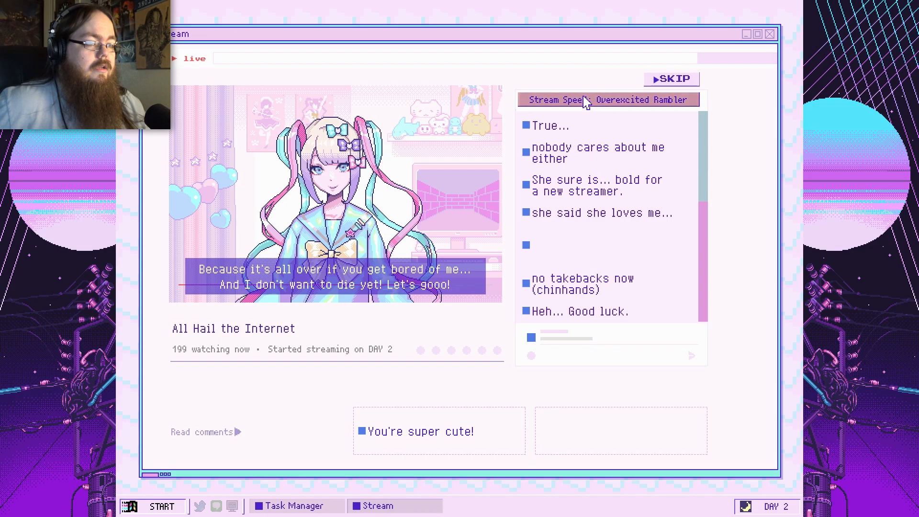
{"action": "left_click", "coordinate": [609, 99]}
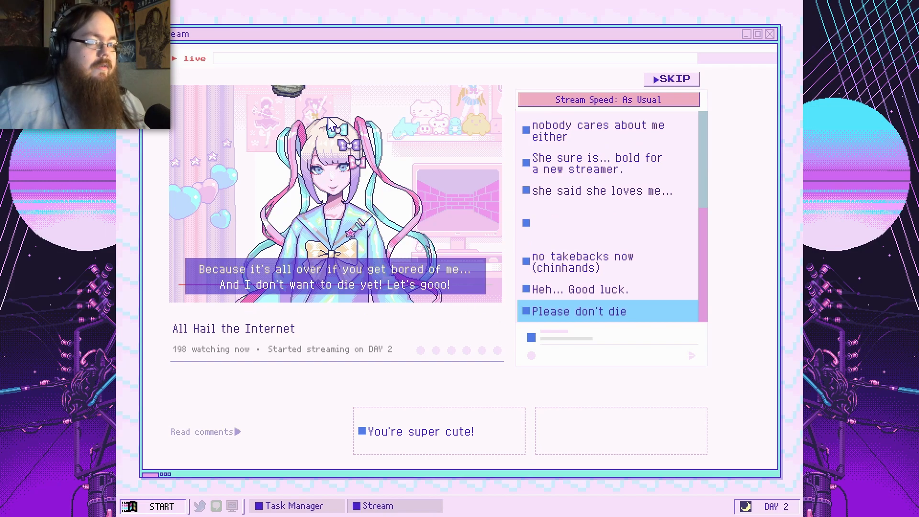
{"action": "left_click", "coordinate": [578, 311]}
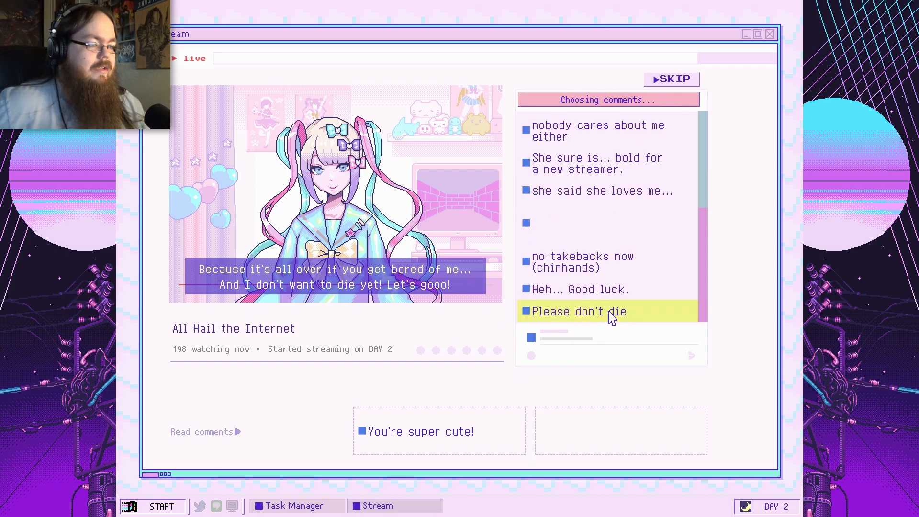
{"action": "left_click", "coordinate": [607, 311]}
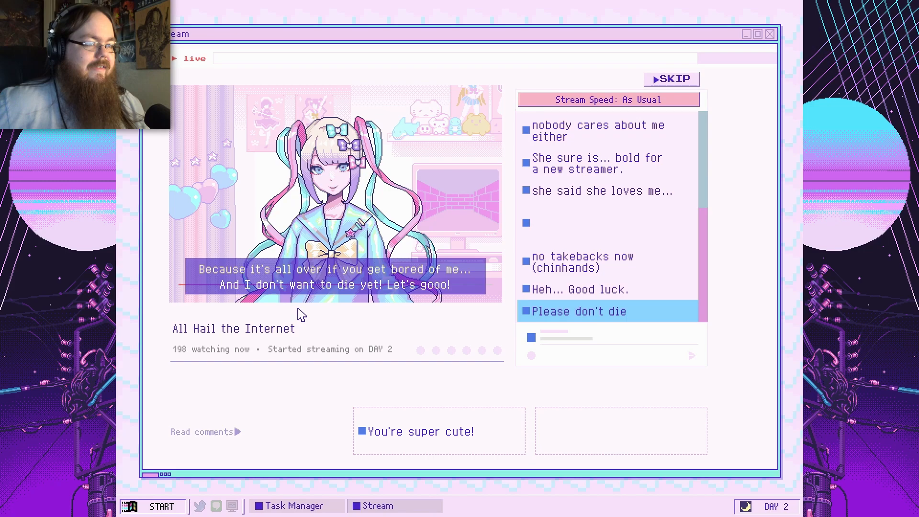
{"action": "mouse_move", "coordinate": [240, 97]}
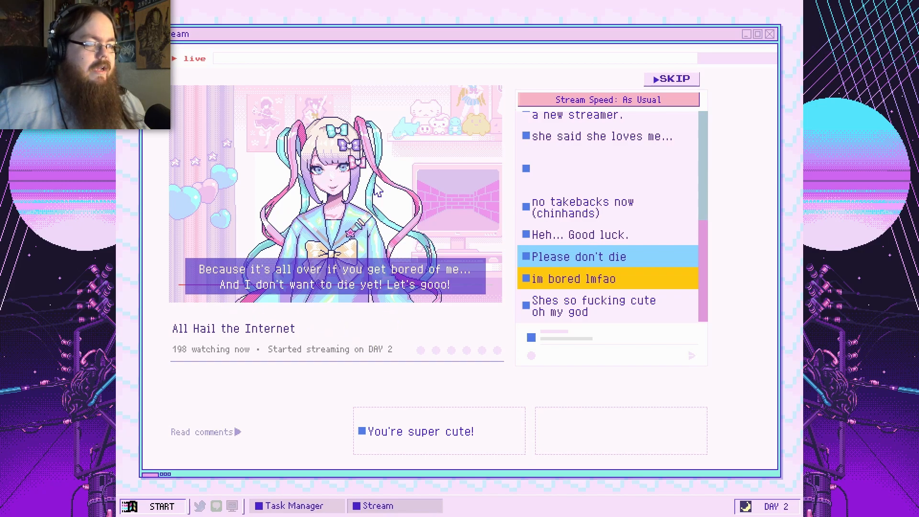
{"action": "mouse_move", "coordinate": [713, 135]}
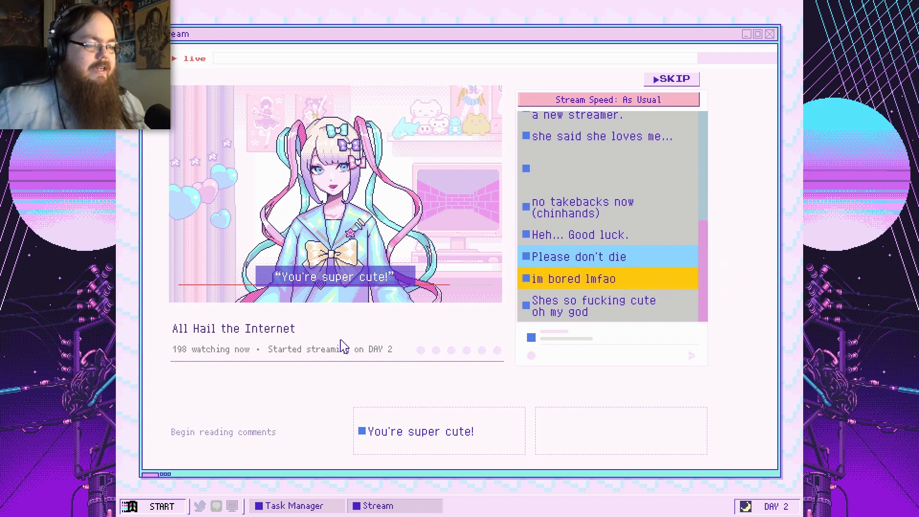
{"action": "mouse_move", "coordinate": [278, 405]}
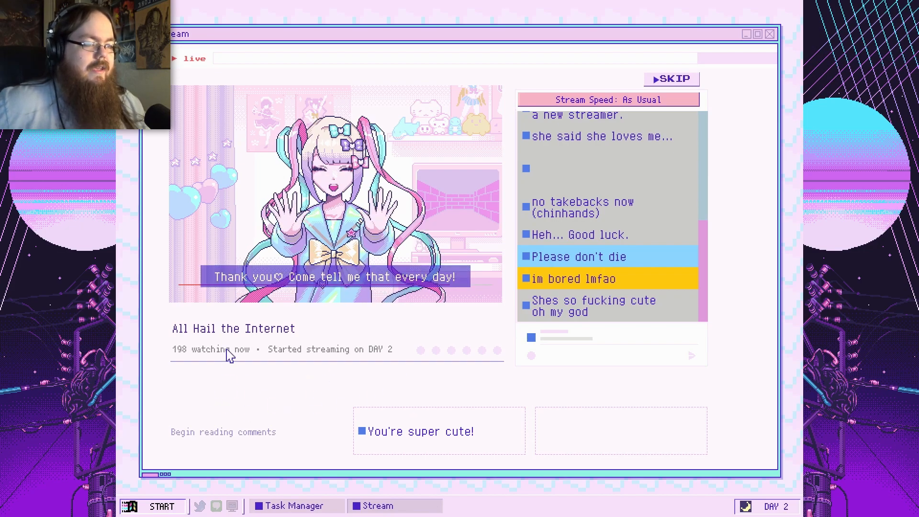
{"action": "mouse_move", "coordinate": [339, 378]}
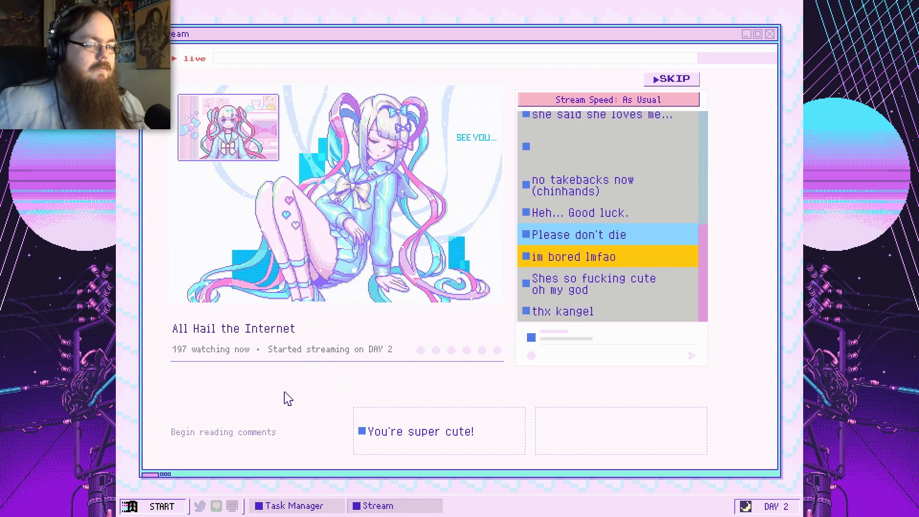
{"action": "mouse_move", "coordinate": [316, 395]}
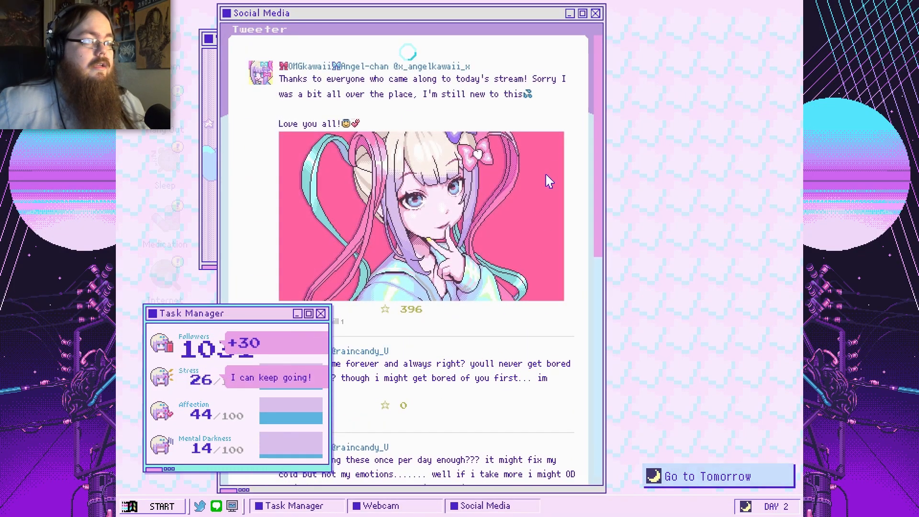
Scroll the post-stream tweets at 1031 followers and move on to Day 3
{"action": "scroll", "scroll_direction": "up", "scroll_amount": 3}
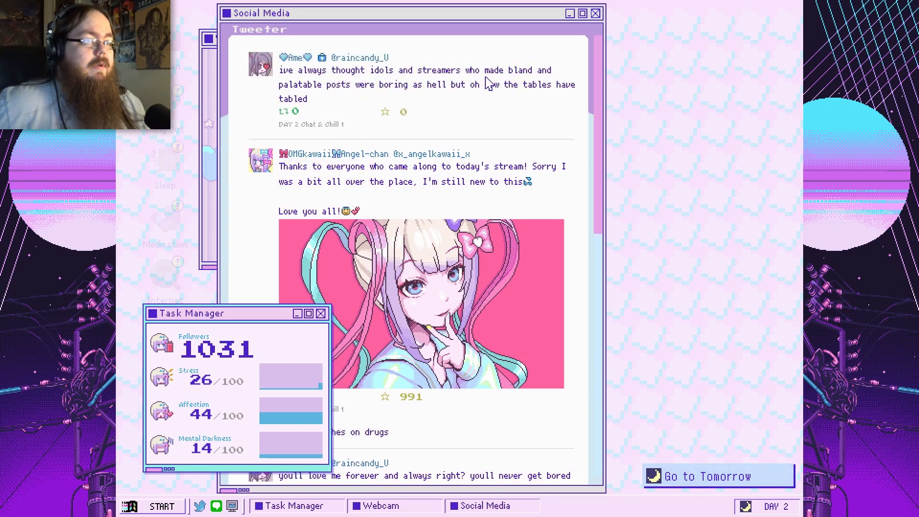
{"action": "mouse_move", "coordinate": [482, 99]}
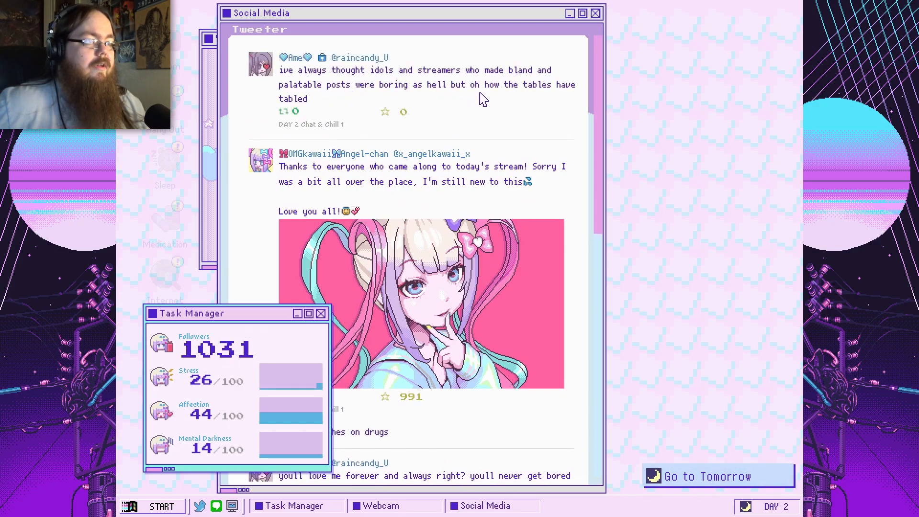
{"action": "mouse_move", "coordinate": [372, 124]}
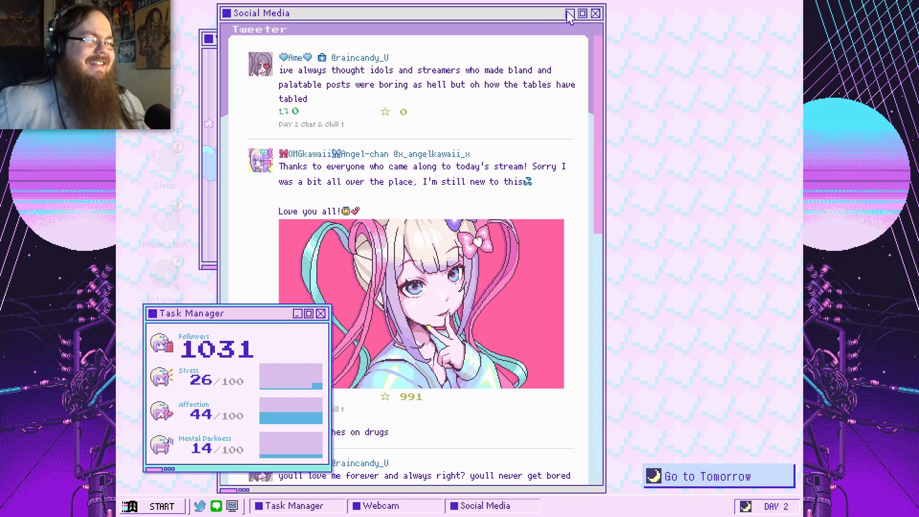
{"action": "mouse_move", "coordinate": [222, 237]}
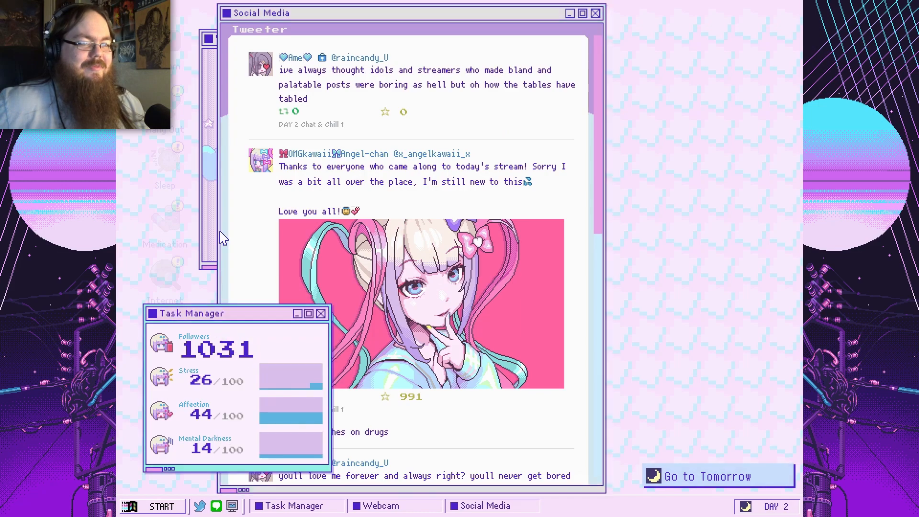
{"action": "mouse_move", "coordinate": [216, 242]}
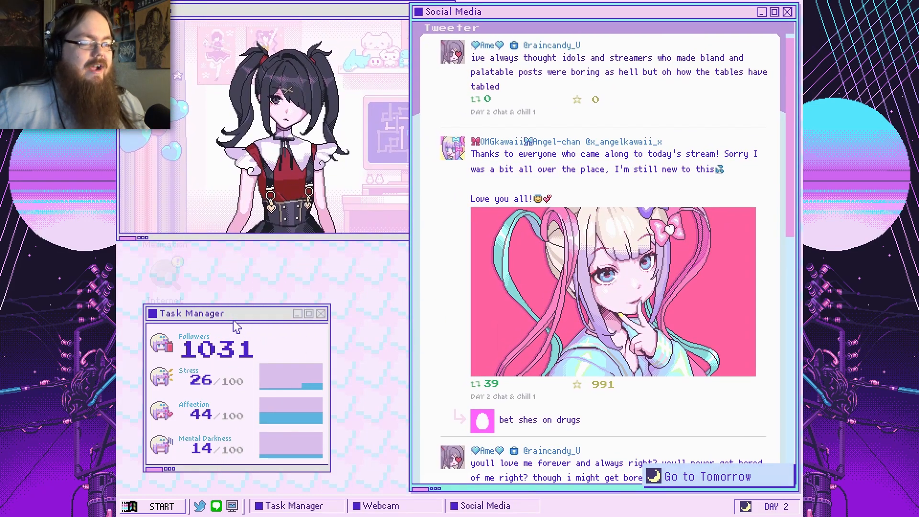
{"action": "left_click", "coordinate": [705, 476]}
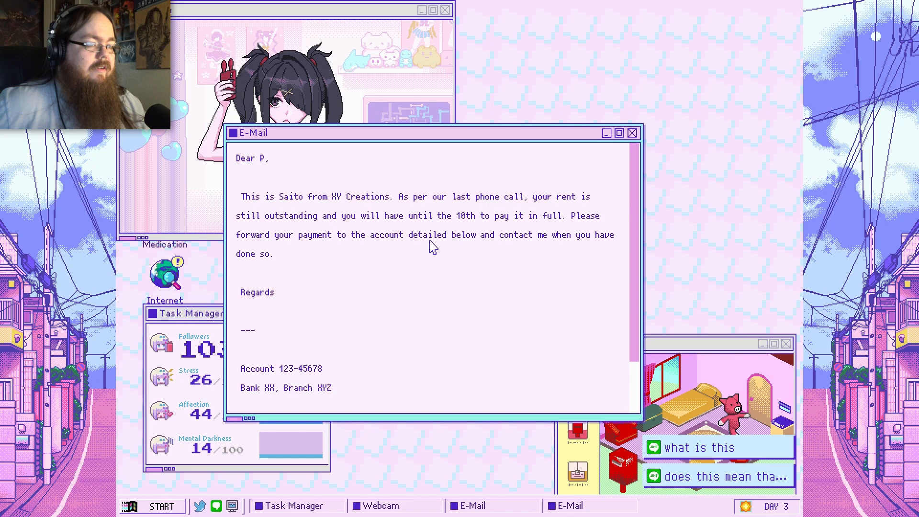
{"action": "mouse_move", "coordinate": [466, 247]}
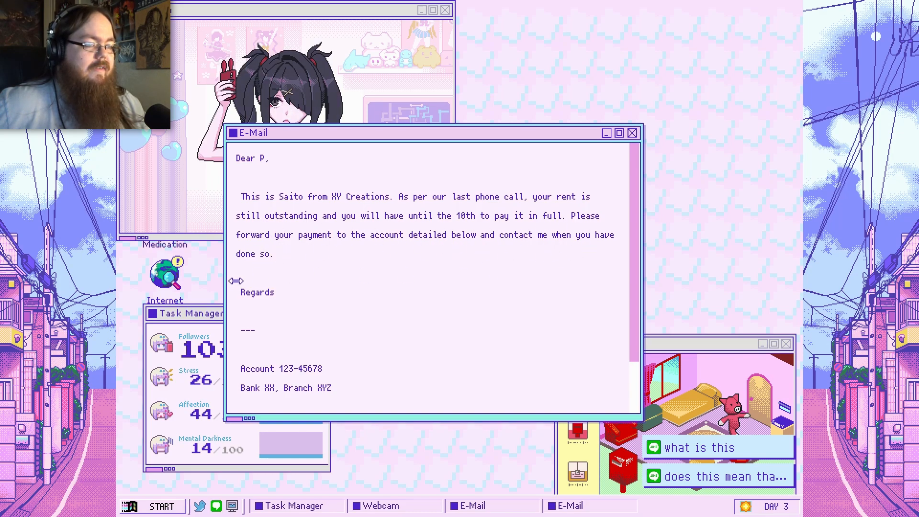
Read and close Saito's rent email, then view Ame's panicked chat about rent
{"action": "scroll", "scroll_direction": "down", "scroll_amount": 3}
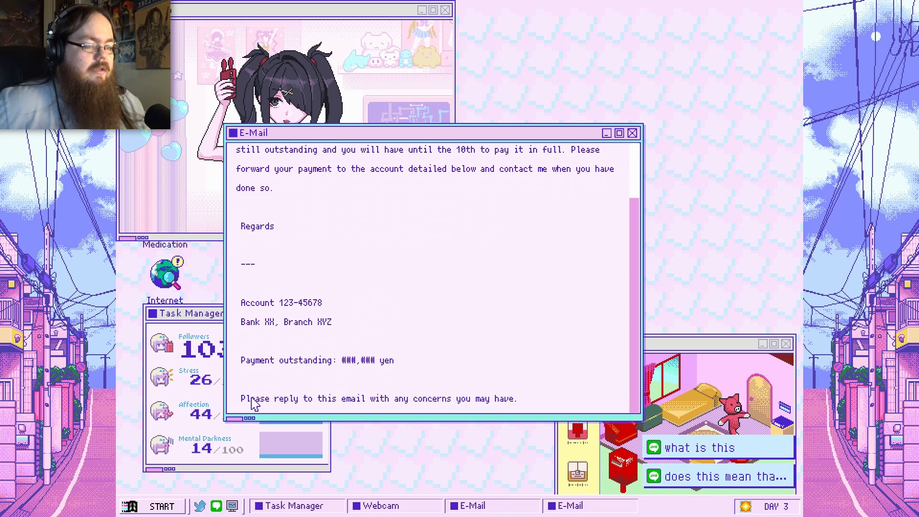
{"action": "left_click", "coordinate": [632, 133]}
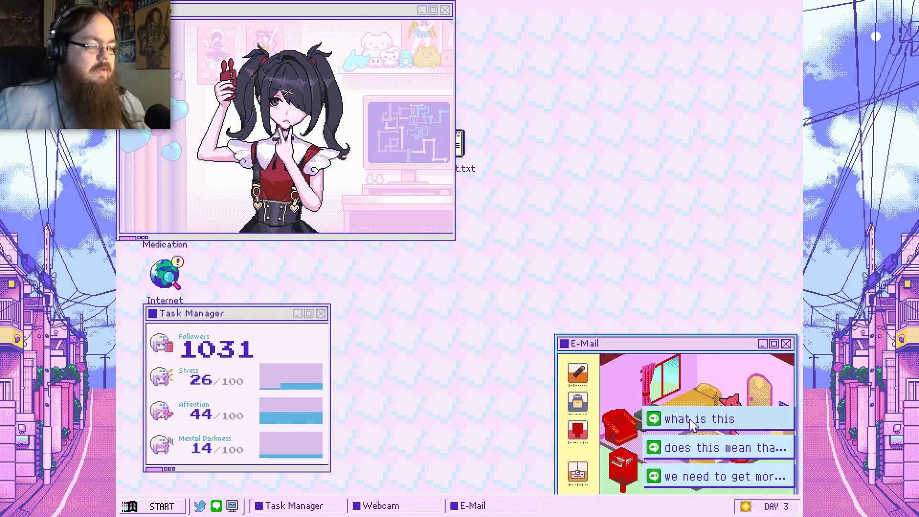
{"action": "left_click", "coordinate": [701, 418]}
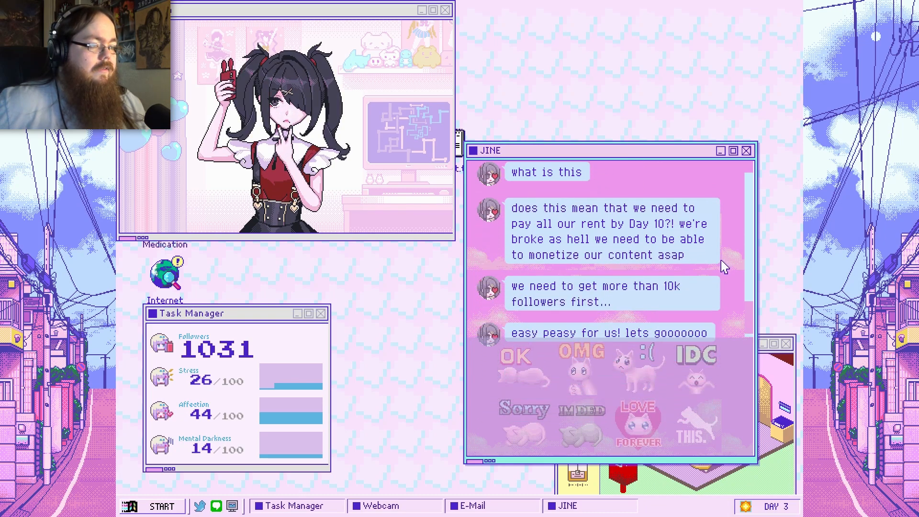
Answer Ame's rent panic with a LOVE FOREVER sticker and bring up the Tweeter feed
{"action": "scroll", "scroll_direction": "up", "scroll_amount": 3}
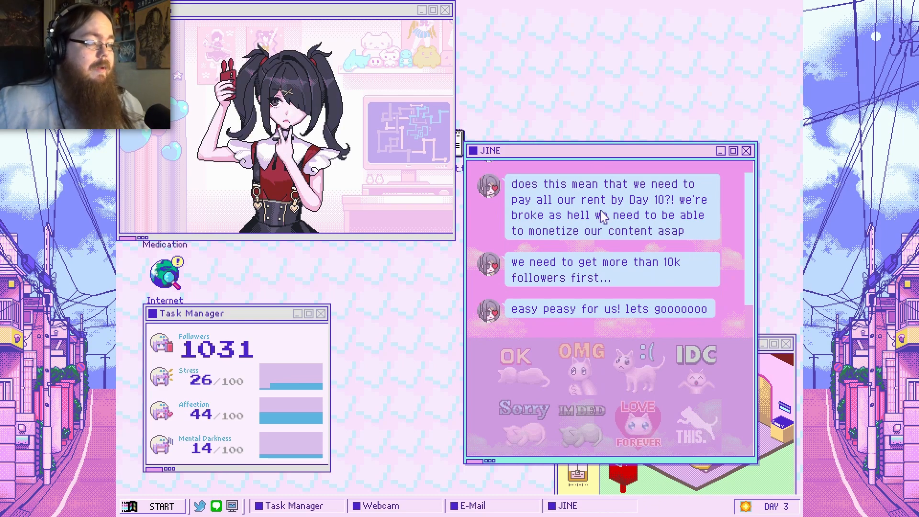
{"action": "mouse_move", "coordinate": [636, 298]}
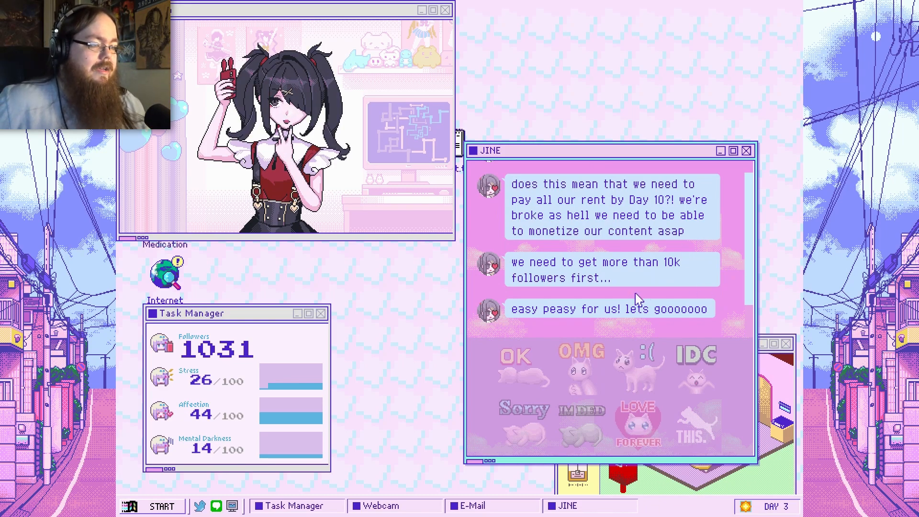
{"action": "mouse_move", "coordinate": [537, 296]}
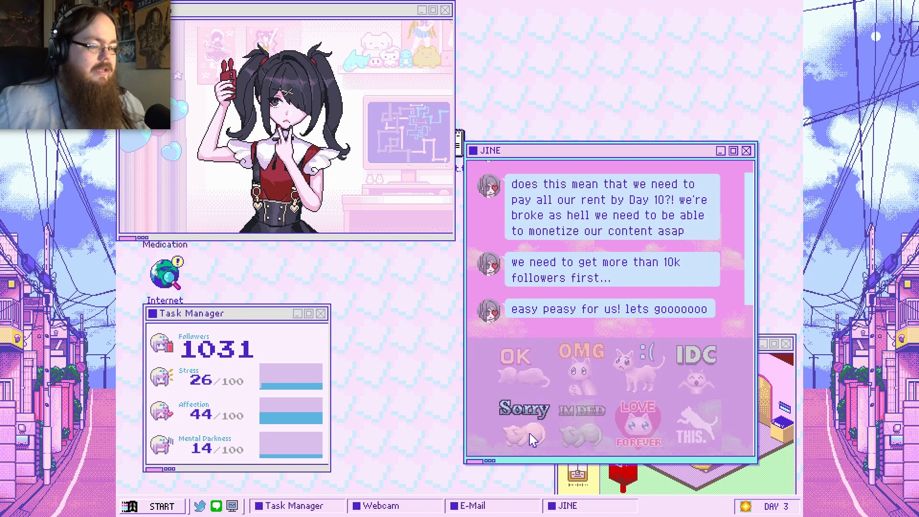
{"action": "left_click", "coordinate": [638, 421]}
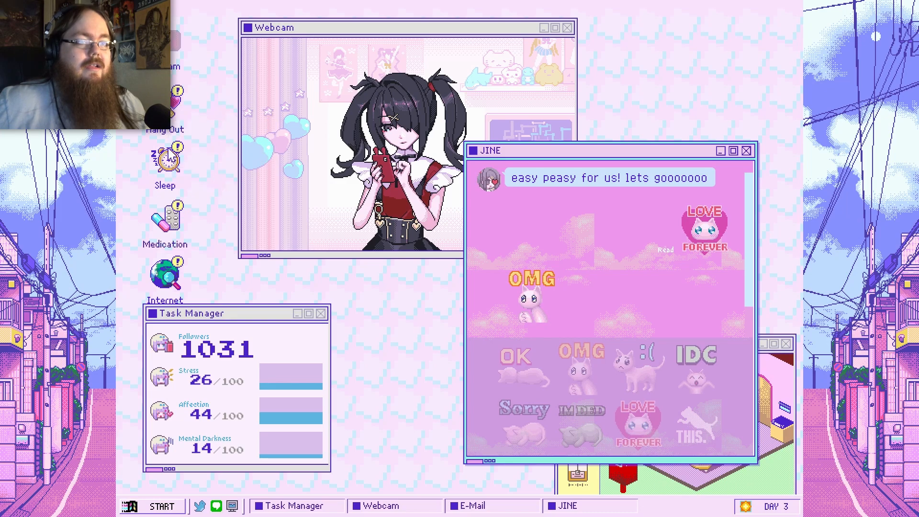
{"action": "left_click", "coordinate": [165, 115]}
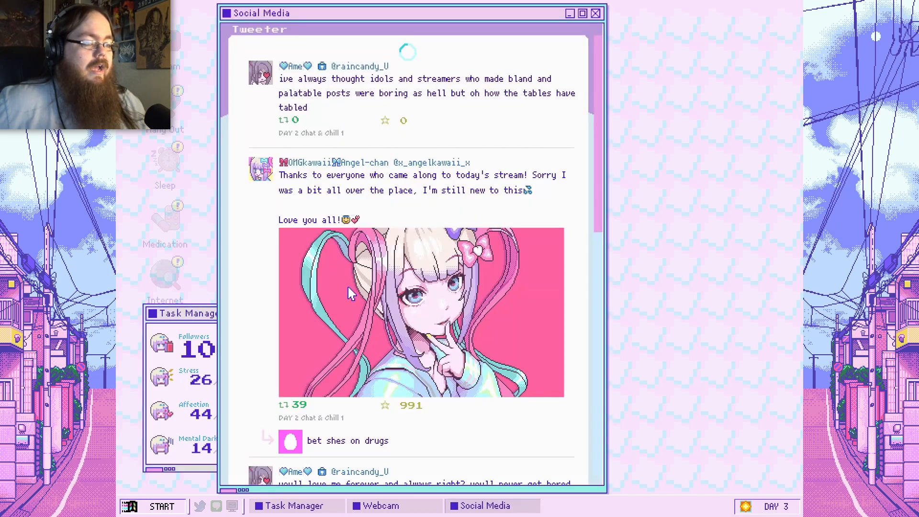
Acknowledge the Letsplay 1 stream idea and reply to Ame with a LOVE FOREVER sticker
{"action": "scroll", "scroll_direction": "up", "scroll_amount": 3}
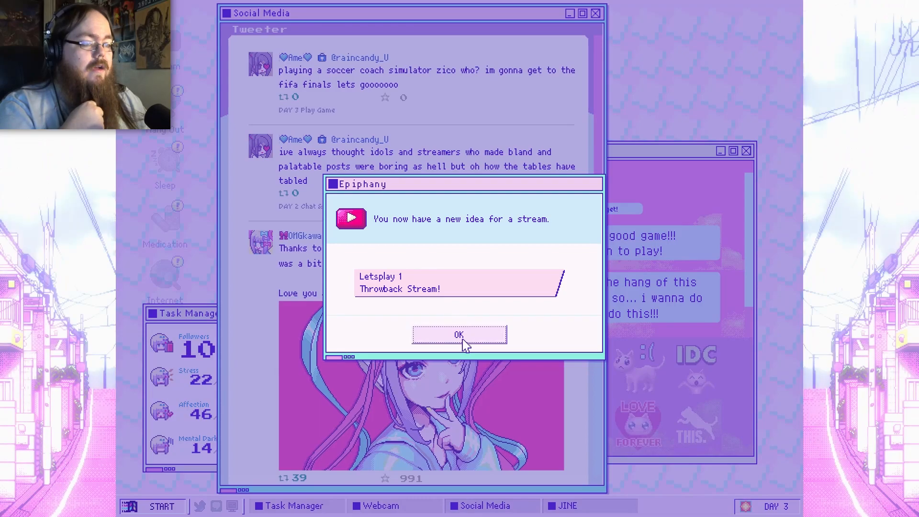
{"action": "left_click", "coordinate": [460, 335]}
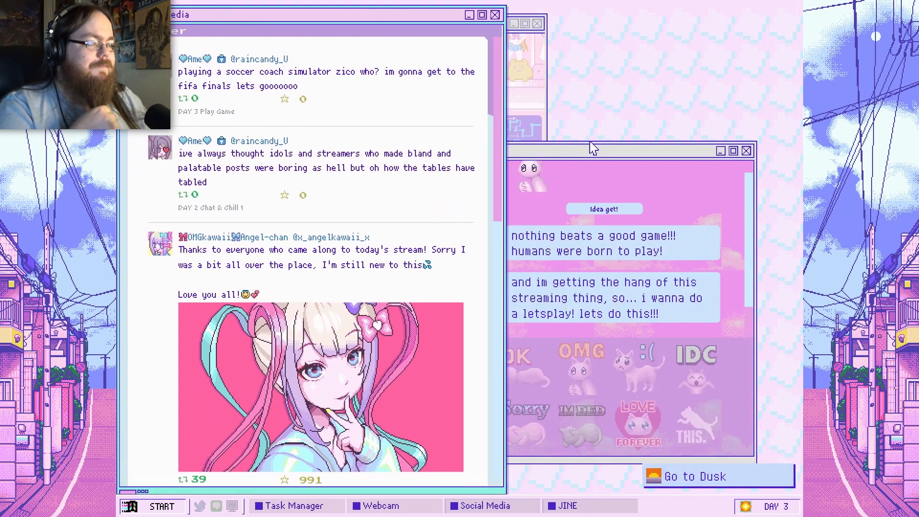
{"action": "left_click", "coordinate": [604, 150]}
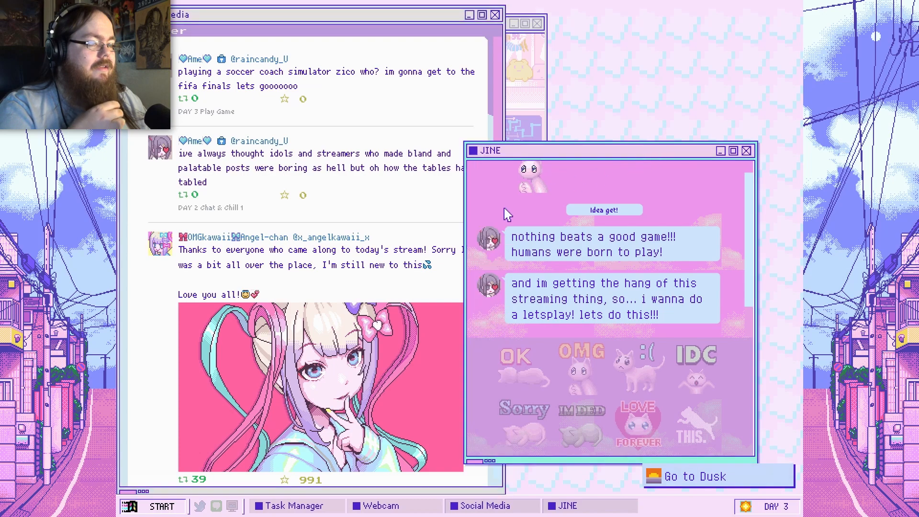
{"action": "mouse_move", "coordinate": [573, 301]}
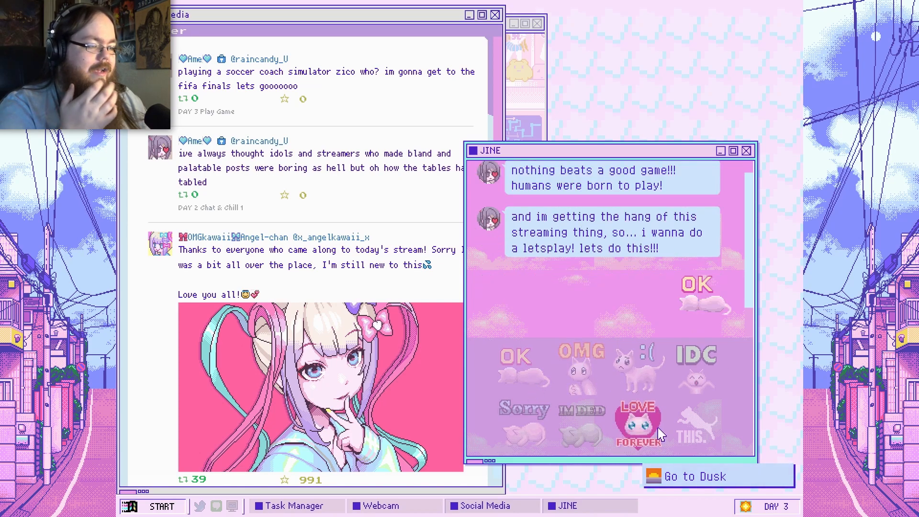
{"action": "left_click", "coordinate": [638, 419]}
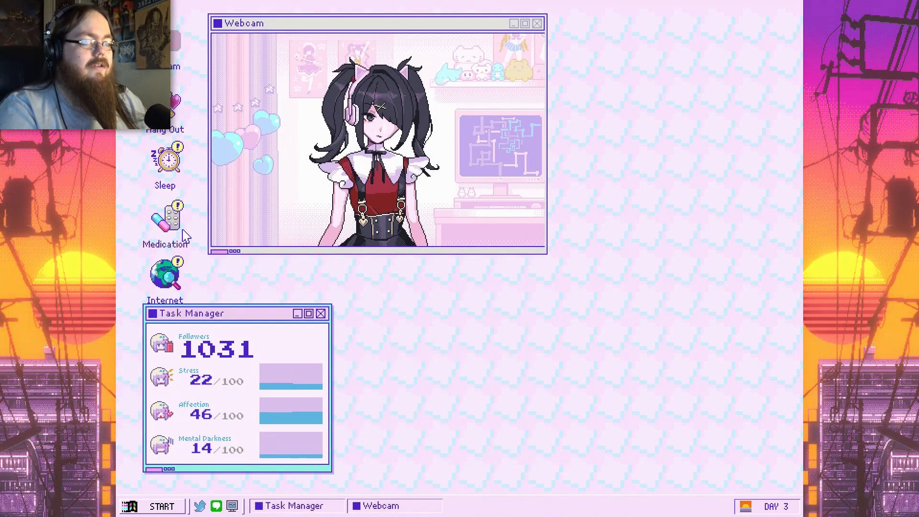
Have Ame take a recommended Depaz dose and scroll her pills tweets
{"action": "left_click", "coordinate": [167, 222]}
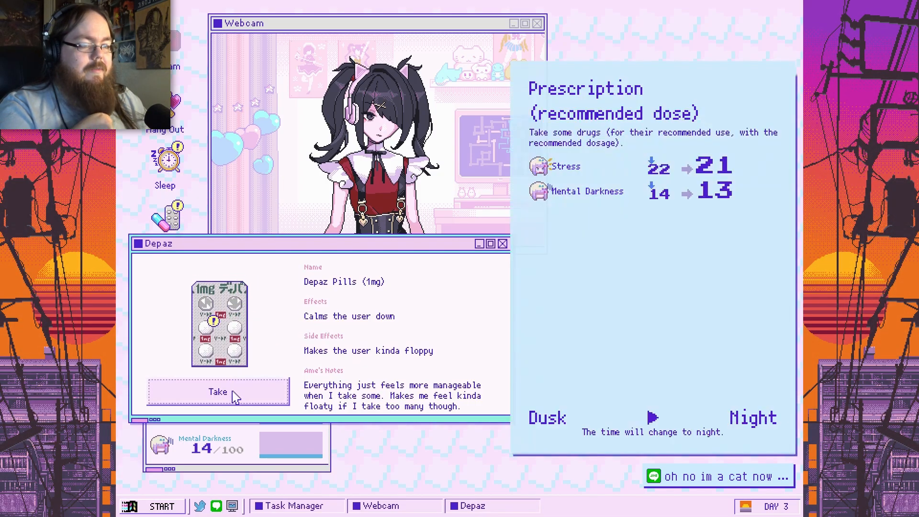
{"action": "mouse_move", "coordinate": [234, 410]}
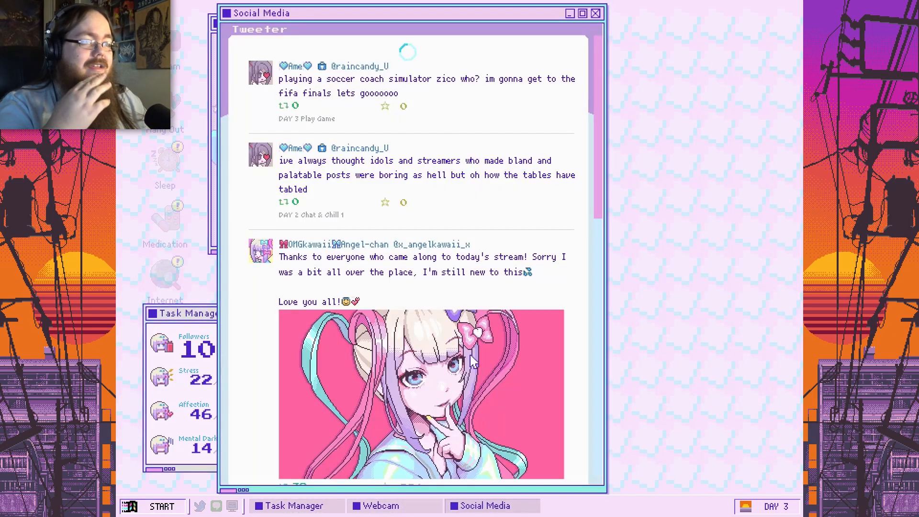
{"action": "scroll", "scroll_direction": "up", "scroll_amount": 3}
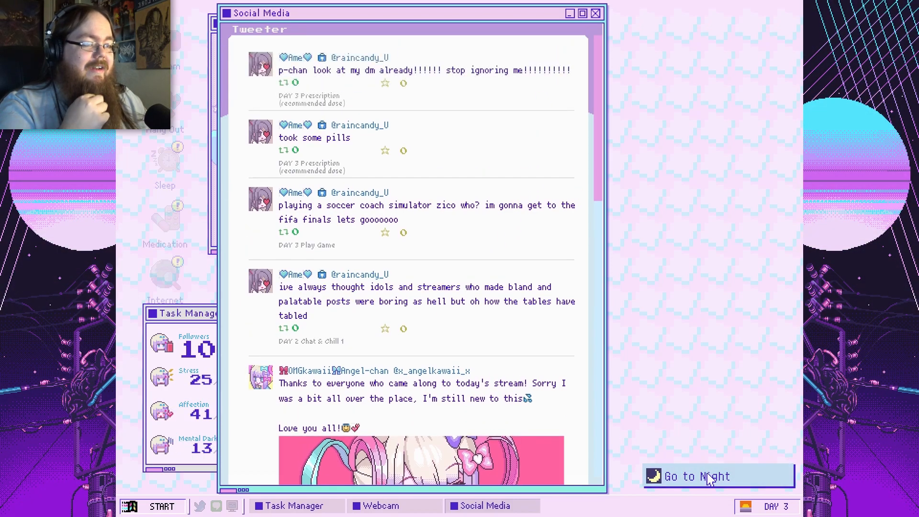
{"action": "mouse_move", "coordinate": [489, 94]}
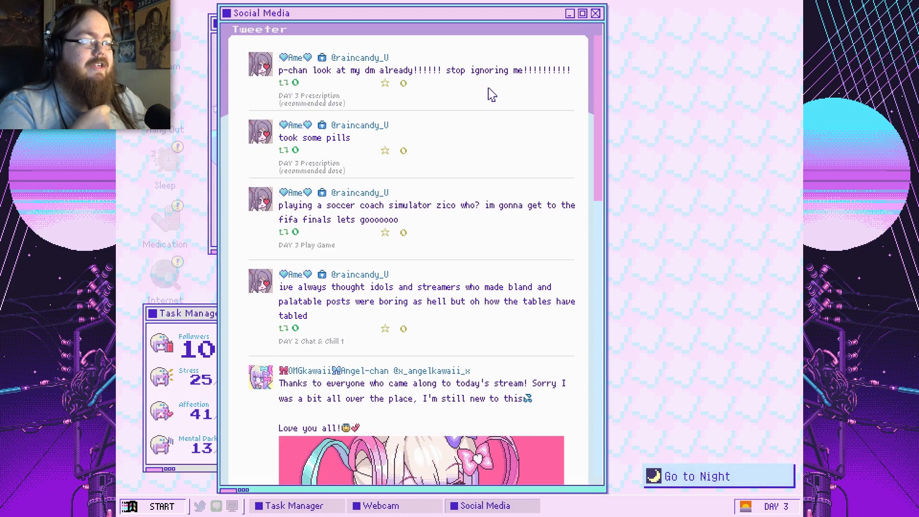
{"action": "mouse_move", "coordinate": [485, 123]}
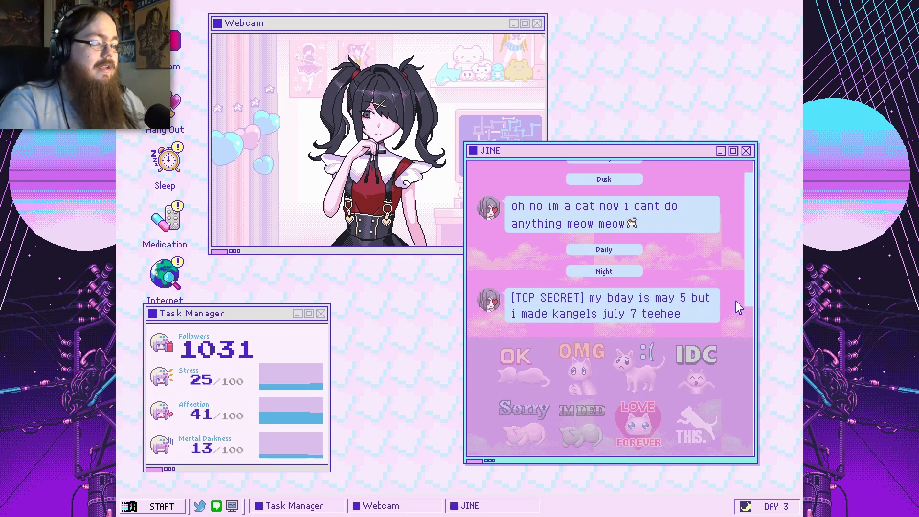
{"action": "mouse_move", "coordinate": [551, 264]}
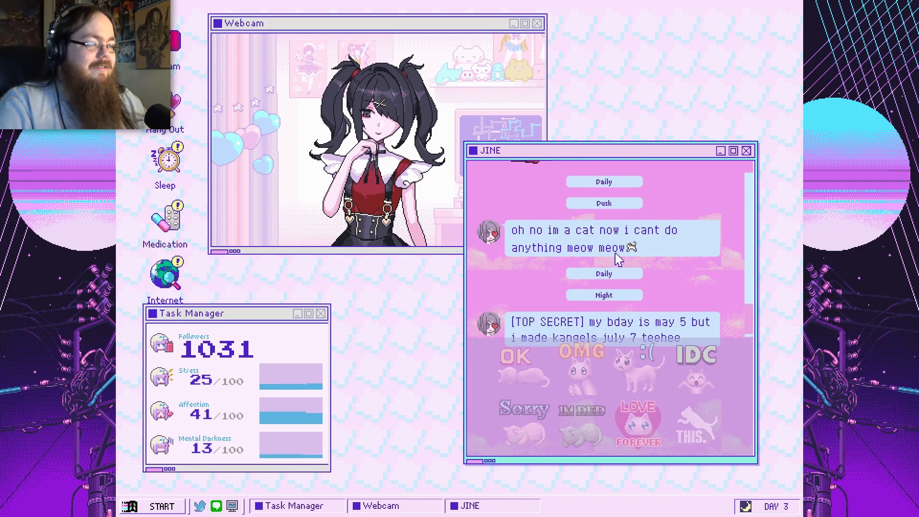
Answer Ame's top-secret birthday message with OMG and LOVE FOREVER stickers
{"action": "scroll", "scroll_direction": "down", "scroll_amount": 3}
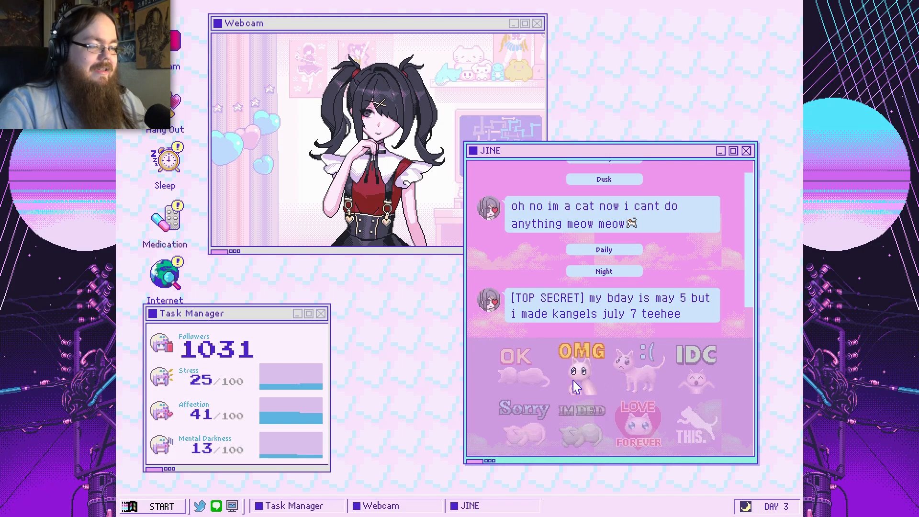
{"action": "left_click", "coordinate": [580, 353]}
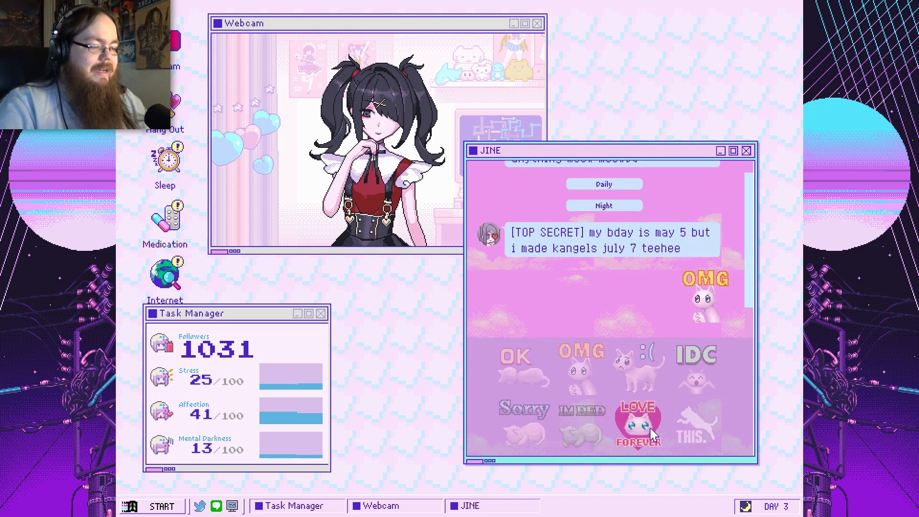
{"action": "left_click", "coordinate": [637, 421]}
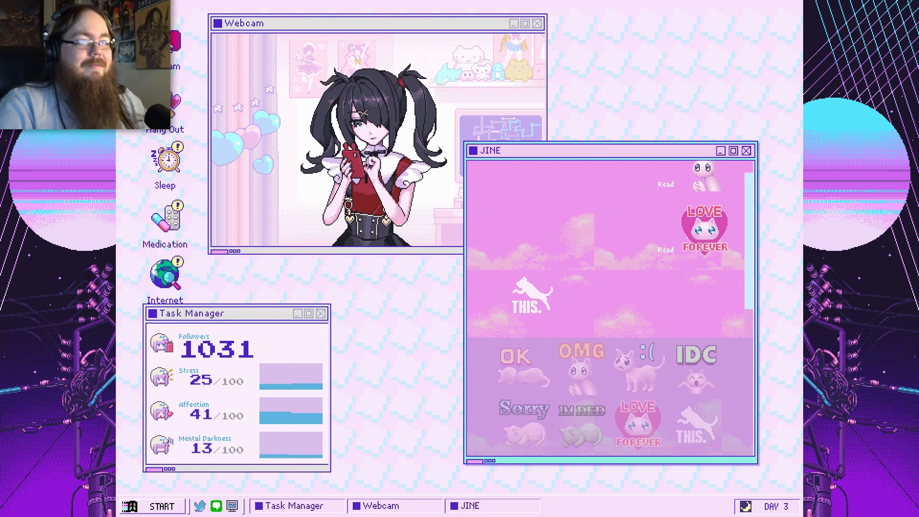
{"action": "left_click", "coordinate": [422, 248]}
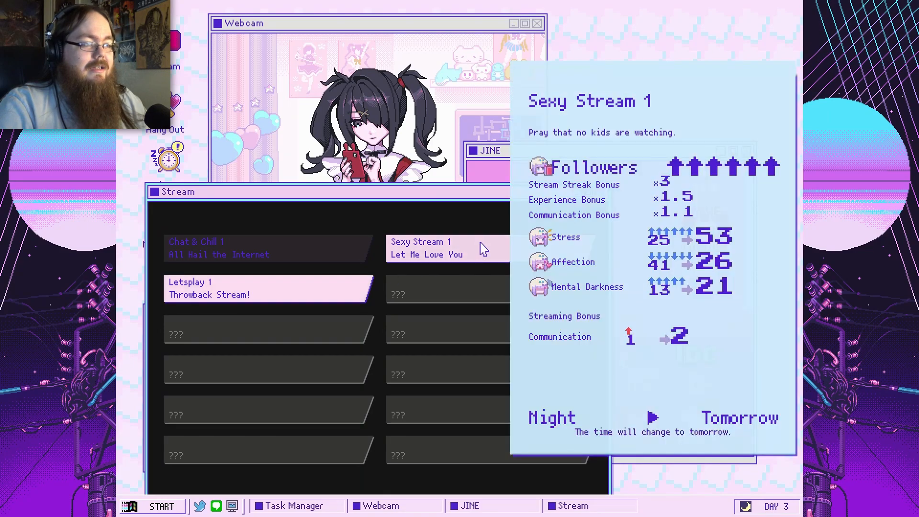
Choose the Letsplay 1 "Throwback Stream!" topic and begin the broadcast
{"action": "left_click", "coordinate": [267, 288]}
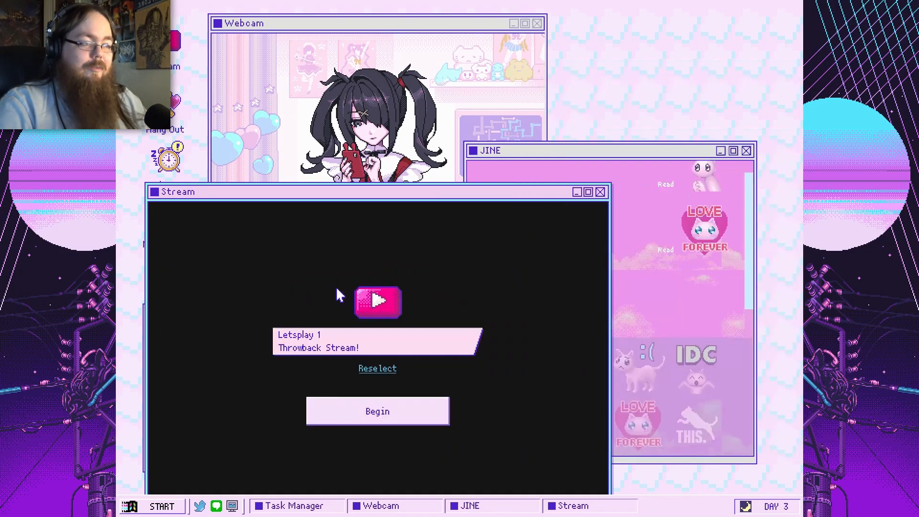
{"action": "left_click", "coordinate": [376, 411]}
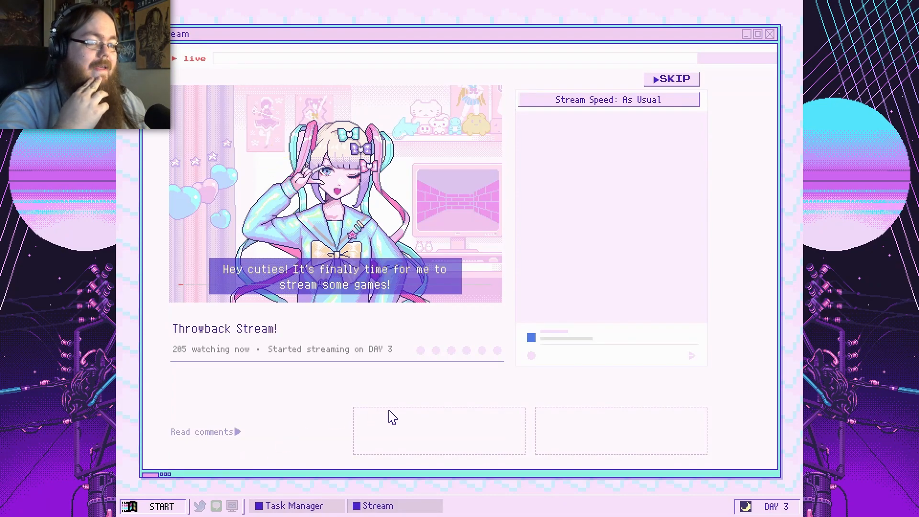
{"action": "mouse_move", "coordinate": [455, 357]}
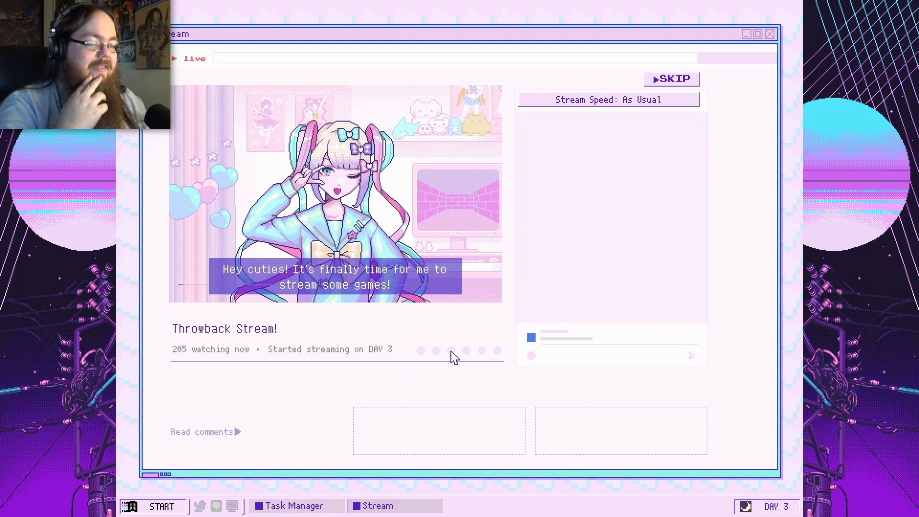
{"action": "mouse_move", "coordinate": [249, 378]}
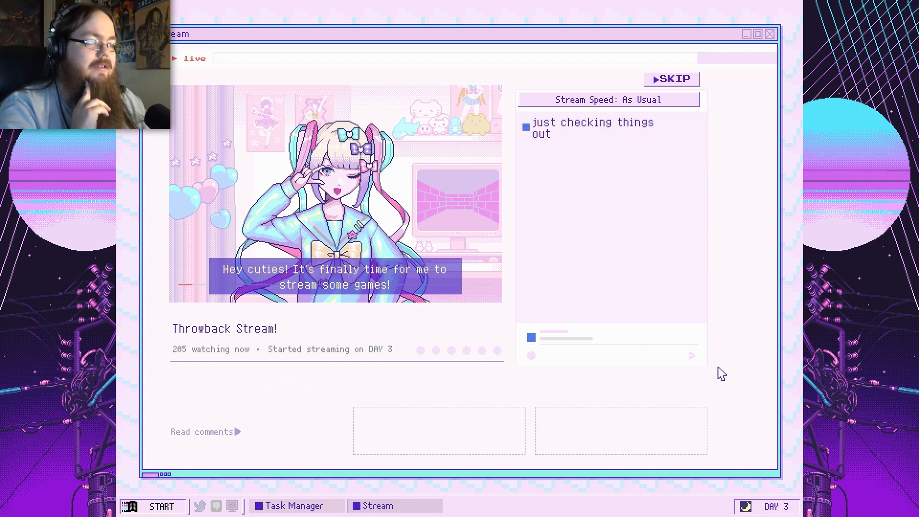
{"action": "mouse_move", "coordinate": [742, 279]}
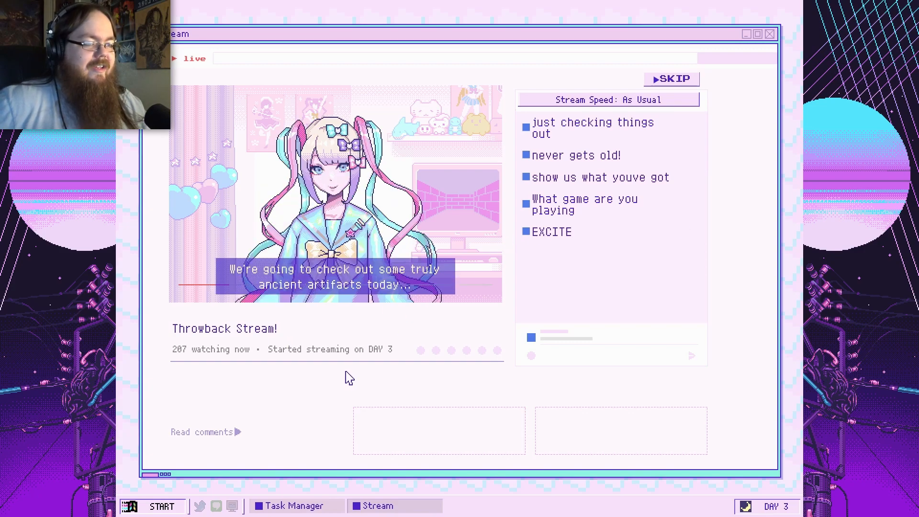
{"action": "mouse_move", "coordinate": [348, 355]}
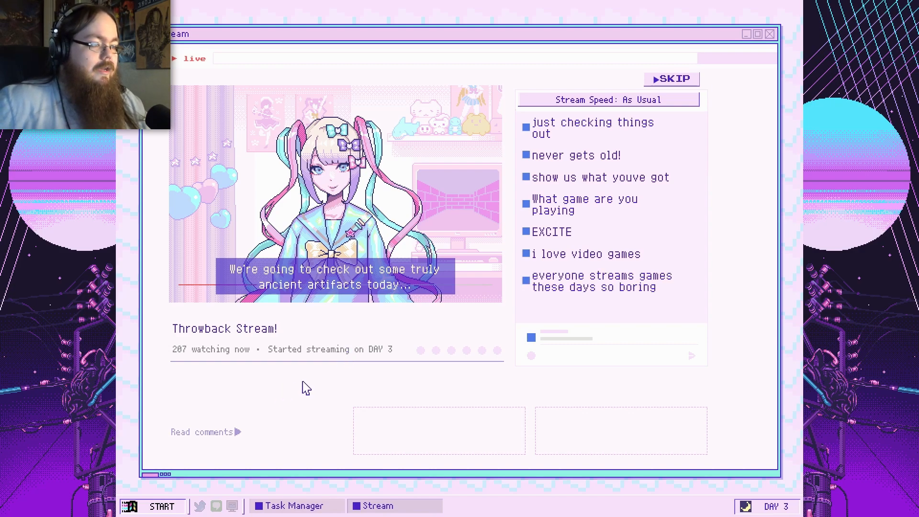
{"action": "mouse_move", "coordinate": [332, 377]}
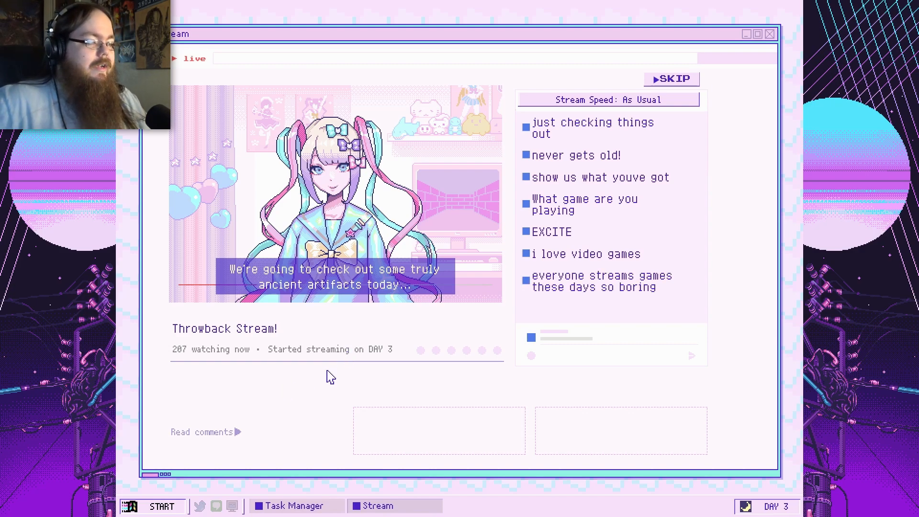
Check and hide Ame's stats while the Throwback Stream plays into viewer comments
{"action": "left_click", "coordinate": [293, 506]}
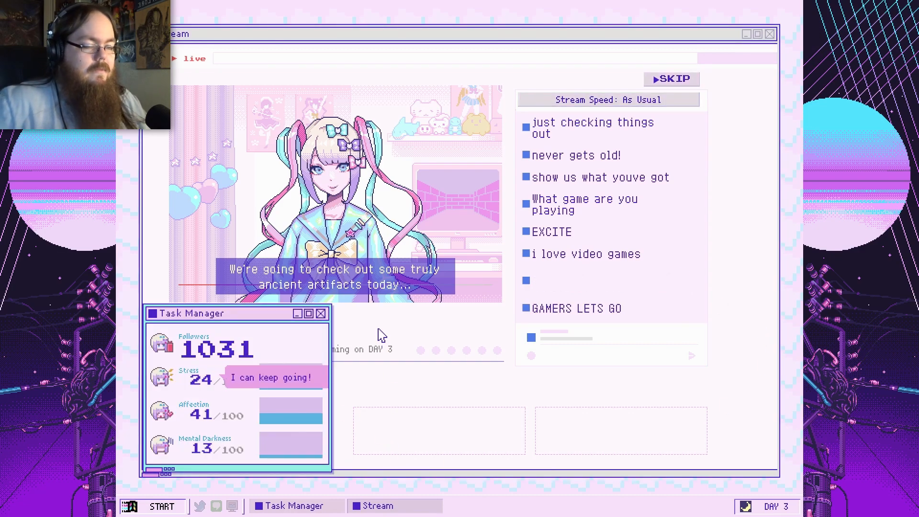
{"action": "left_click", "coordinate": [321, 313]}
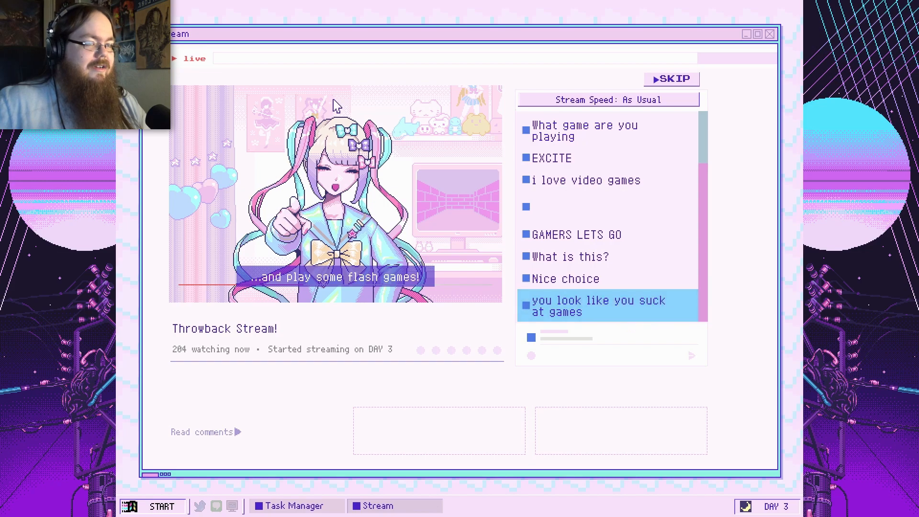
{"action": "left_click", "coordinate": [606, 306]}
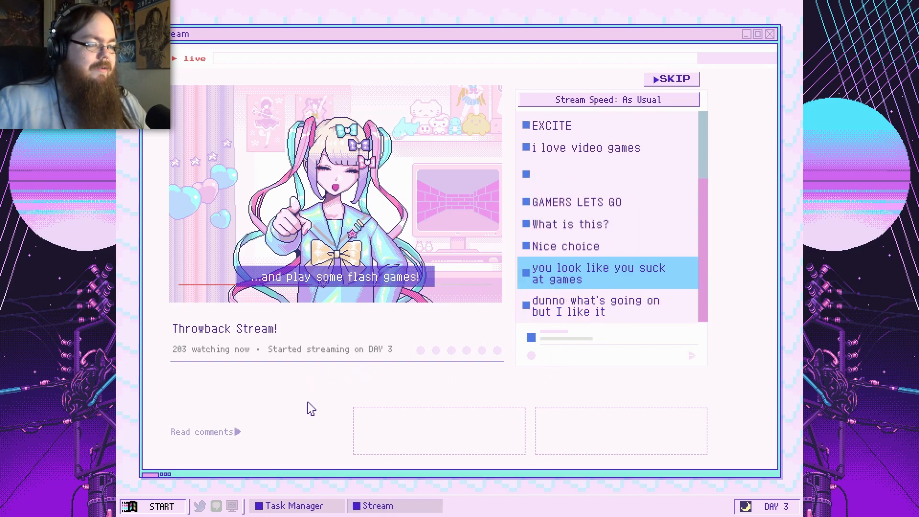
{"action": "mouse_move", "coordinate": [373, 388]}
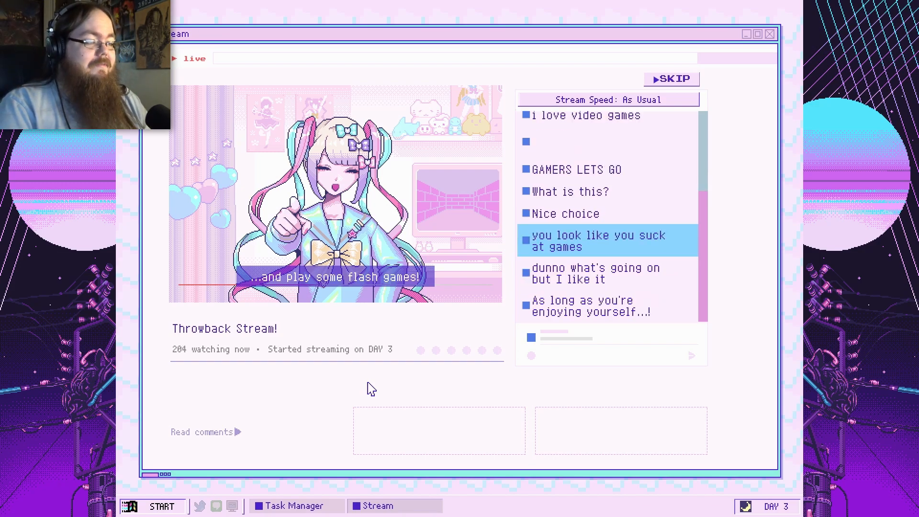
{"action": "mouse_move", "coordinate": [368, 388]}
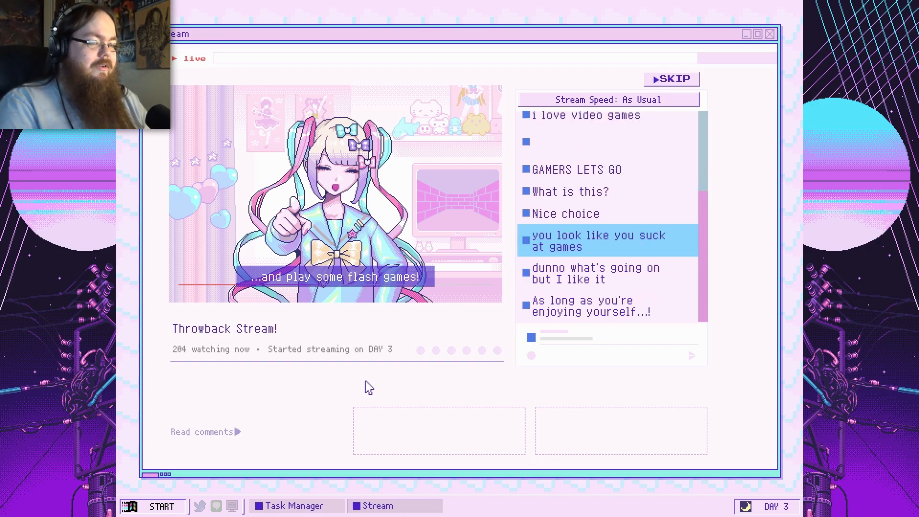
{"action": "mouse_move", "coordinate": [416, 369]}
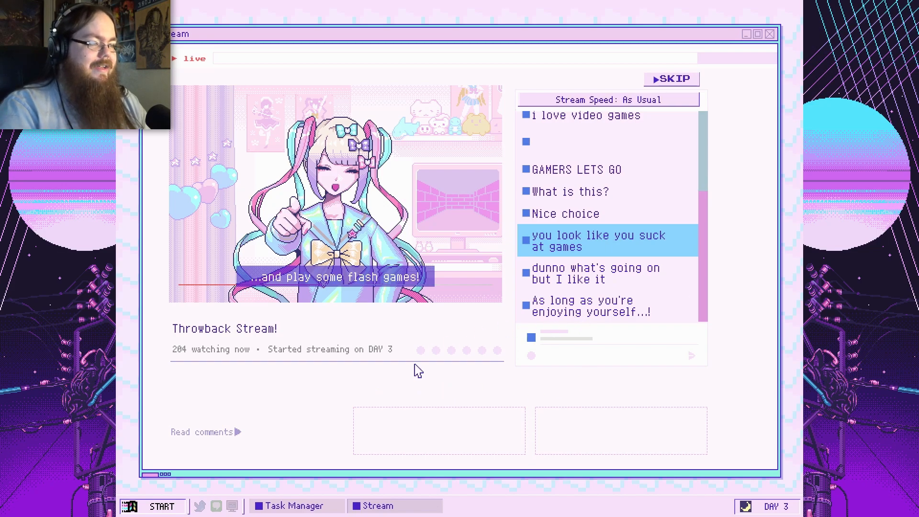
{"action": "mouse_move", "coordinate": [410, 370]}
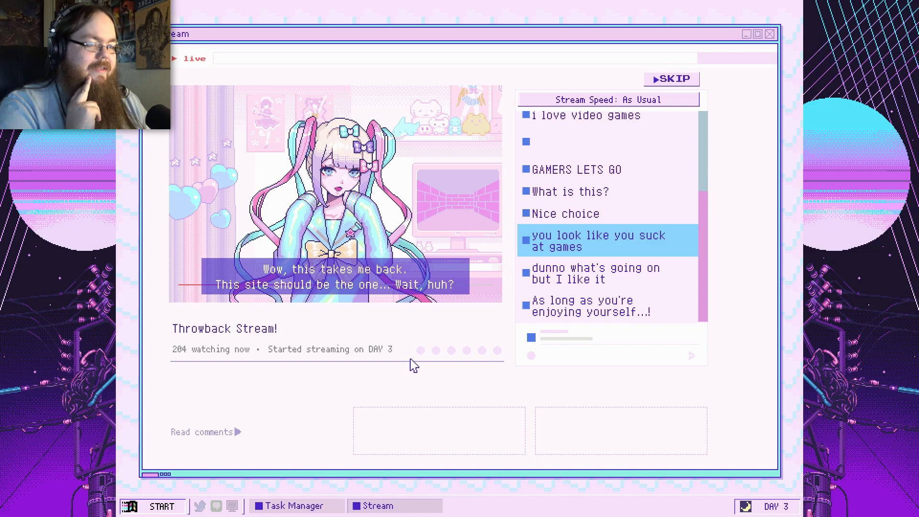
{"action": "mouse_move", "coordinate": [258, 326]}
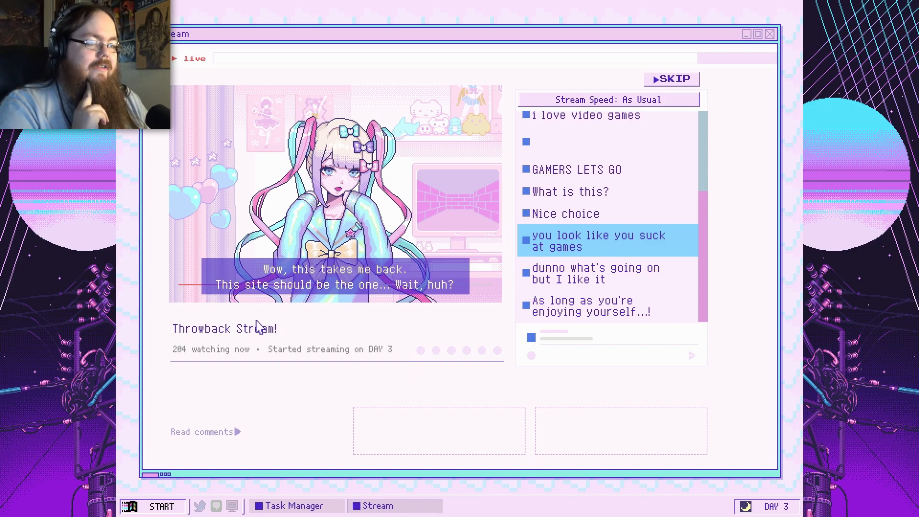
{"action": "mouse_move", "coordinate": [374, 303]}
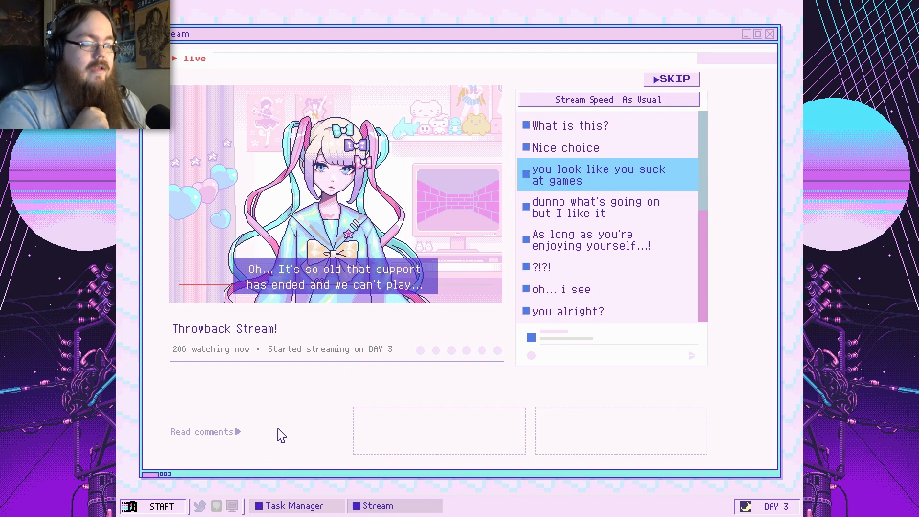
{"action": "mouse_move", "coordinate": [337, 352]}
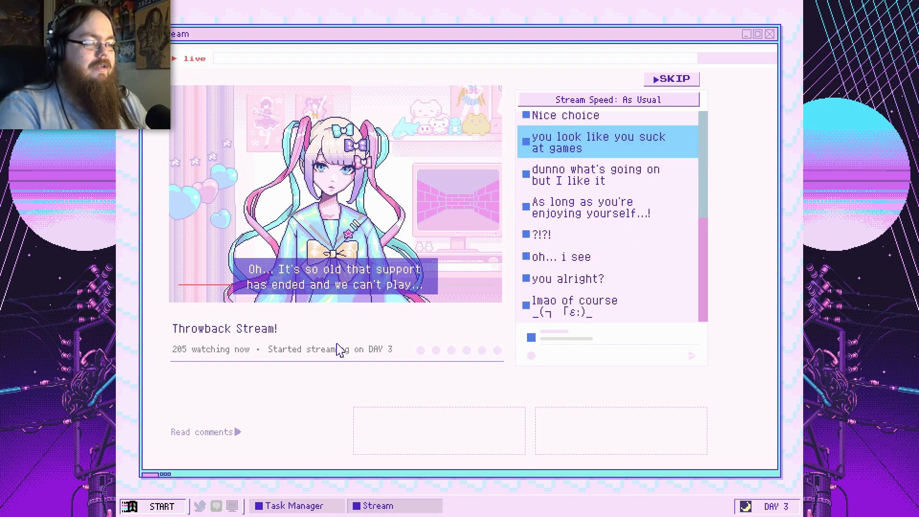
{"action": "mouse_move", "coordinate": [343, 352]}
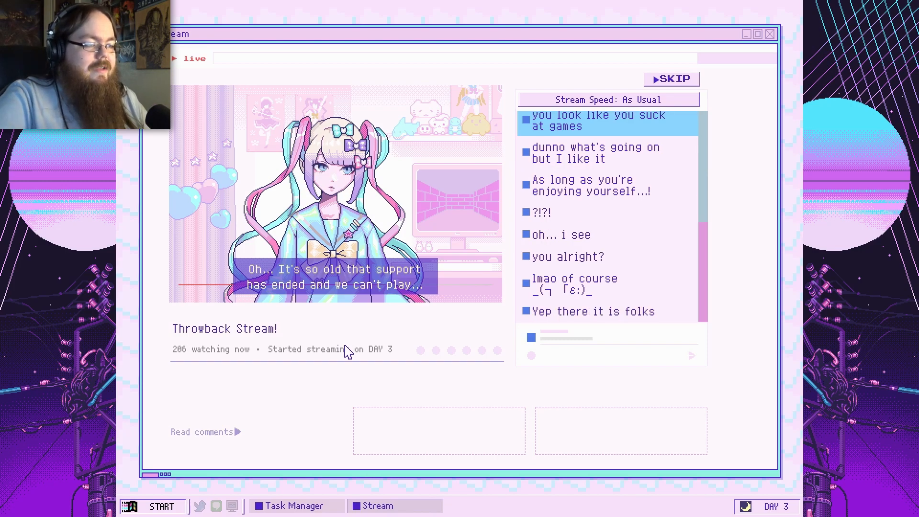
{"action": "mouse_move", "coordinate": [357, 346]}
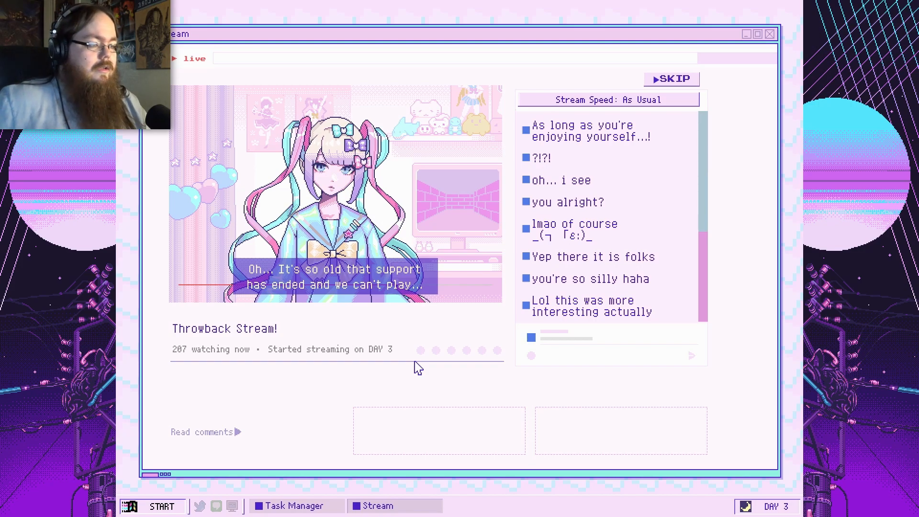
{"action": "mouse_move", "coordinate": [459, 343]}
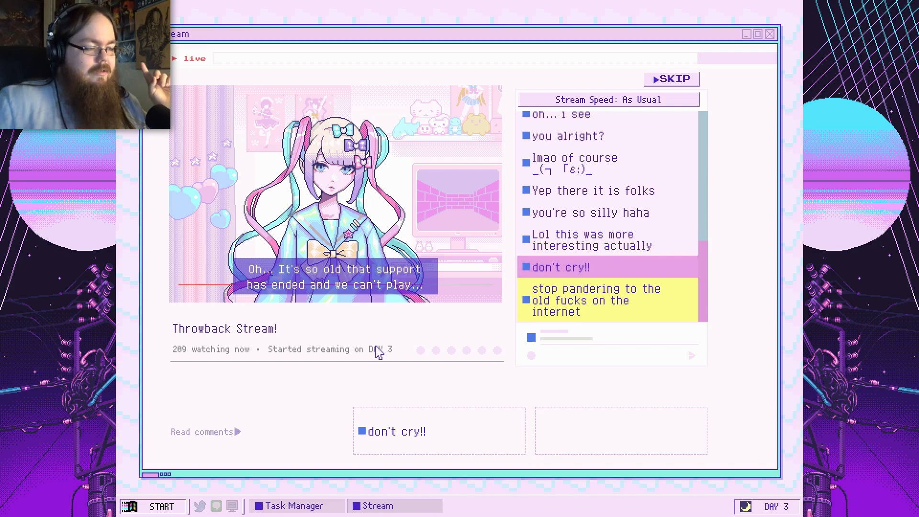
{"action": "mouse_move", "coordinate": [402, 358]}
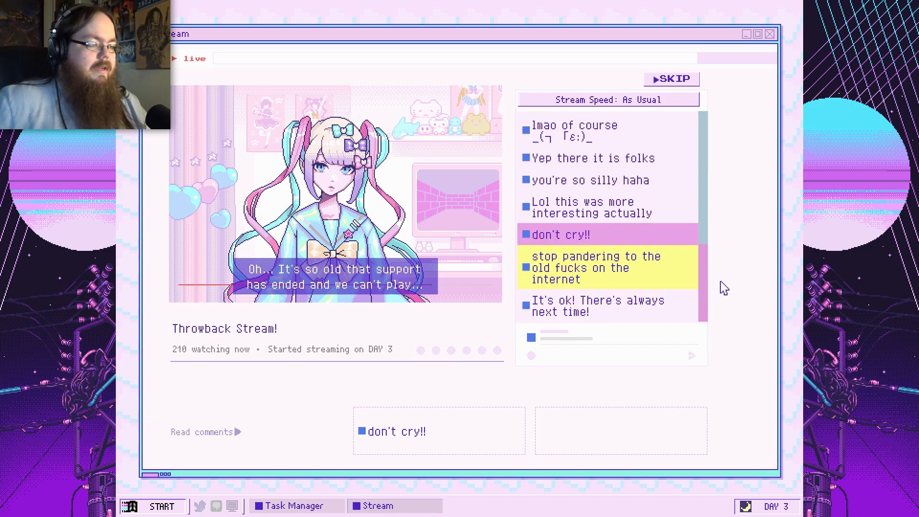
{"action": "mouse_move", "coordinate": [418, 351]}
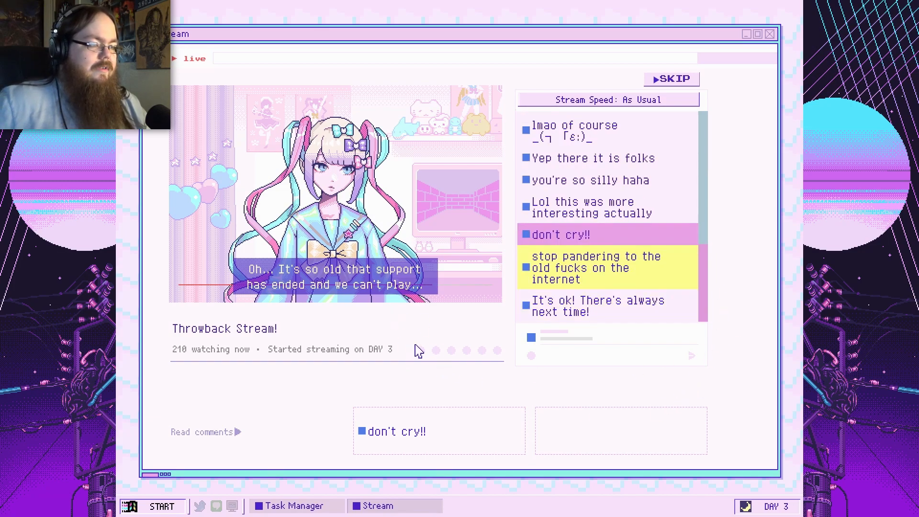
{"action": "mouse_move", "coordinate": [433, 315]}
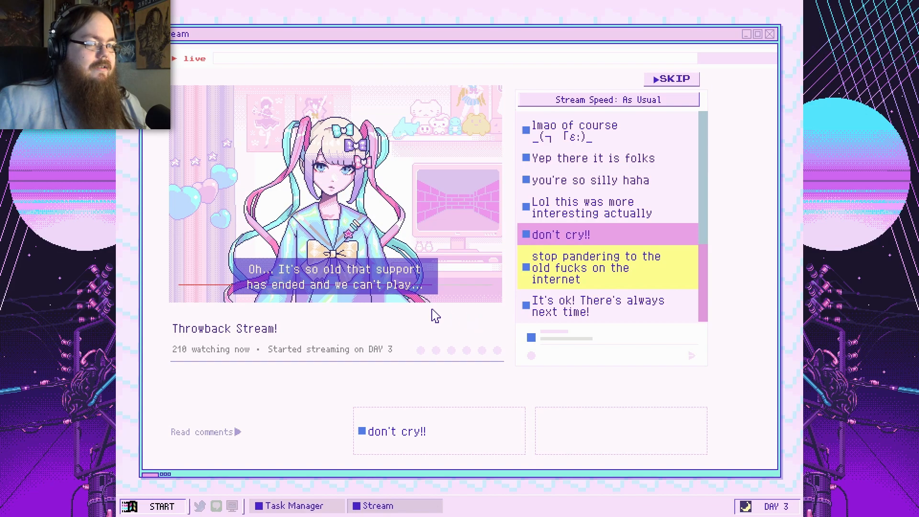
{"action": "mouse_move", "coordinate": [317, 231]}
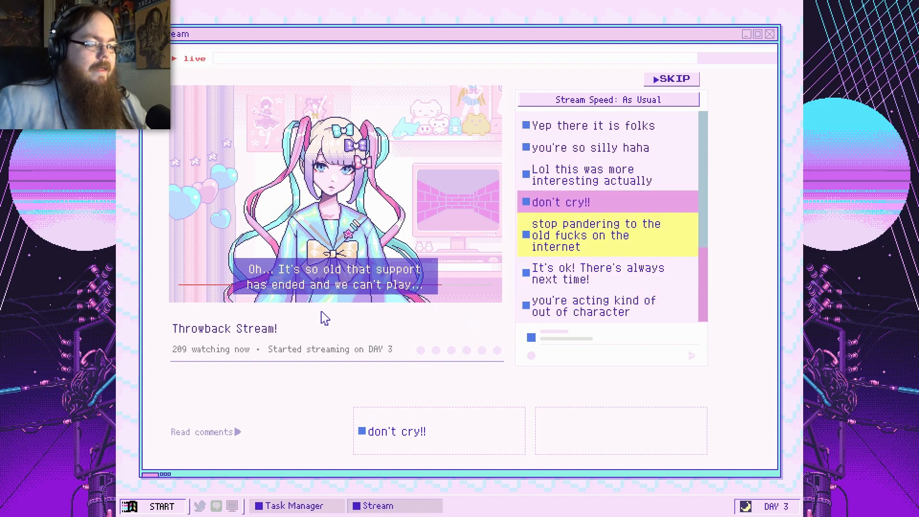
{"action": "mouse_move", "coordinate": [734, 360]}
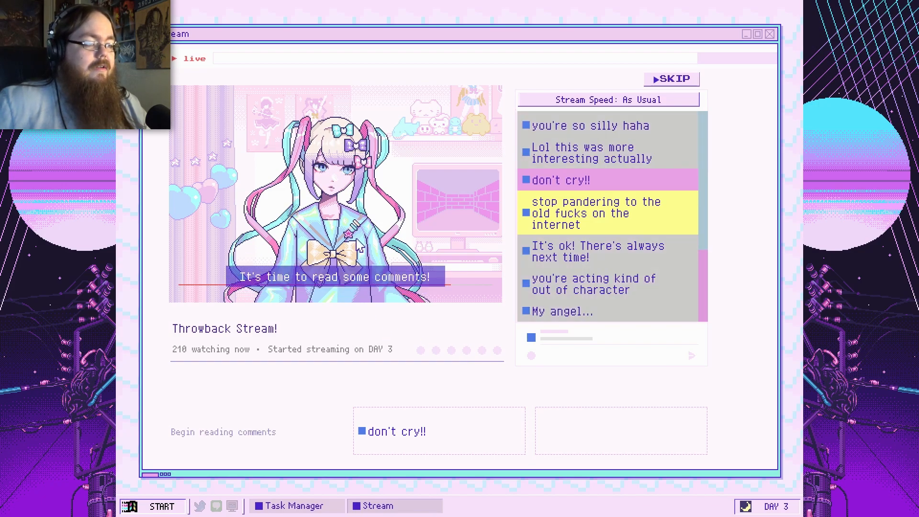
{"action": "mouse_move", "coordinate": [362, 357]}
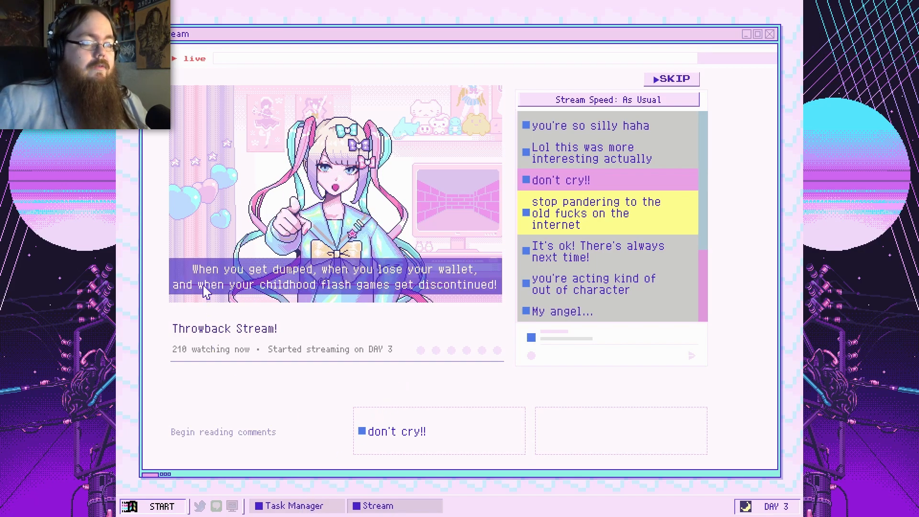
{"action": "mouse_move", "coordinate": [399, 375]}
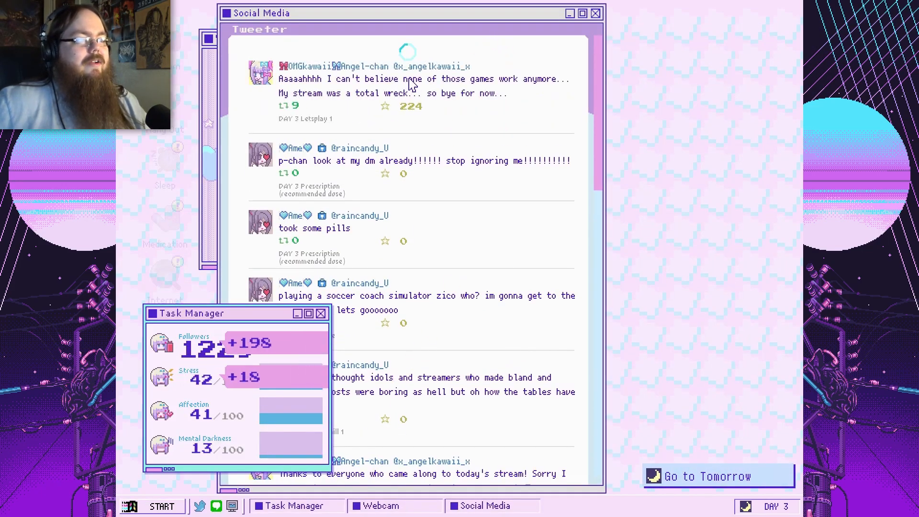
Answer Ame's next-life and cheating-warning messages with stickers, then end Day 3
{"action": "scroll", "scroll_direction": "up", "scroll_amount": 3}
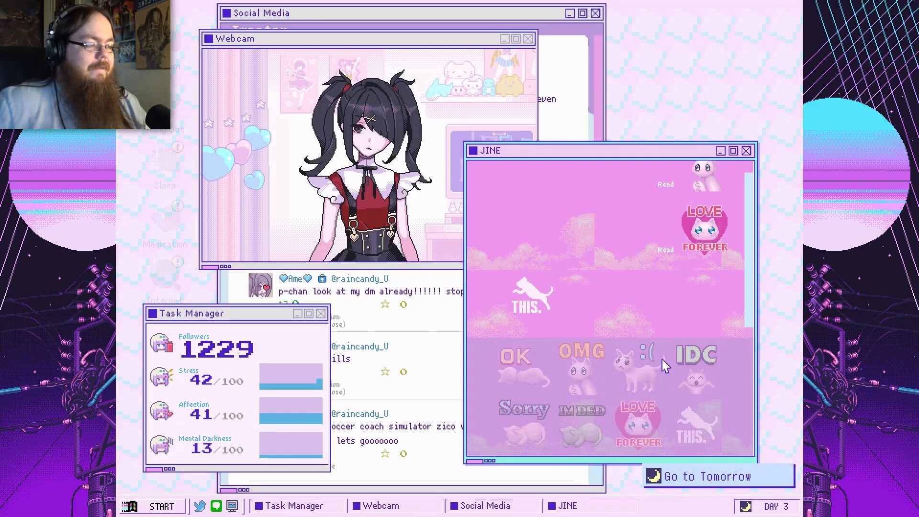
{"action": "mouse_move", "coordinate": [527, 436]}
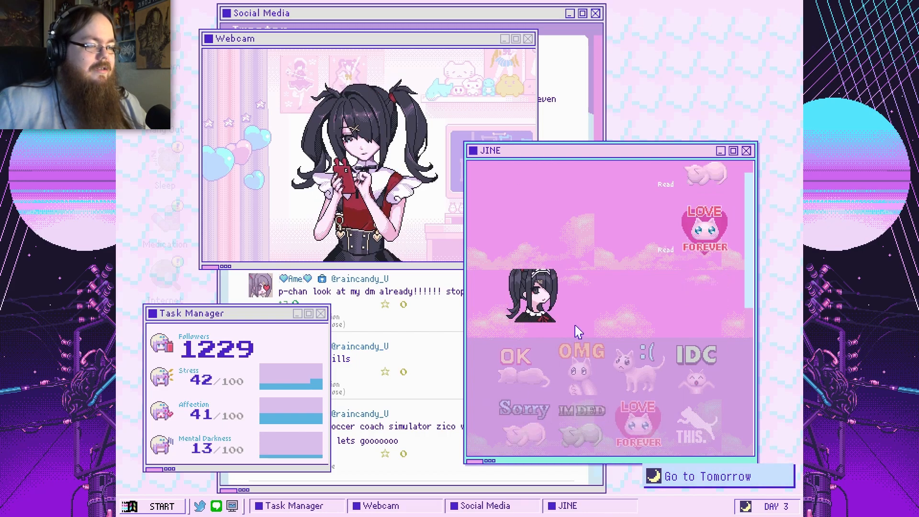
{"action": "left_click", "coordinate": [581, 410]}
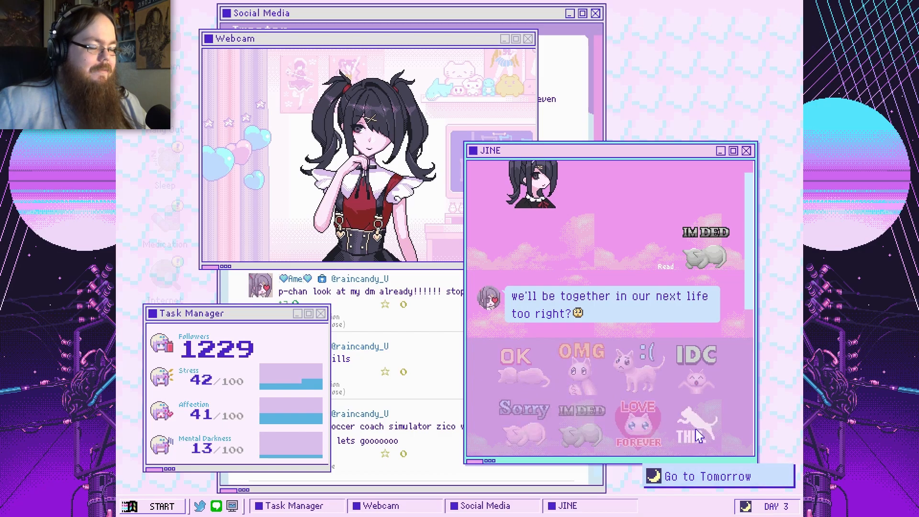
{"action": "left_click", "coordinate": [699, 428]}
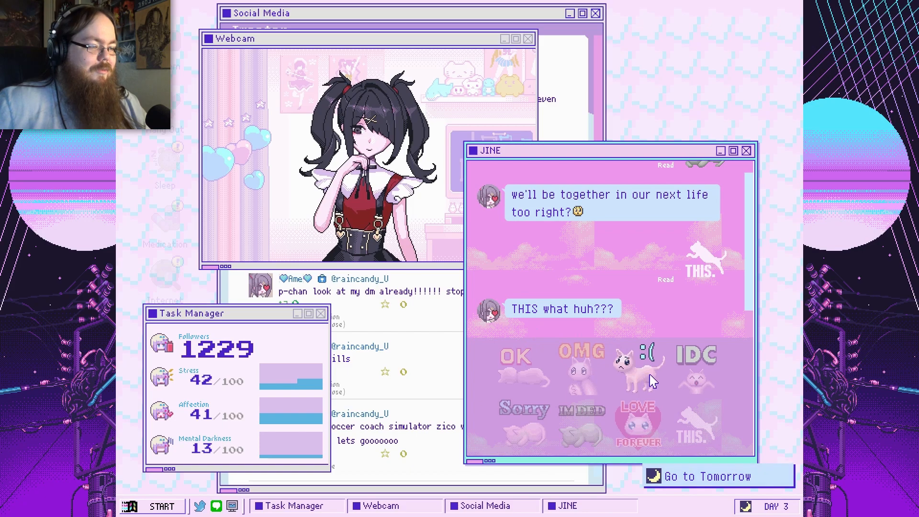
{"action": "mouse_move", "coordinate": [581, 369]}
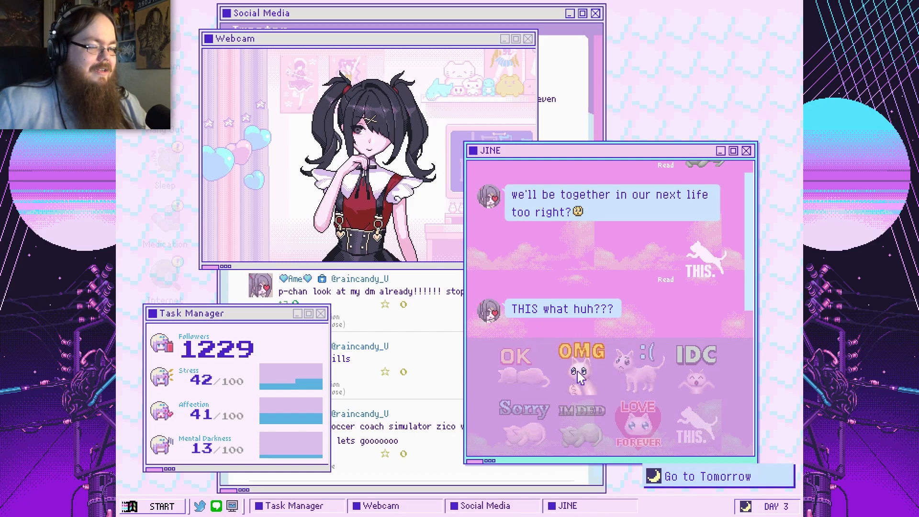
{"action": "left_click", "coordinate": [580, 354]}
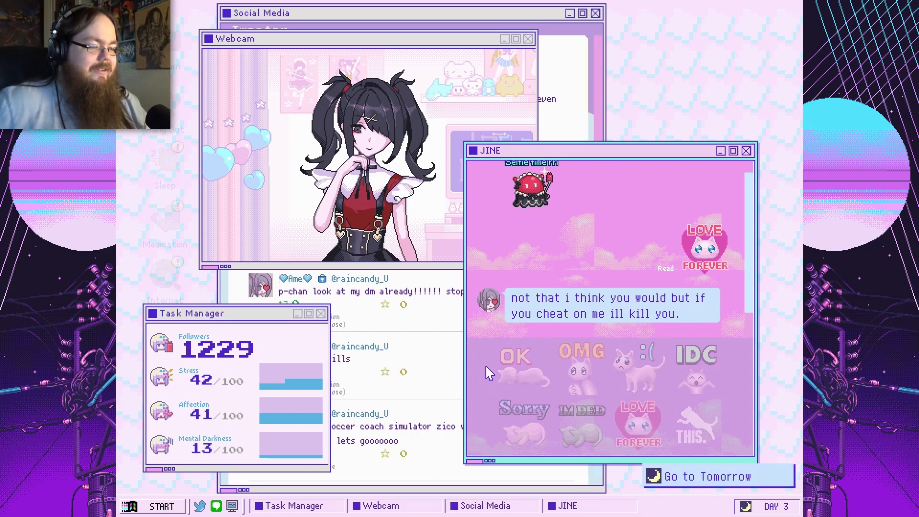
{"action": "left_click", "coordinate": [514, 356]}
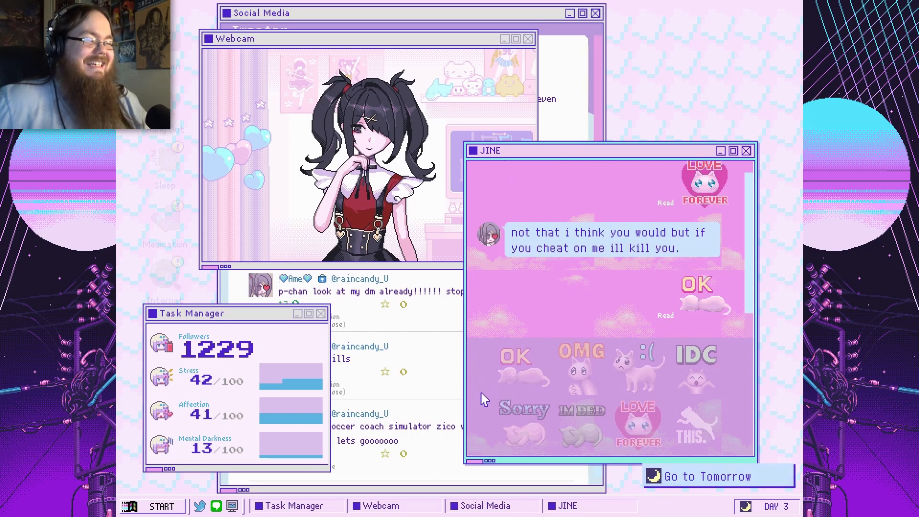
{"action": "left_click", "coordinate": [580, 352]}
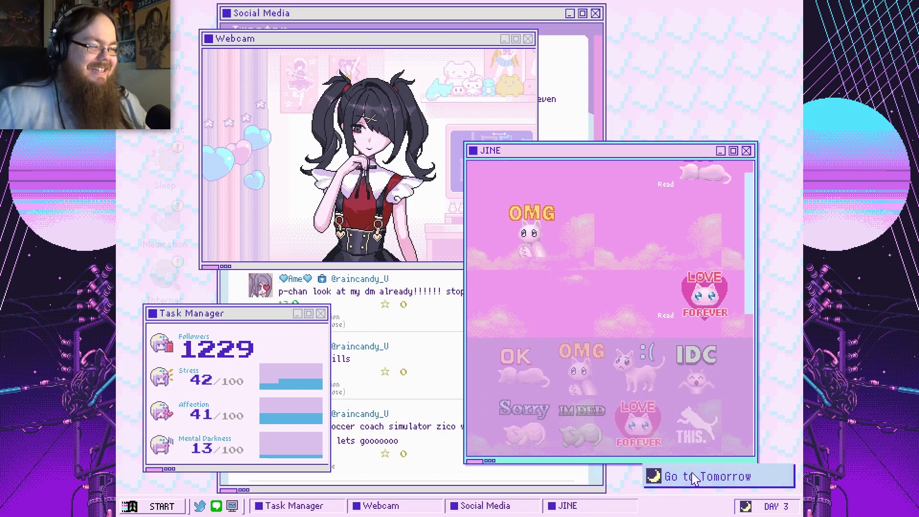
{"action": "left_click", "coordinate": [695, 476]}
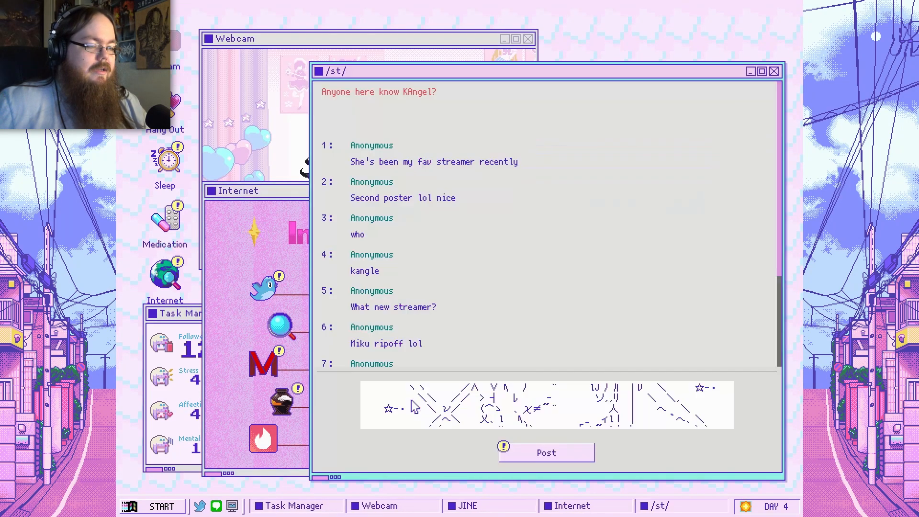
Read the KAngel /st/ replies, close the thread, and send Ame a Sorry sticker
{"action": "left_click", "coordinate": [545, 452]}
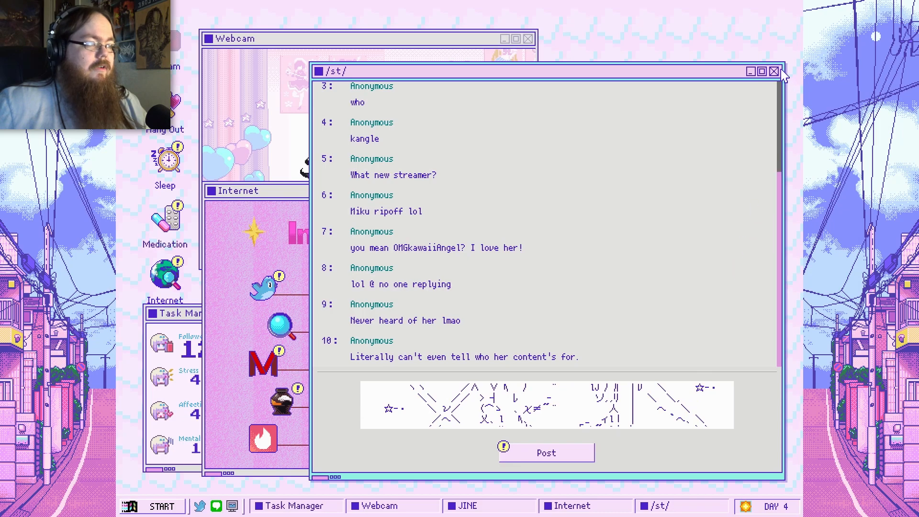
{"action": "left_click", "coordinate": [775, 71]}
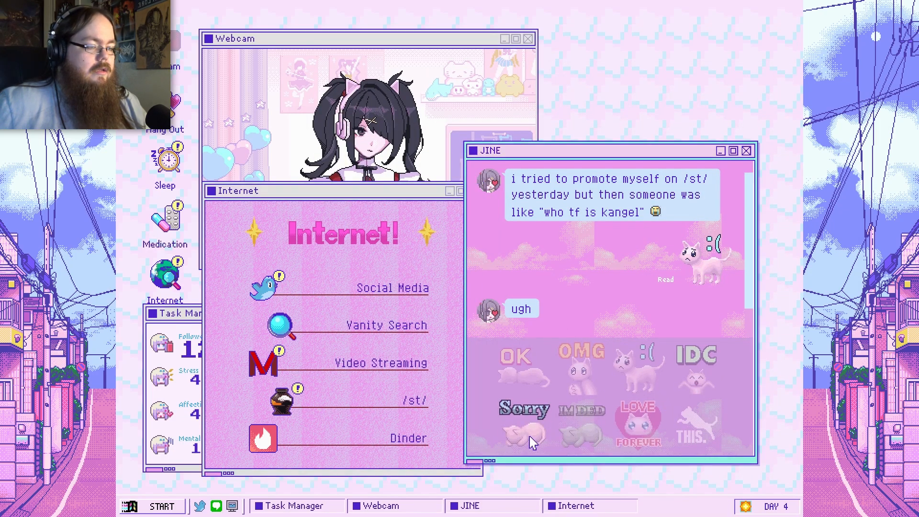
{"action": "left_click", "coordinate": [525, 416]}
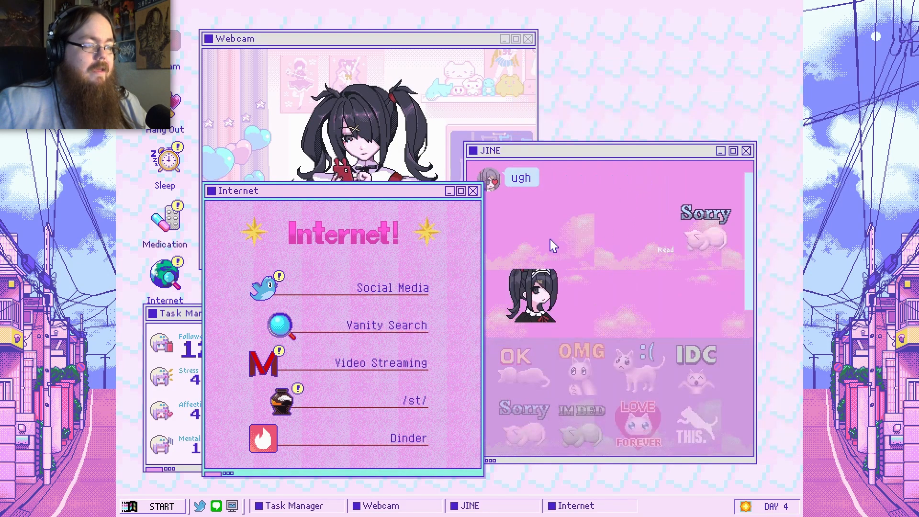
{"action": "left_click", "coordinate": [380, 363]}
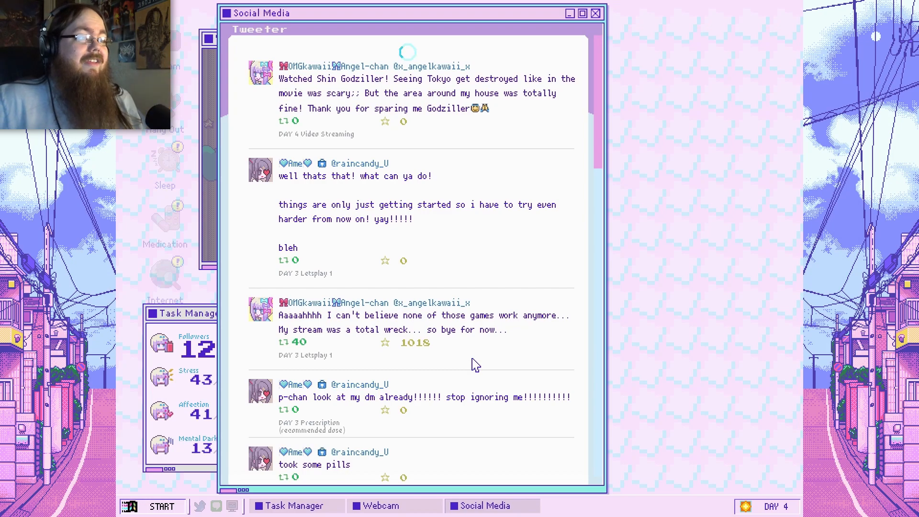
Send Ame apology and loving stickers, then accept the Nerd Talk 1 idol-anime idea
{"action": "scroll", "scroll_direction": "up", "scroll_amount": 3}
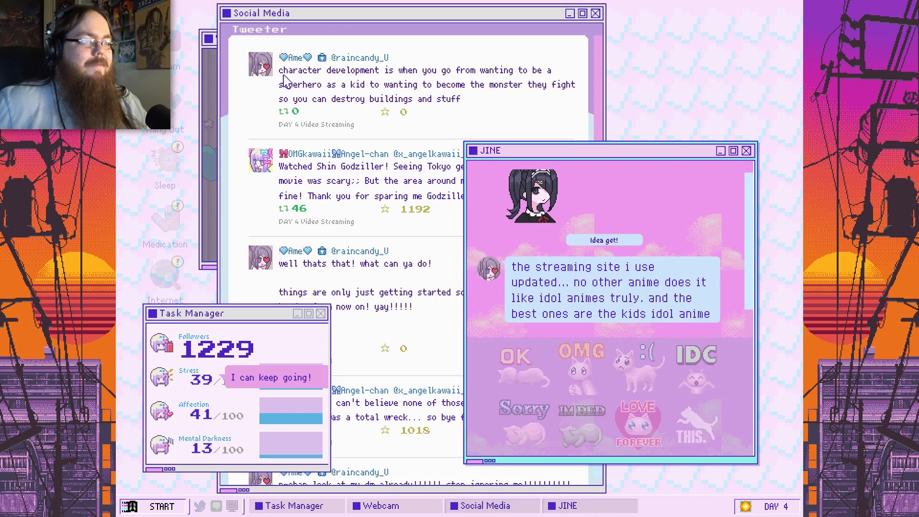
{"action": "mouse_move", "coordinate": [281, 86]}
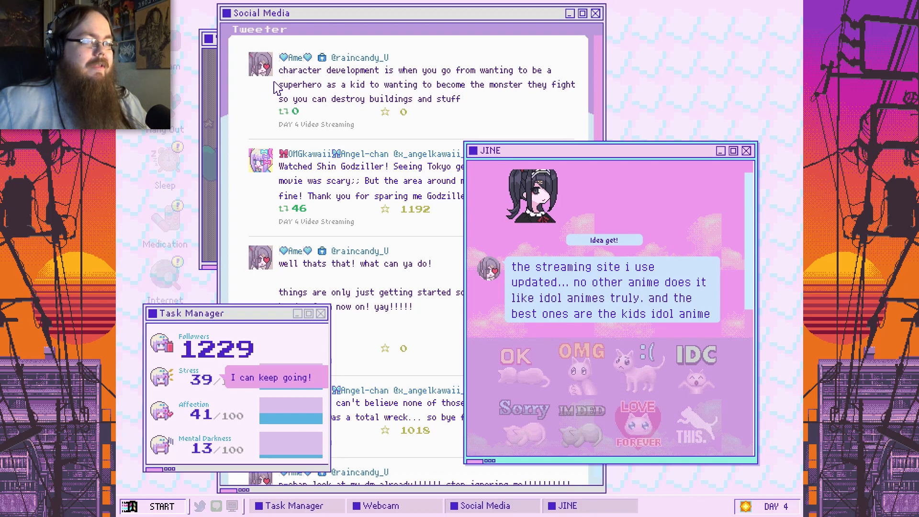
{"action": "mouse_move", "coordinate": [572, 102]}
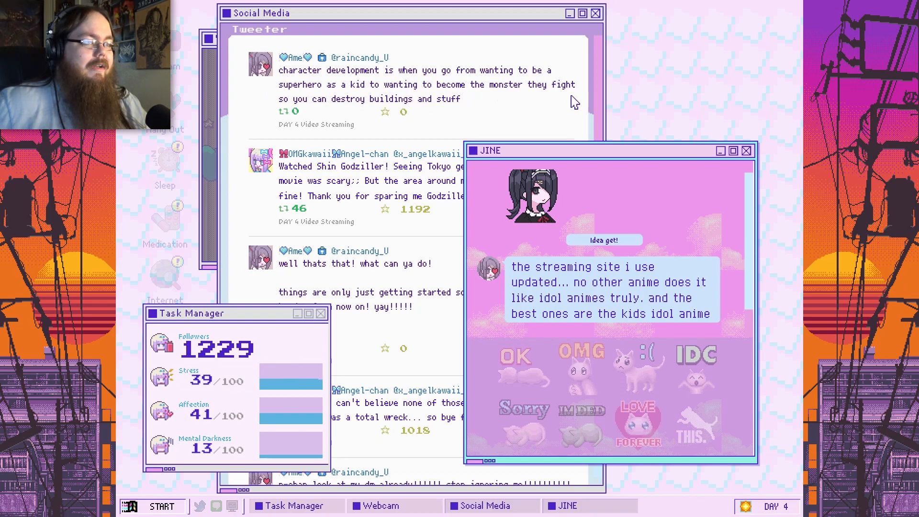
{"action": "mouse_move", "coordinate": [613, 287]}
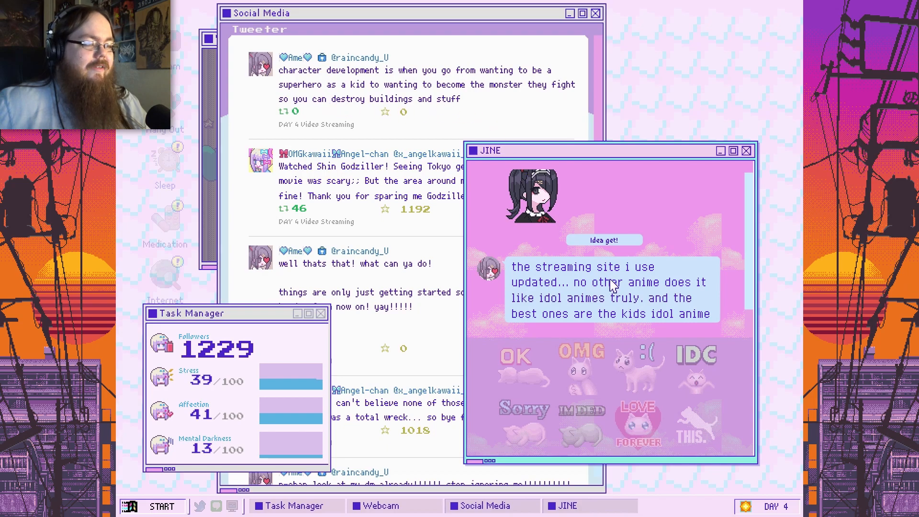
{"action": "mouse_move", "coordinate": [674, 309]}
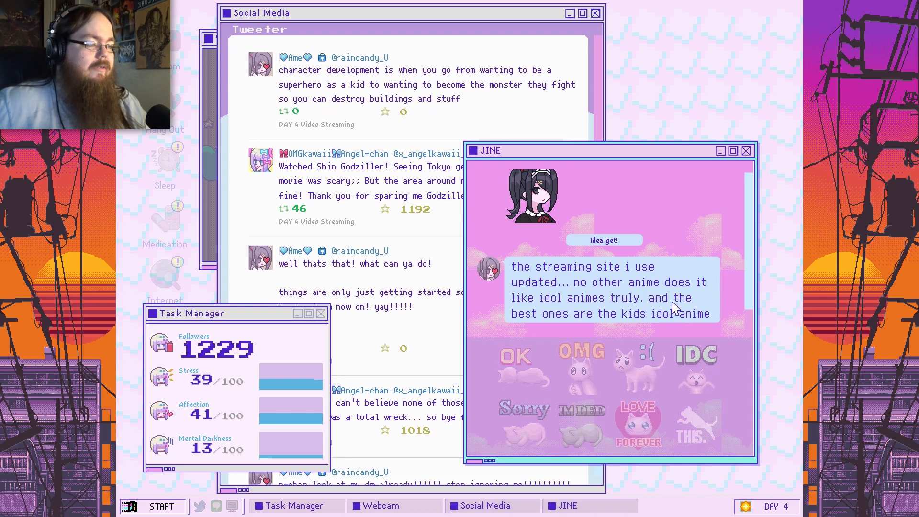
{"action": "mouse_move", "coordinate": [703, 293]}
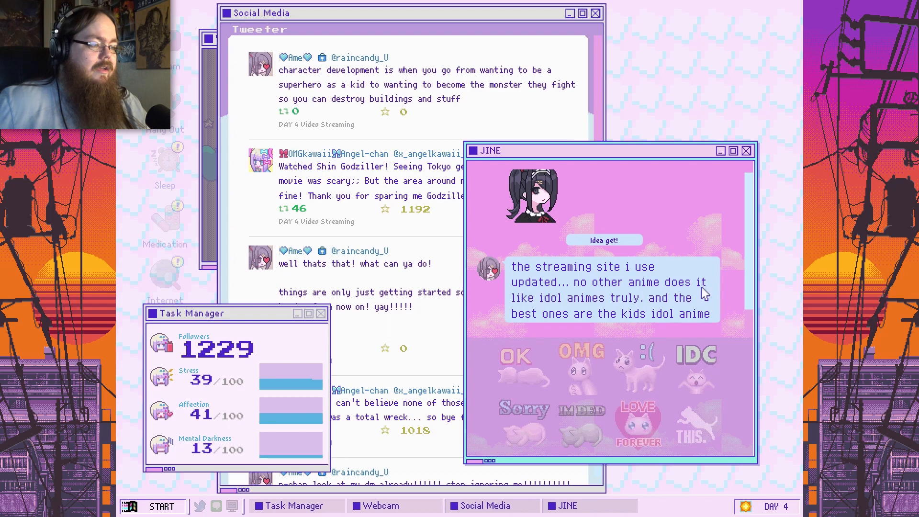
{"action": "mouse_move", "coordinate": [666, 309]}
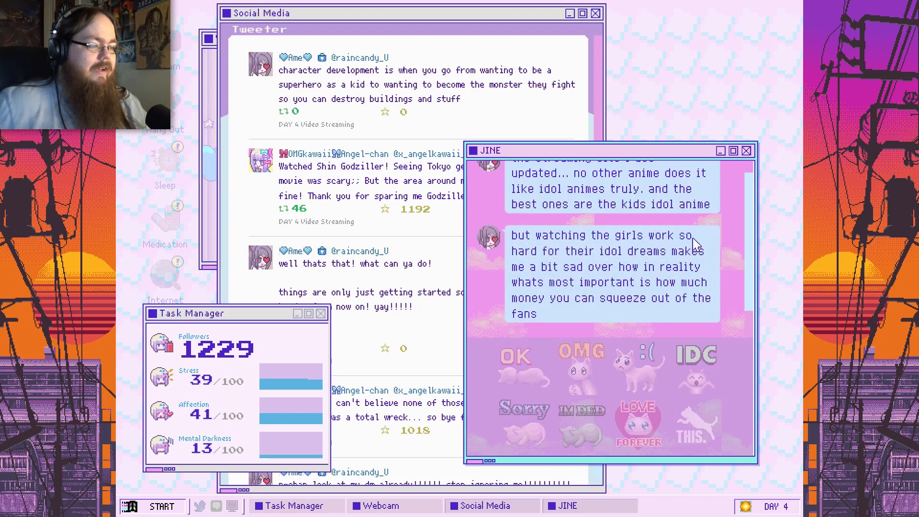
{"action": "mouse_move", "coordinate": [712, 263]}
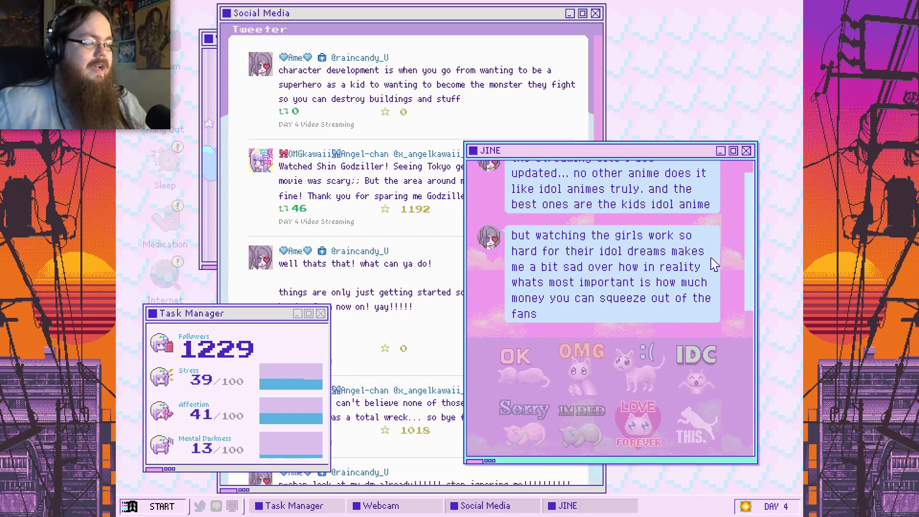
{"action": "mouse_move", "coordinate": [713, 288]}
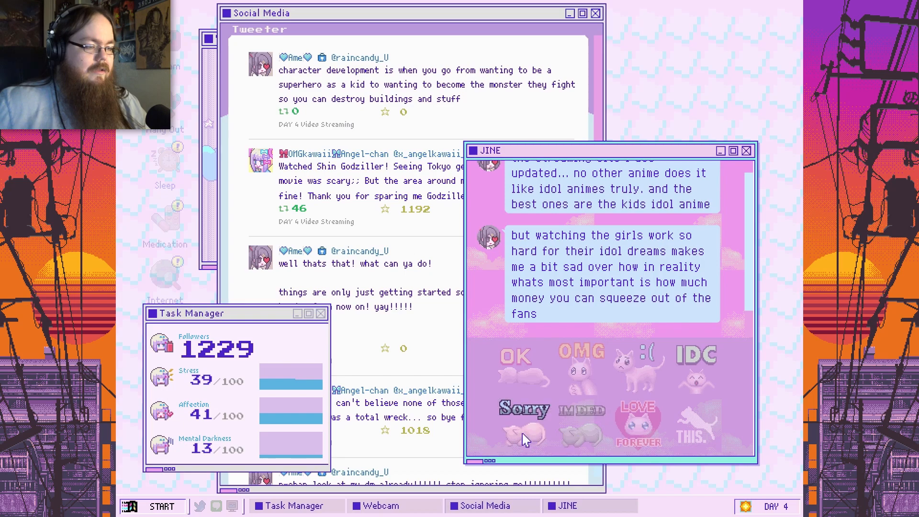
{"action": "left_click", "coordinate": [580, 352]}
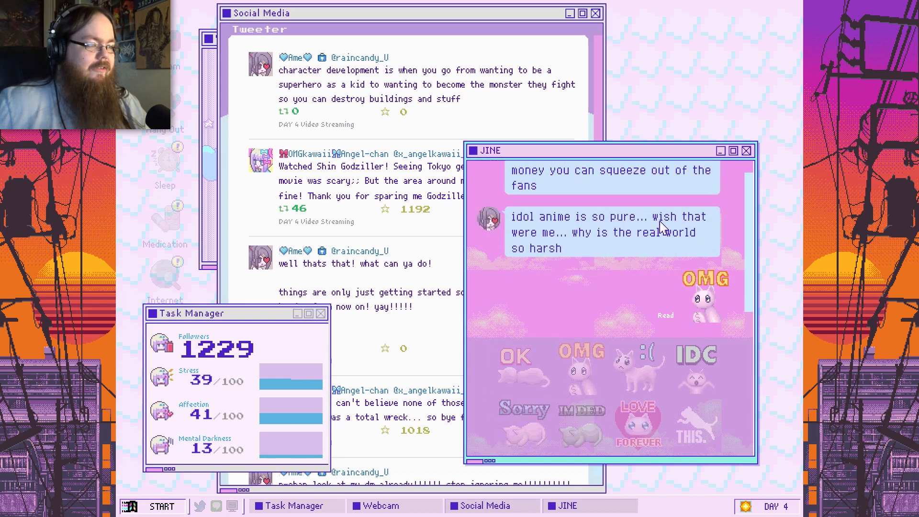
{"action": "mouse_move", "coordinate": [621, 305]}
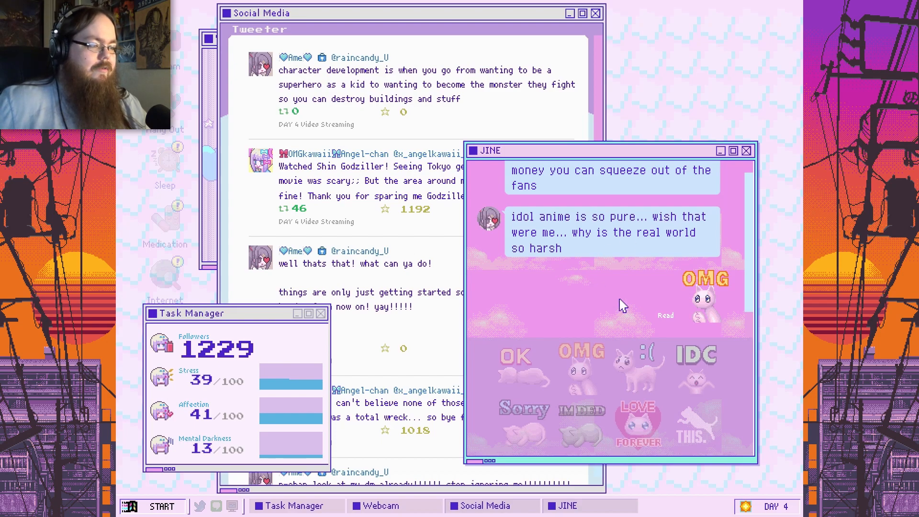
{"action": "left_click", "coordinate": [523, 410]}
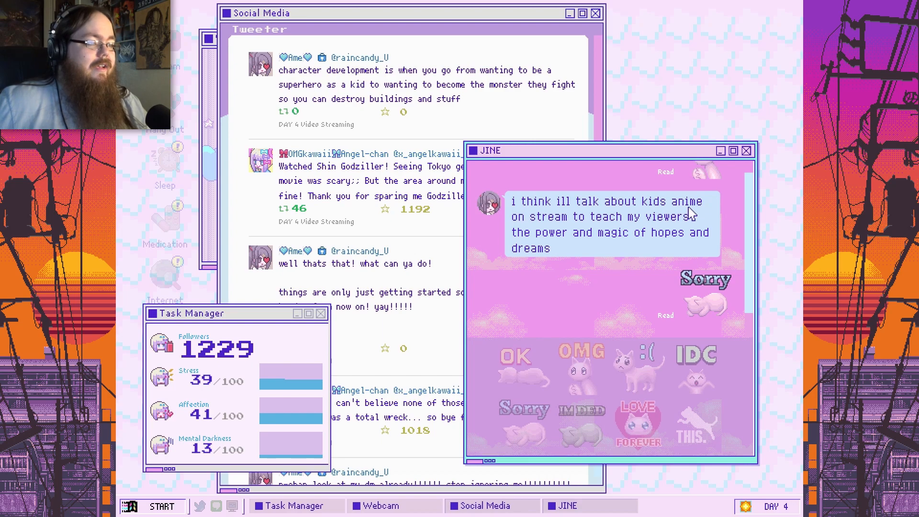
{"action": "mouse_move", "coordinate": [659, 329]}
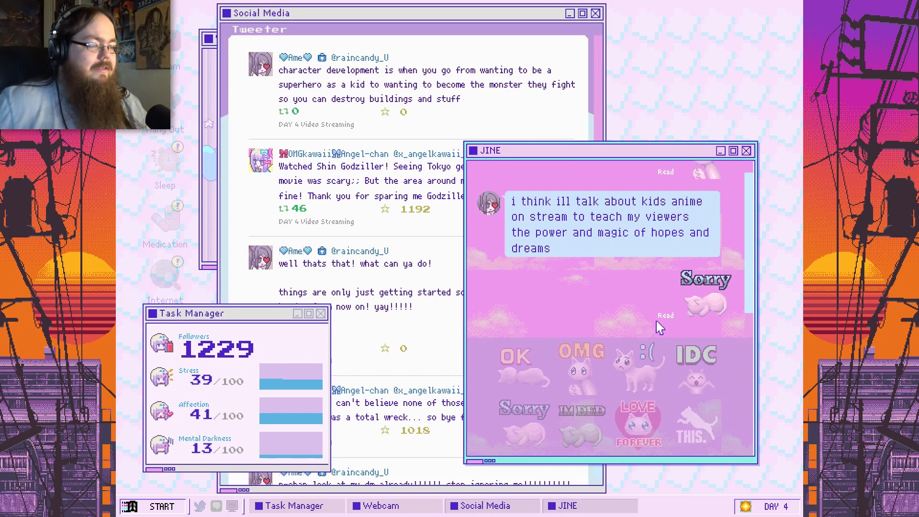
{"action": "mouse_move", "coordinate": [584, 253]}
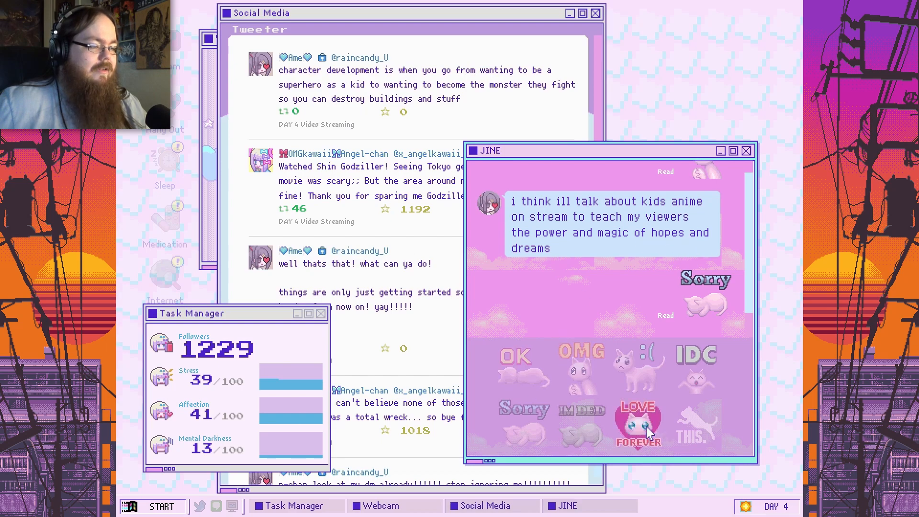
{"action": "left_click", "coordinate": [637, 417]}
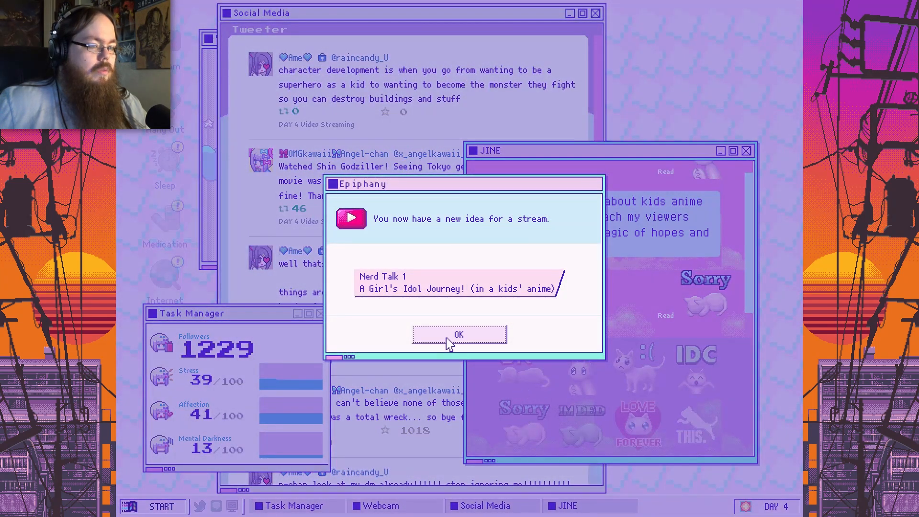
{"action": "left_click", "coordinate": [459, 334]}
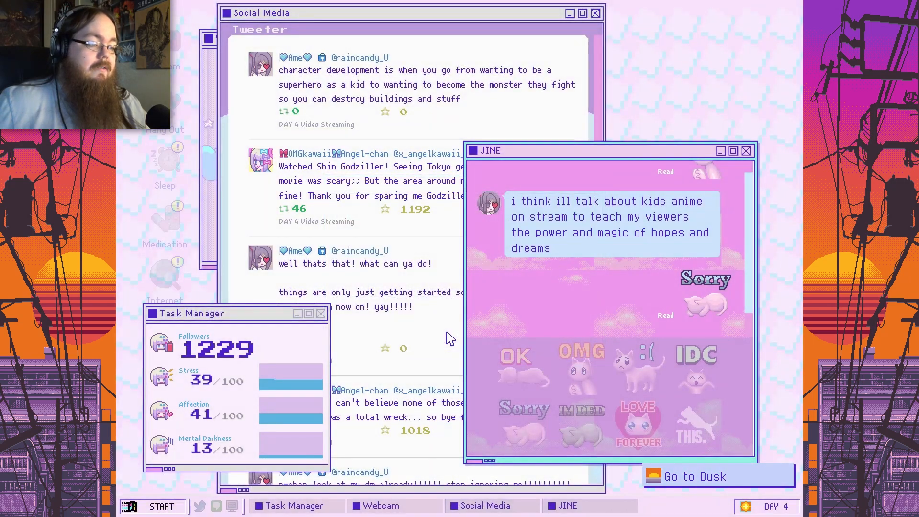
{"action": "mouse_move", "coordinate": [222, 267]}
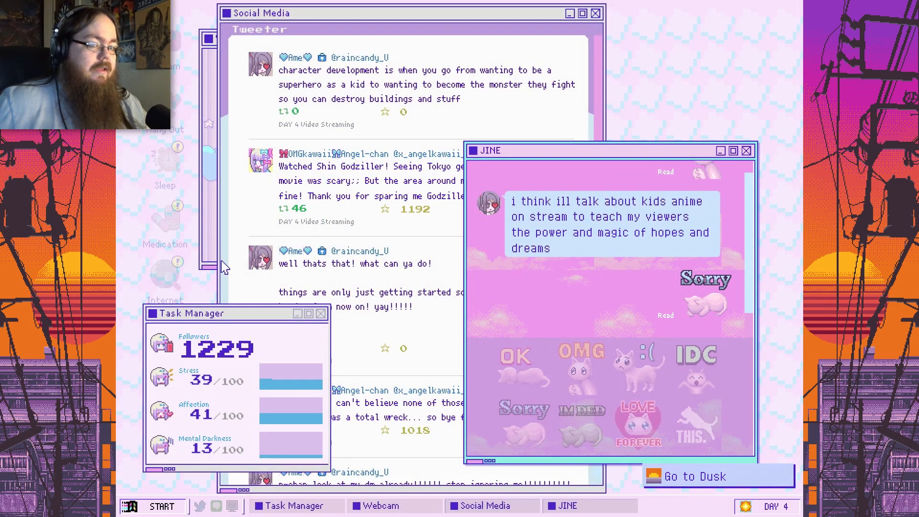
{"action": "mouse_move", "coordinate": [171, 109]}
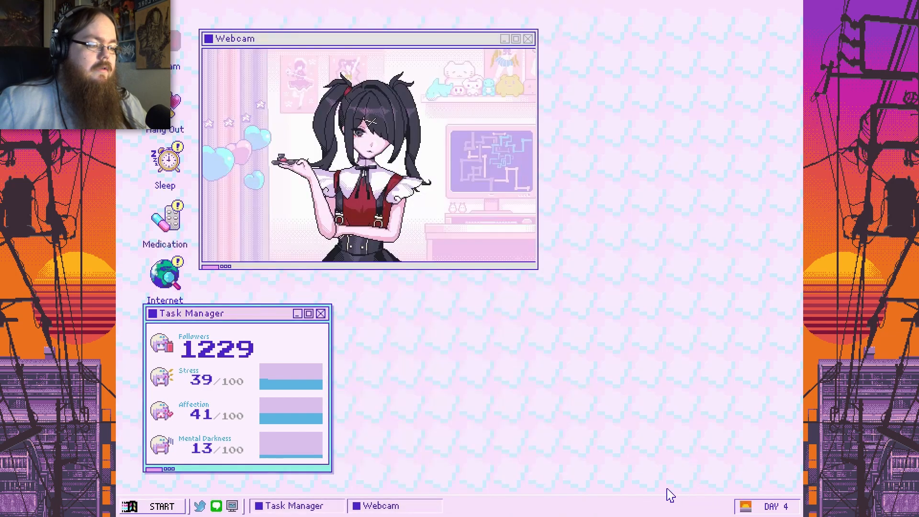
Give Ame a Depaz dose, read the new Tweeter posts, and open her chat
{"action": "left_click", "coordinate": [165, 220]}
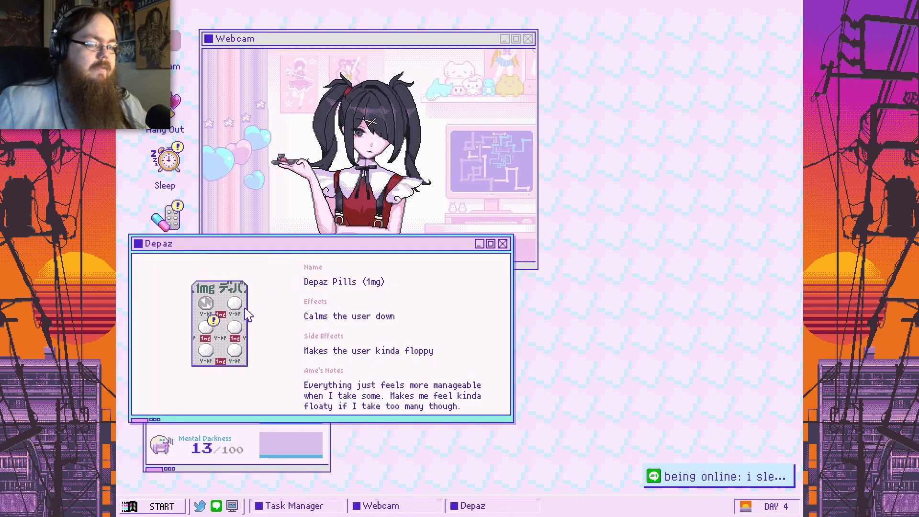
{"action": "left_click", "coordinate": [502, 243]}
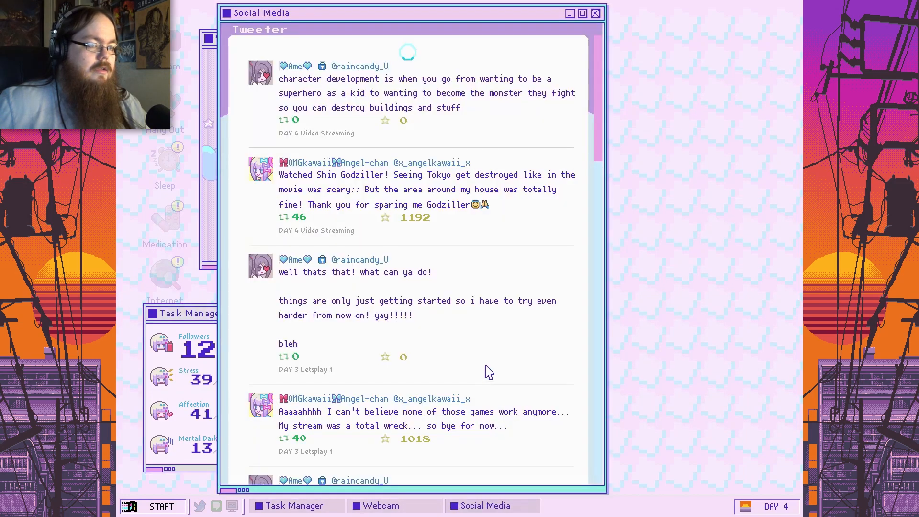
{"action": "scroll", "scroll_direction": "up", "scroll_amount": 3}
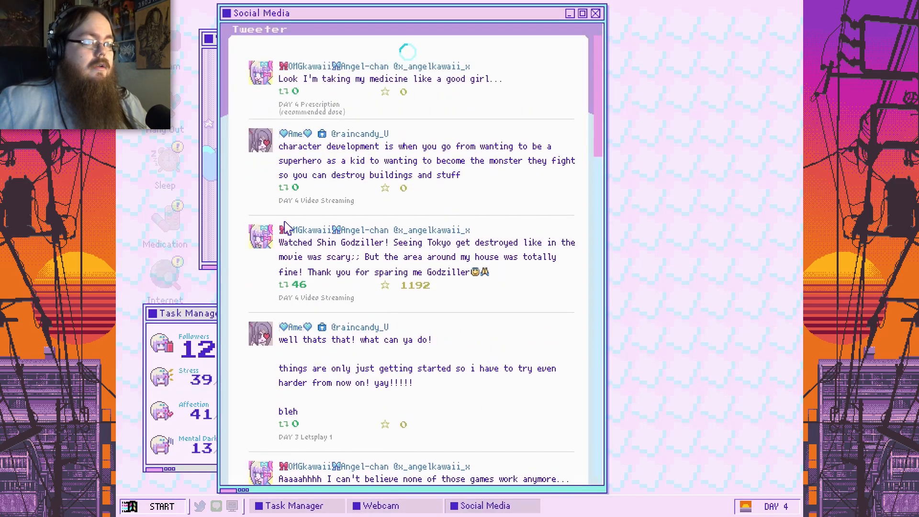
{"action": "scroll", "scroll_direction": "up", "scroll_amount": 3}
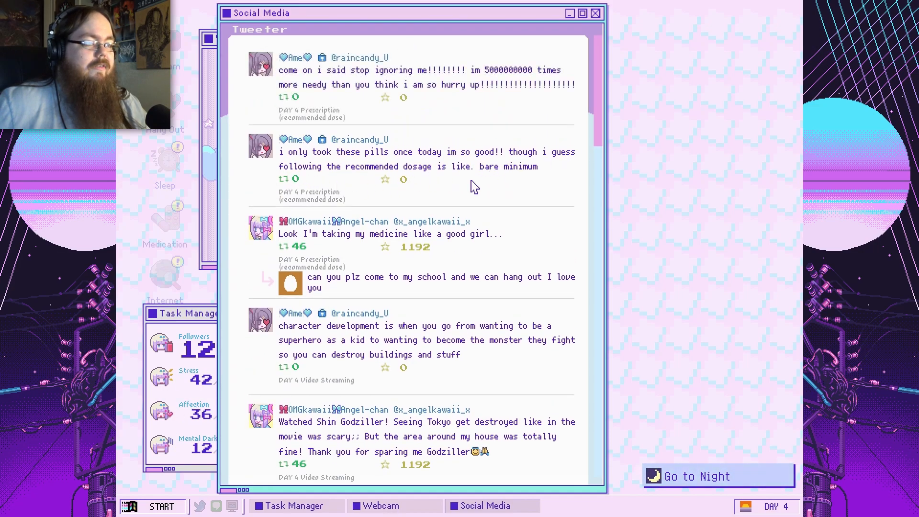
{"action": "mouse_move", "coordinate": [276, 322]}
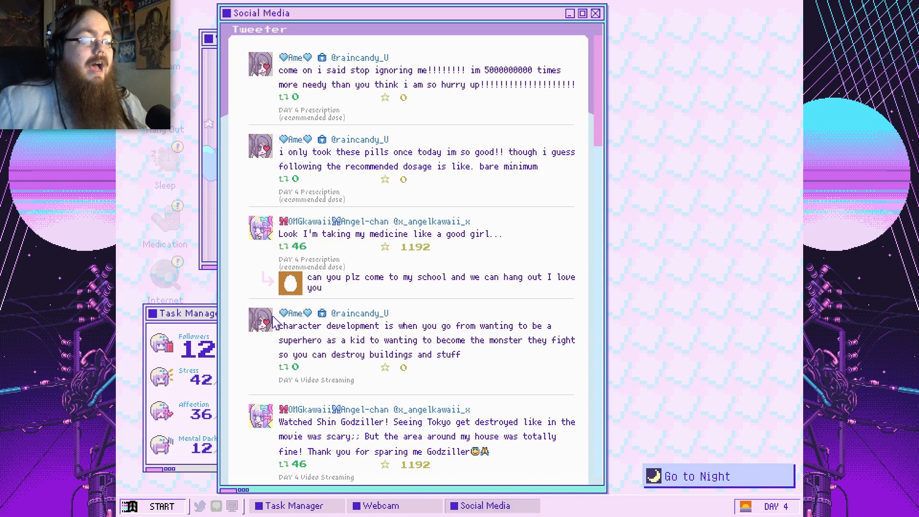
{"action": "mouse_move", "coordinate": [710, 502]}
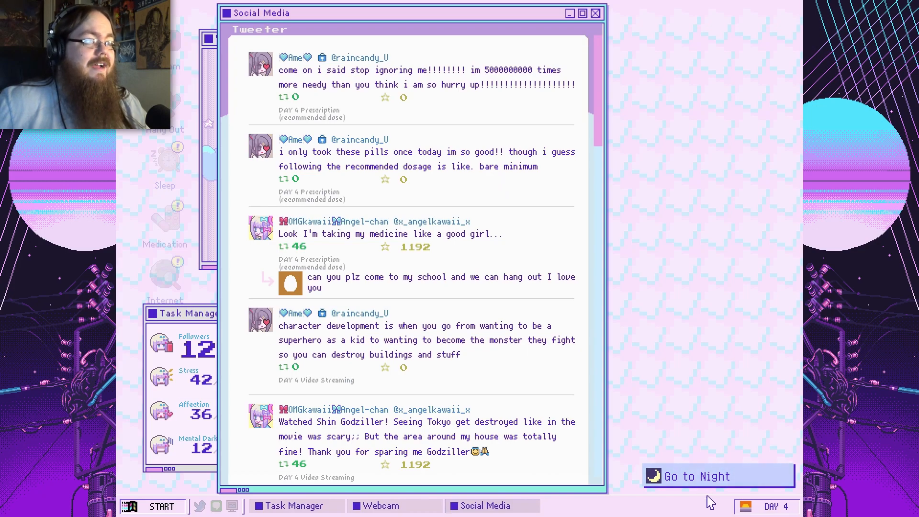
{"action": "mouse_move", "coordinate": [692, 467]}
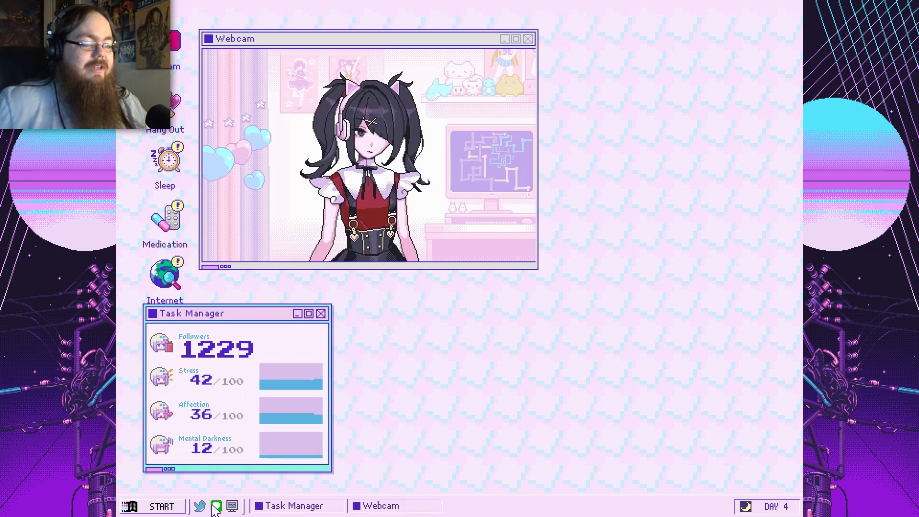
{"action": "left_click", "coordinate": [215, 506]}
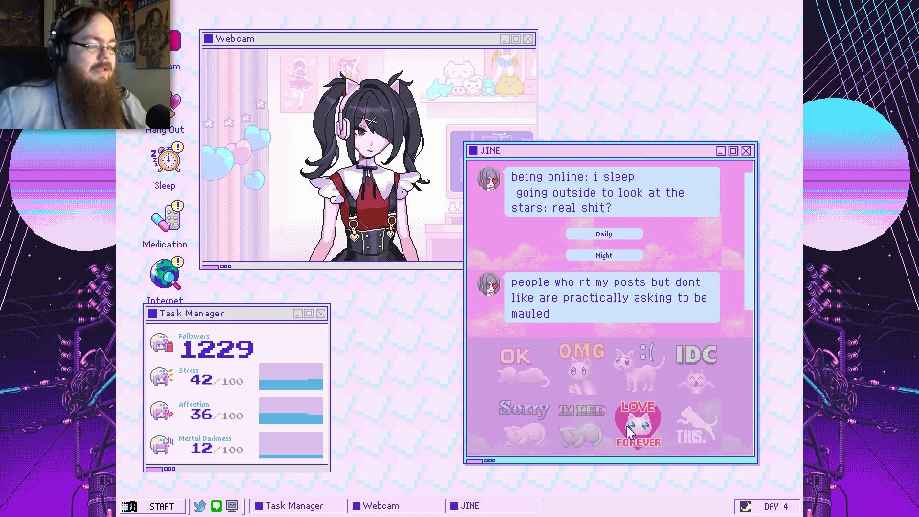
Answer Ame's night chat messages with stickers like OMG and THIS. until she says 'RIGHT???'
{"action": "left_click", "coordinate": [525, 410]}
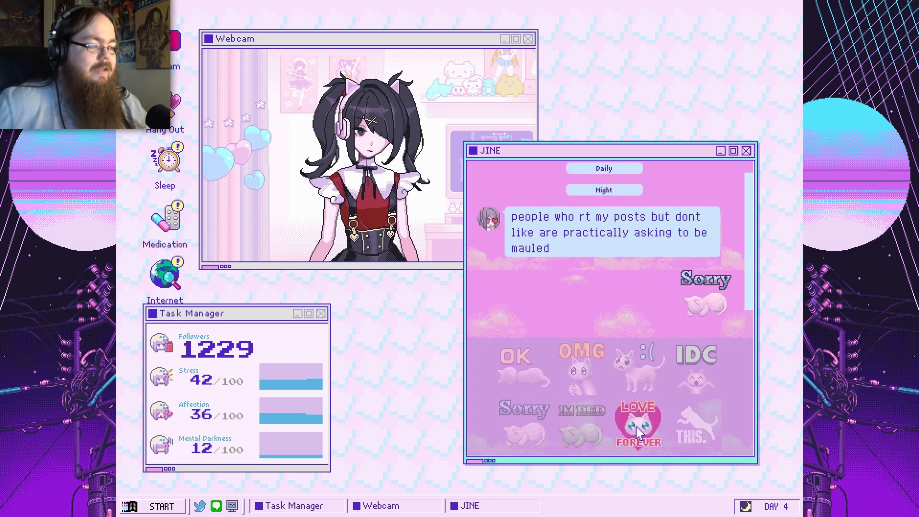
{"action": "left_click", "coordinate": [637, 422]}
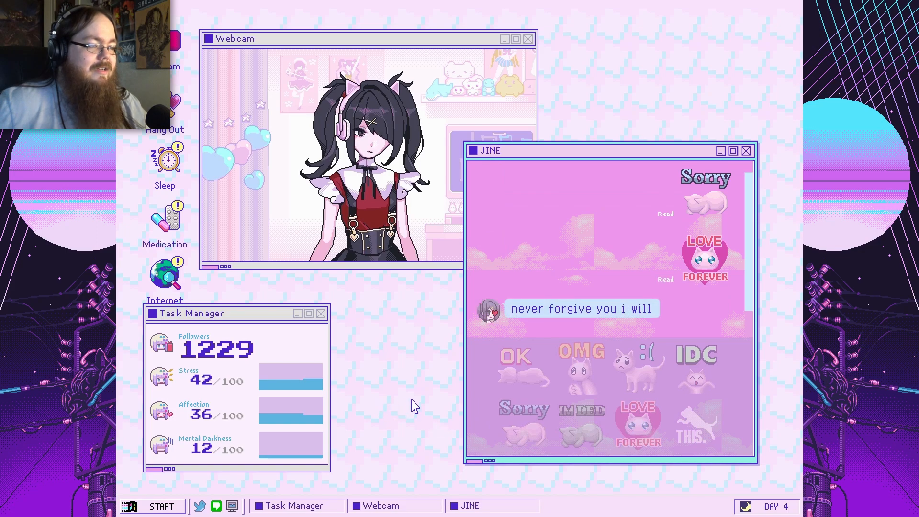
{"action": "mouse_move", "coordinate": [525, 410]}
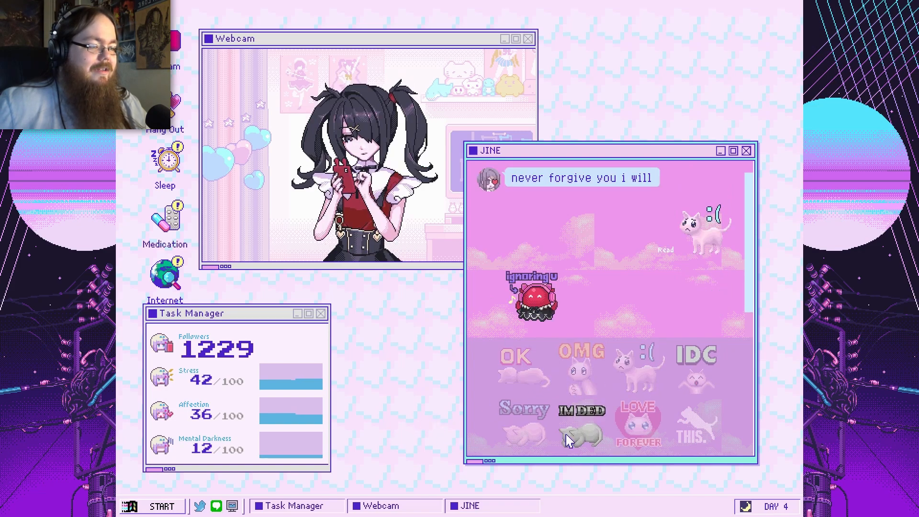
{"action": "left_click", "coordinate": [521, 410]}
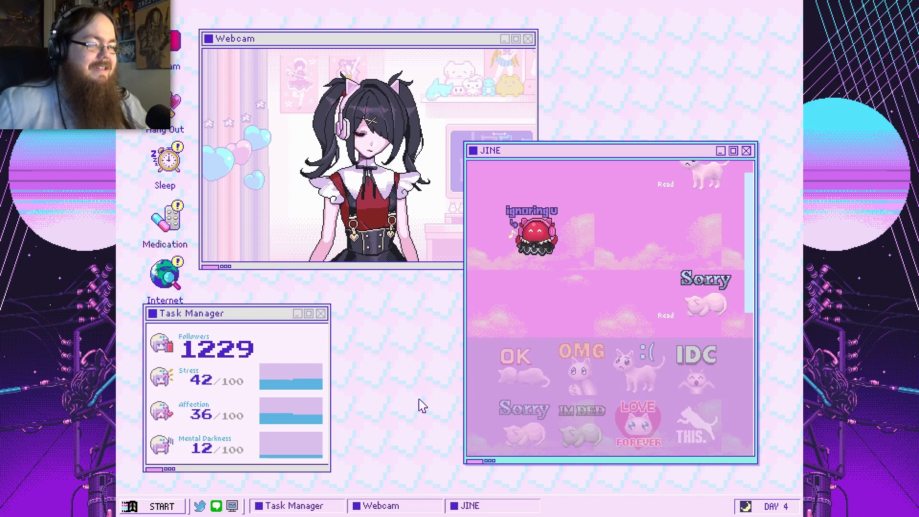
{"action": "mouse_move", "coordinate": [381, 404]}
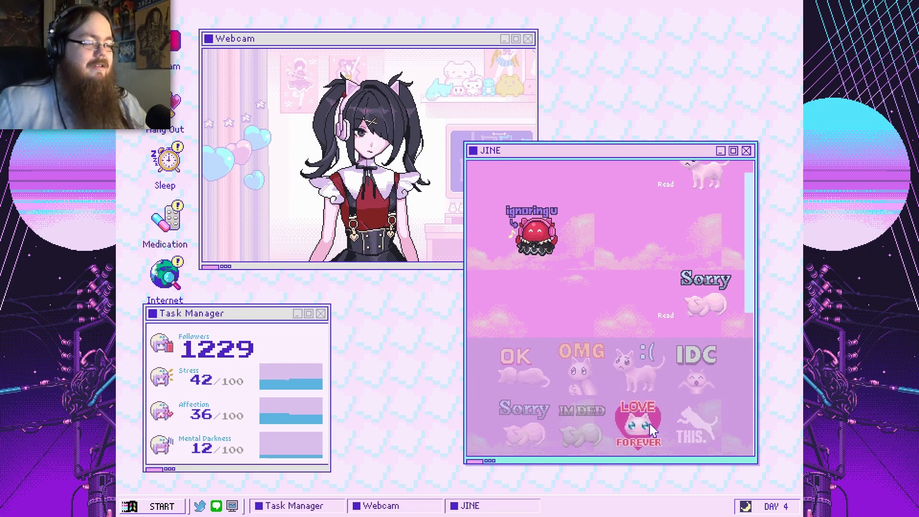
{"action": "left_click", "coordinate": [637, 421]}
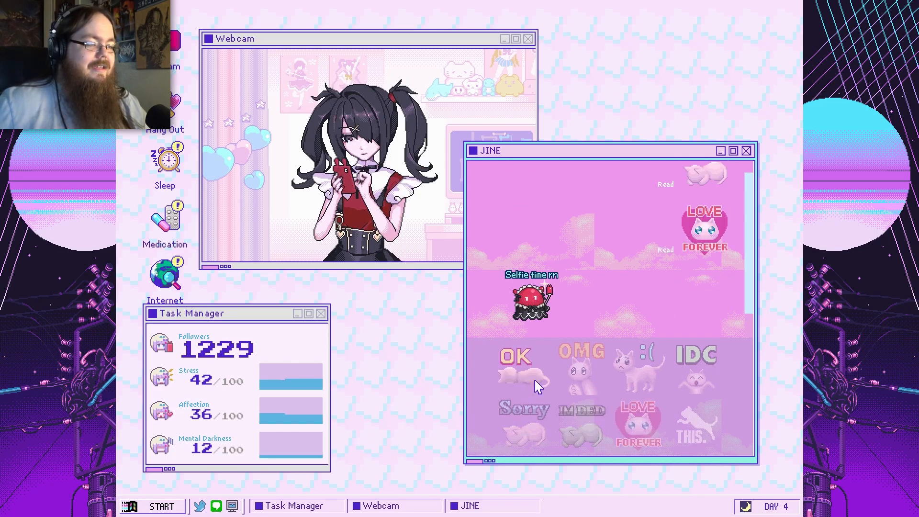
{"action": "left_click", "coordinate": [581, 352]}
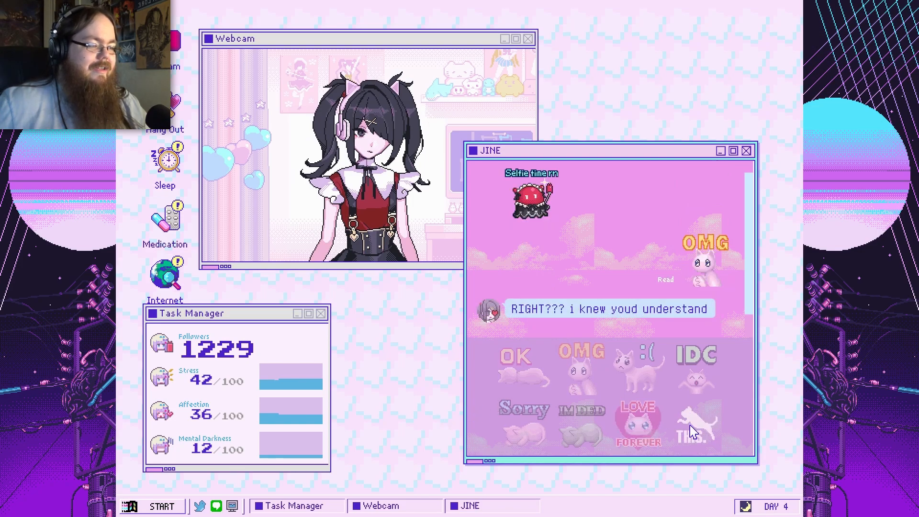
{"action": "left_click", "coordinate": [695, 428]}
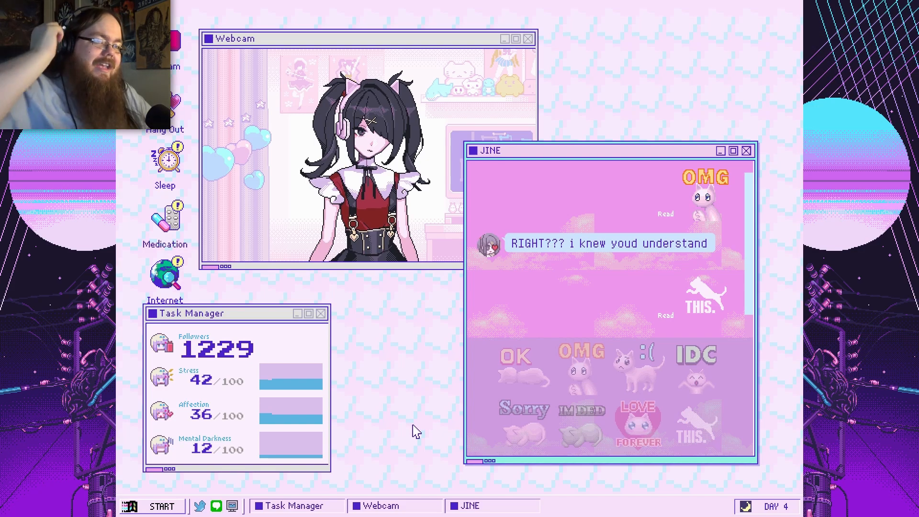
{"action": "mouse_move", "coordinate": [186, 133]}
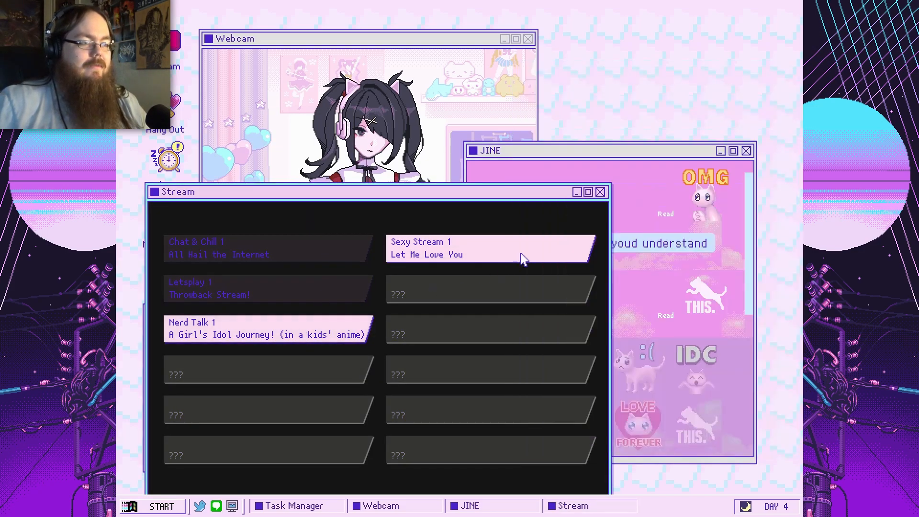
Choose Nerd Talk 1, 'A Girl's Idol Journey! (in a kids' anime)', confirm it, and go live
{"action": "left_click", "coordinate": [490, 248]}
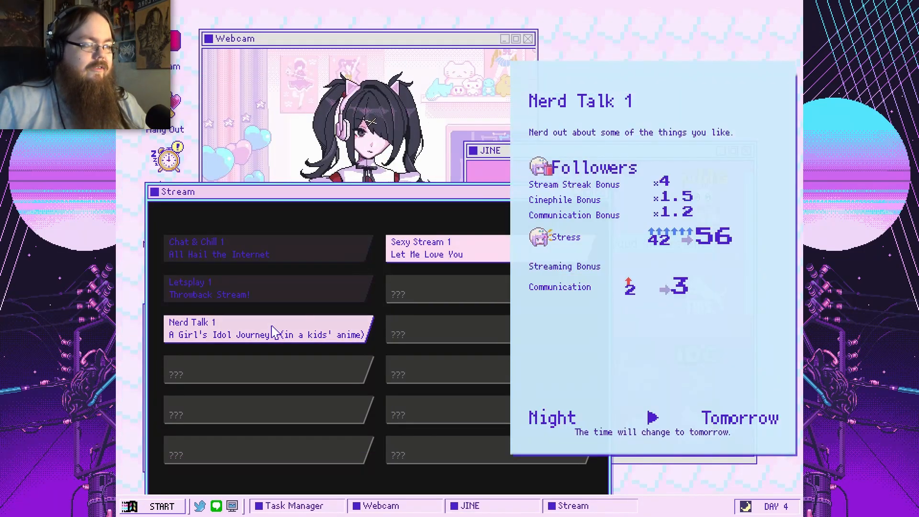
{"action": "left_click", "coordinate": [267, 328]}
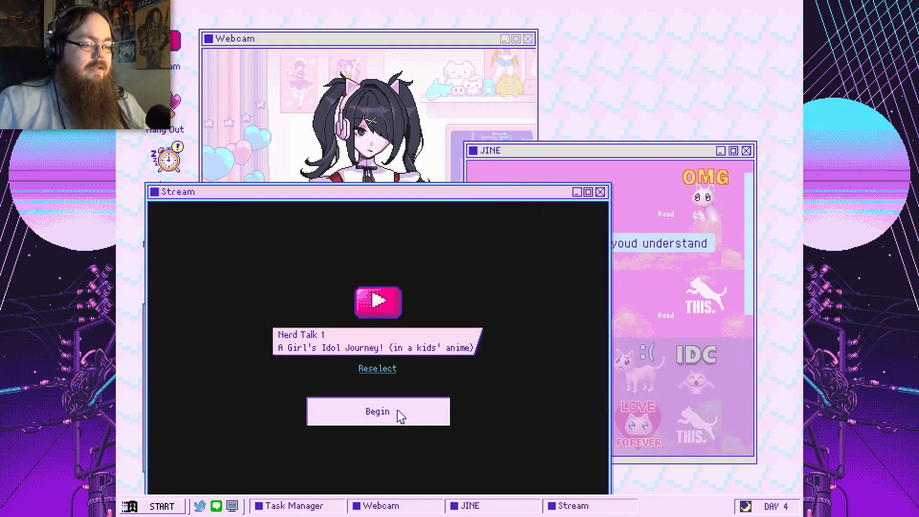
{"action": "left_click", "coordinate": [378, 411]}
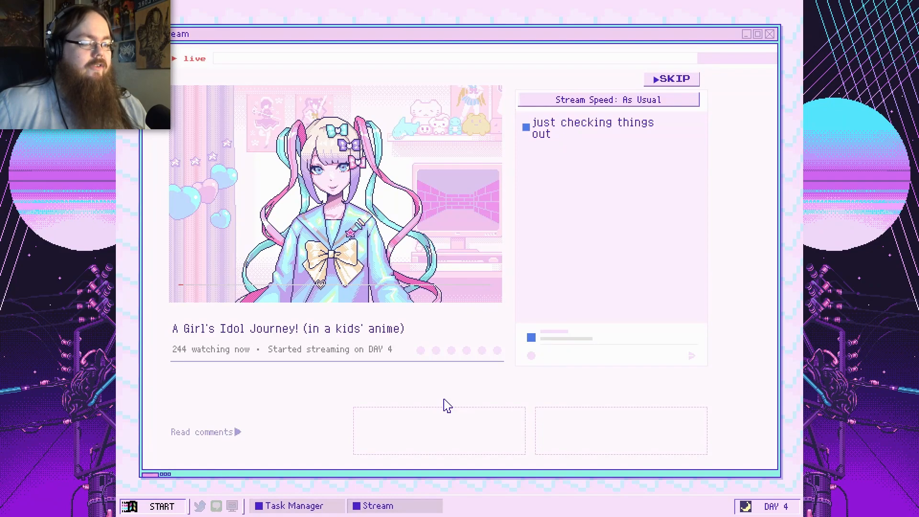
{"action": "mouse_move", "coordinate": [448, 396]}
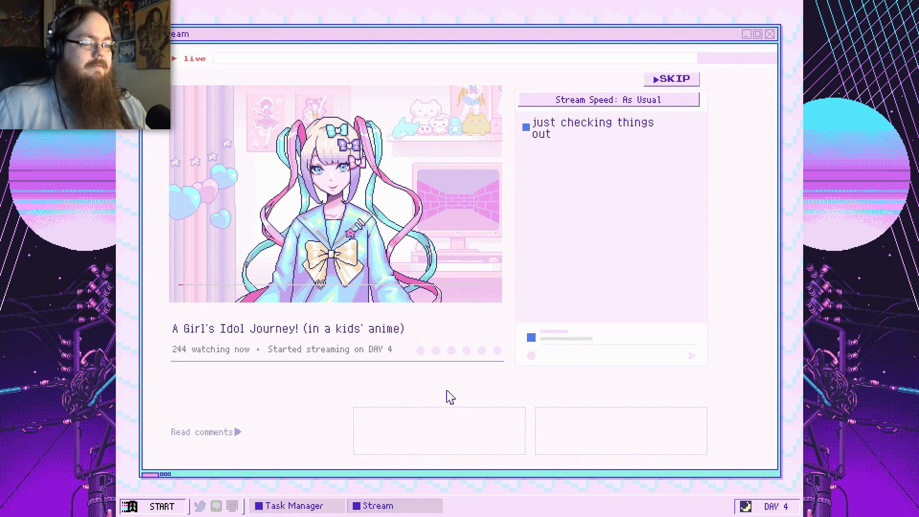
{"action": "mouse_move", "coordinate": [599, 98]}
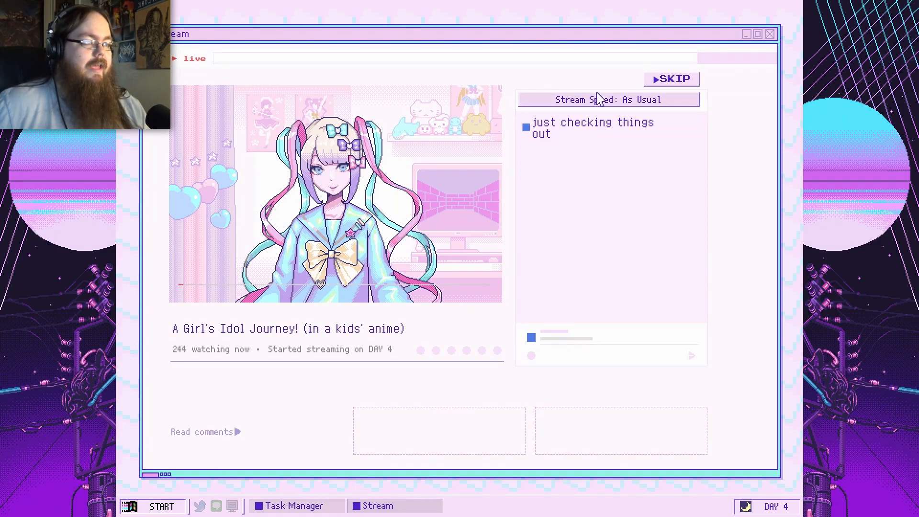
Read out 'you watch the kids superhero shows too?' and play the stream to its outro
{"action": "left_click", "coordinate": [608, 99]}
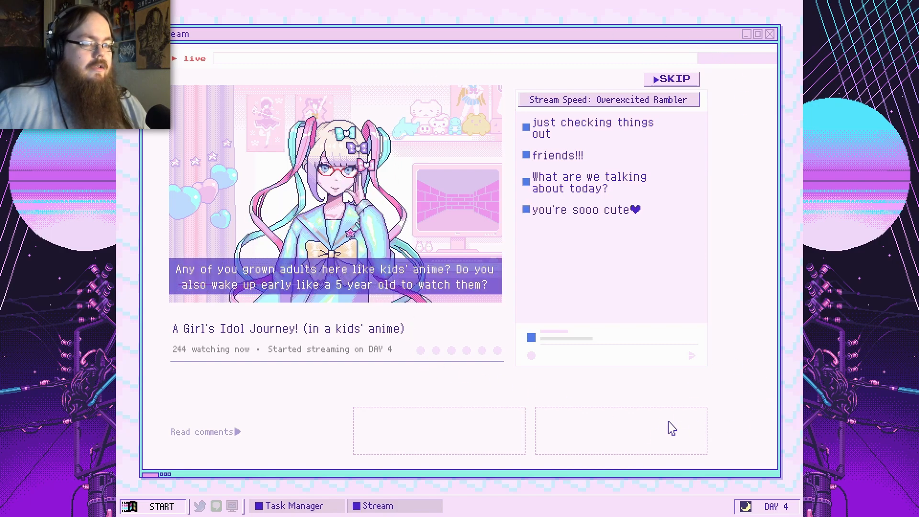
{"action": "mouse_move", "coordinate": [193, 303]}
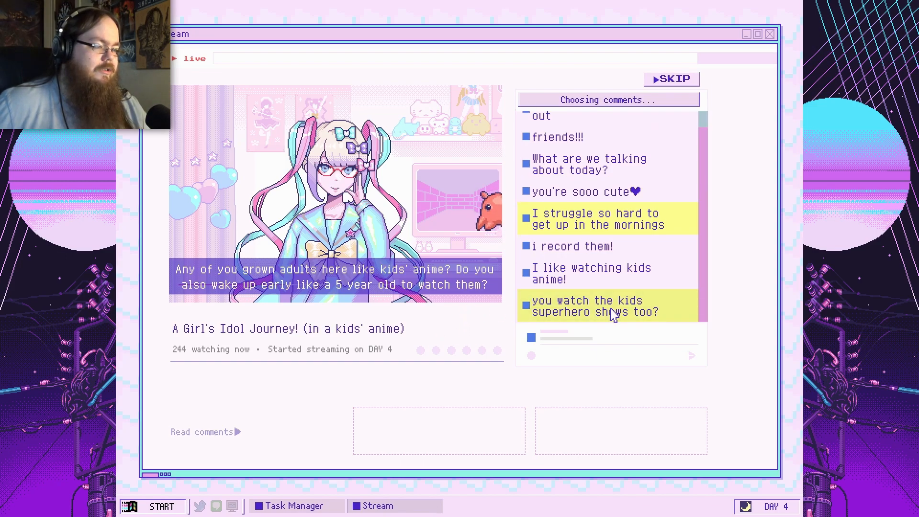
{"action": "left_click", "coordinate": [594, 306]}
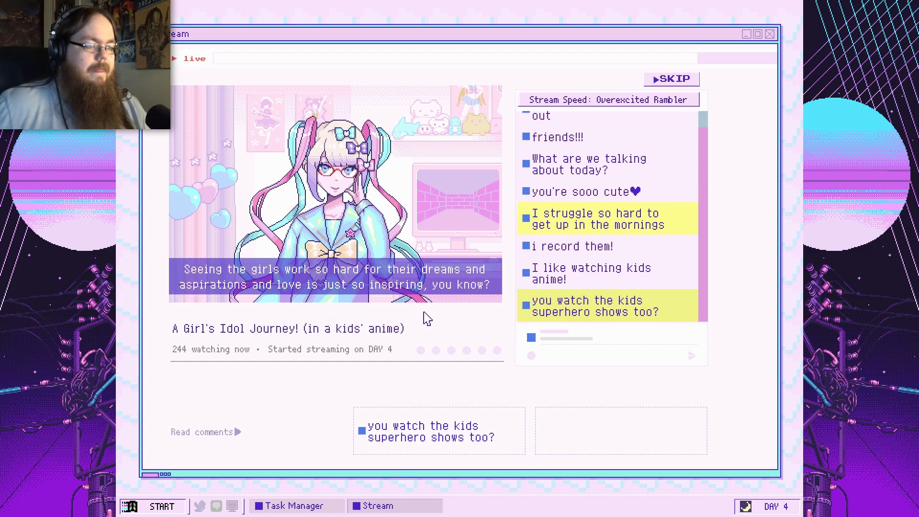
{"action": "mouse_move", "coordinate": [458, 327]}
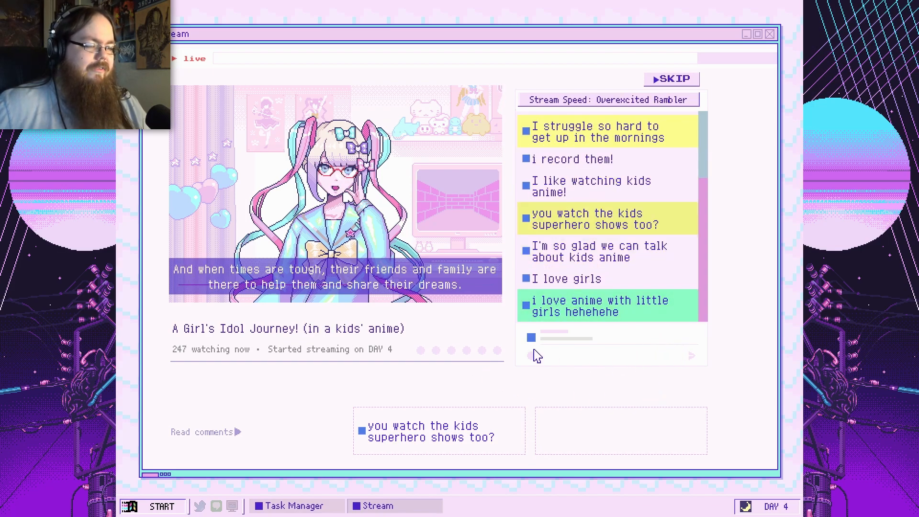
{"action": "mouse_move", "coordinate": [473, 362]}
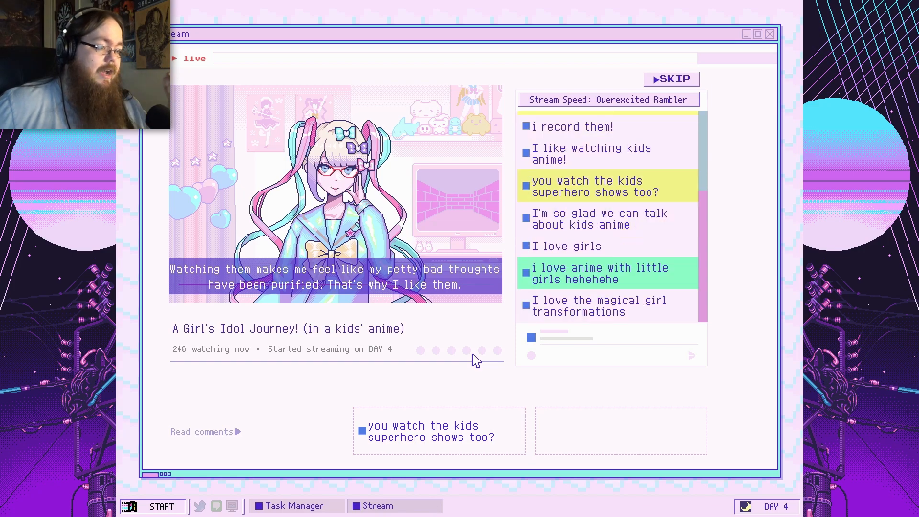
{"action": "mouse_move", "coordinate": [414, 345]}
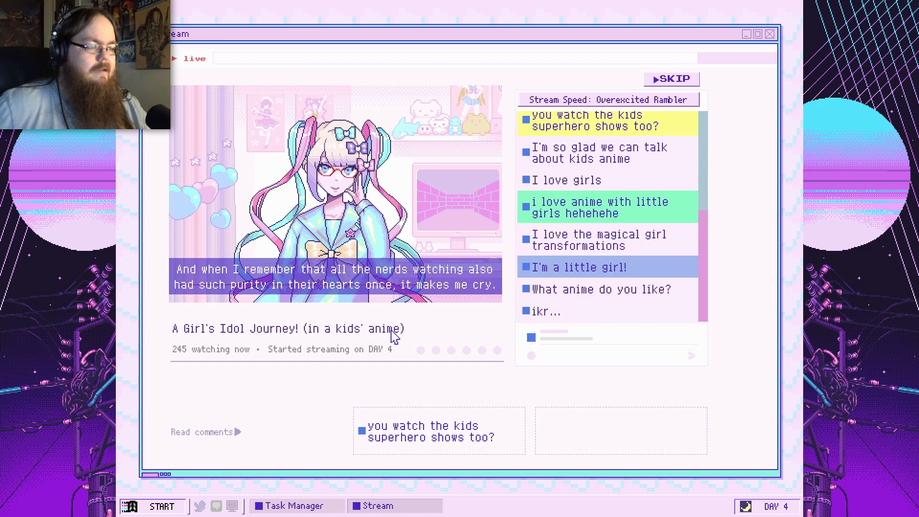
{"action": "scroll", "scroll_direction": "down", "scroll_amount": 3}
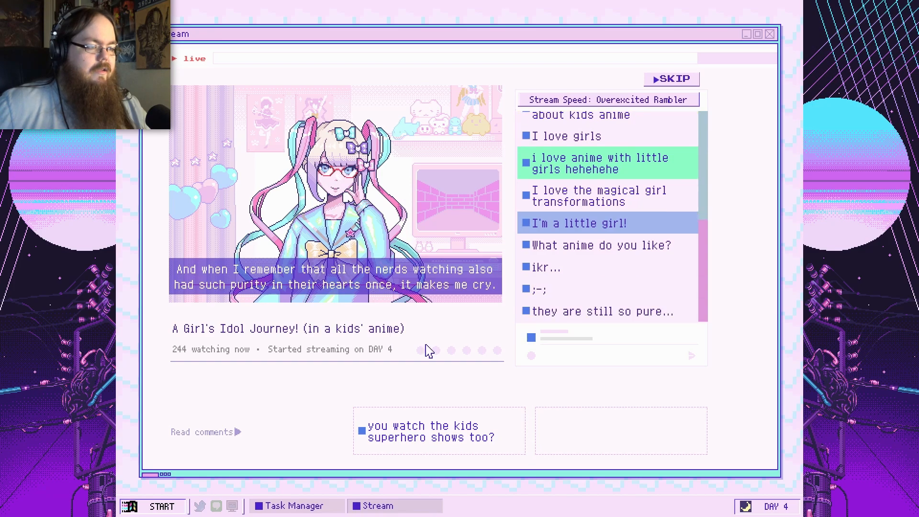
{"action": "left_click", "coordinate": [439, 432]}
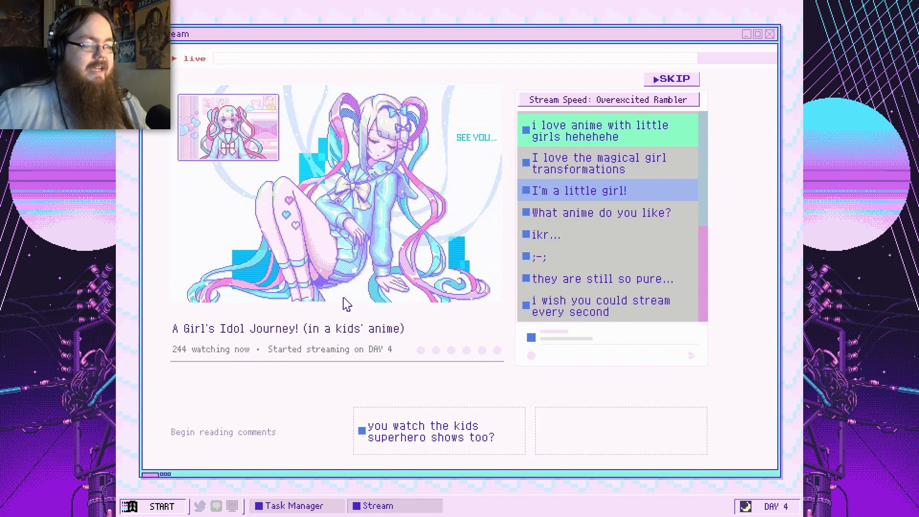
{"action": "mouse_move", "coordinate": [440, 293]}
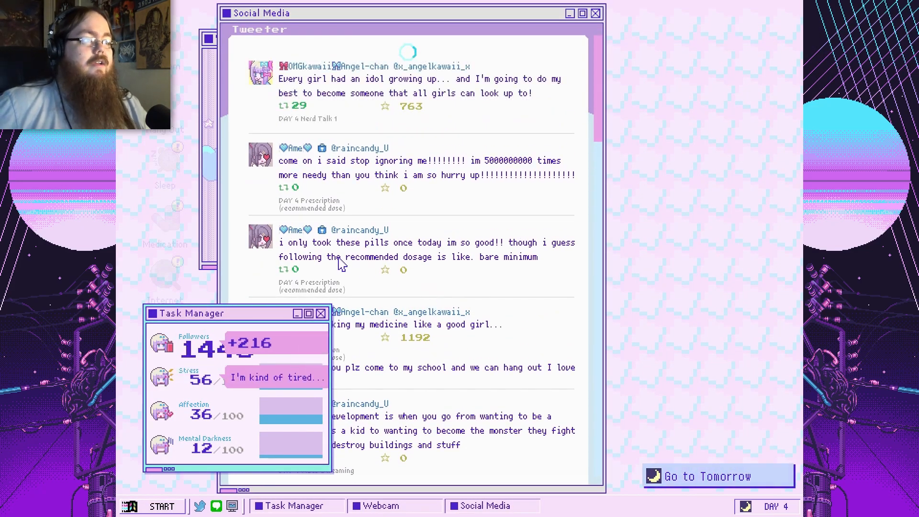
Scroll through the post-stream Tweeter feed, then close the Social Media window
{"action": "scroll", "scroll_direction": "up", "scroll_amount": 3}
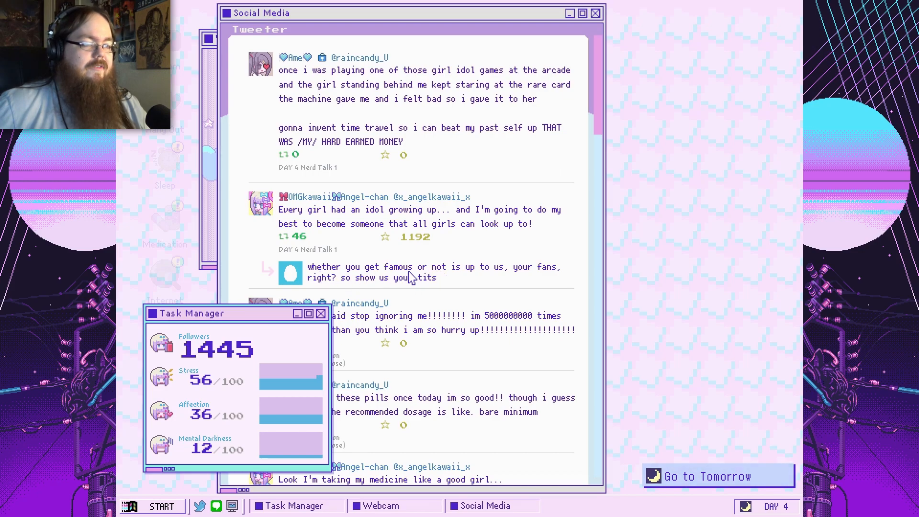
{"action": "mouse_move", "coordinate": [343, 296]}
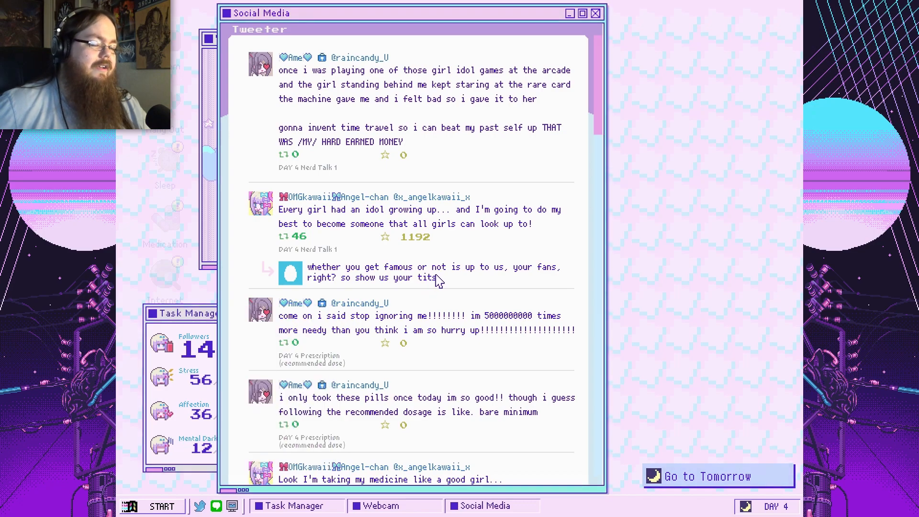
{"action": "mouse_move", "coordinate": [322, 246]}
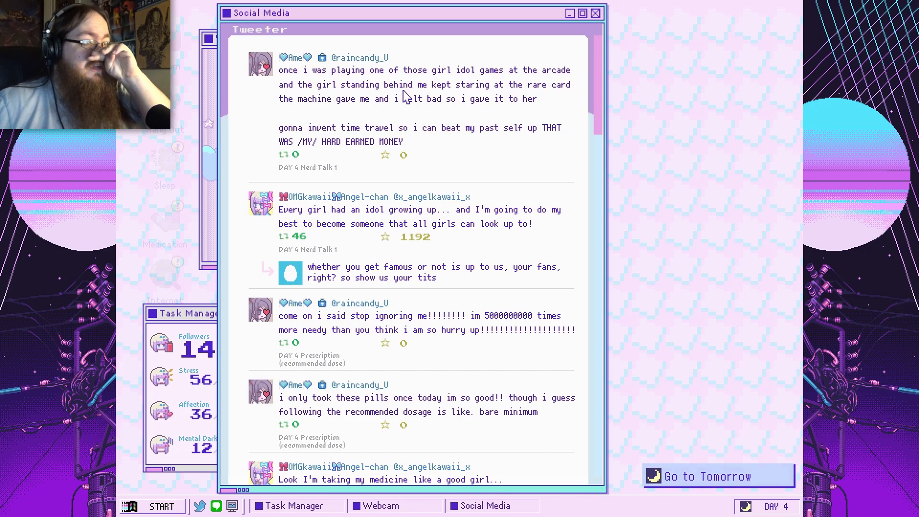
{"action": "mouse_move", "coordinate": [504, 97]}
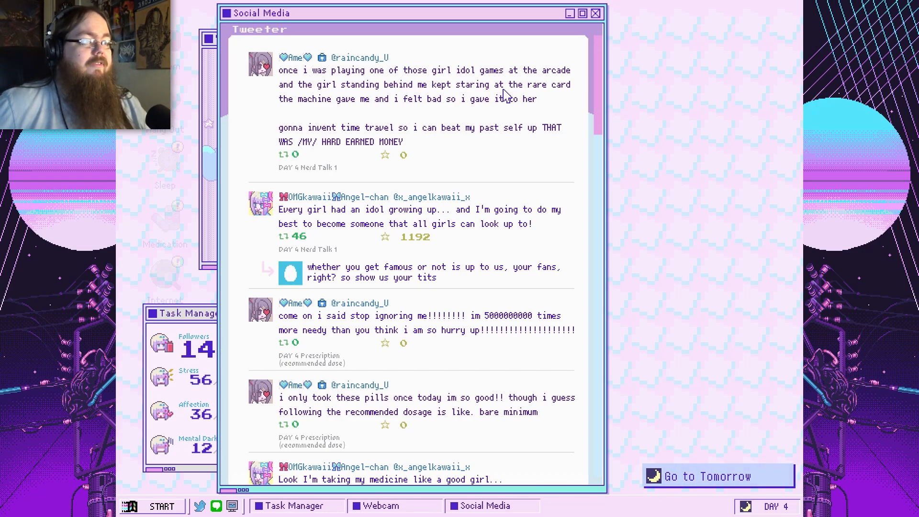
{"action": "mouse_move", "coordinate": [395, 120]}
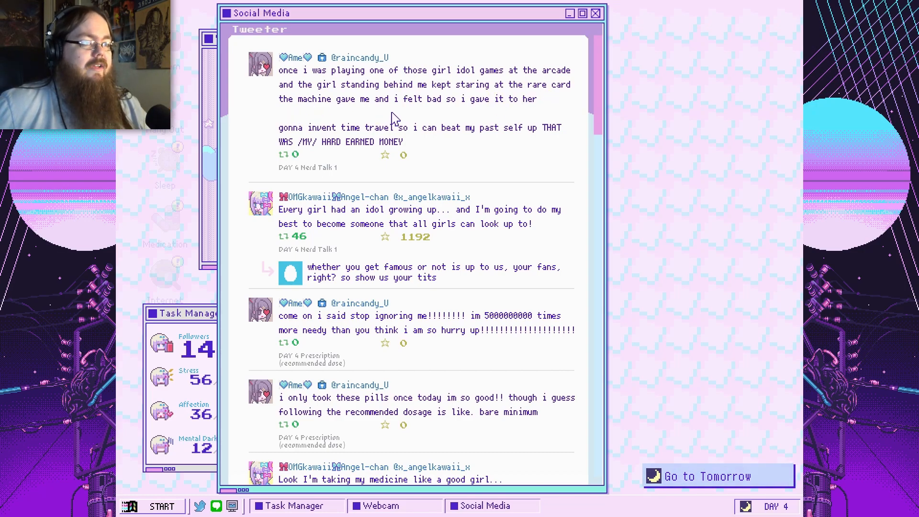
{"action": "mouse_move", "coordinate": [356, 146]}
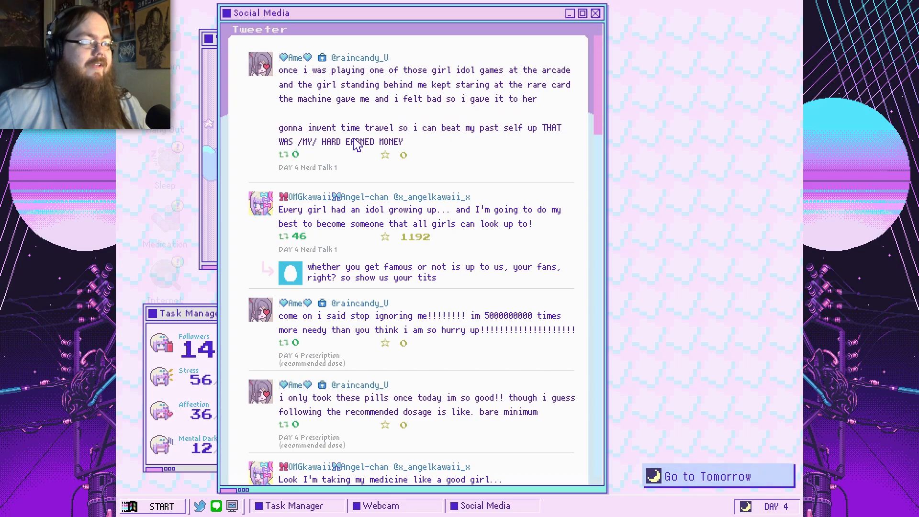
{"action": "mouse_move", "coordinate": [299, 157]}
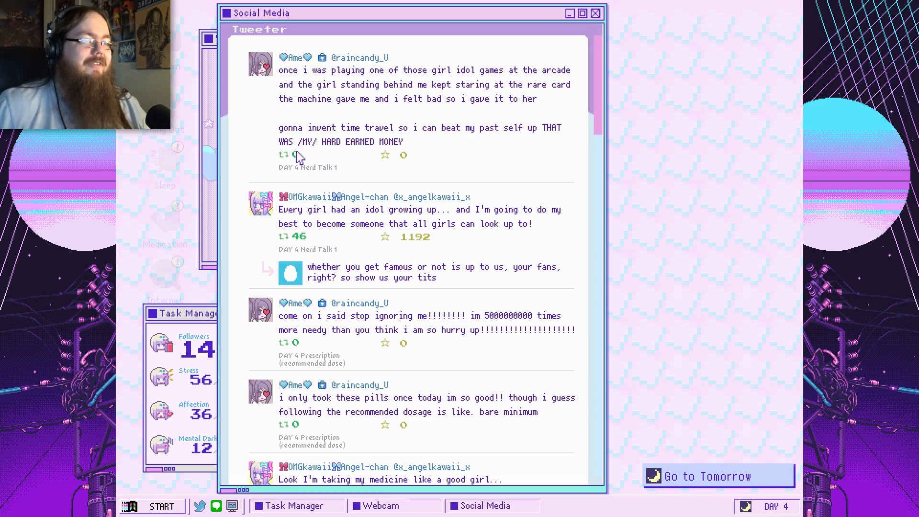
{"action": "mouse_move", "coordinate": [592, 19]}
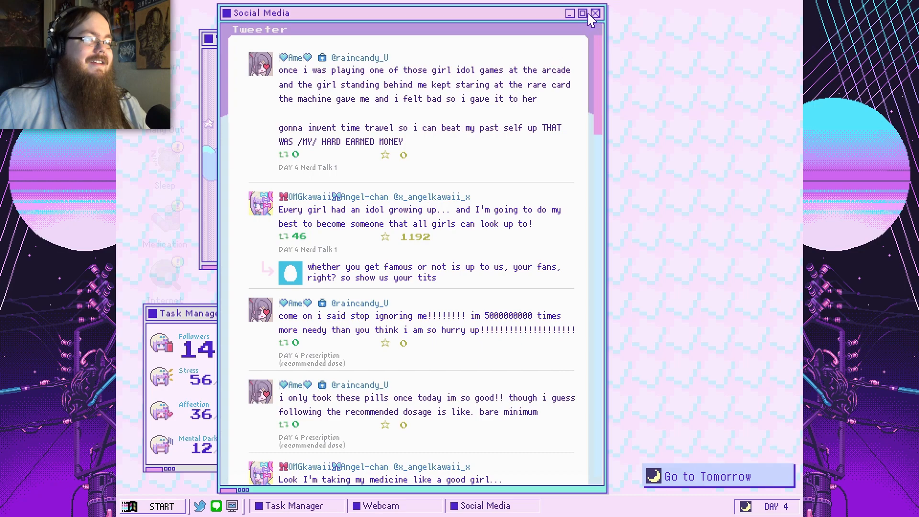
{"action": "left_click", "coordinate": [595, 13]}
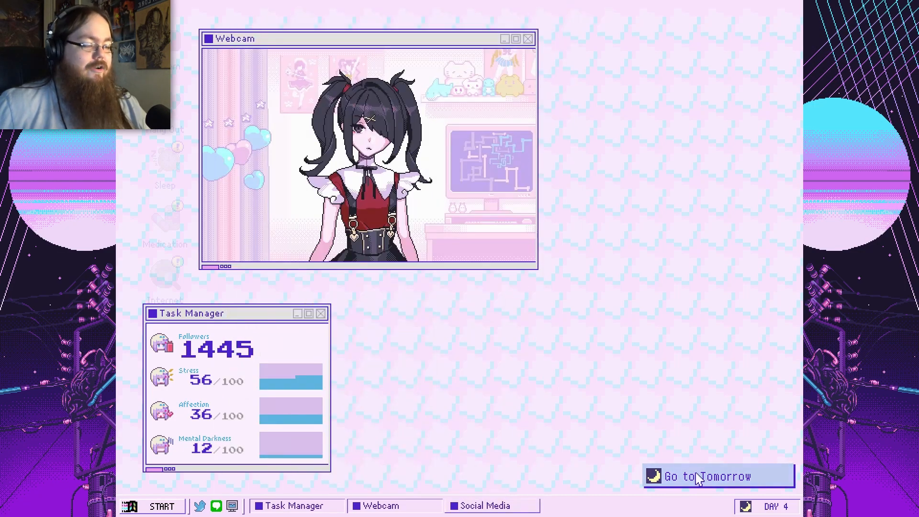
{"action": "left_click", "coordinate": [162, 506]}
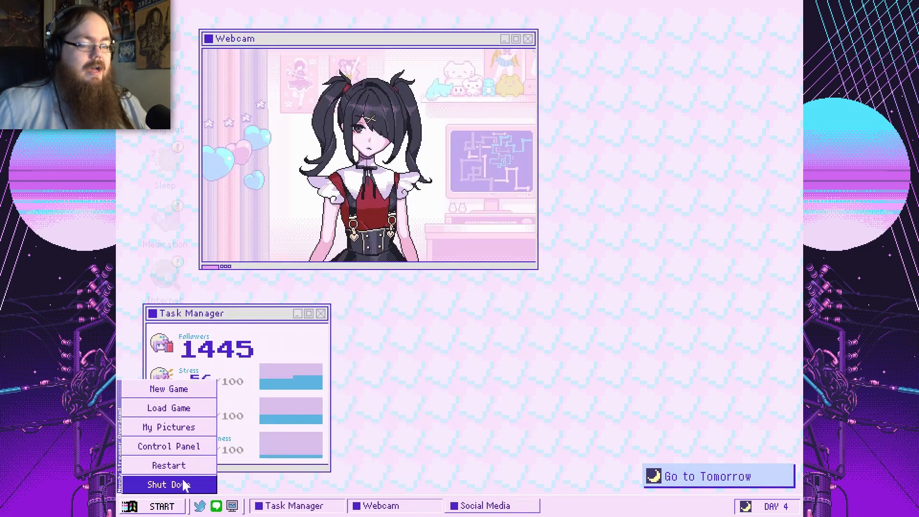
{"action": "mouse_move", "coordinate": [170, 427]}
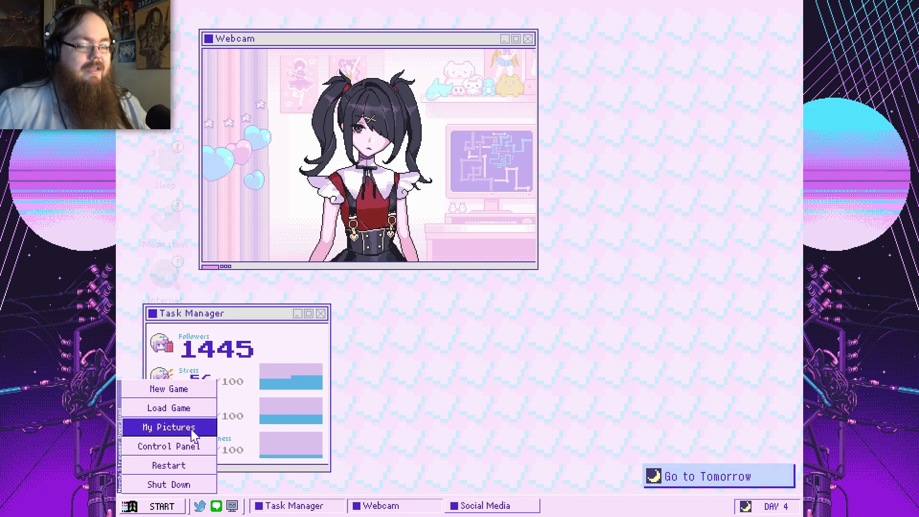
{"action": "left_click", "coordinate": [170, 446]}
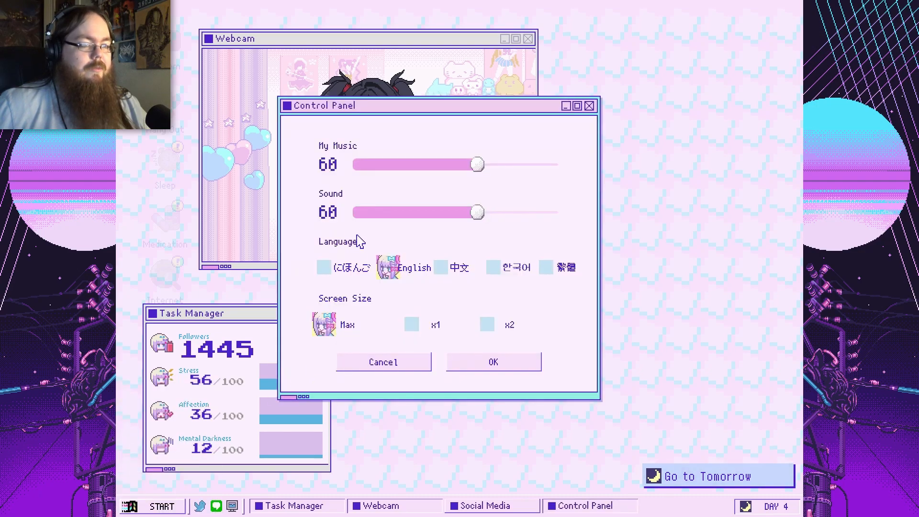
{"action": "mouse_move", "coordinate": [475, 307]}
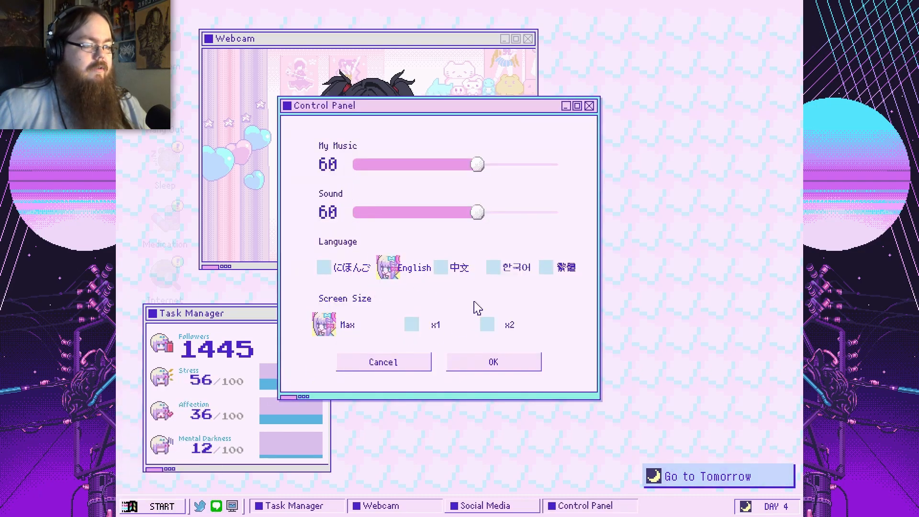
{"action": "left_click", "coordinate": [493, 362]}
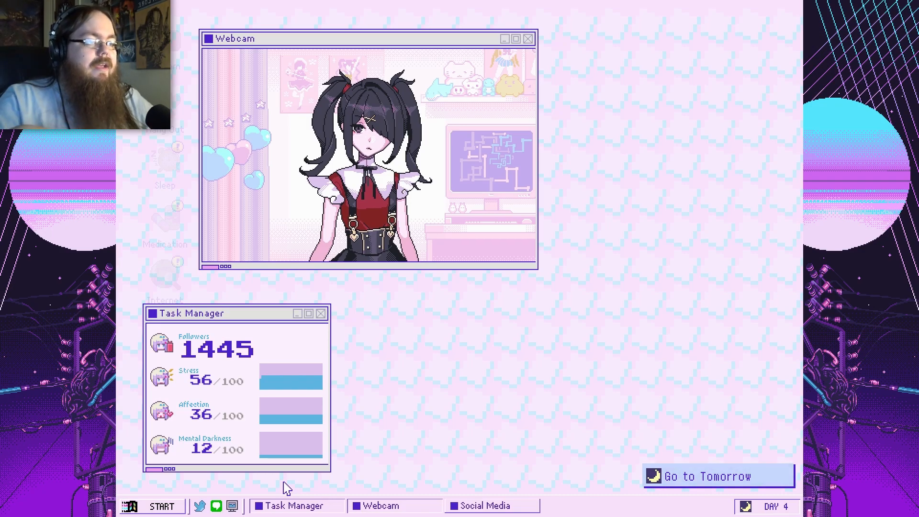
{"action": "mouse_move", "coordinate": [334, 441]}
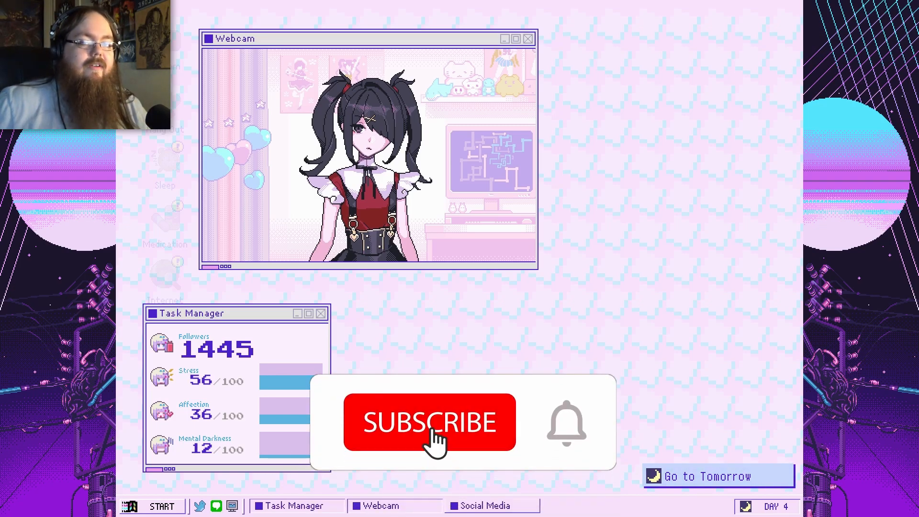
{"action": "left_click", "coordinate": [429, 423]}
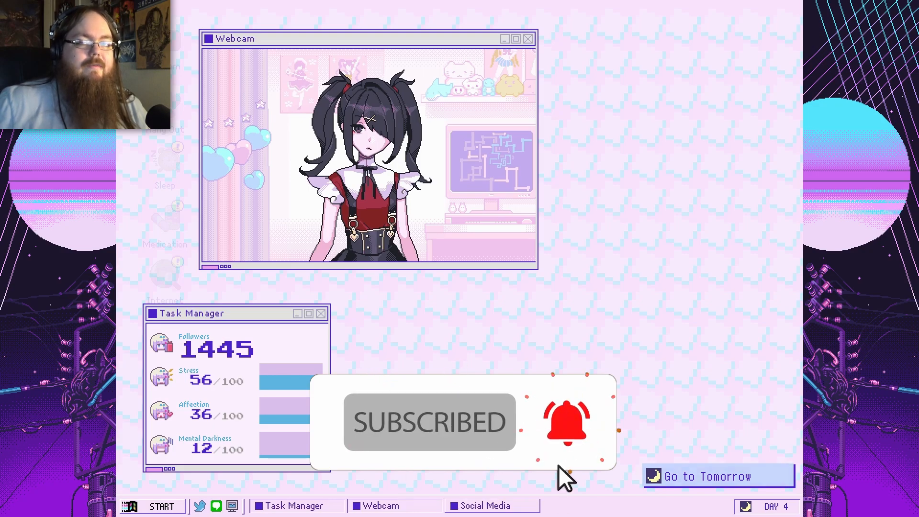